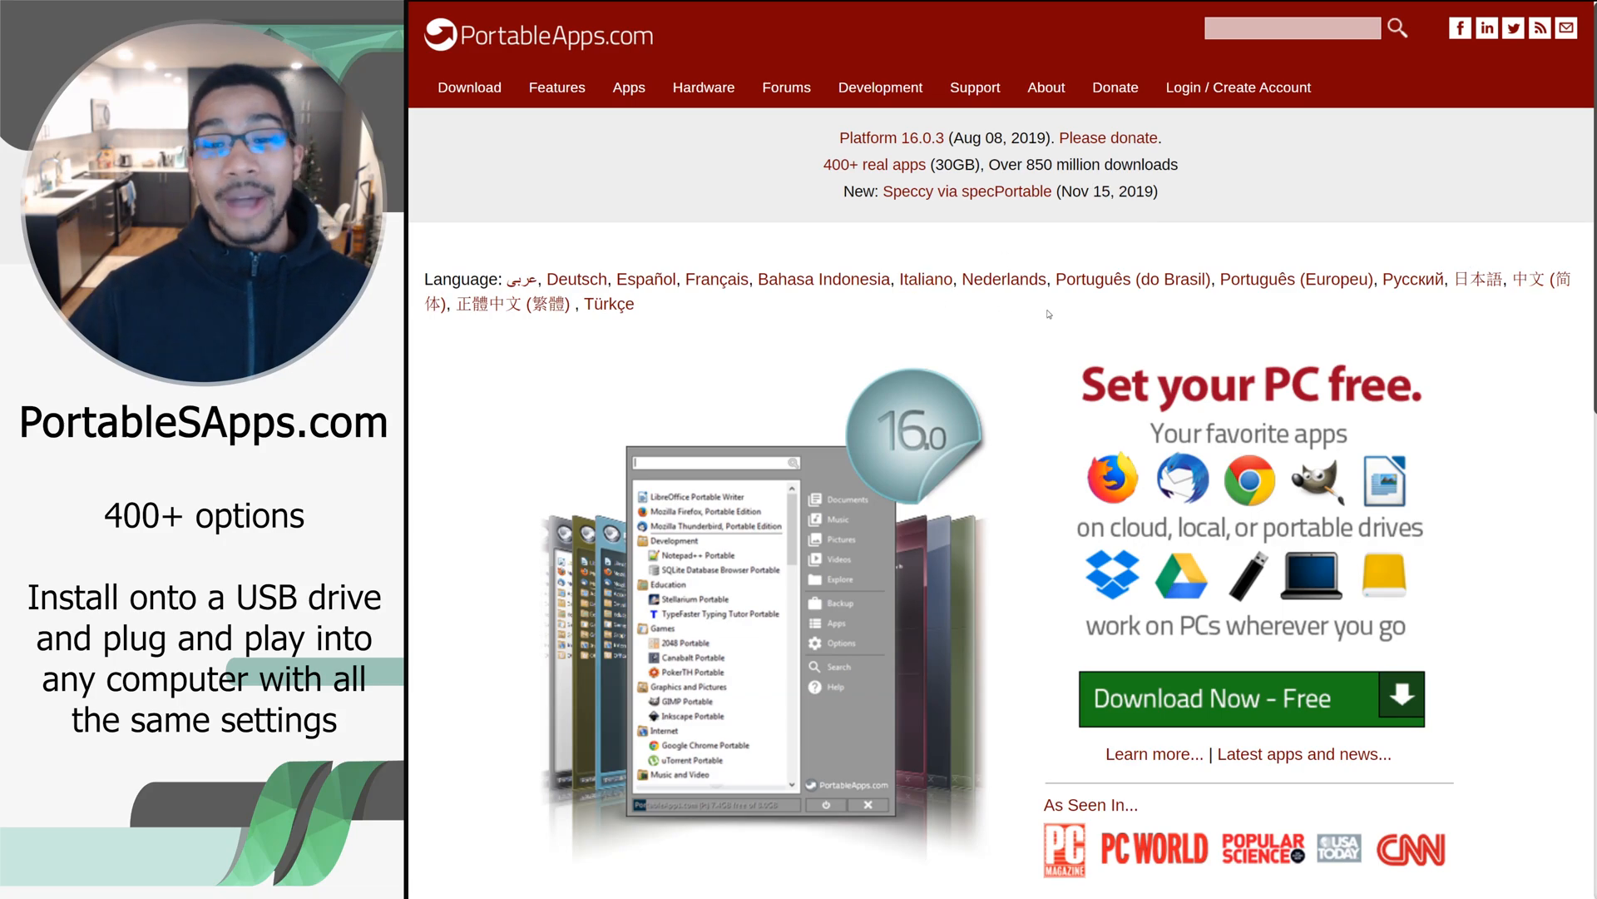
Skim the PortableApps.com home page, then go to the Apps directory listing portable apps by category
{"action": "scroll", "scroll_direction": "down", "scroll_amount": 3}
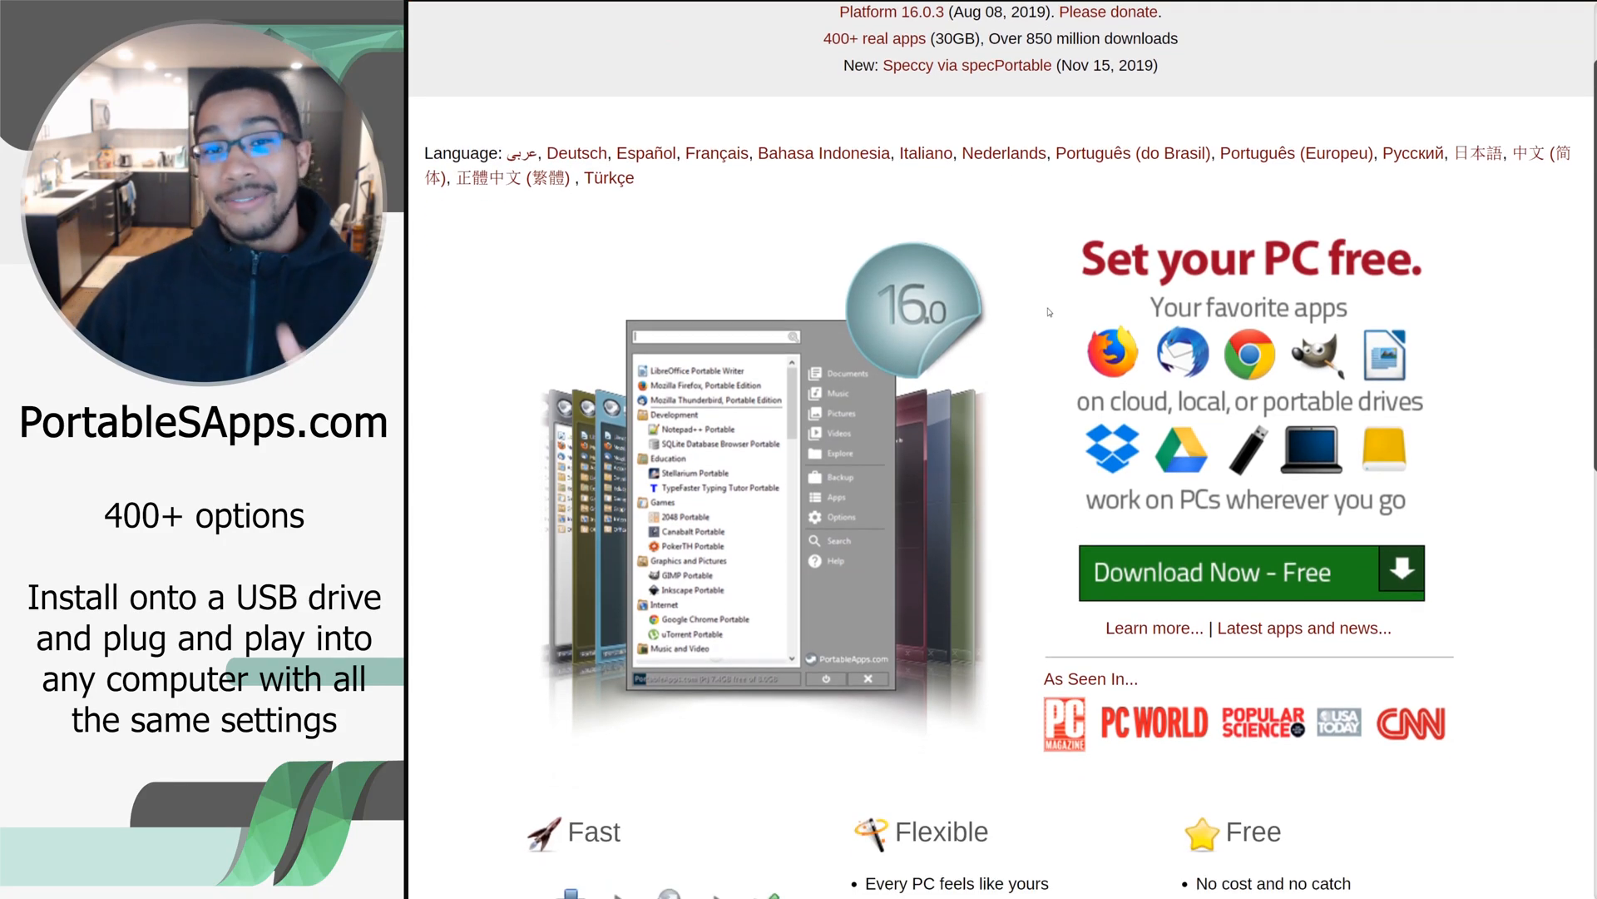
{"action": "scroll", "scroll_direction": "down", "scroll_amount": 3}
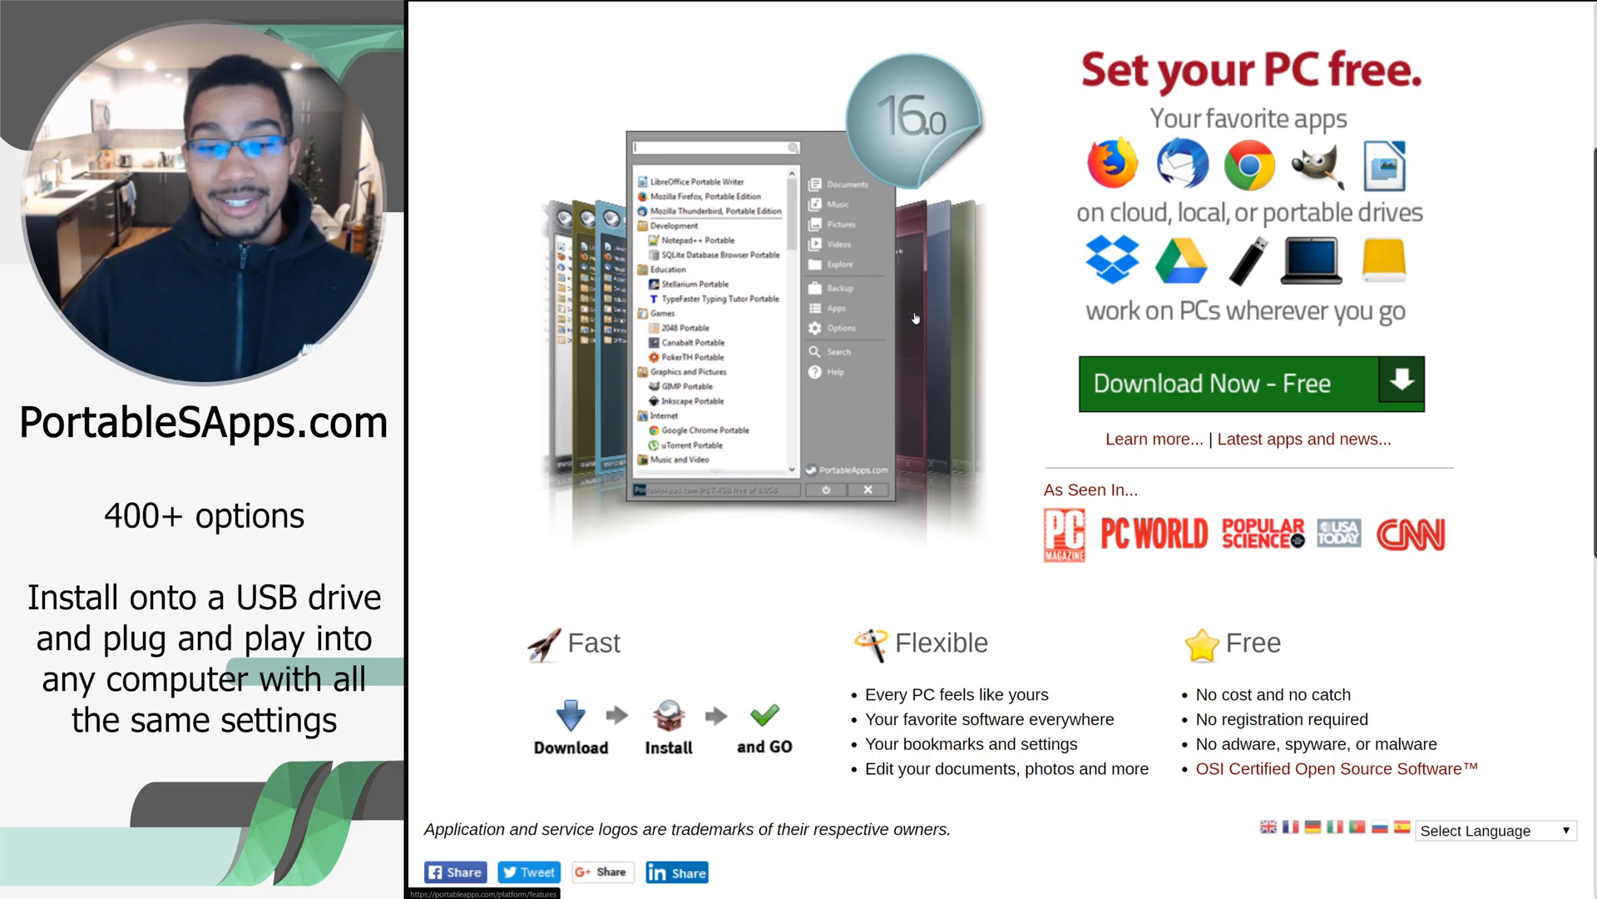
{"action": "left_click_drag", "start_coordinate": [865, 694], "coordinate": [993, 719]}
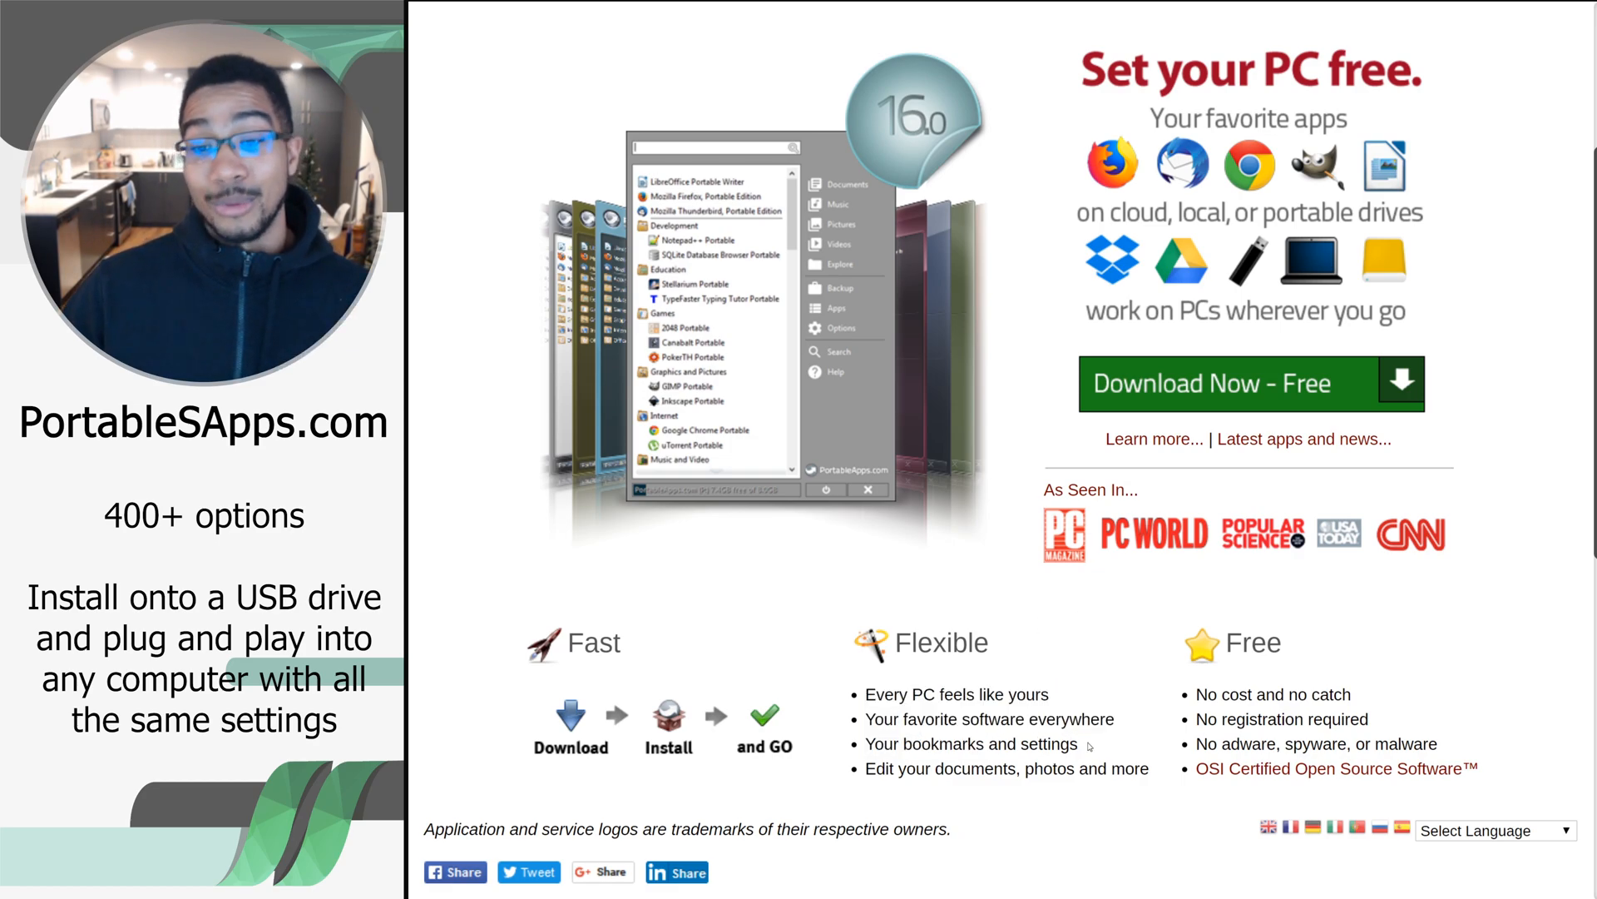
{"action": "left_click_drag", "start_coordinate": [1193, 694], "coordinate": [1254, 730]}
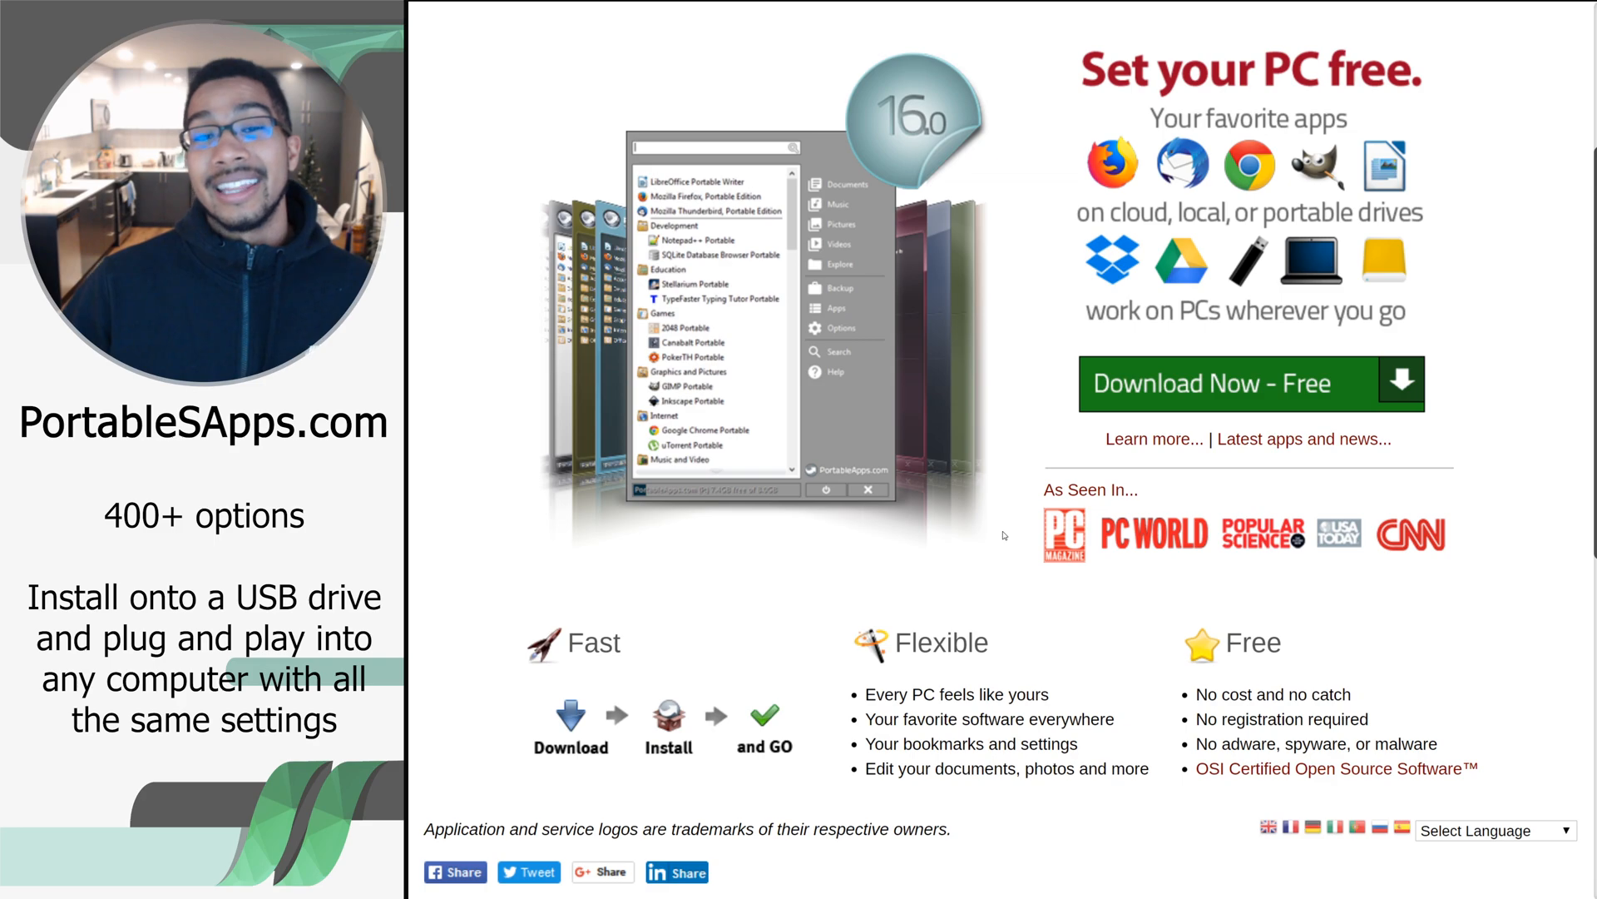
{"action": "scroll", "scroll_direction": "up", "scroll_amount": 3}
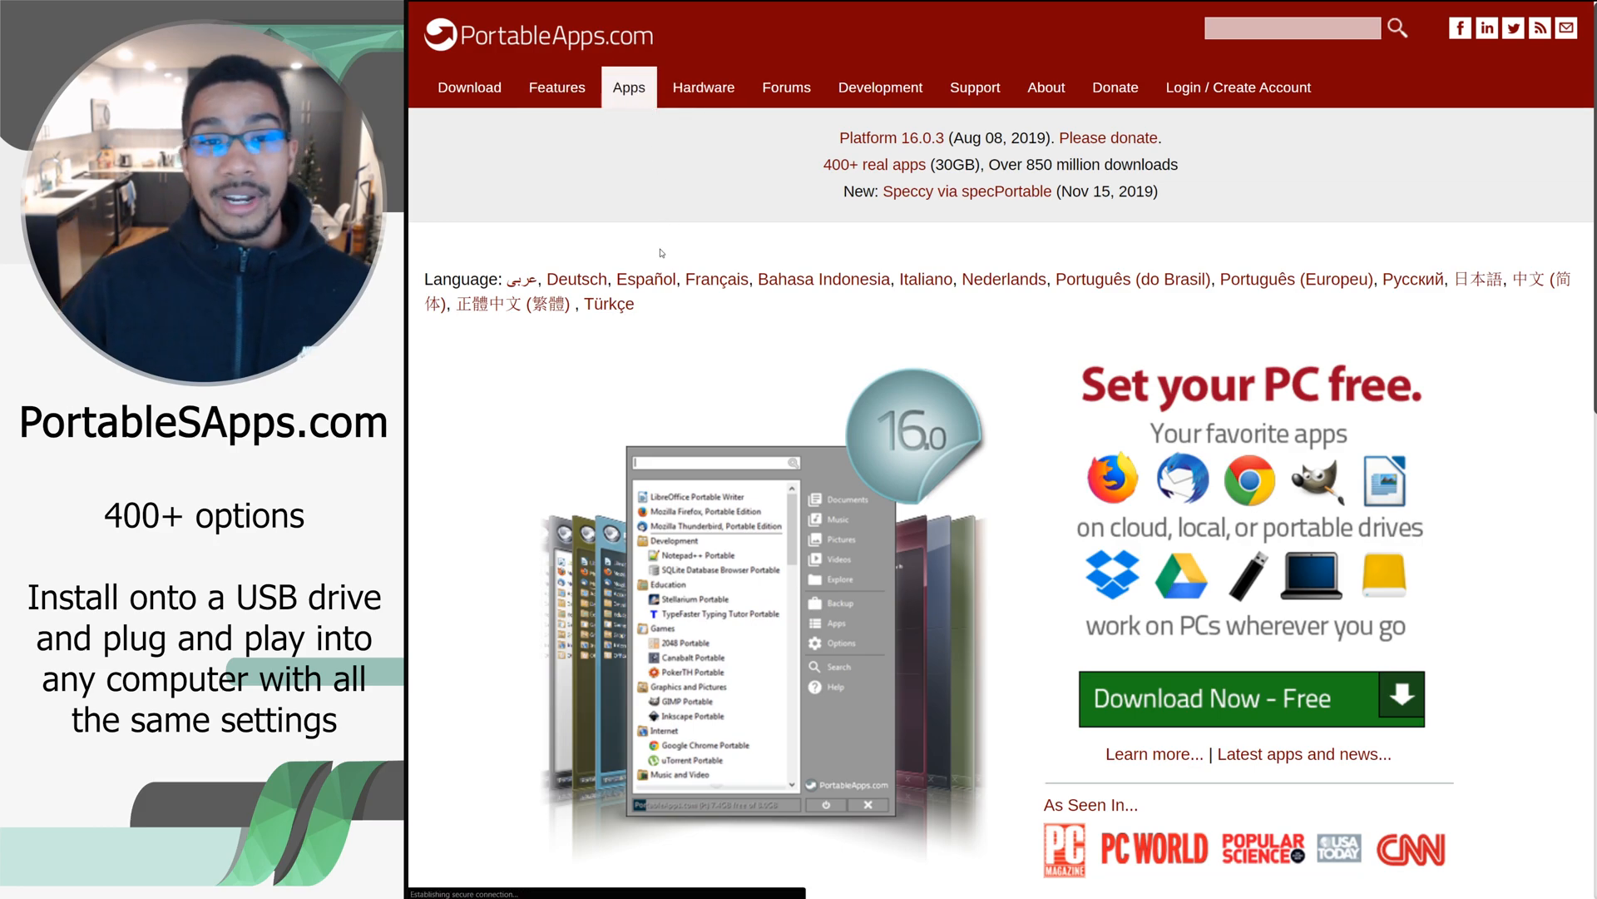
{"action": "left_click", "coordinate": [629, 87]}
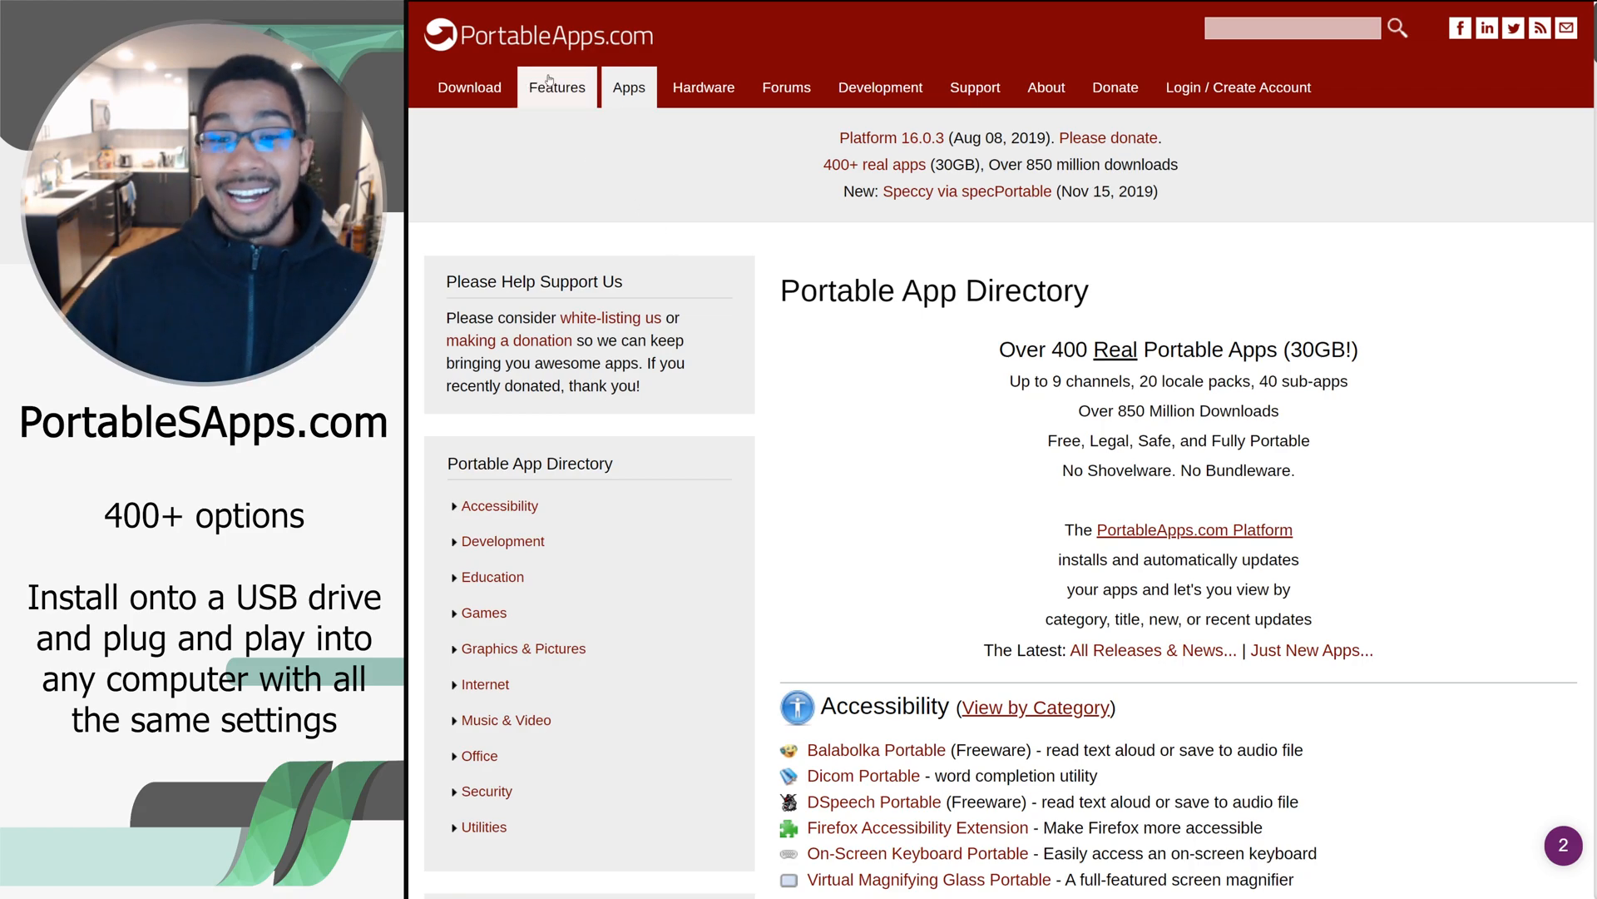
Browse the directory's Accessibility listings down into the Development section
{"action": "scroll", "scroll_direction": "down", "scroll_amount": 3}
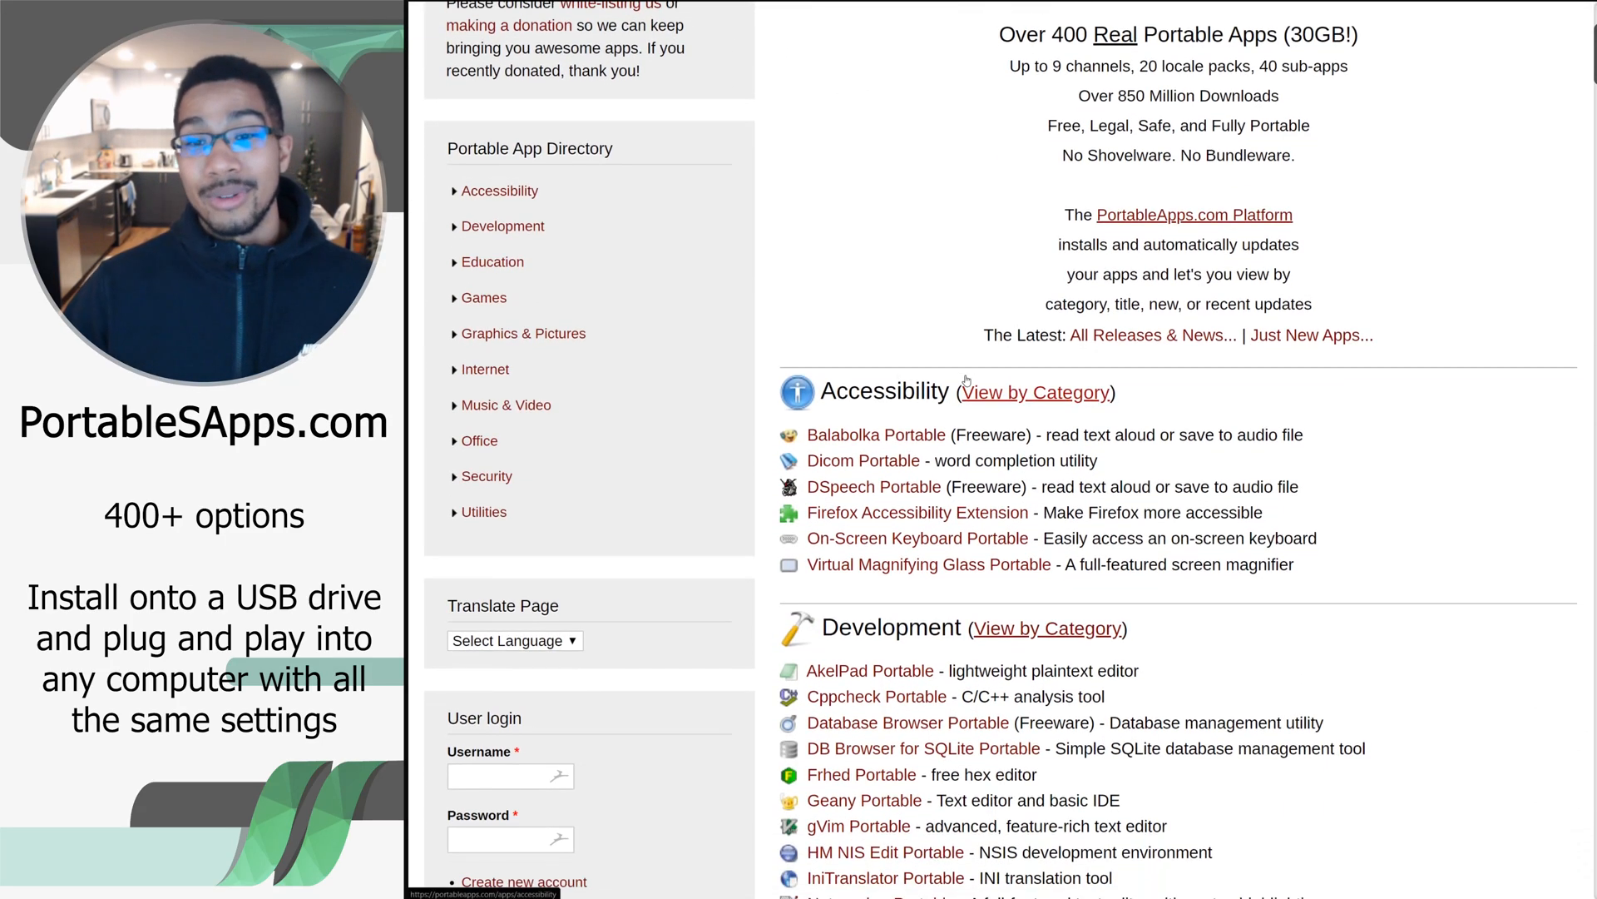
{"action": "mouse_move", "coordinate": [991, 348]}
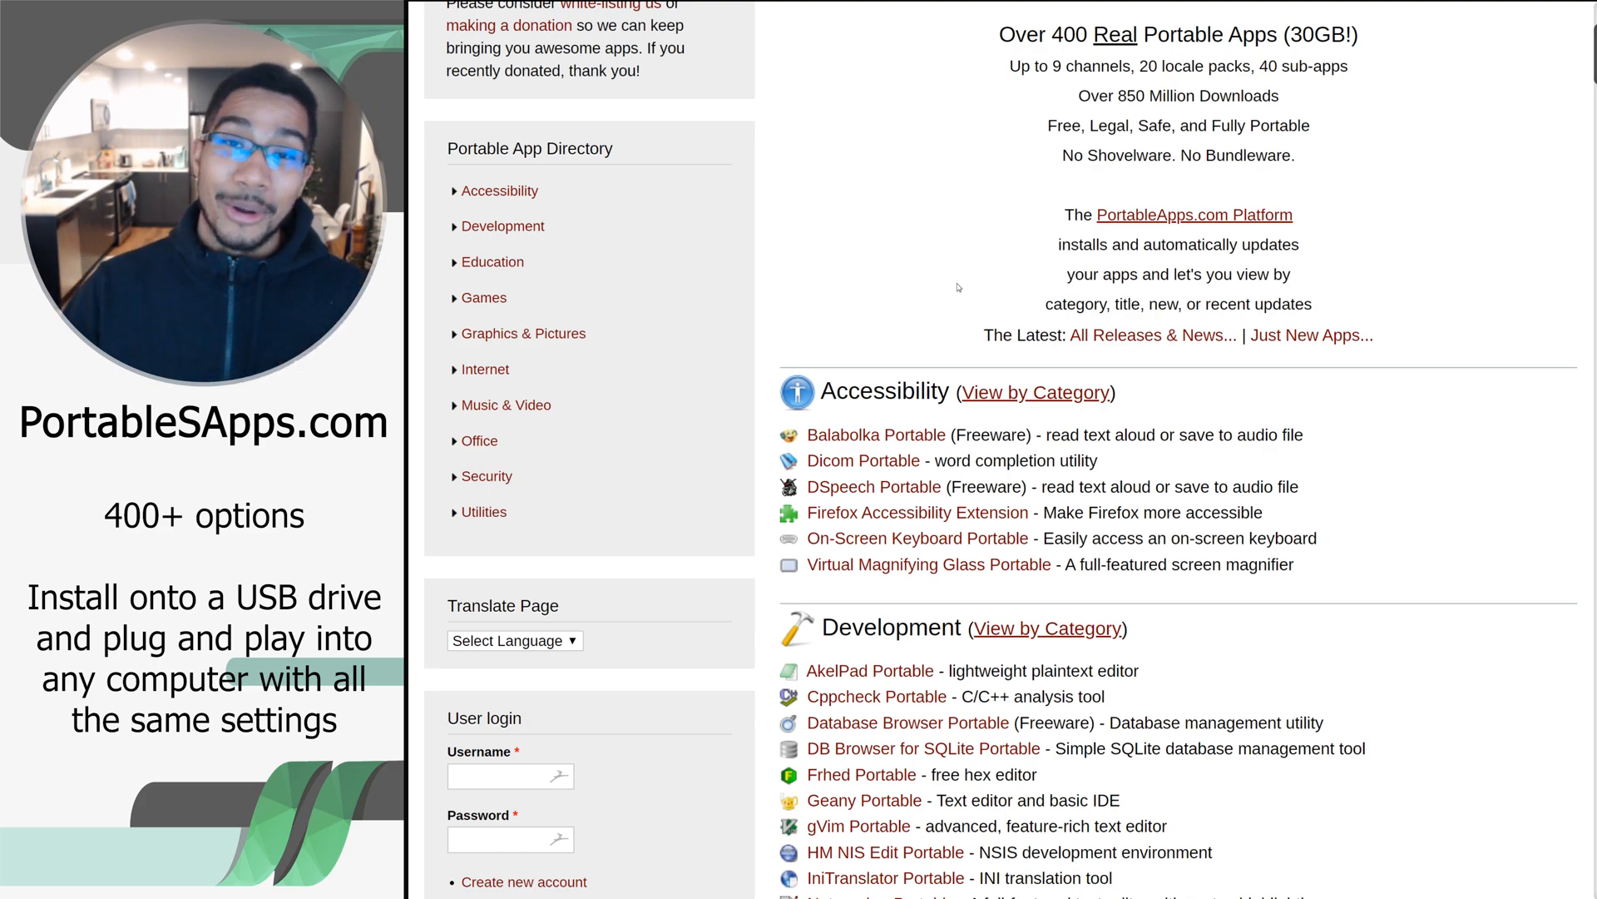
{"action": "scroll", "scroll_direction": "down", "scroll_amount": 3}
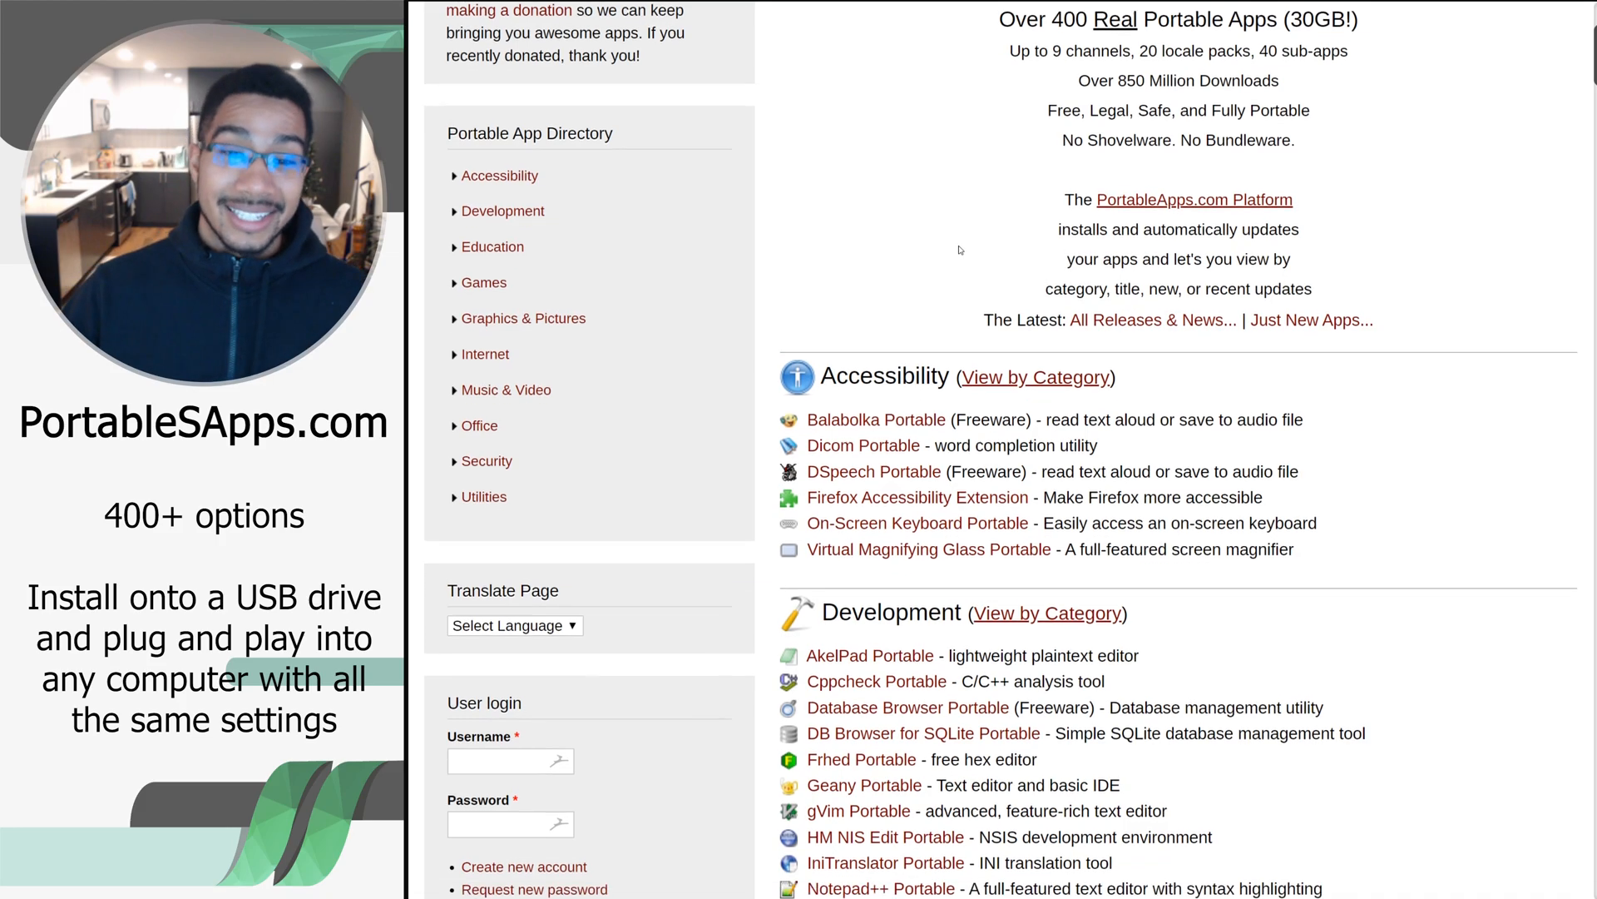
{"action": "scroll", "scroll_direction": "down", "scroll_amount": 3}
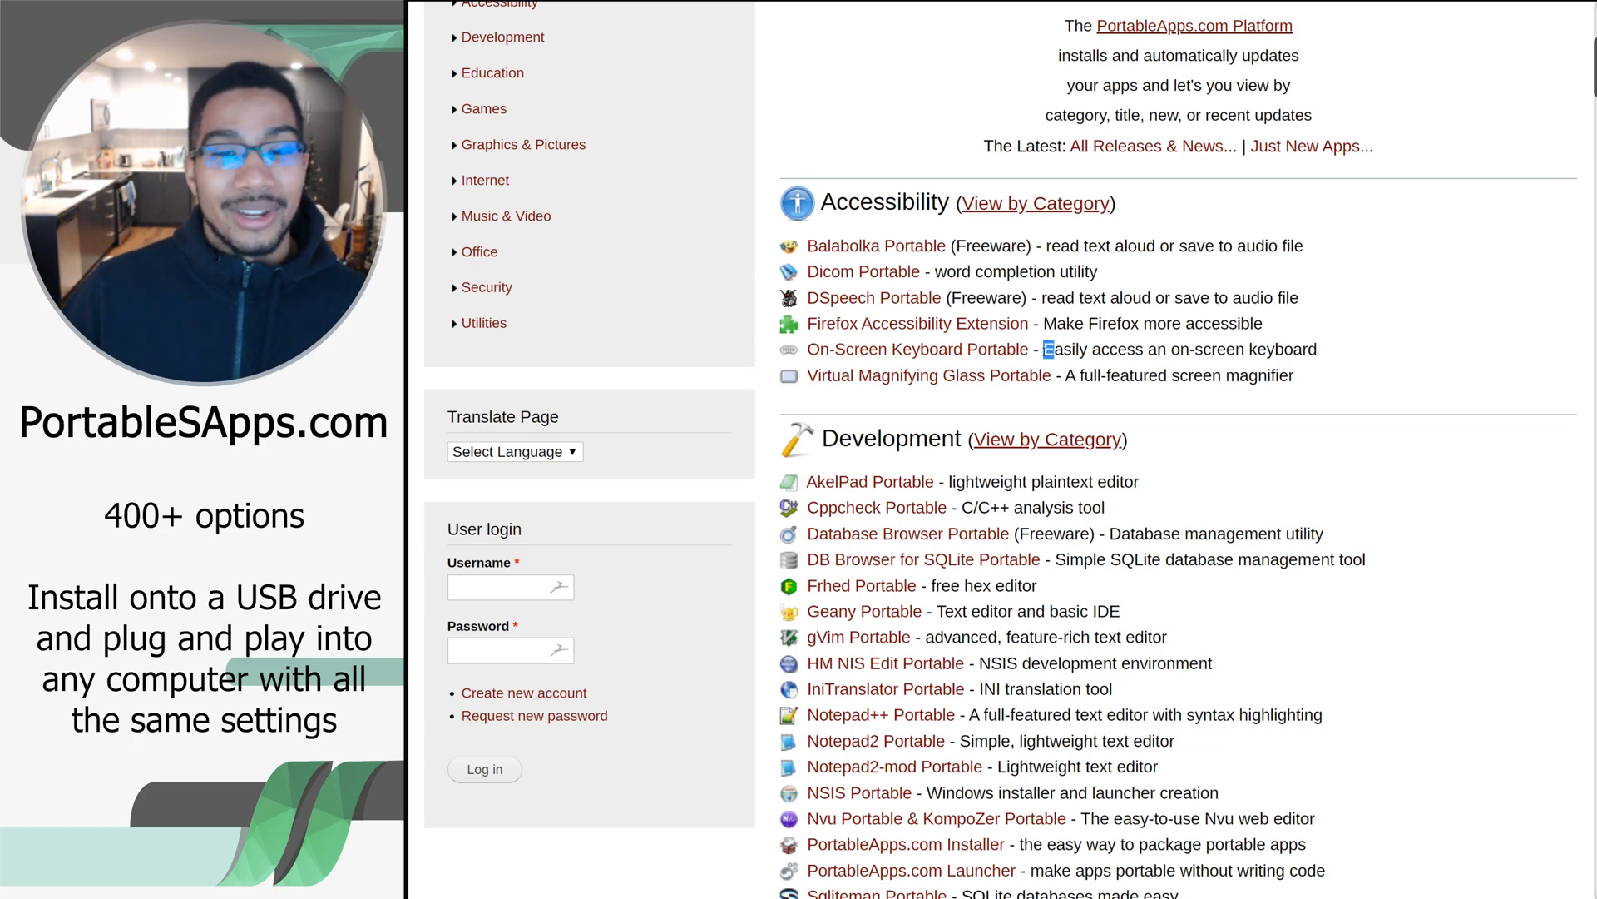
{"action": "double_click", "coordinate": [917, 347]}
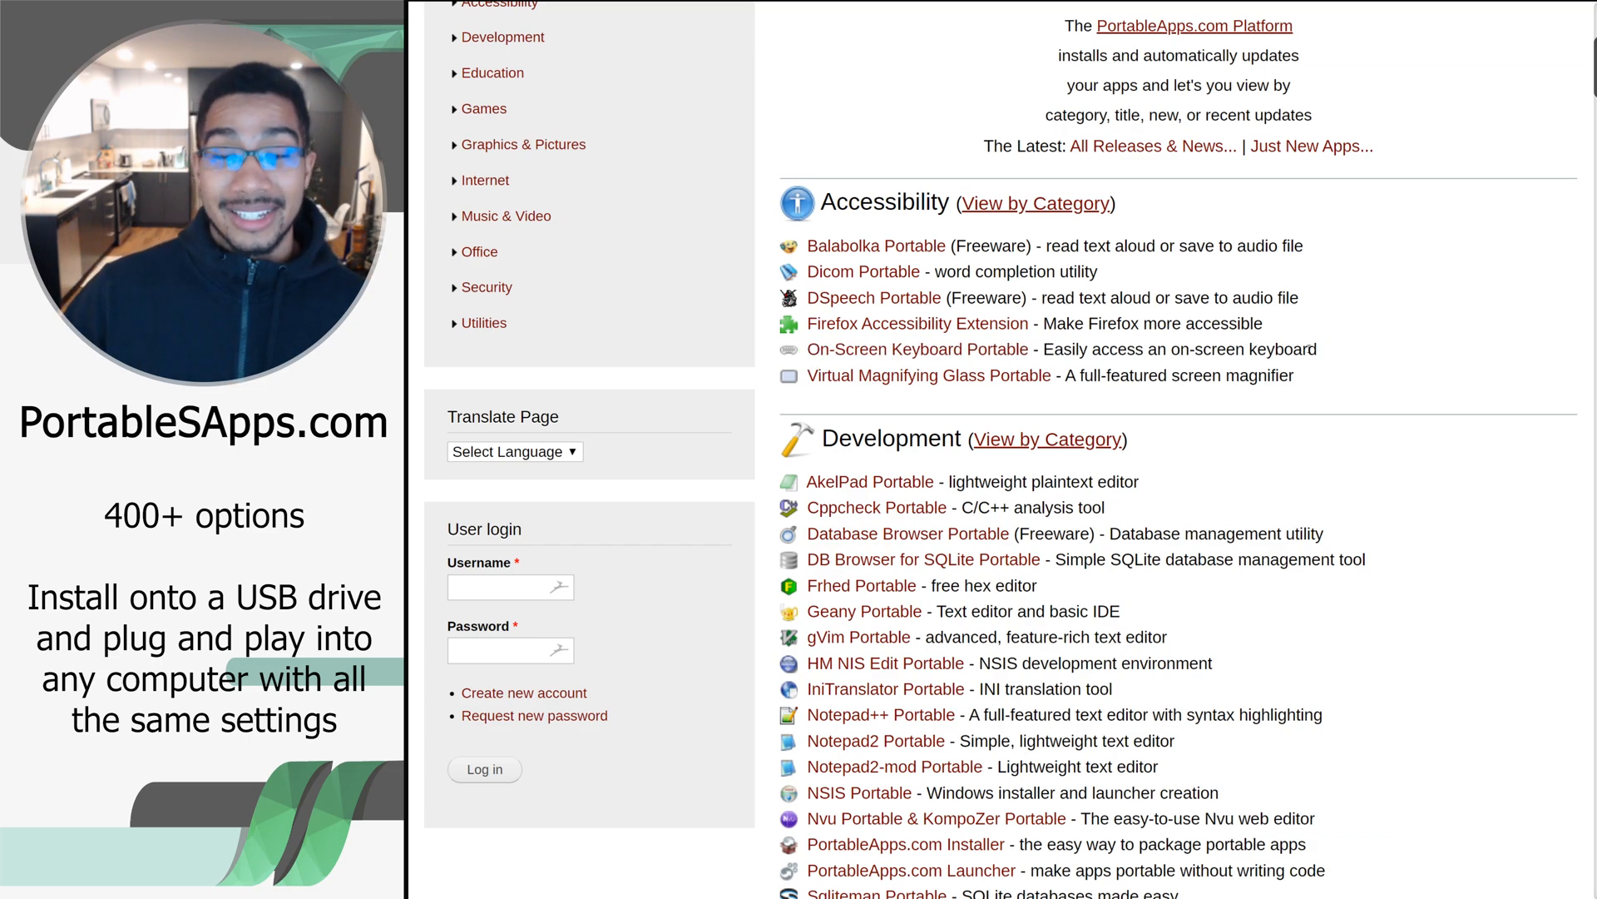
{"action": "scroll", "scroll_direction": "down", "scroll_amount": 3}
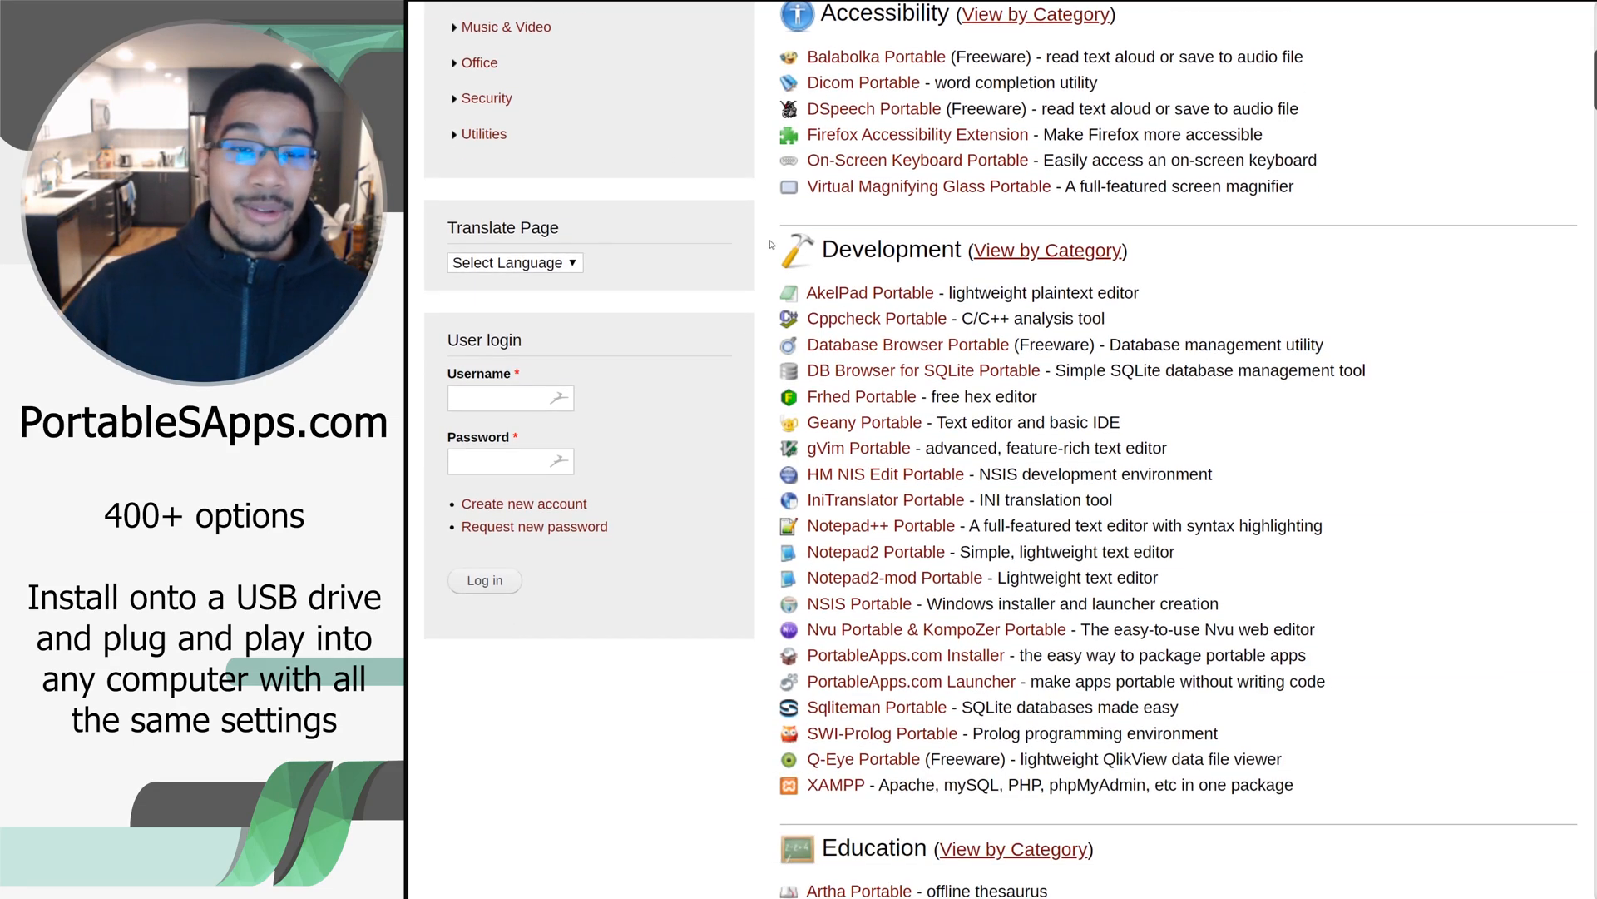
{"action": "scroll", "scroll_direction": "down", "scroll_amount": 3}
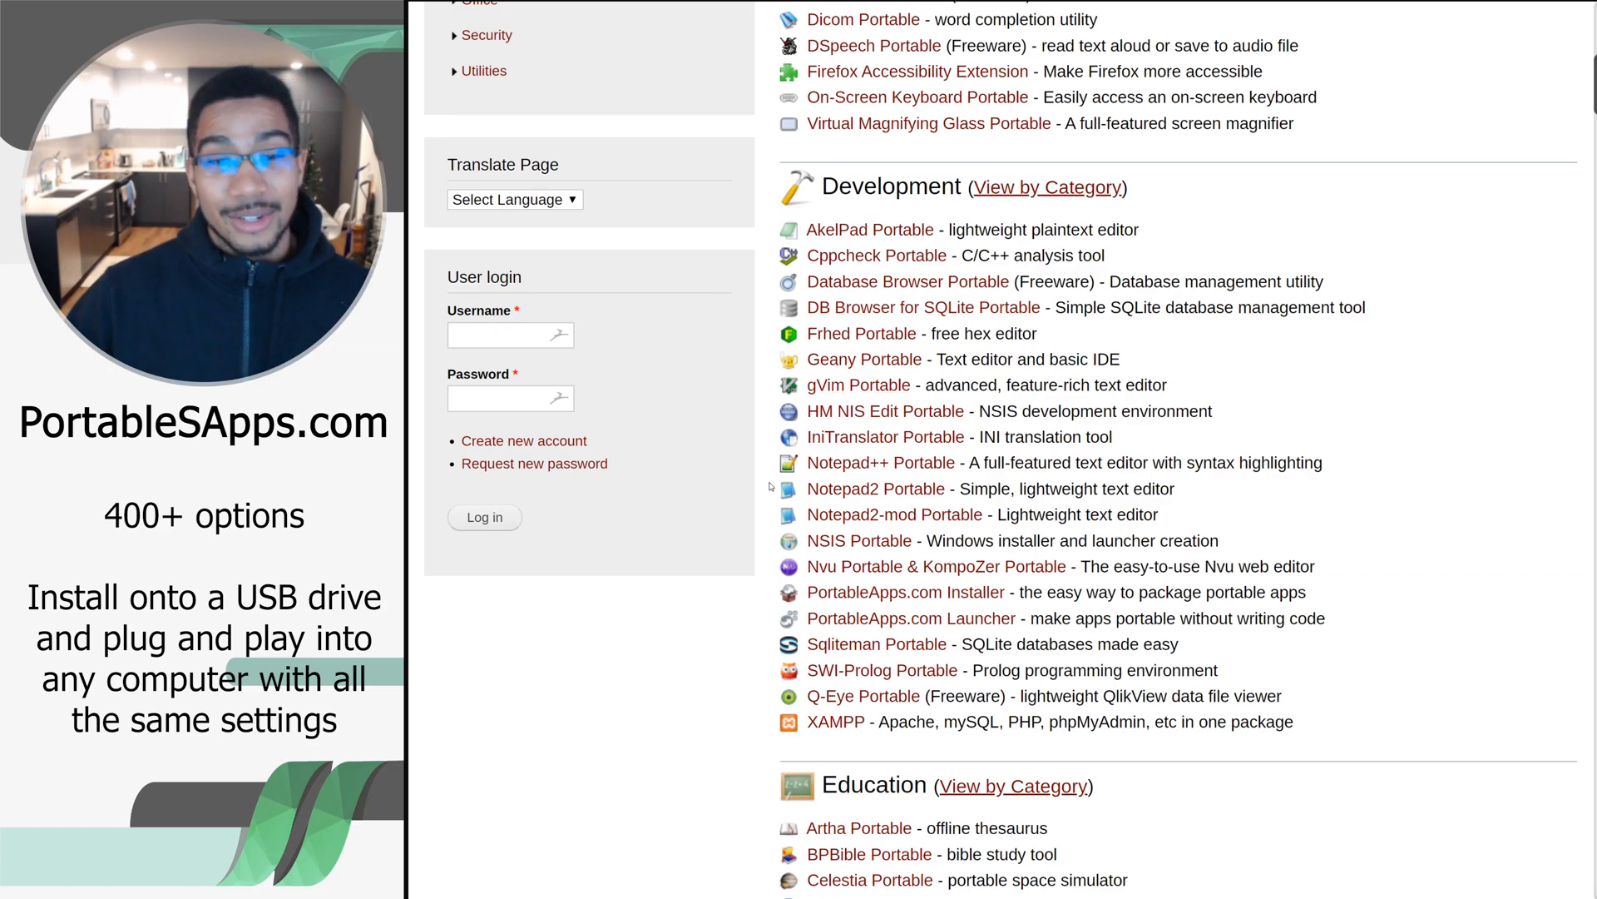
{"action": "mouse_move", "coordinate": [880, 463]}
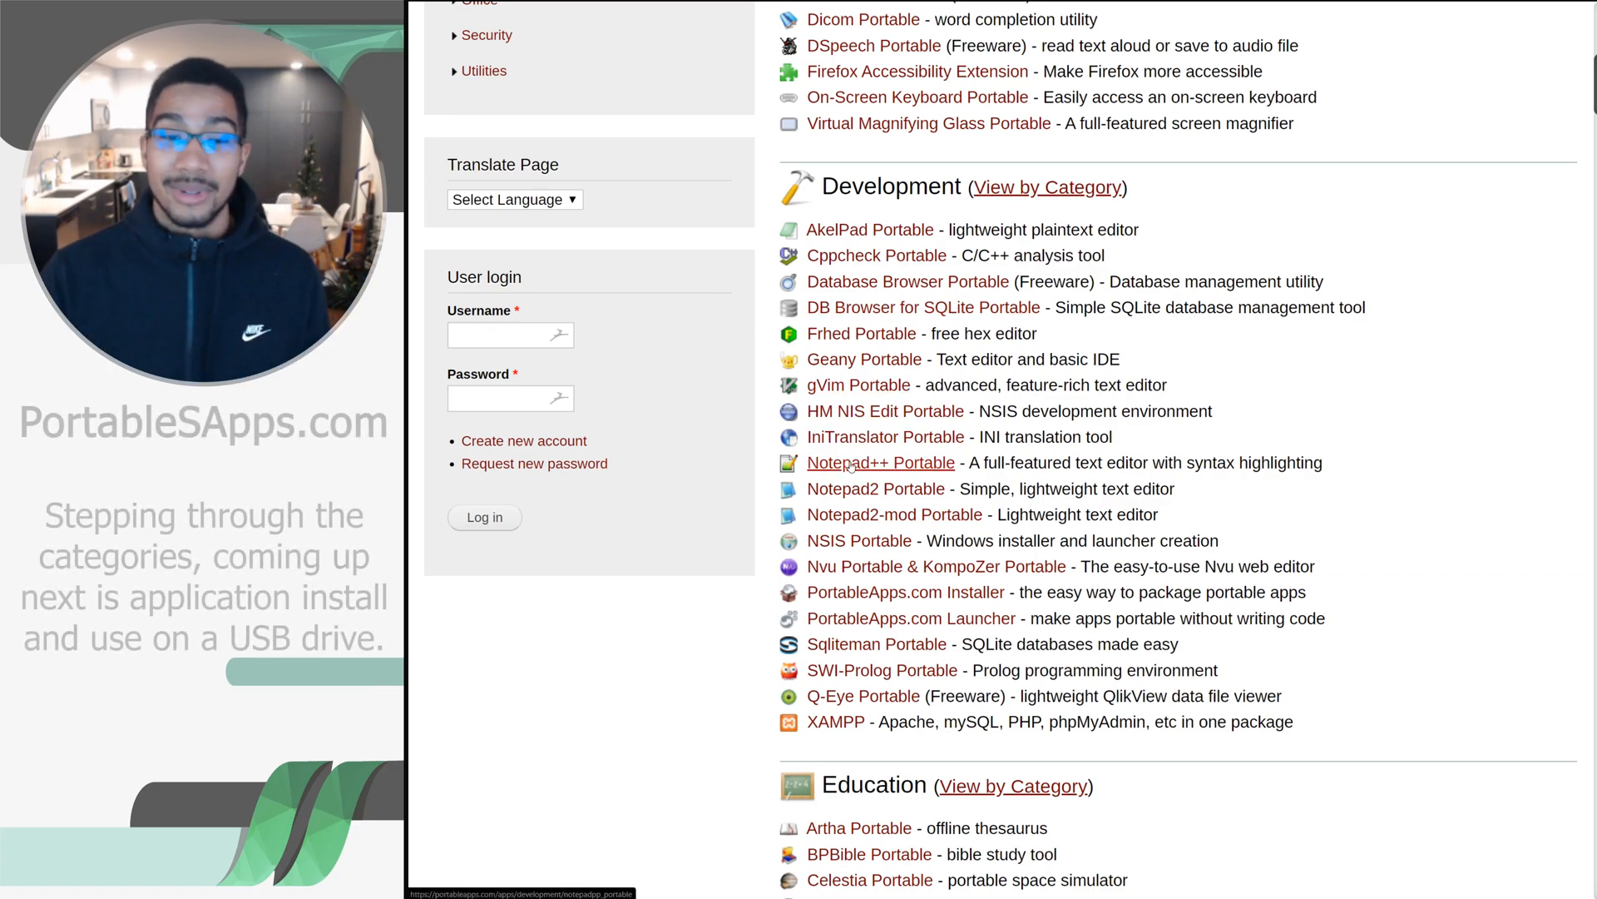
{"action": "scroll", "scroll_direction": "down", "scroll_amount": 3}
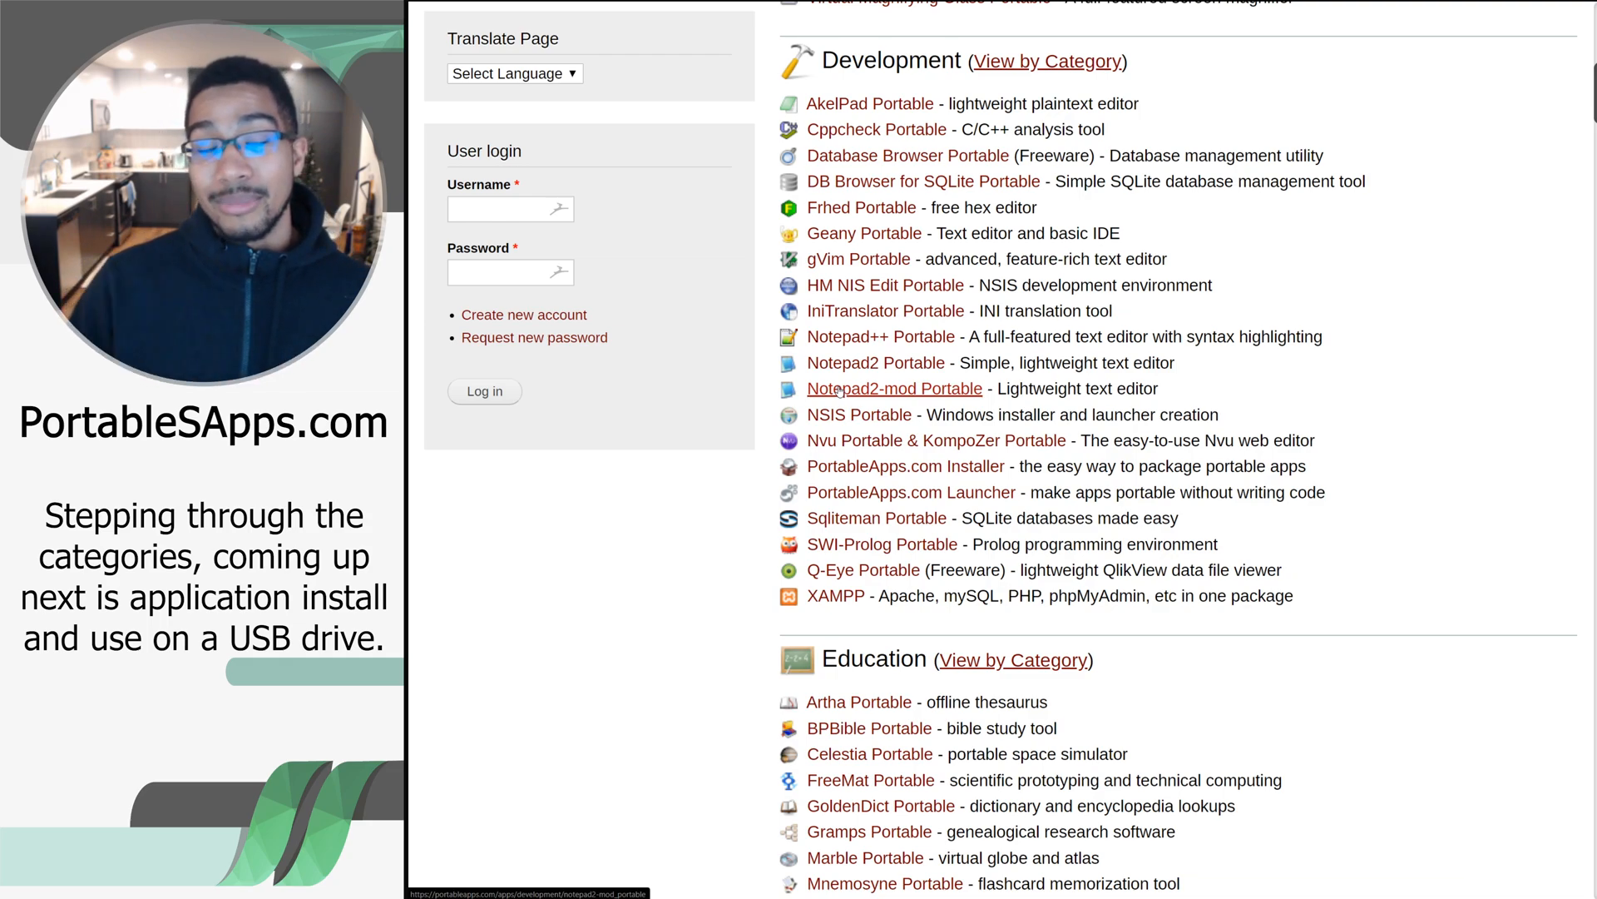
{"action": "scroll", "scroll_direction": "down", "scroll_amount": 3}
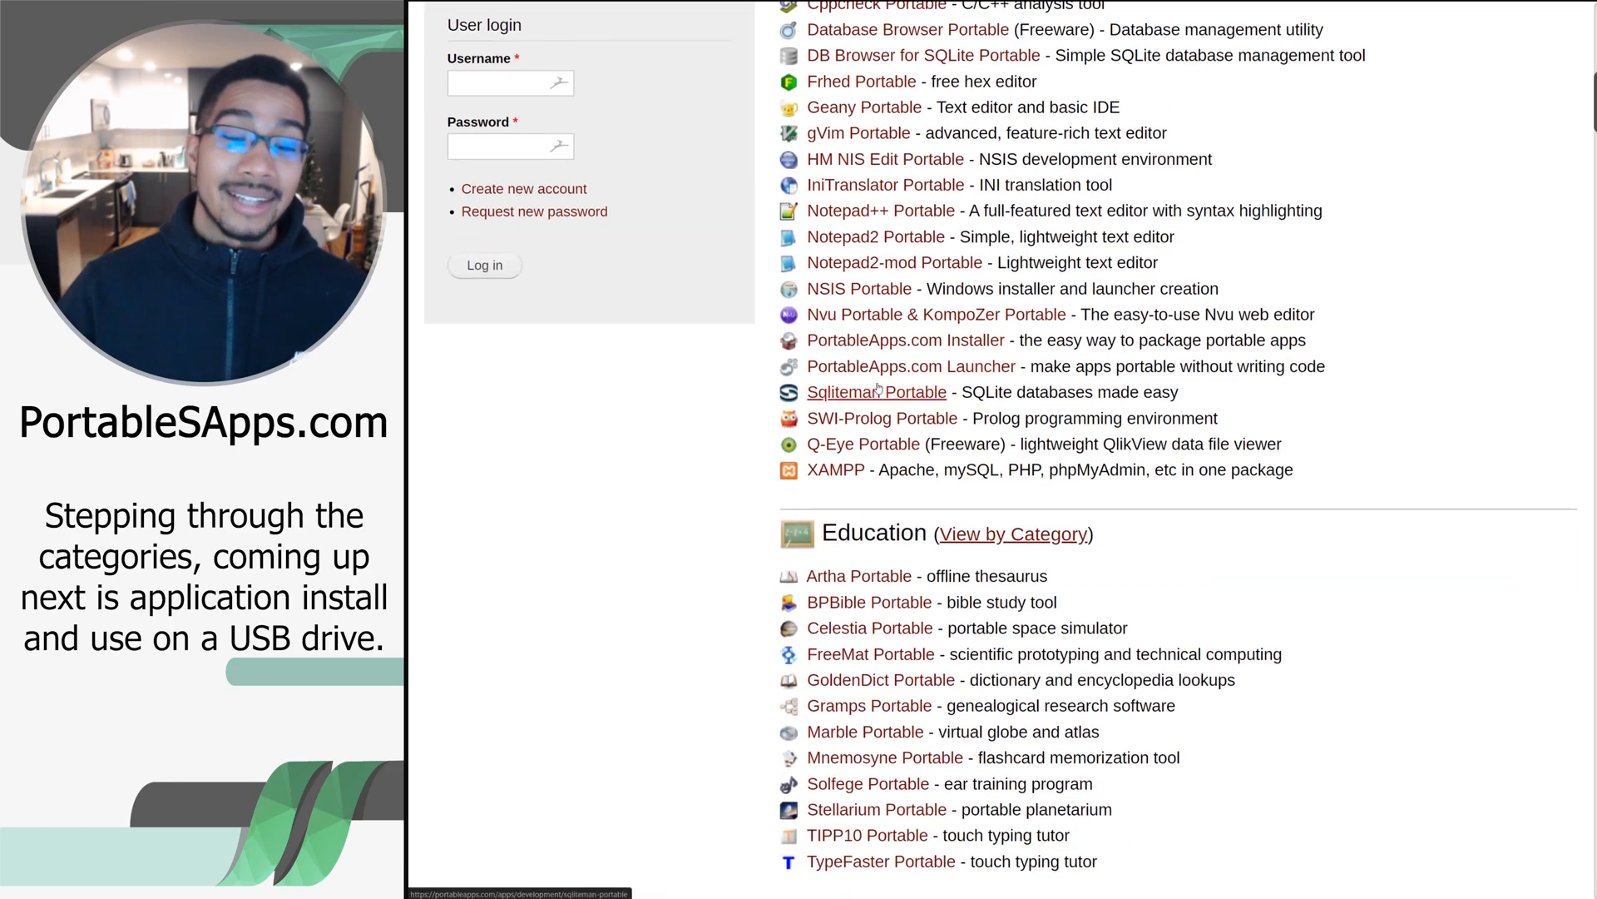
{"action": "scroll", "scroll_direction": "down", "scroll_amount": 3}
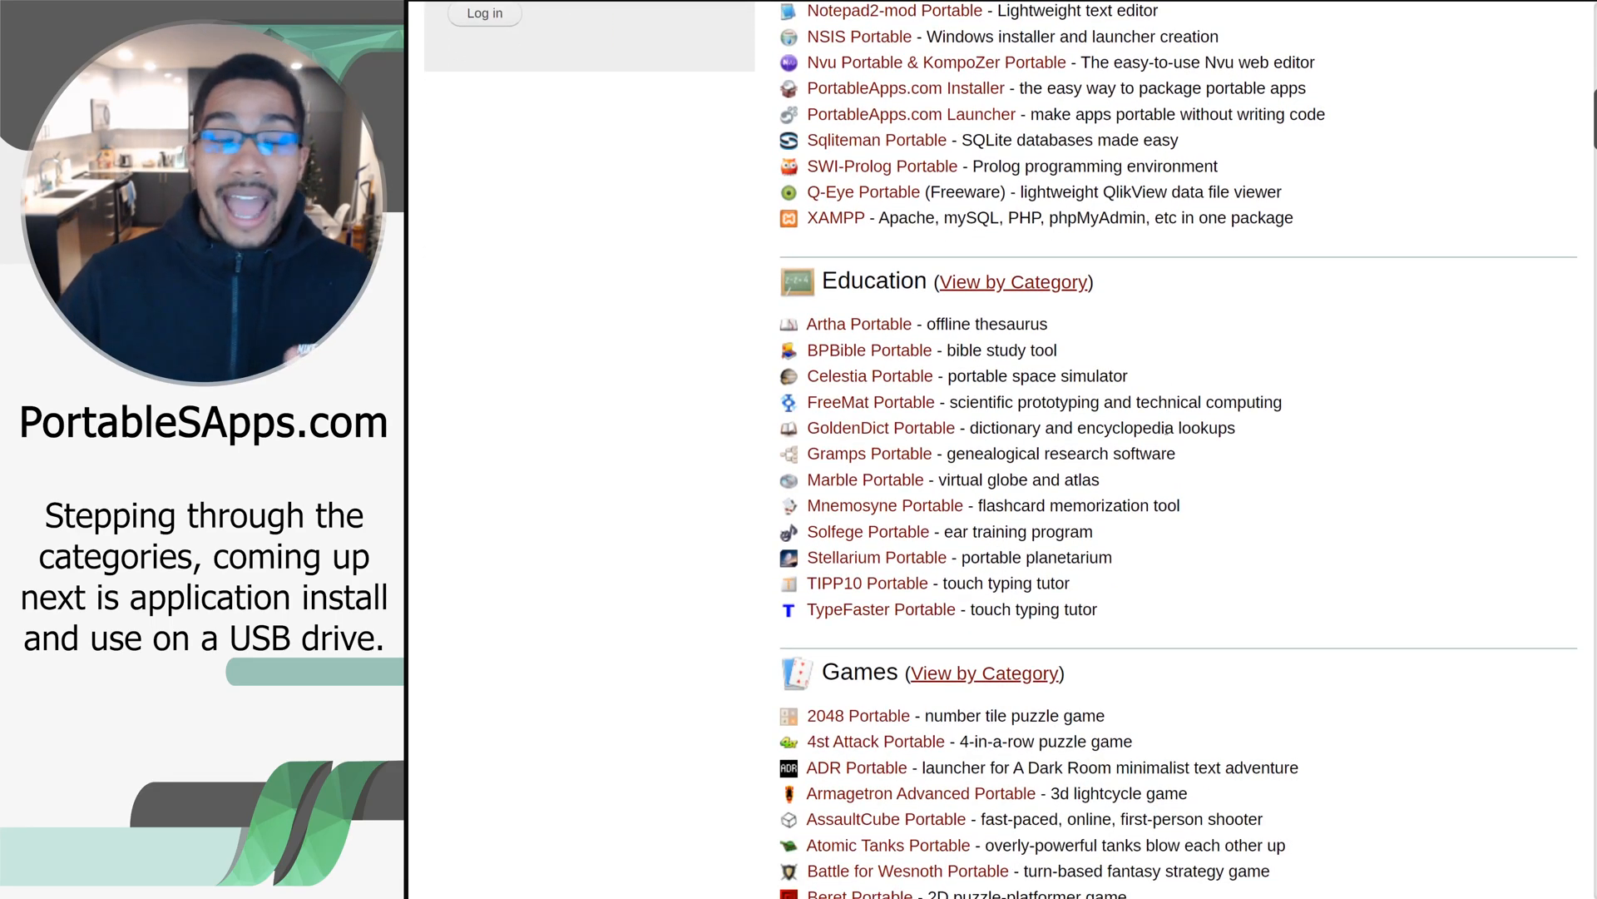
{"action": "scroll", "scroll_direction": "down", "scroll_amount": 3}
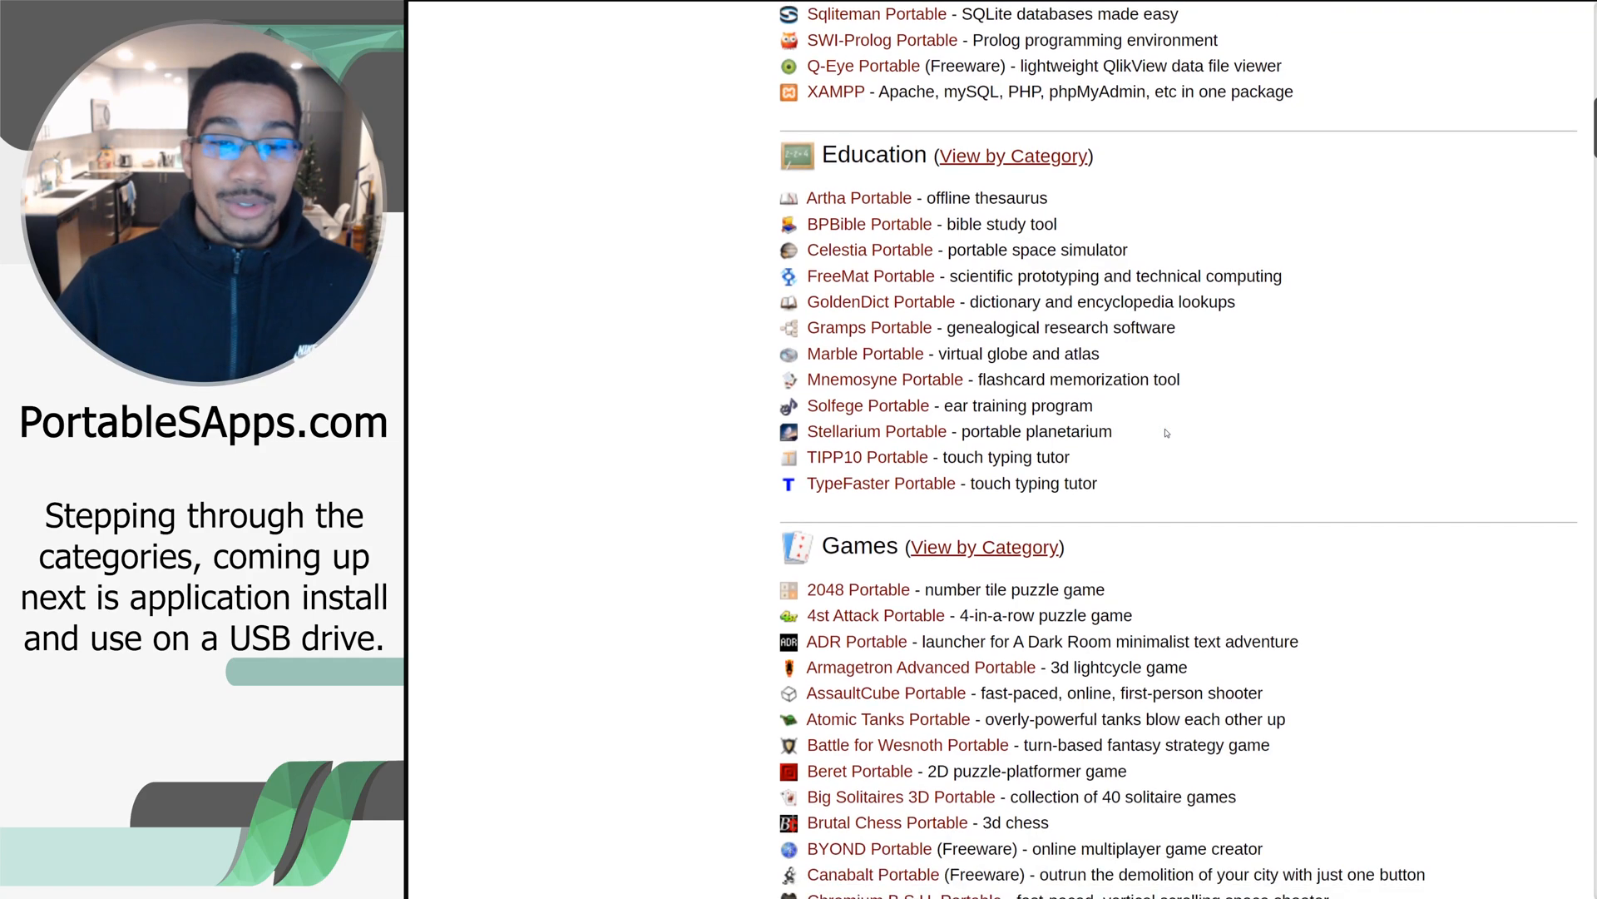
{"action": "scroll", "scroll_direction": "down", "scroll_amount": 3}
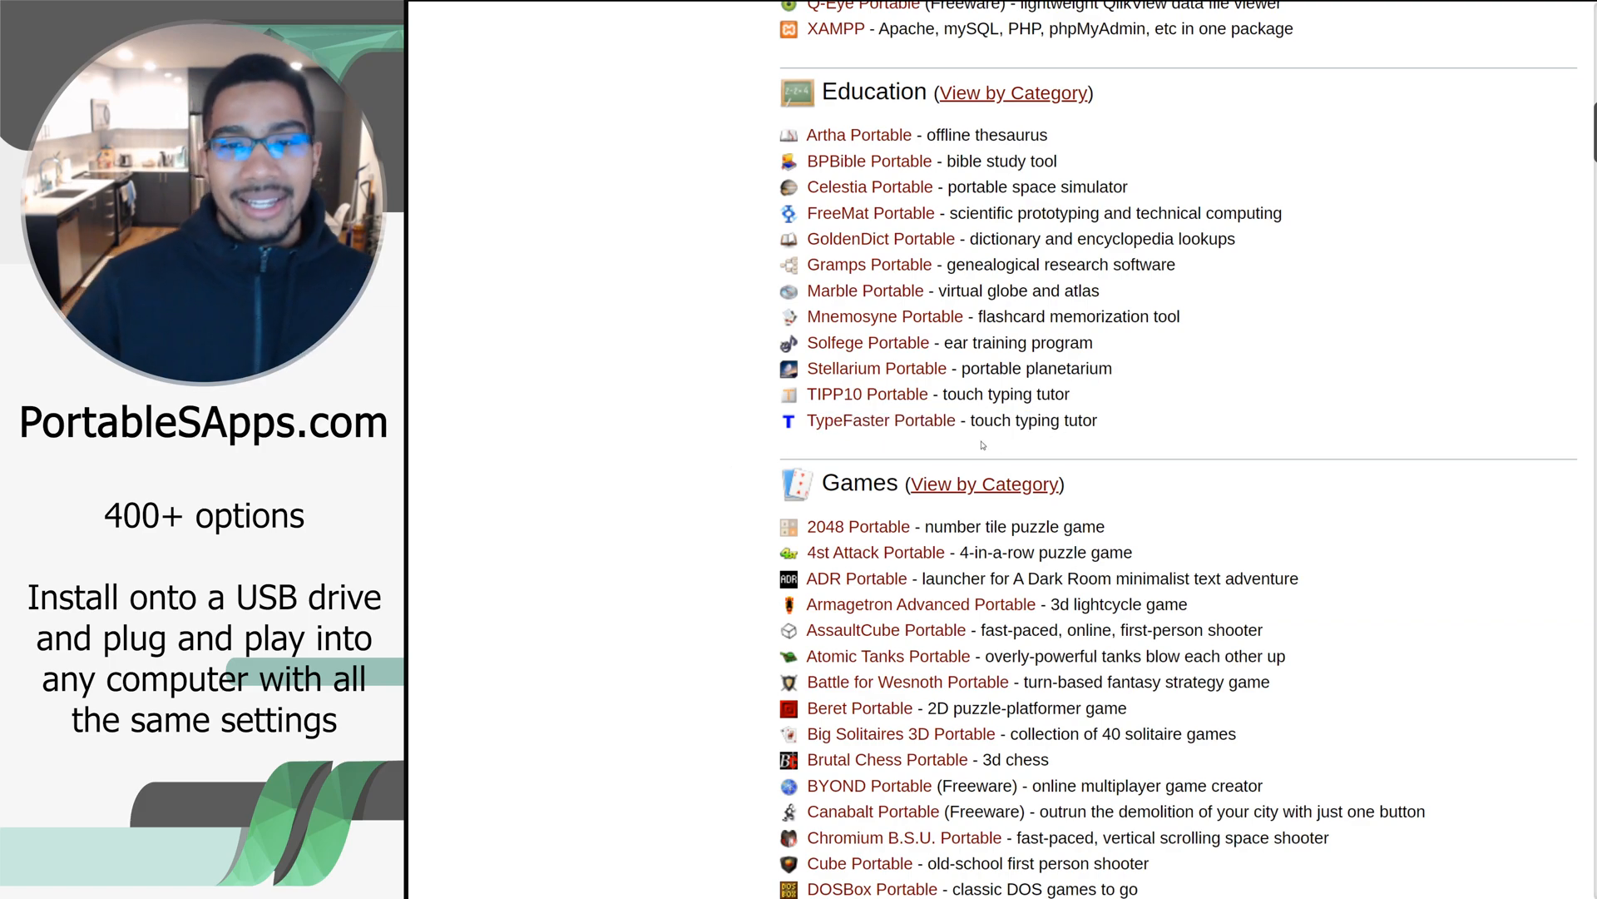
{"action": "scroll", "scroll_direction": "down", "scroll_amount": 3}
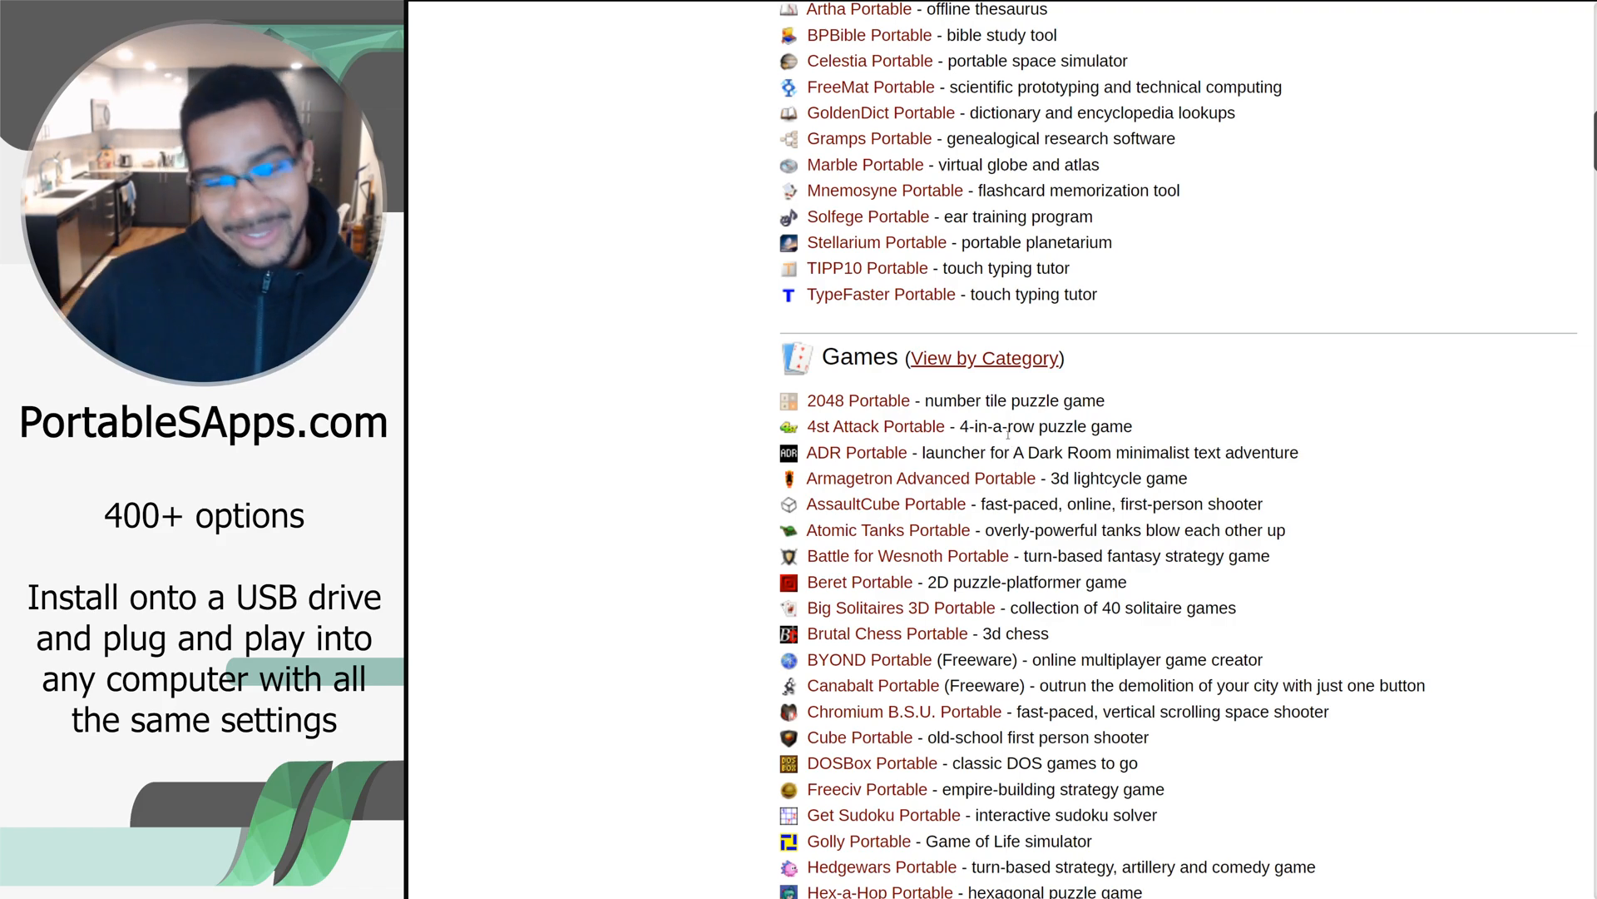
Scroll through the full Games list until the Graphics & Pictures heading appears
{"action": "scroll", "scroll_direction": "down", "scroll_amount": 3}
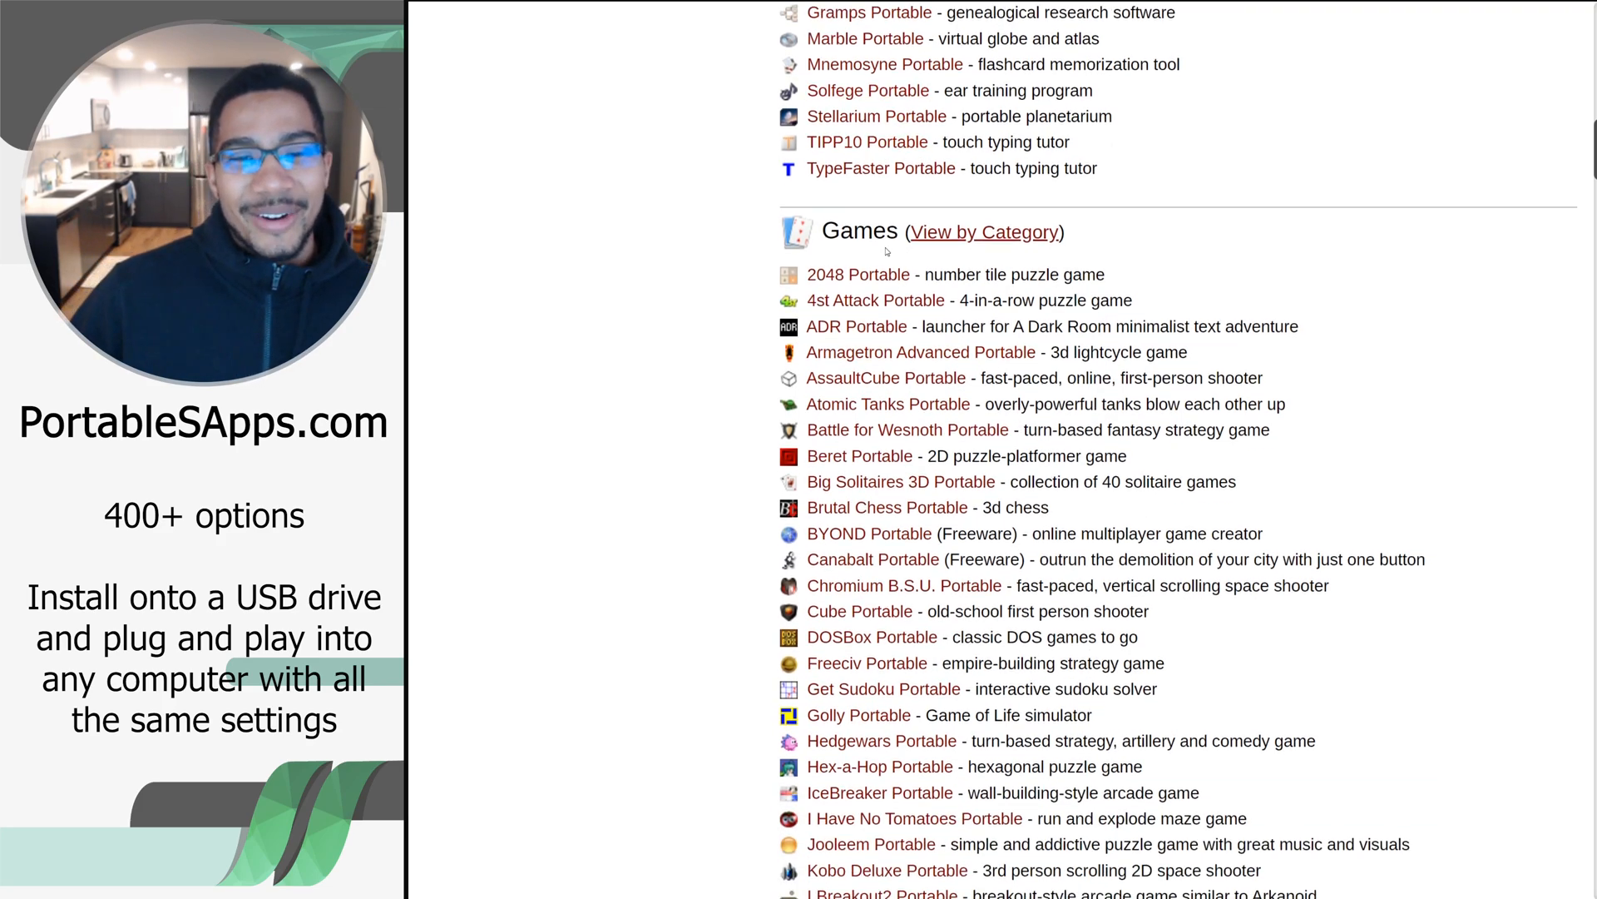
{"action": "scroll", "scroll_direction": "down", "scroll_amount": 3}
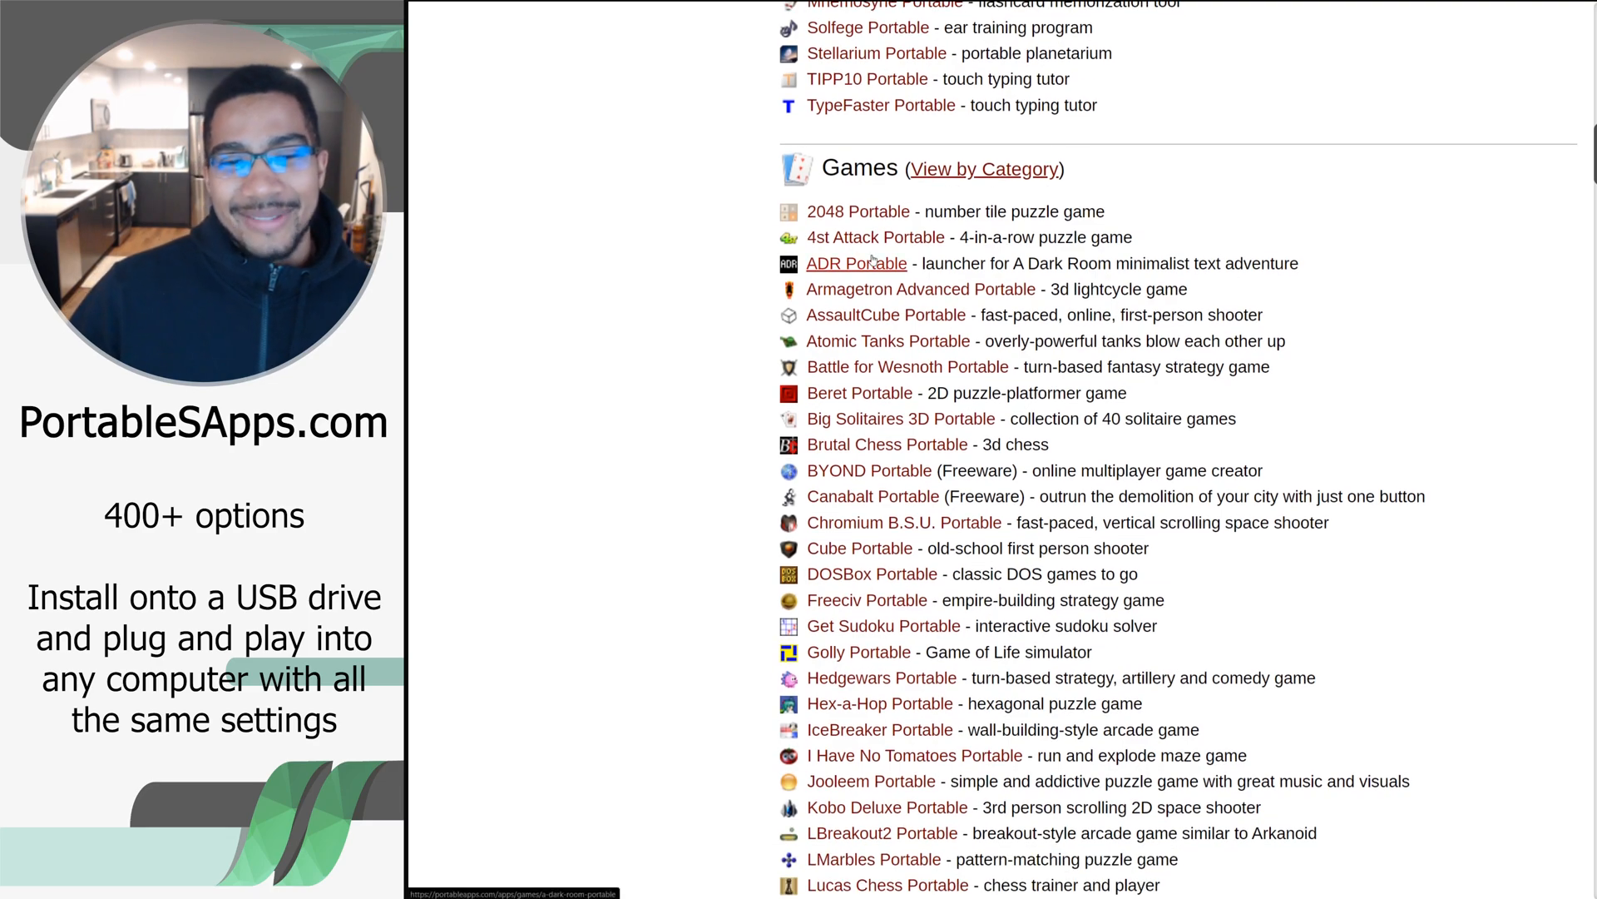
{"action": "scroll", "scroll_direction": "down", "scroll_amount": 3}
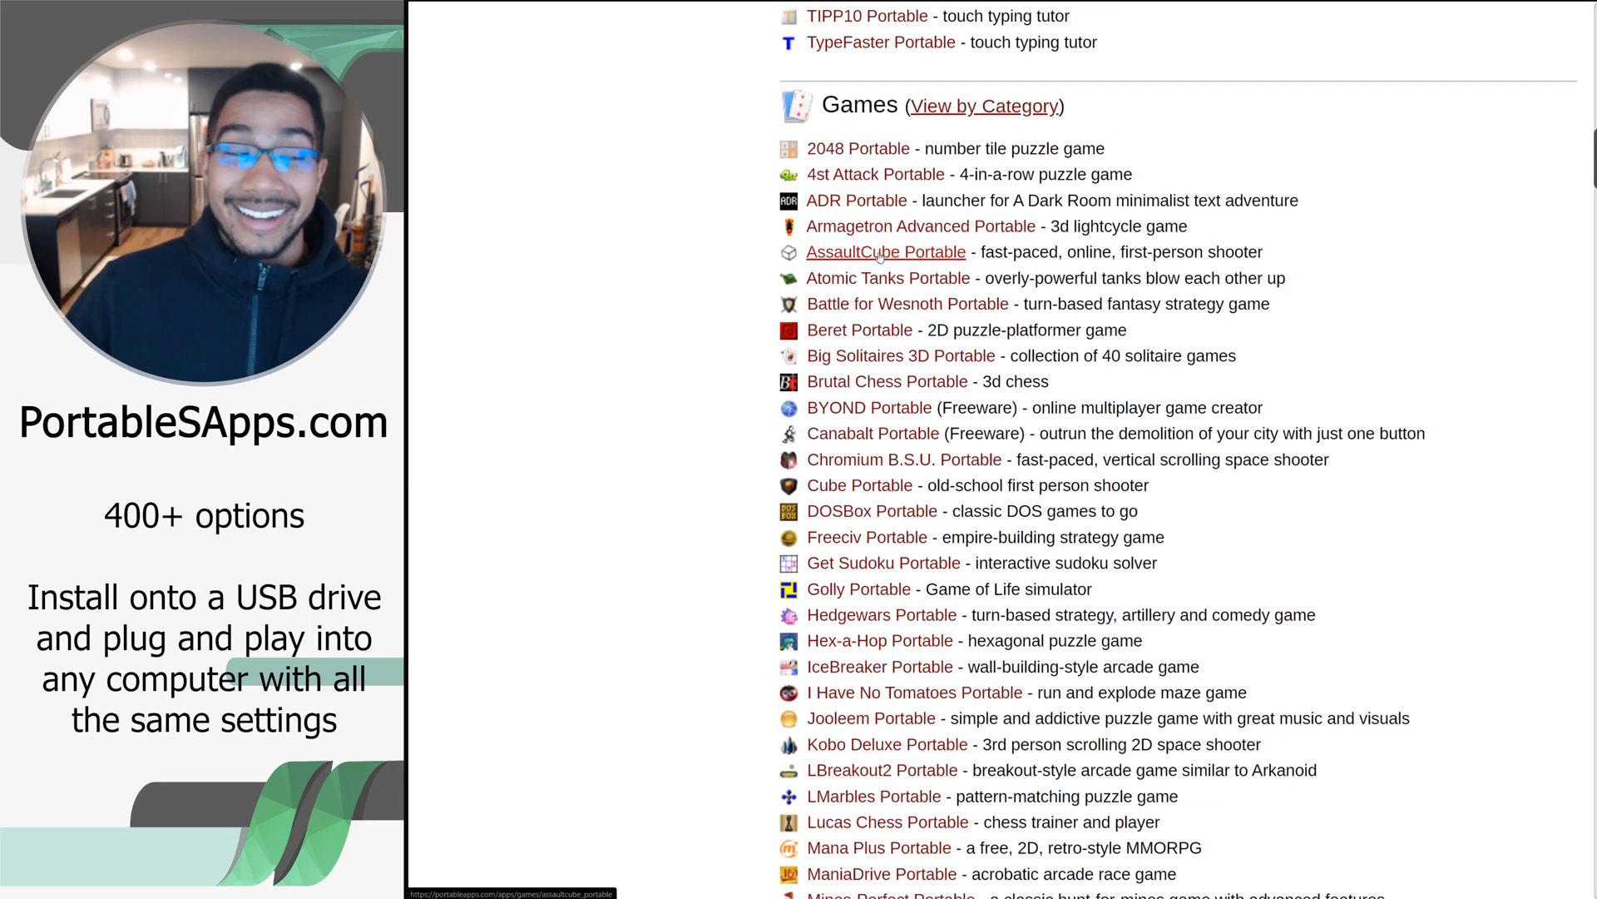
{"action": "scroll", "scroll_direction": "down", "scroll_amount": 3}
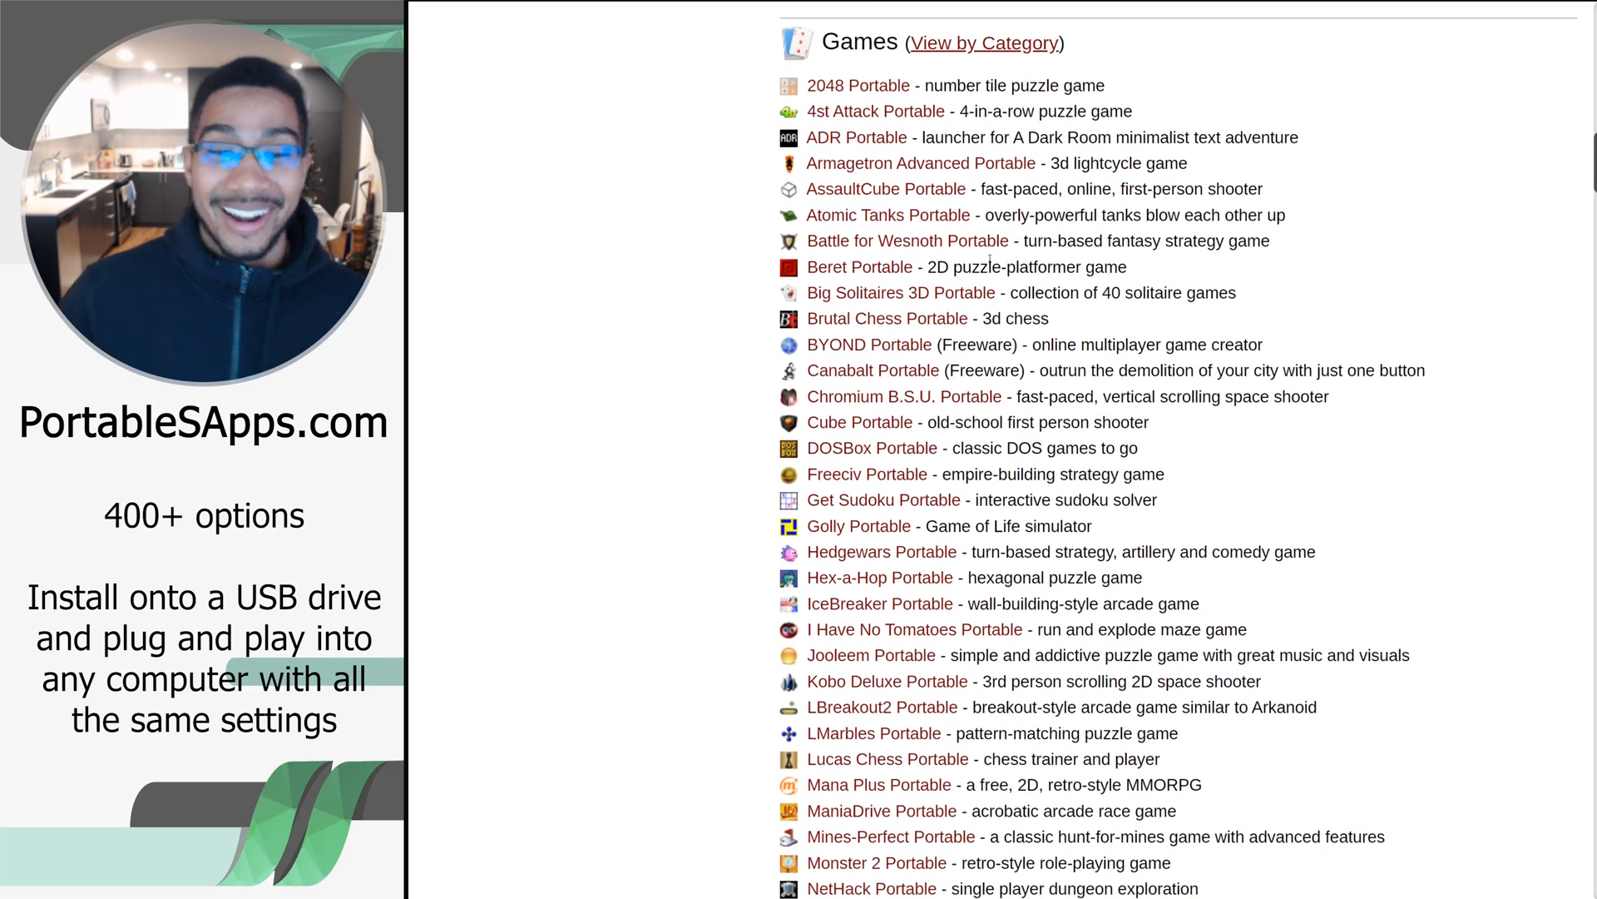
{"action": "scroll", "scroll_direction": "down", "scroll_amount": 3}
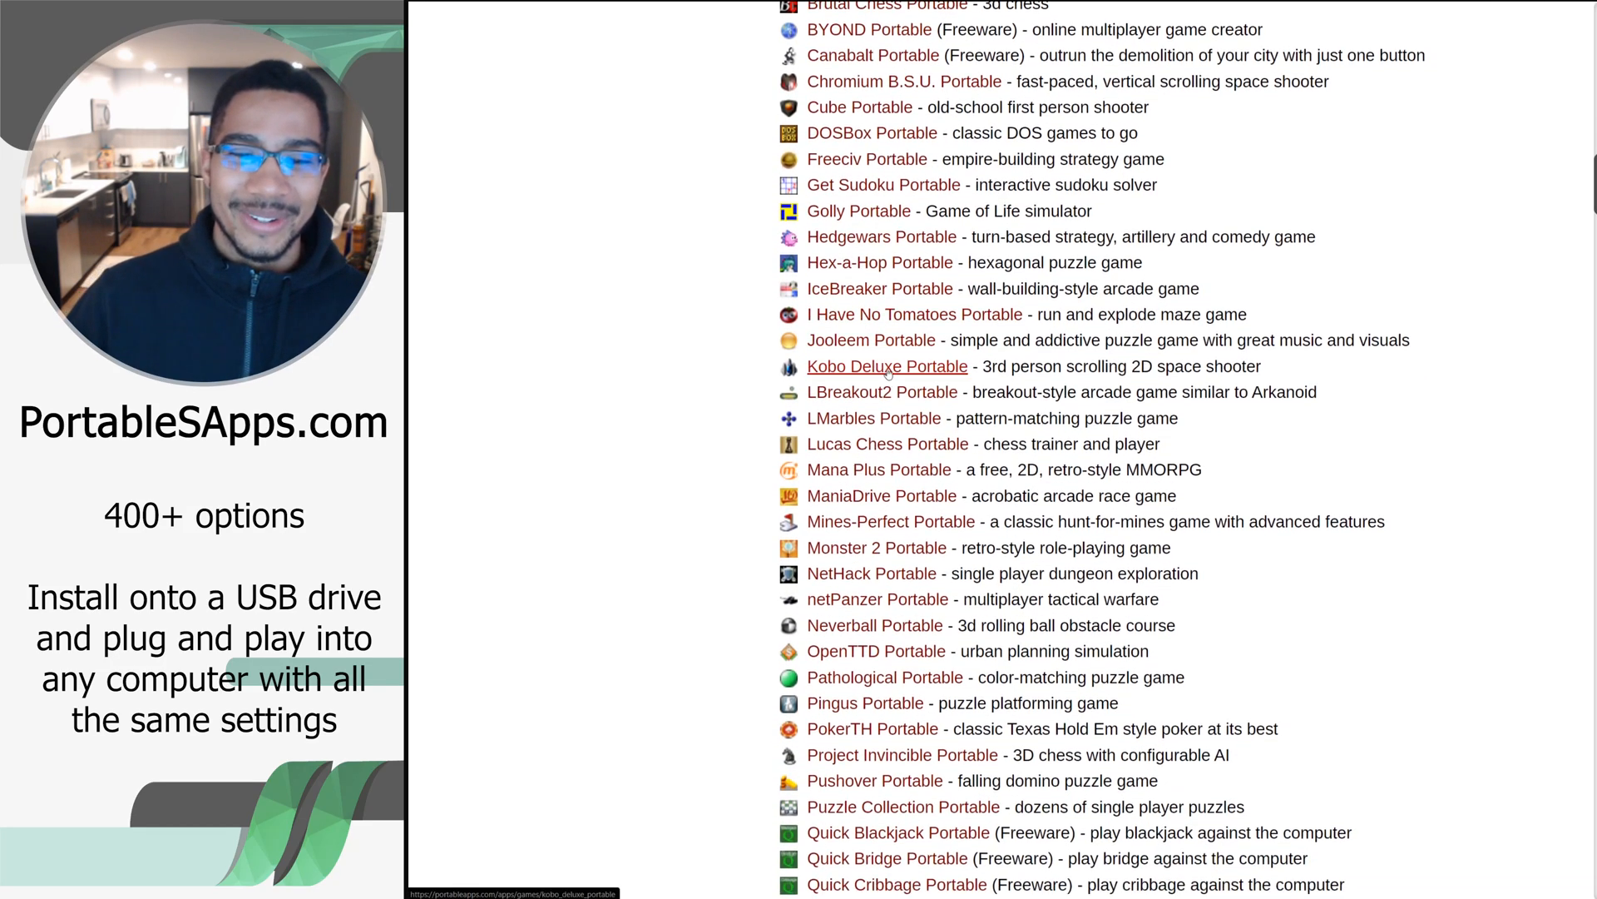
{"action": "scroll", "scroll_direction": "down", "scroll_amount": 3}
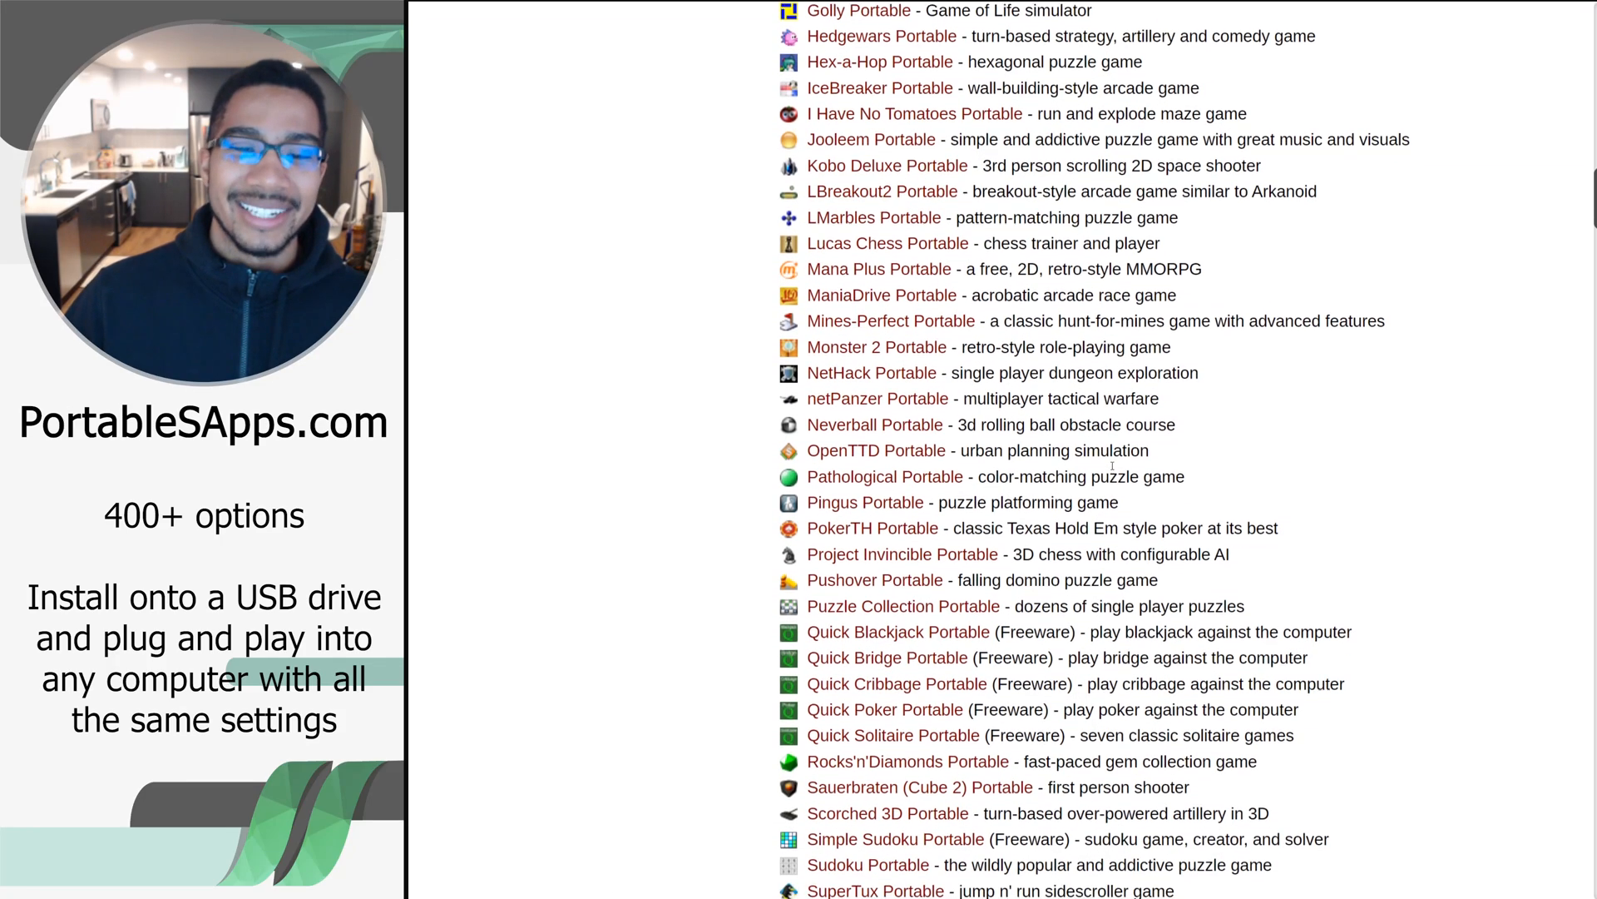
{"action": "scroll", "scroll_direction": "down", "scroll_amount": 3}
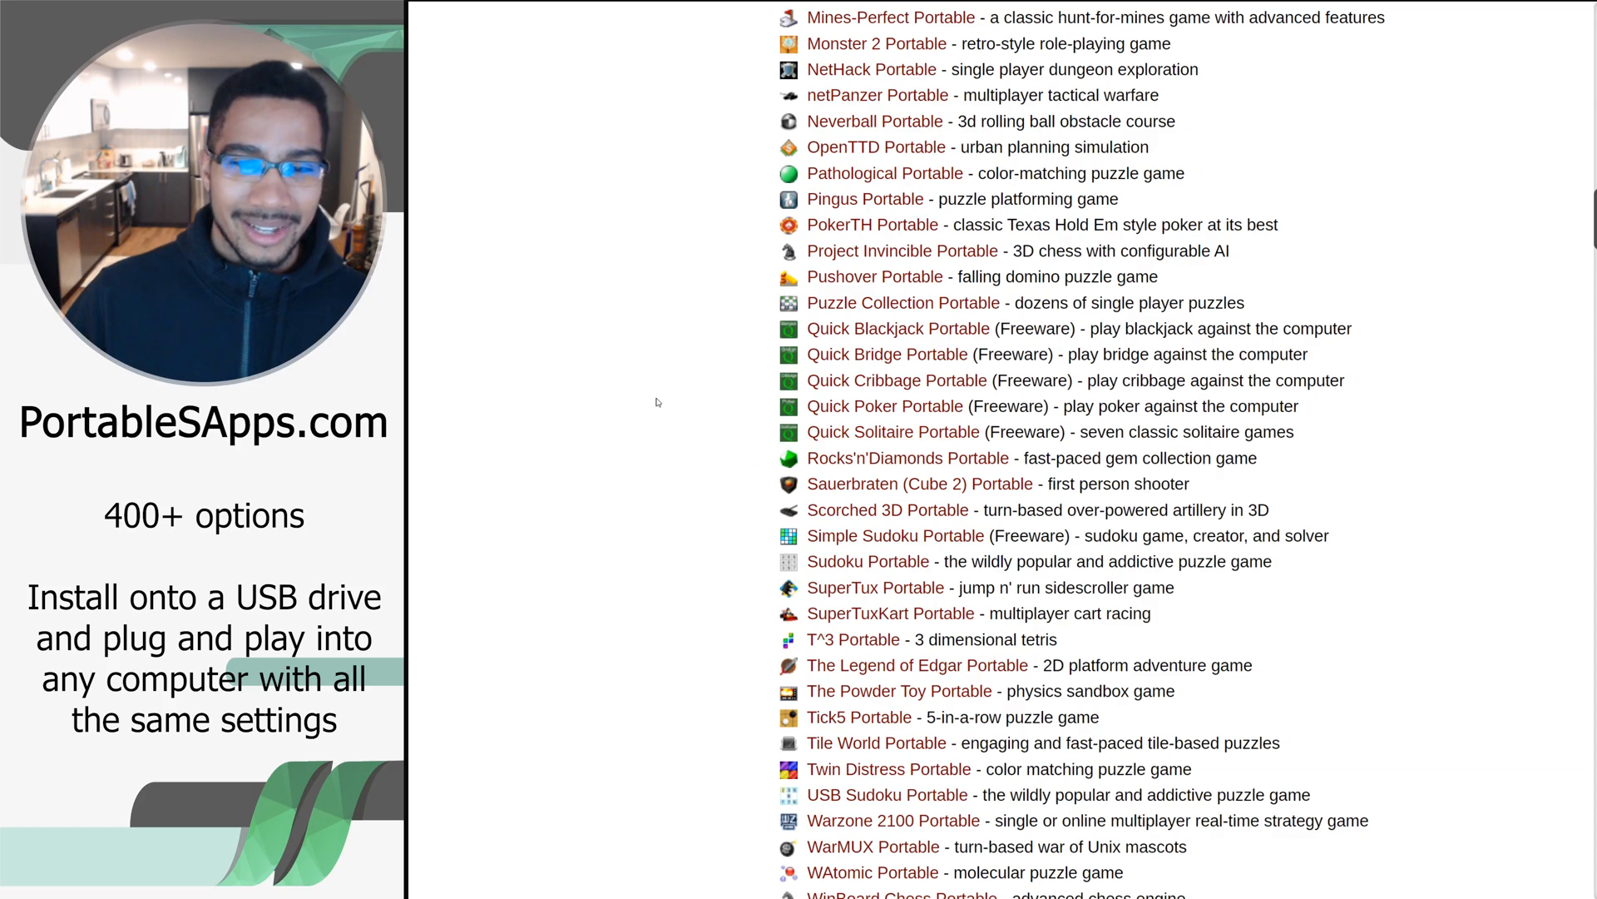
{"action": "scroll", "scroll_direction": "down", "scroll_amount": 3}
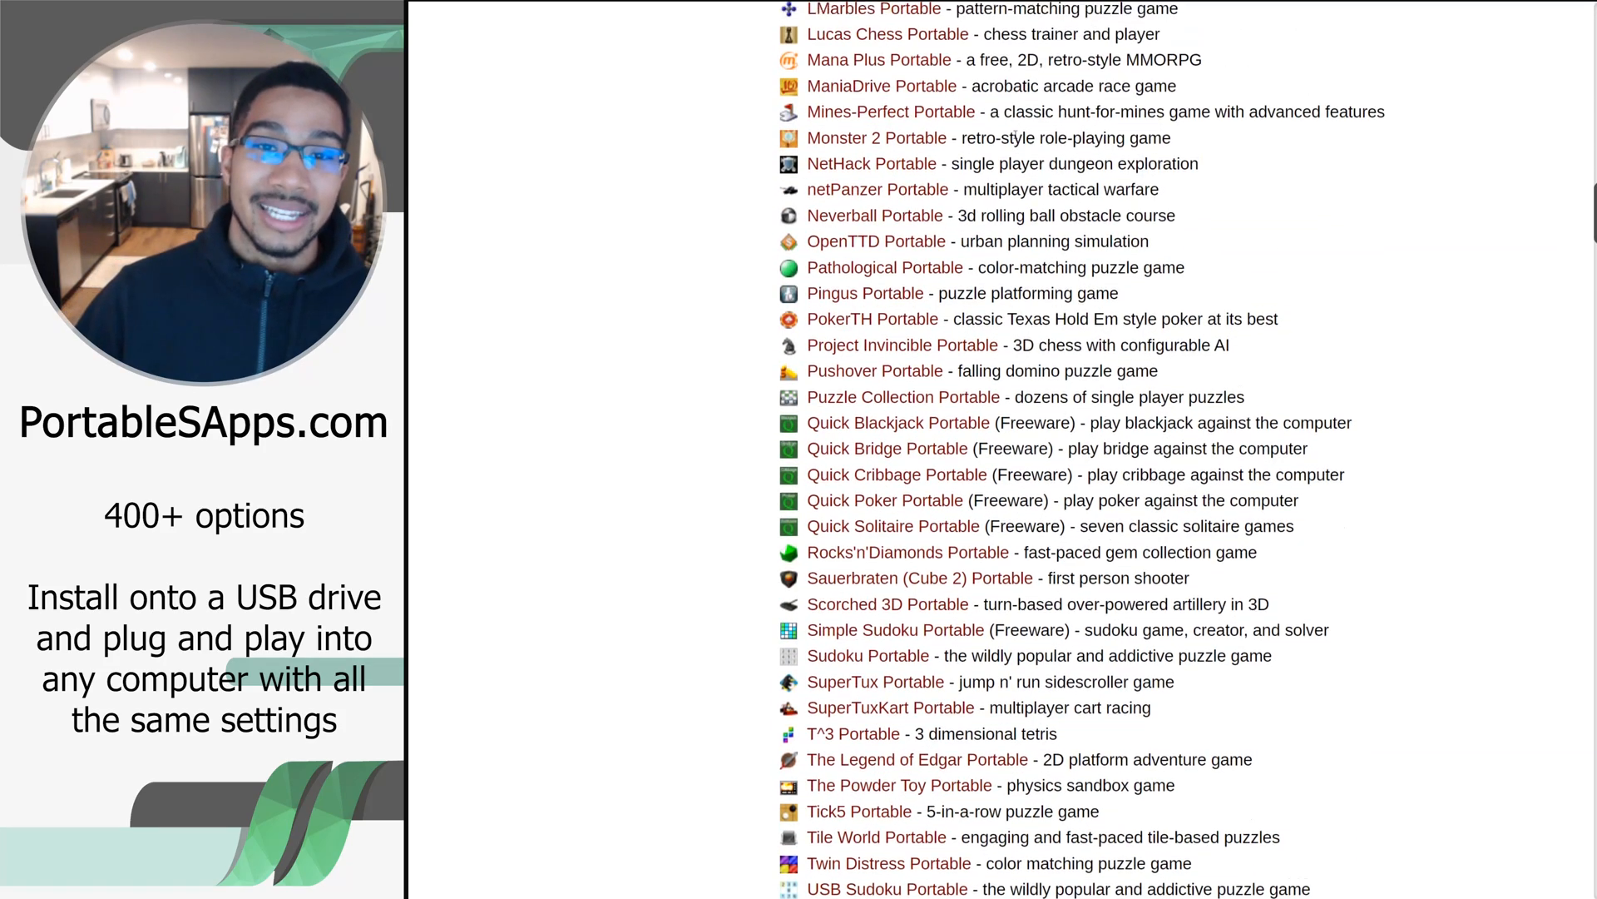
{"action": "scroll", "scroll_direction": "down", "scroll_amount": 3}
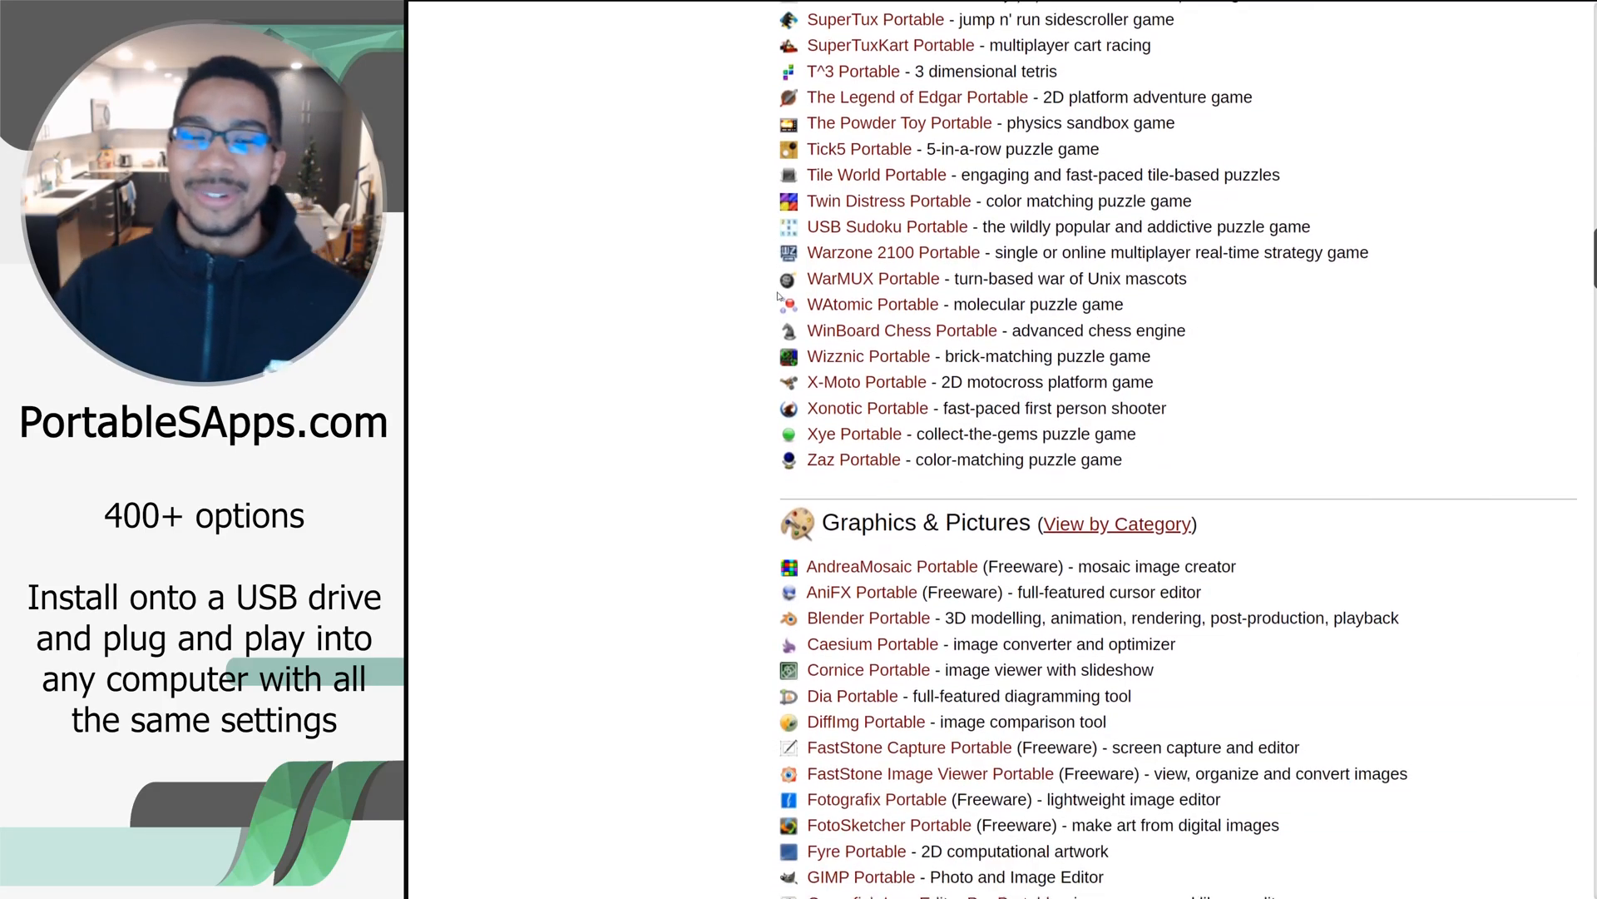
Scroll through the Graphics & Pictures listings into the Internet category
{"action": "scroll", "scroll_direction": "down", "scroll_amount": 3}
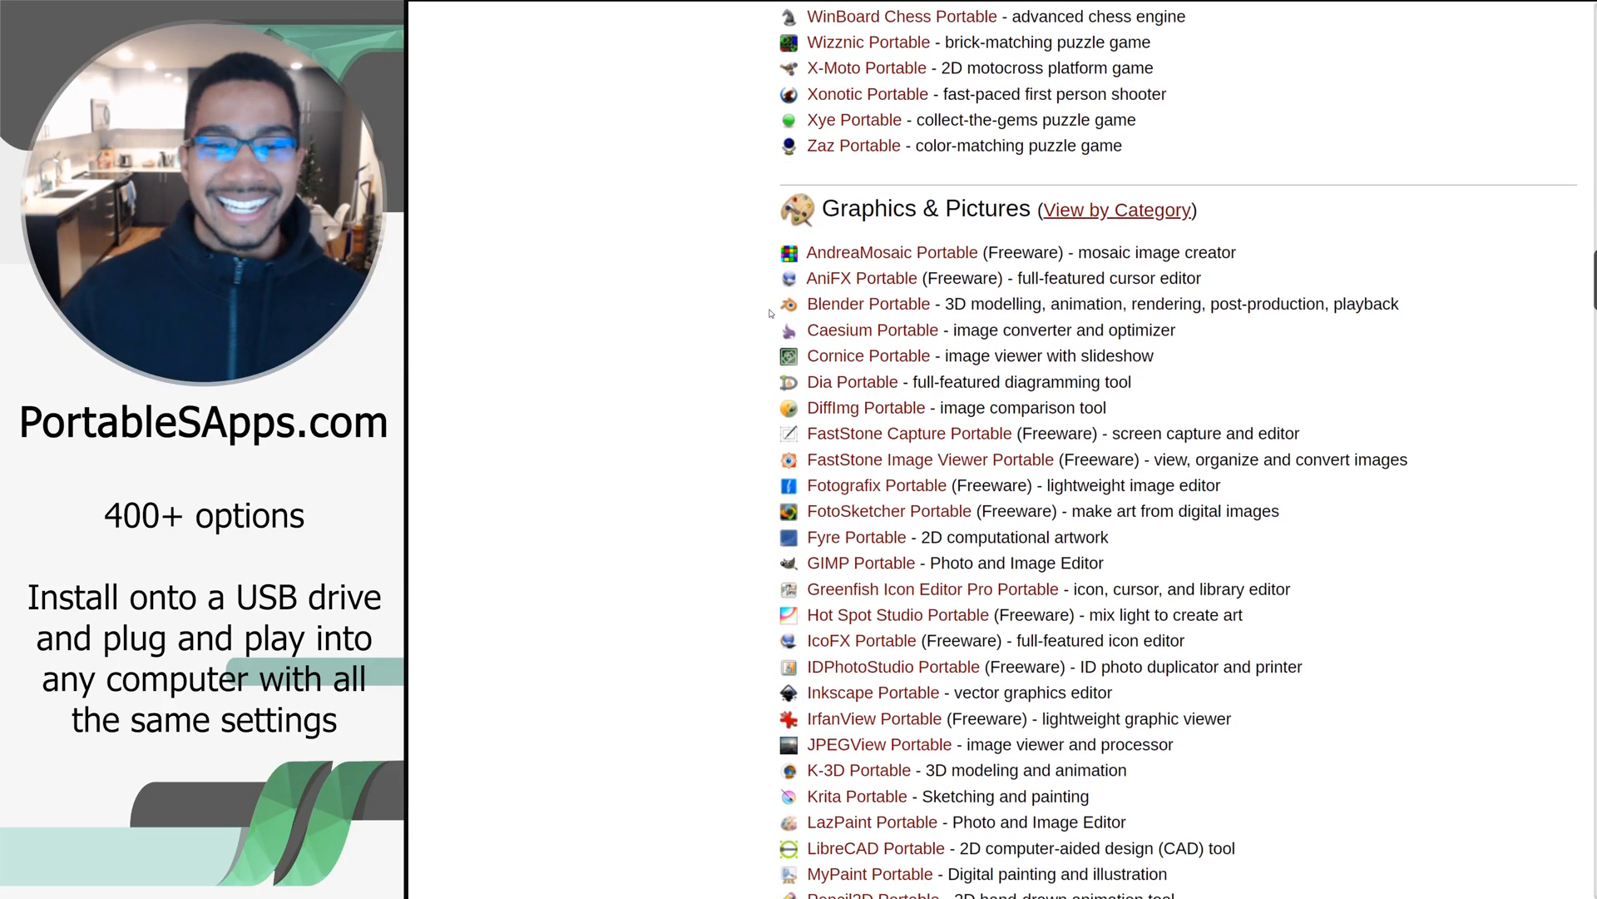
{"action": "scroll", "scroll_direction": "down", "scroll_amount": 3}
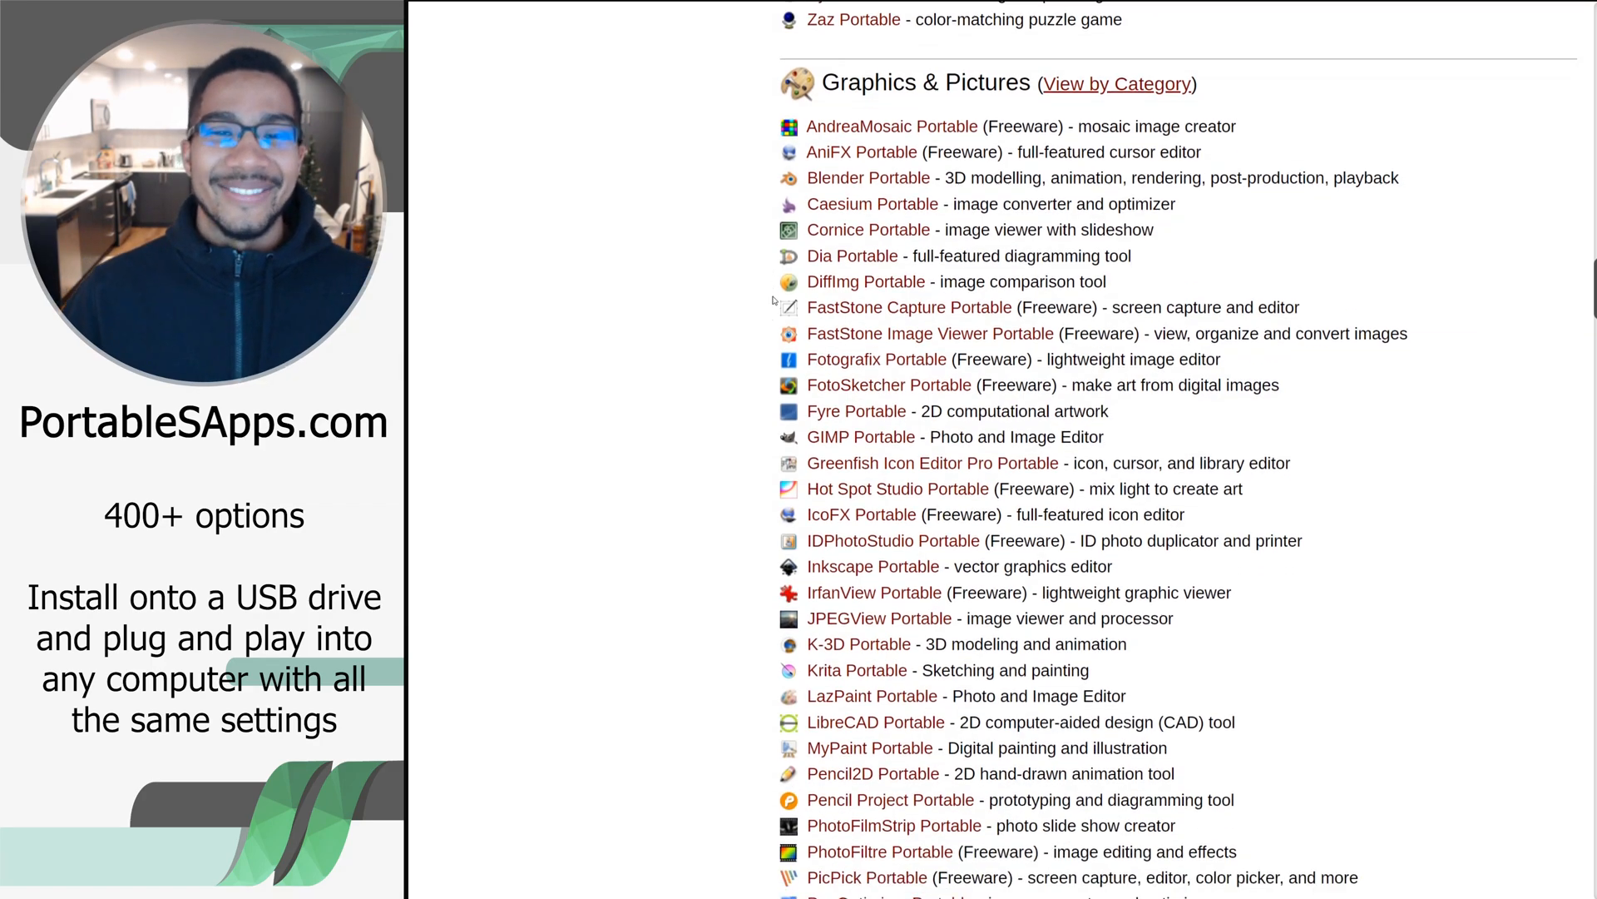
{"action": "mouse_move", "coordinate": [872, 203]}
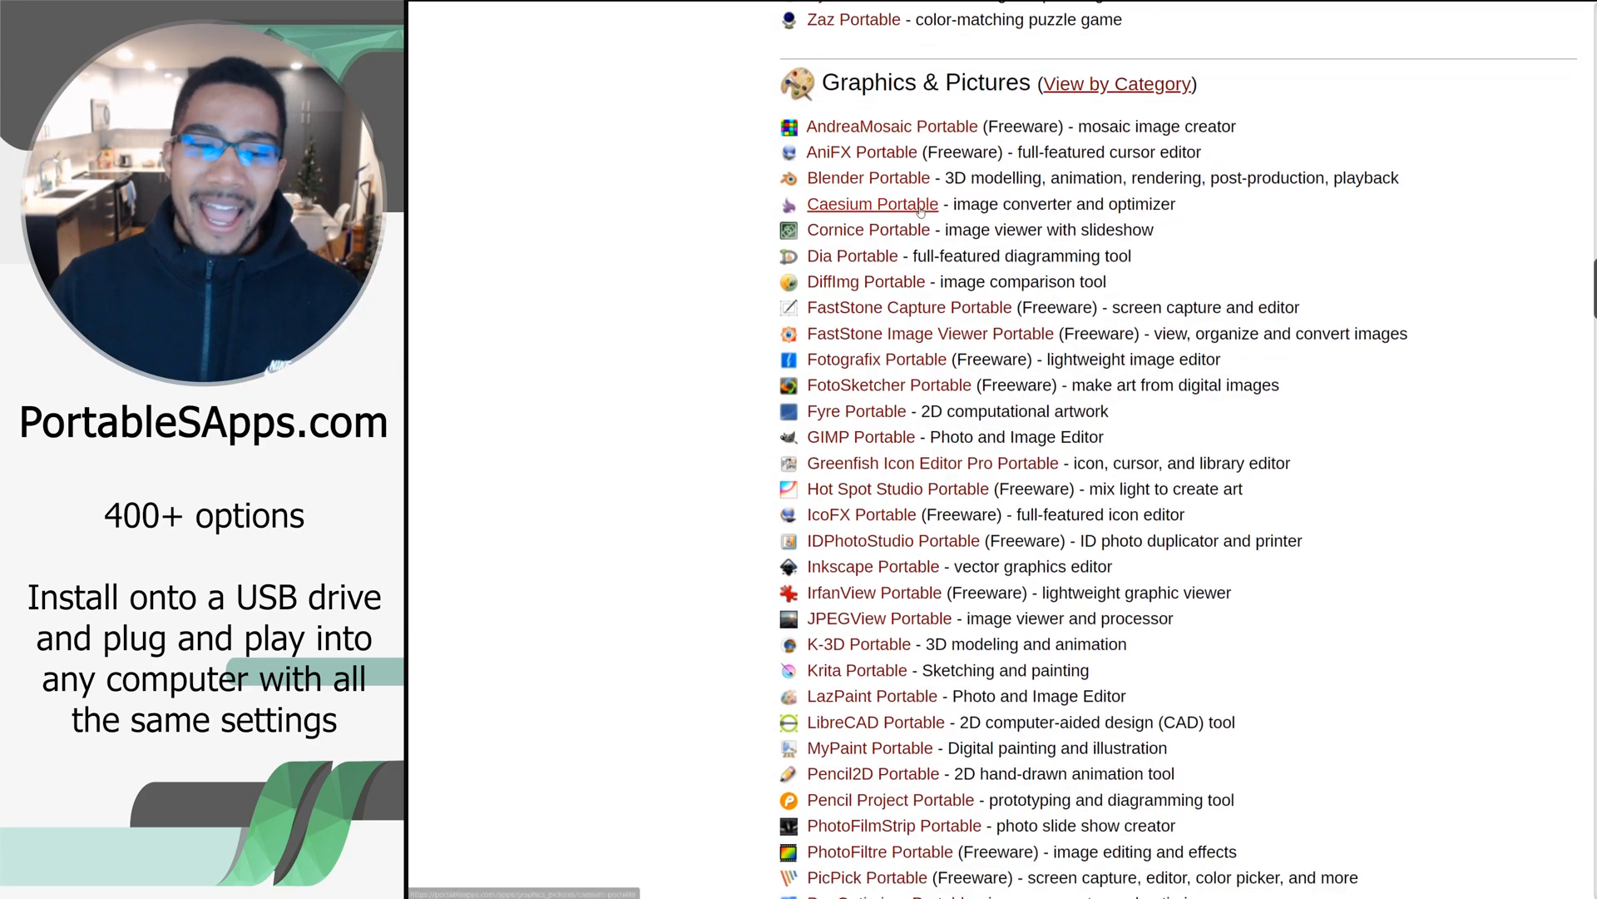
{"action": "scroll", "scroll_direction": "down", "scroll_amount": 3}
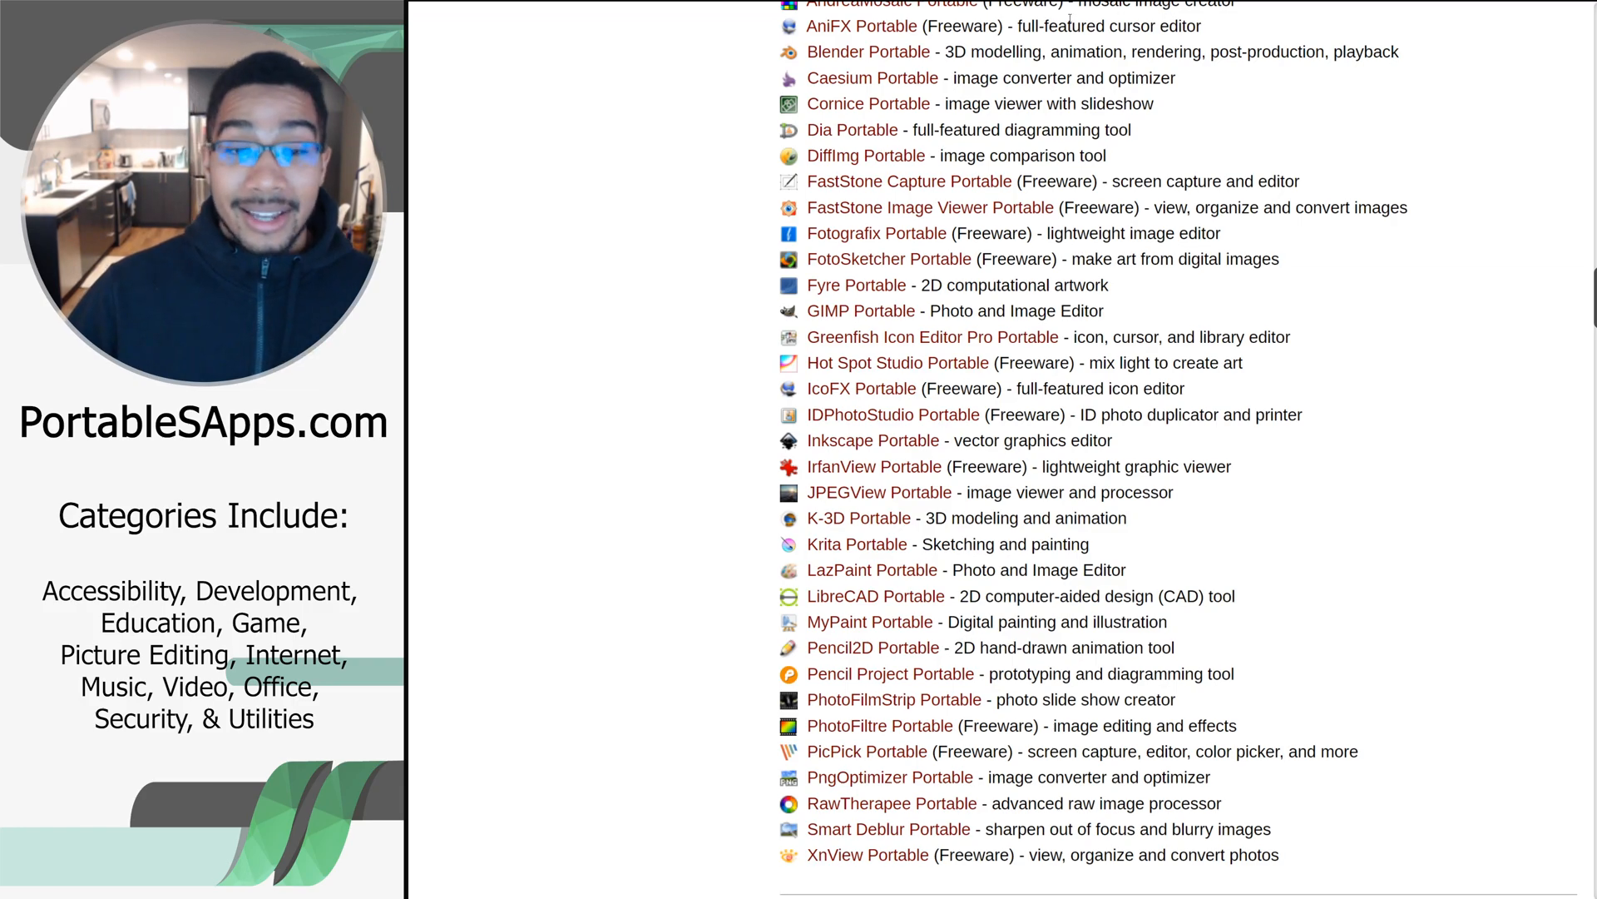
{"action": "scroll", "scroll_direction": "down", "scroll_amount": 3}
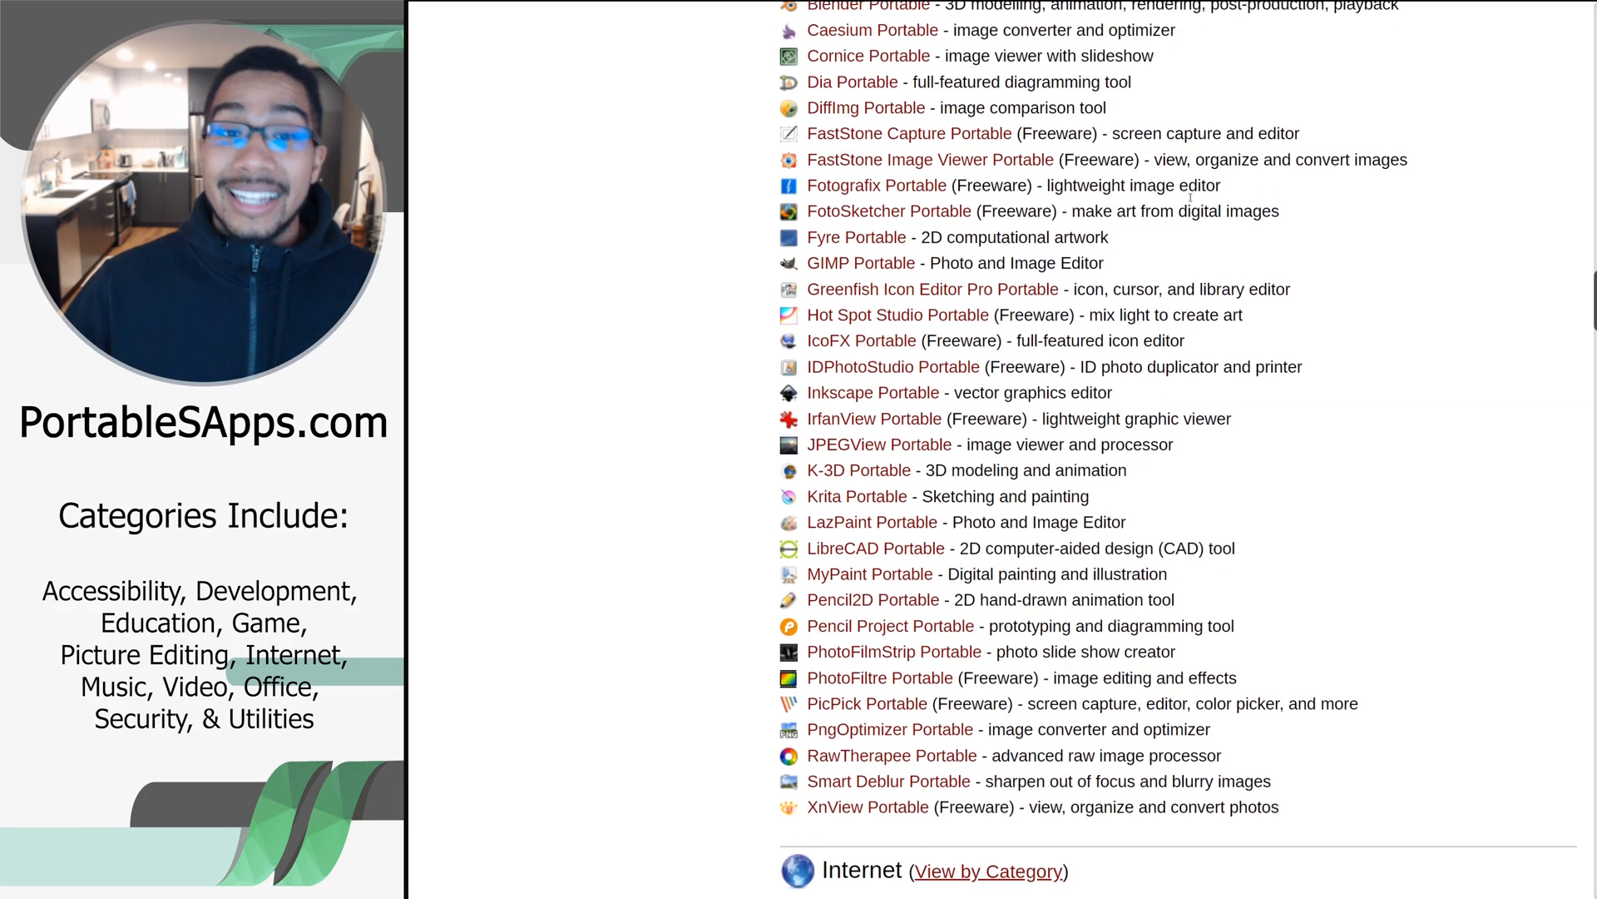
{"action": "scroll", "scroll_direction": "up", "scroll_amount": 3}
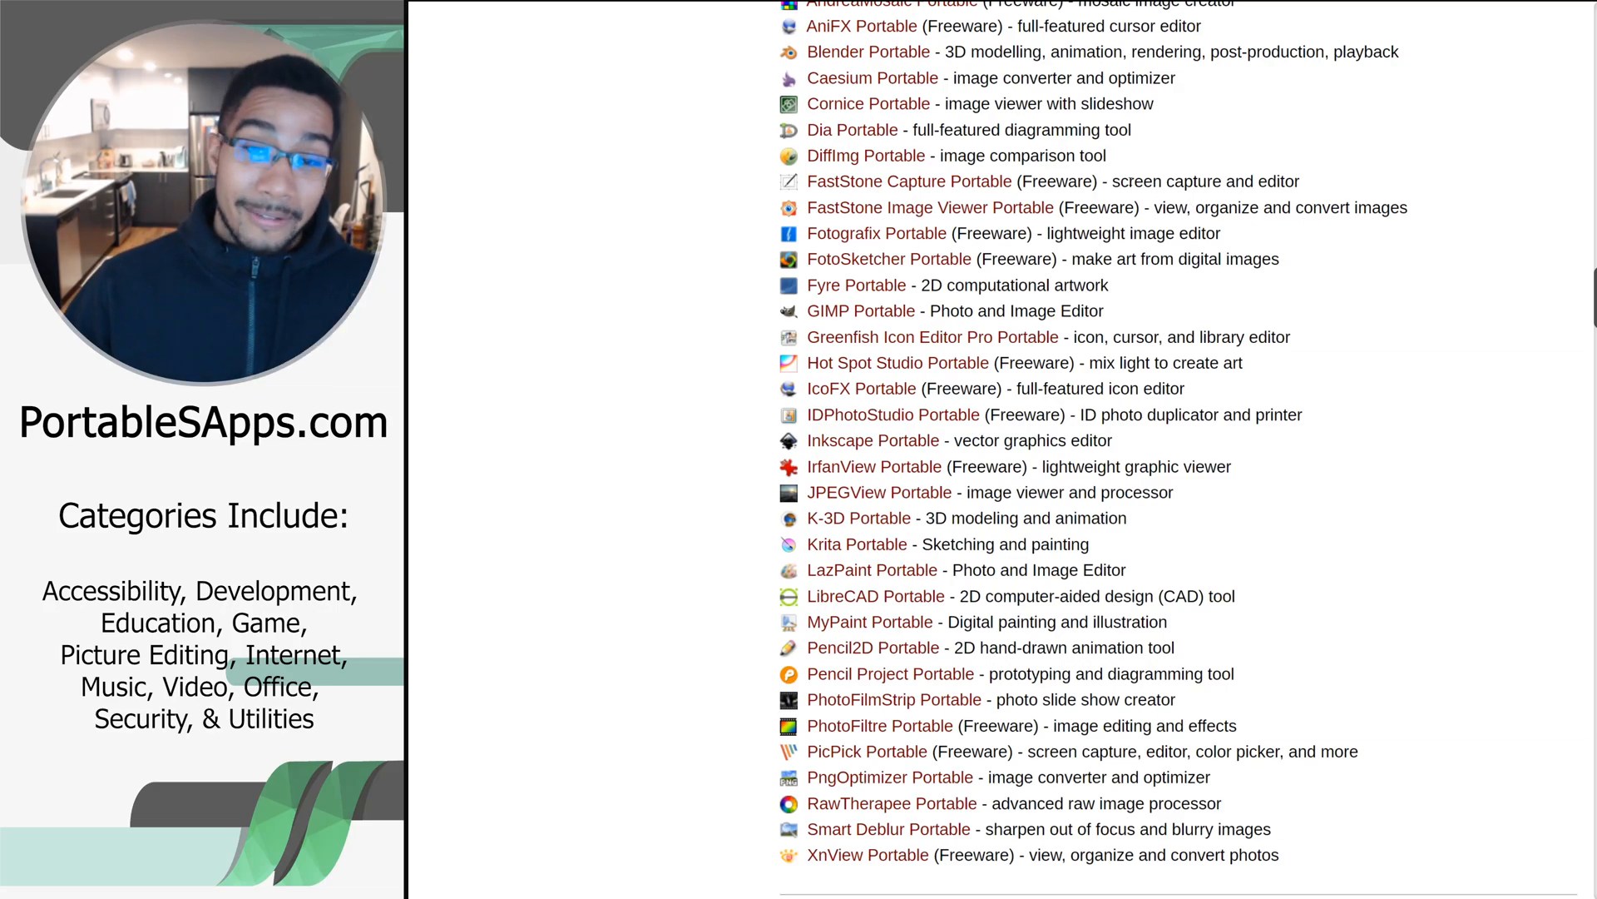
{"action": "scroll", "scroll_direction": "down", "scroll_amount": 3}
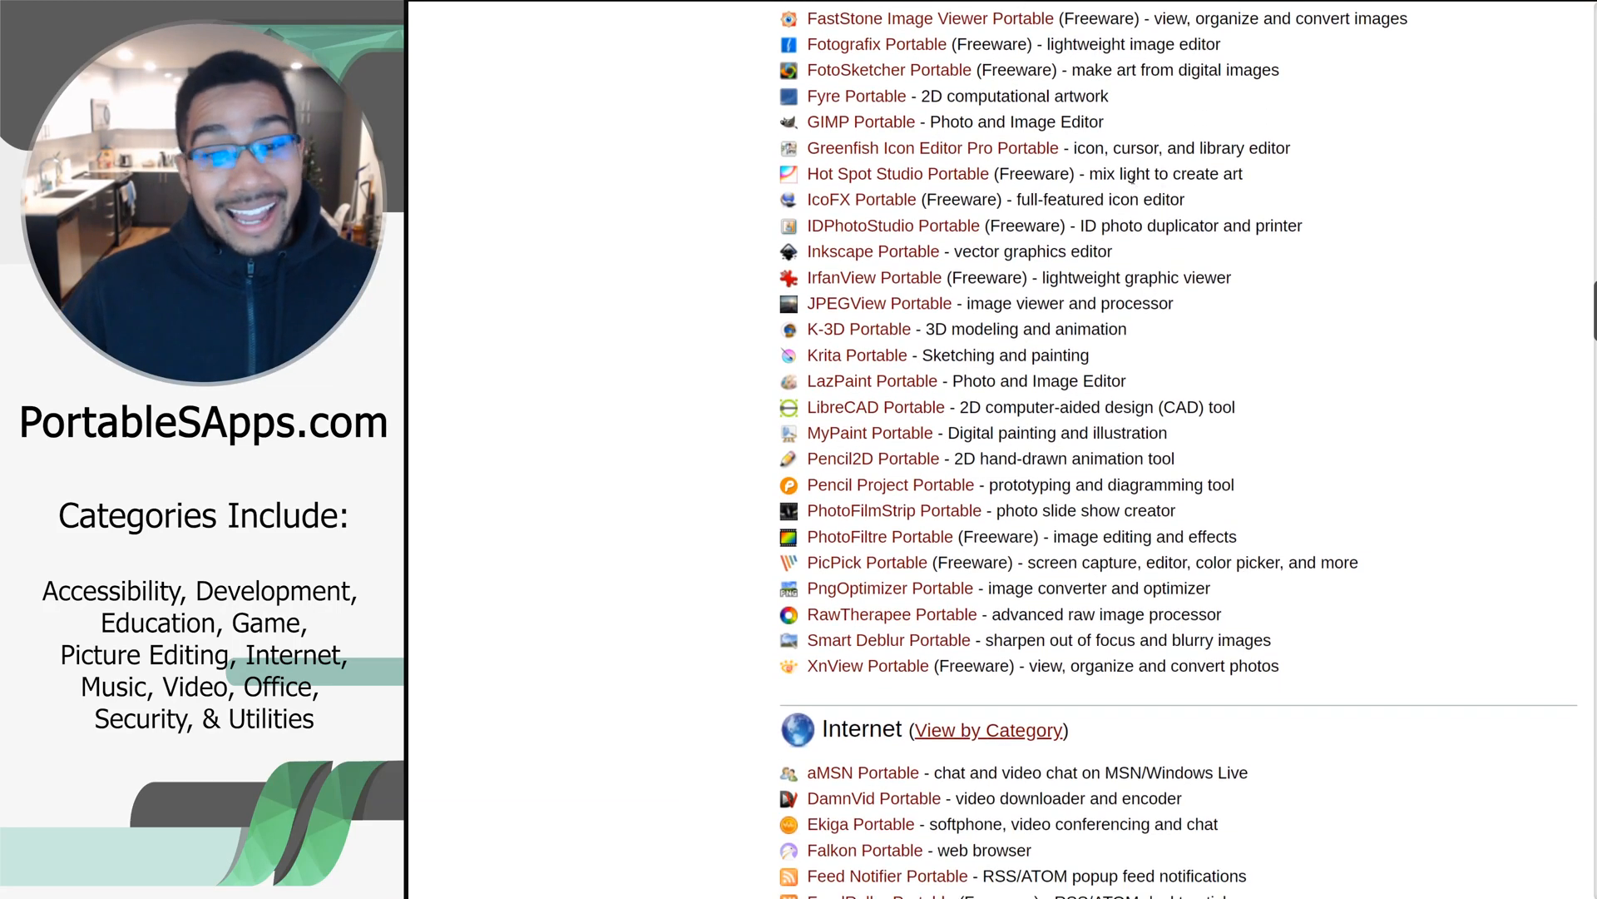
{"action": "scroll", "scroll_direction": "down", "scroll_amount": 3}
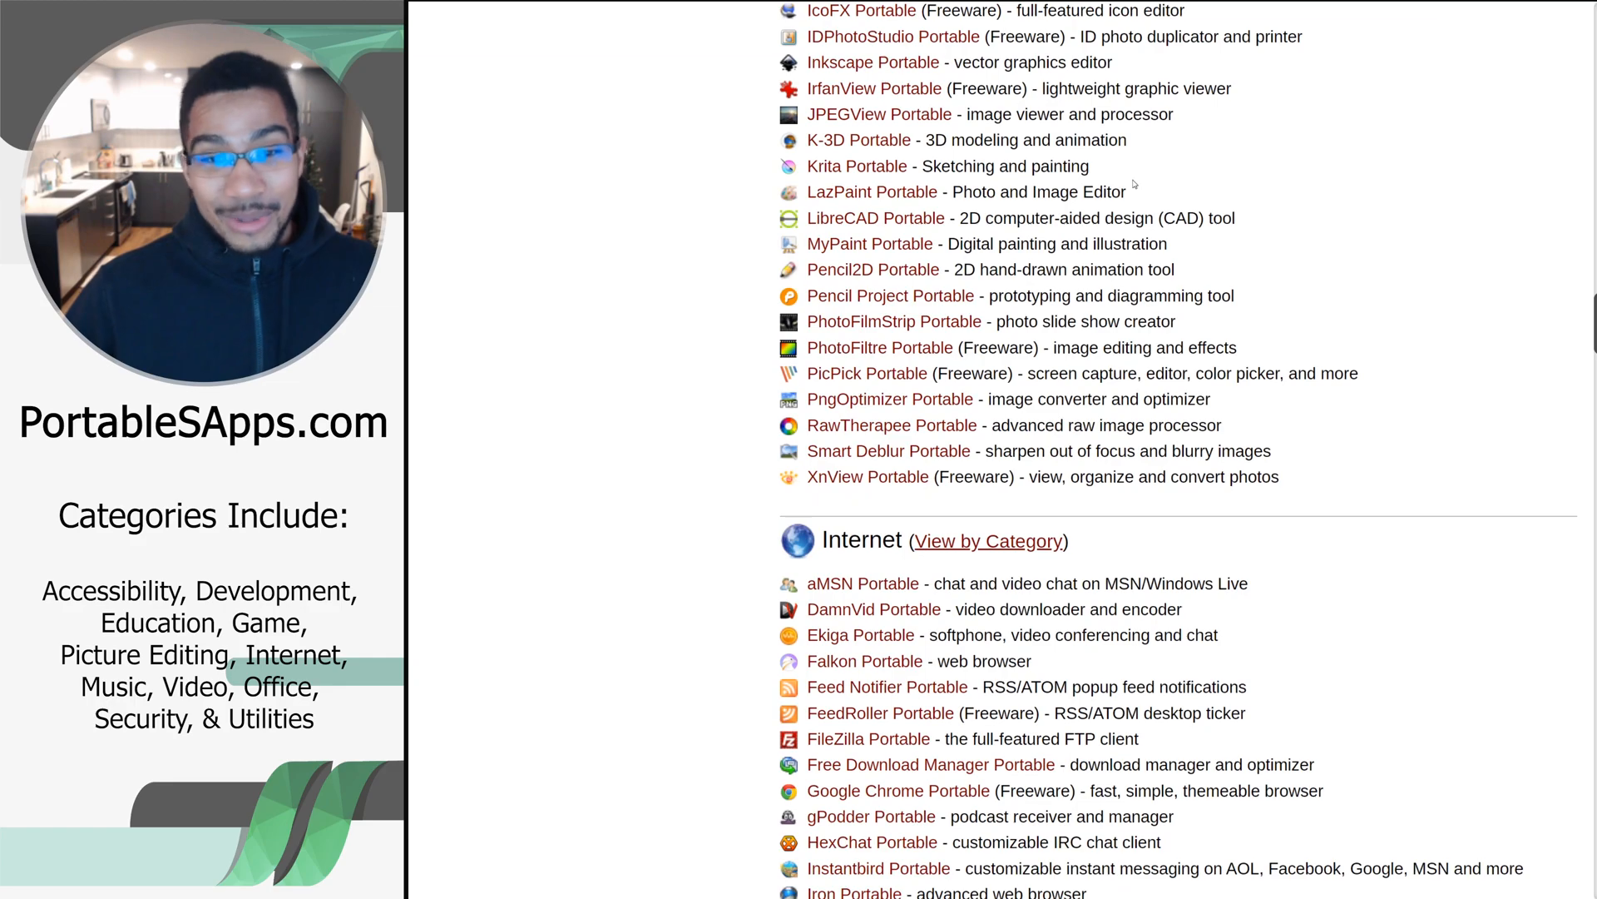
{"action": "scroll", "scroll_direction": "down", "scroll_amount": 3}
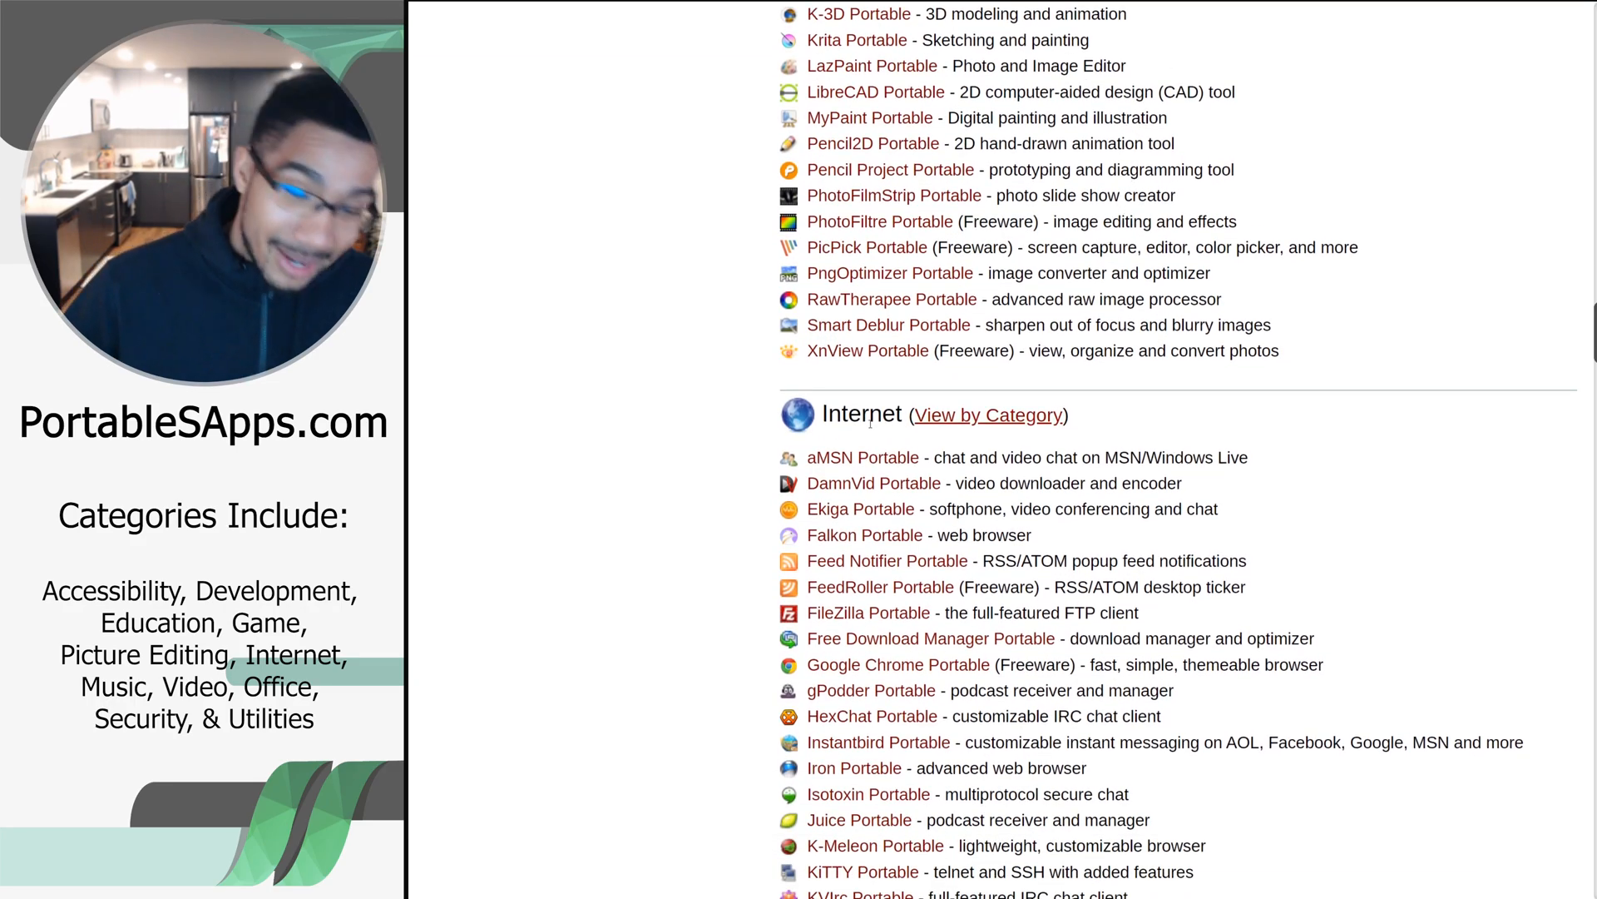
Scroll through the full Internet list until the Music & Video heading appears
{"action": "scroll", "scroll_direction": "down", "scroll_amount": 3}
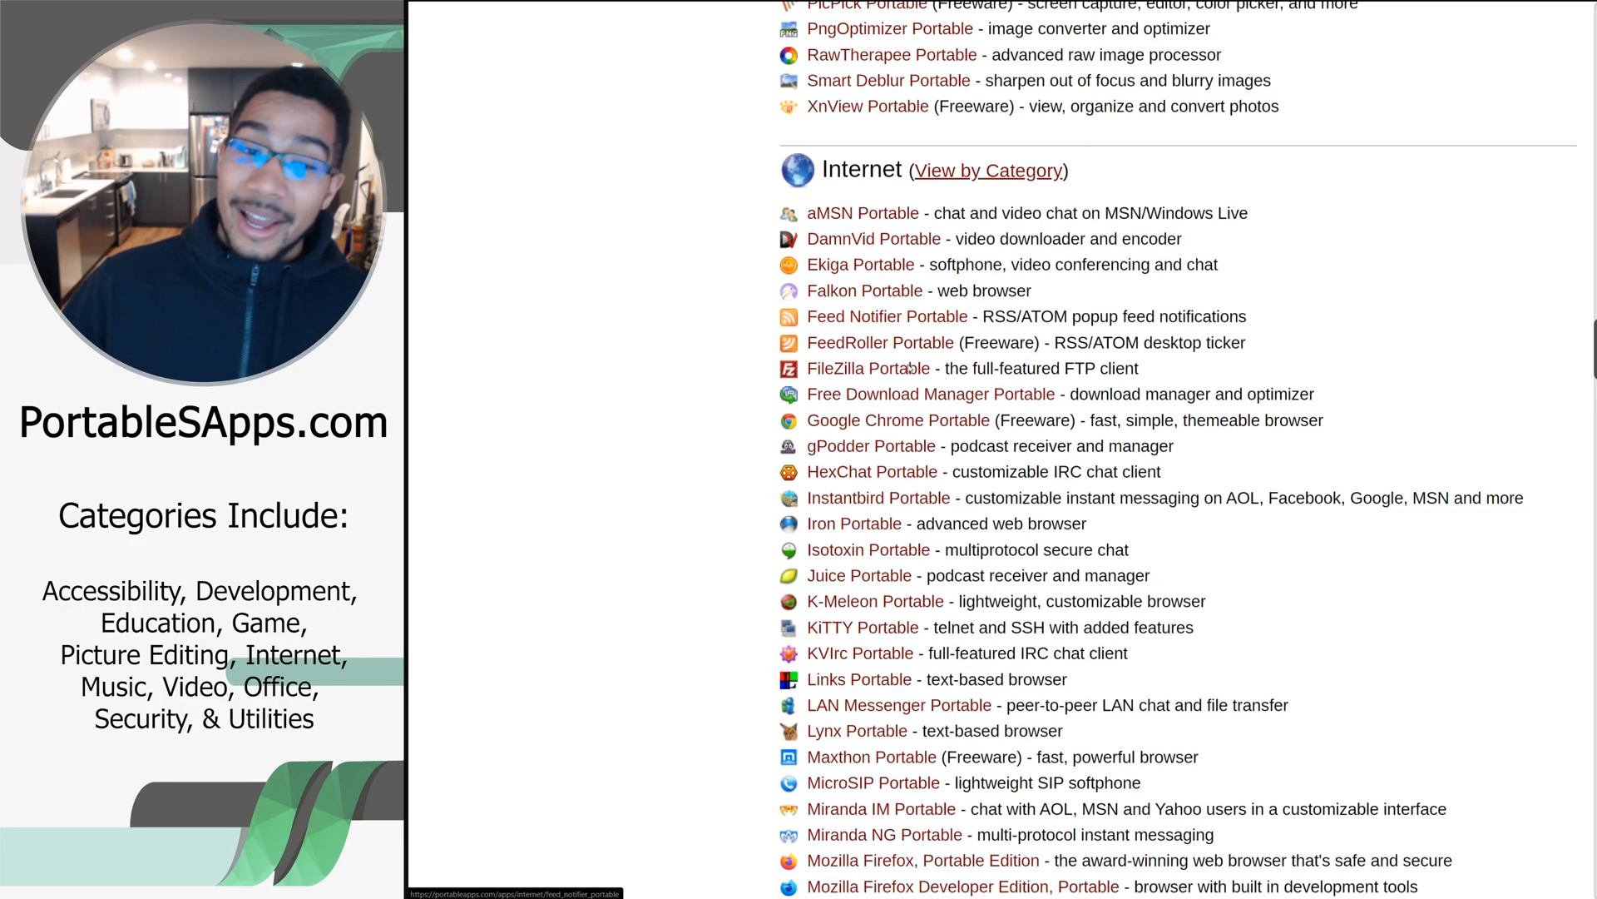
{"action": "scroll", "scroll_direction": "down", "scroll_amount": 3}
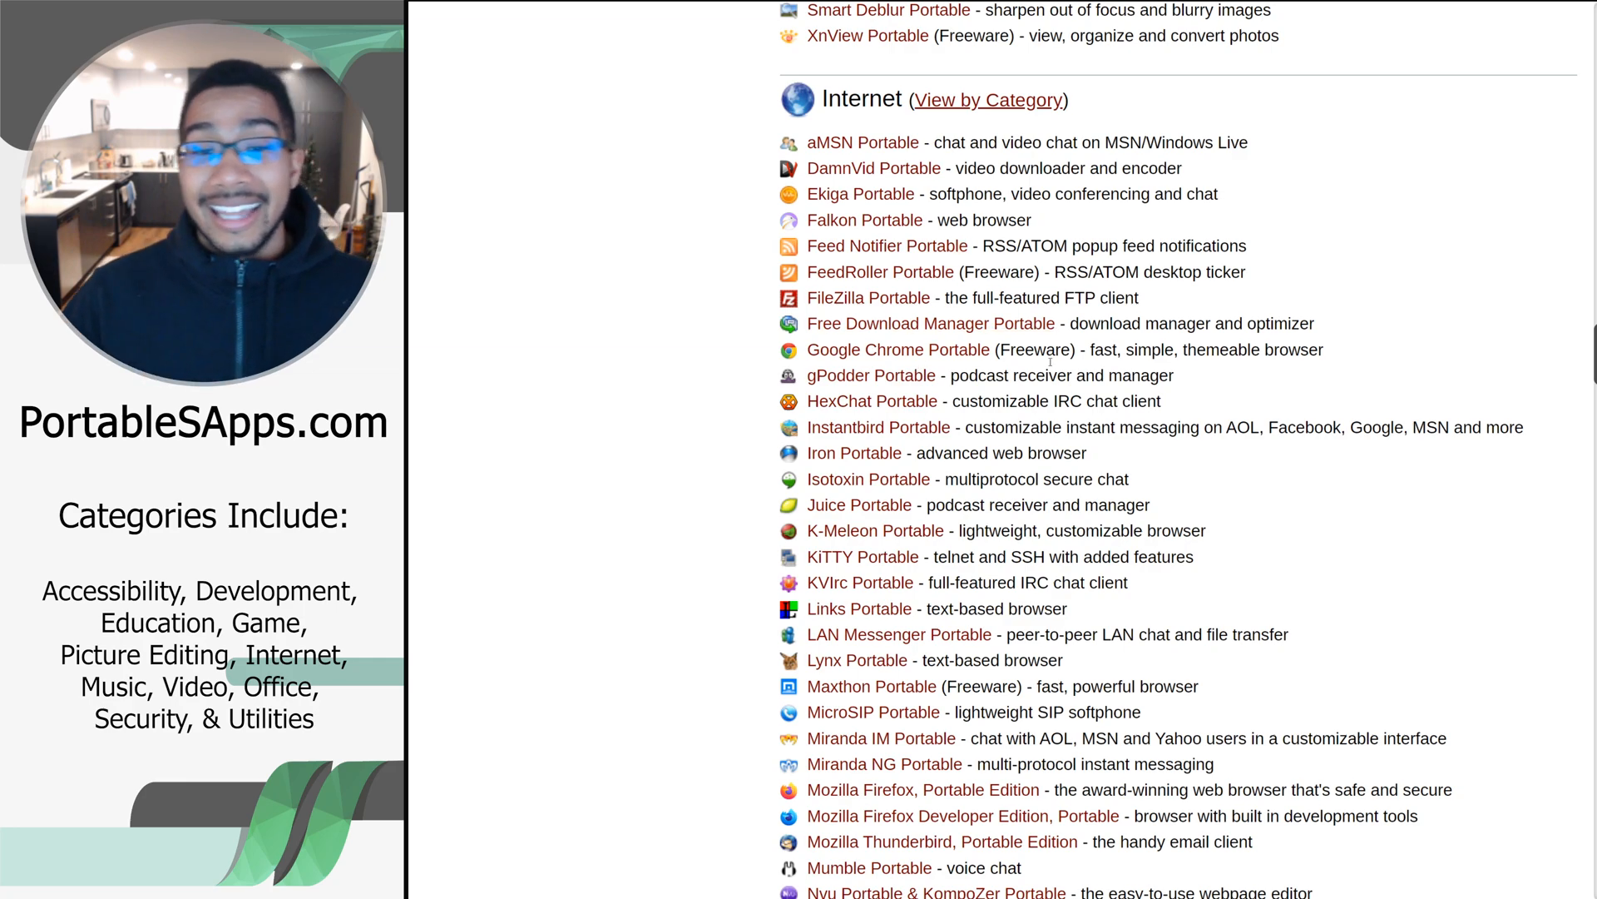
{"action": "scroll", "scroll_direction": "down", "scroll_amount": 3}
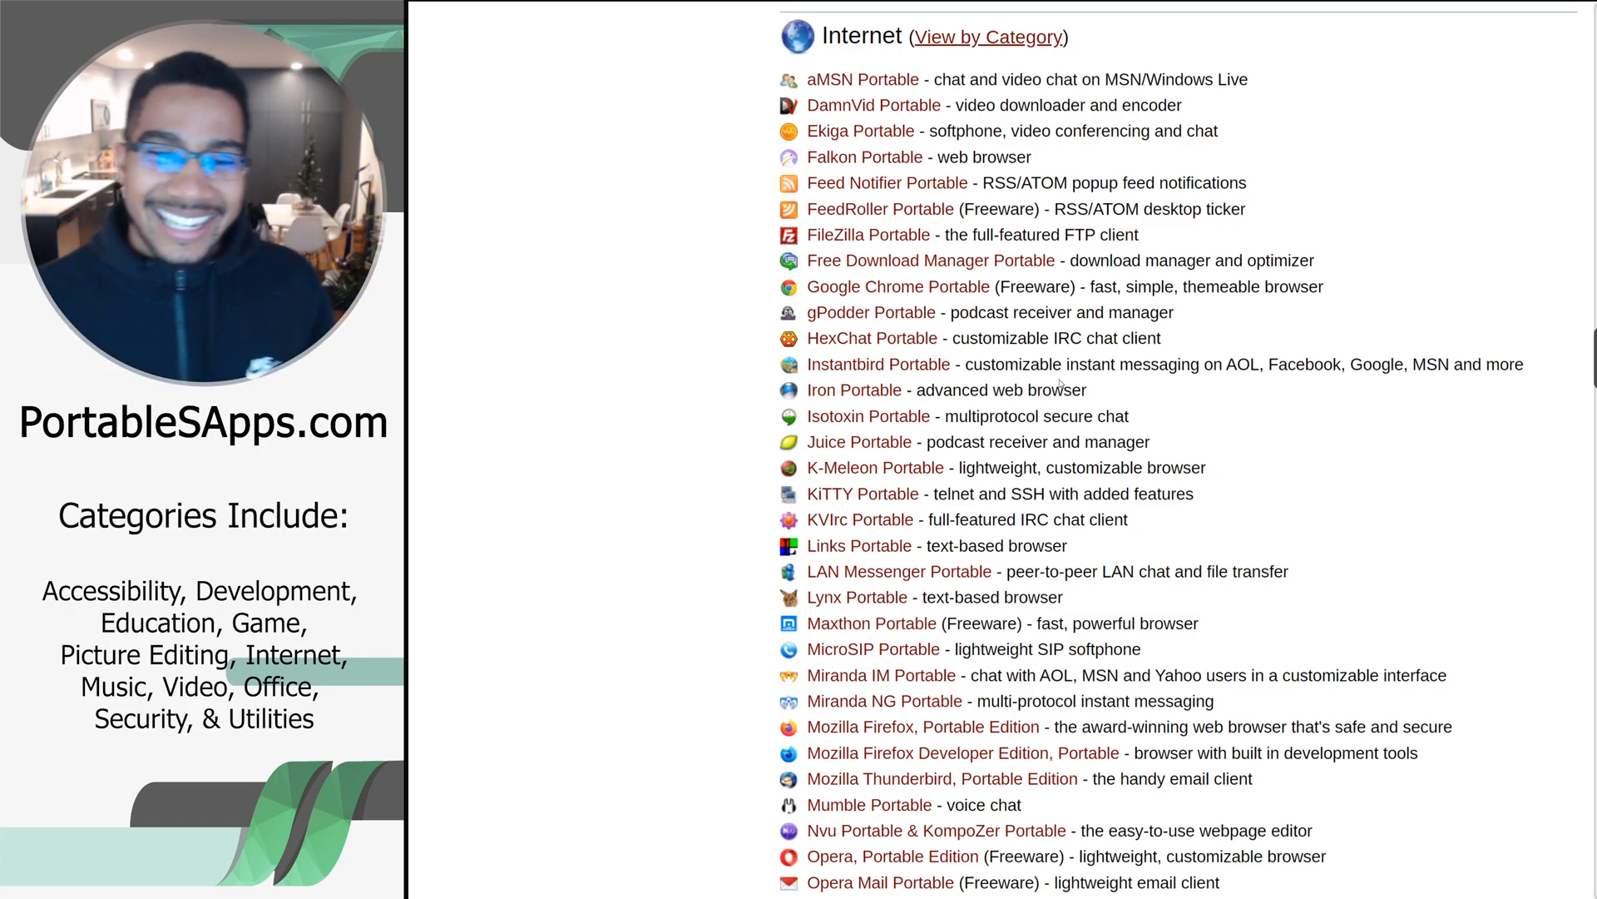
{"action": "scroll", "scroll_direction": "down", "scroll_amount": 3}
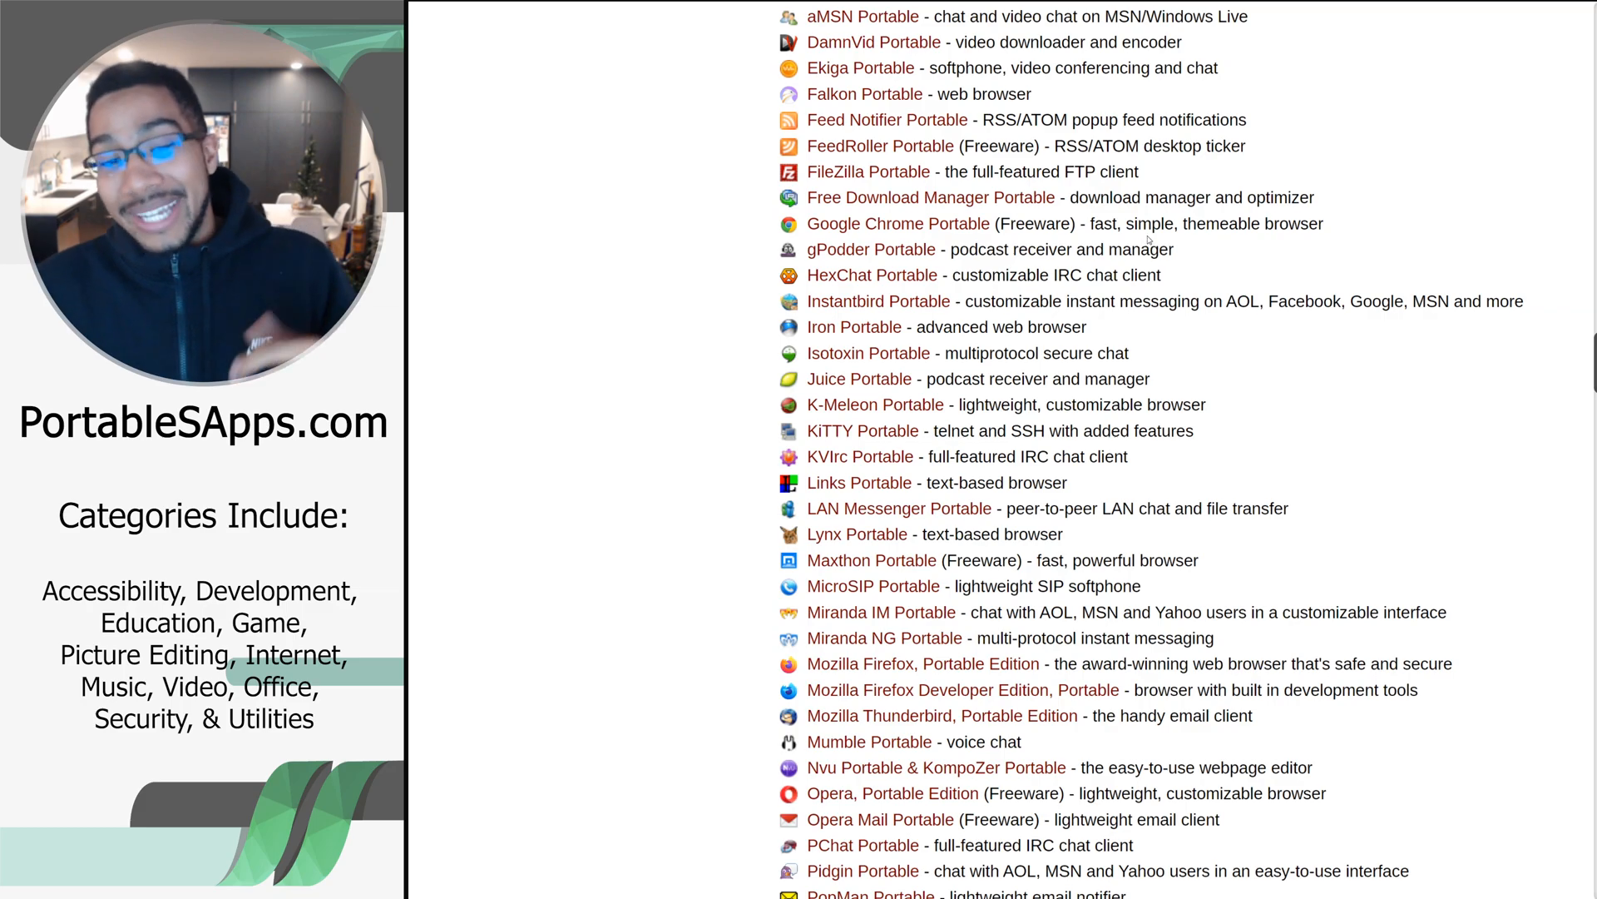
{"action": "scroll", "scroll_direction": "down", "scroll_amount": 3}
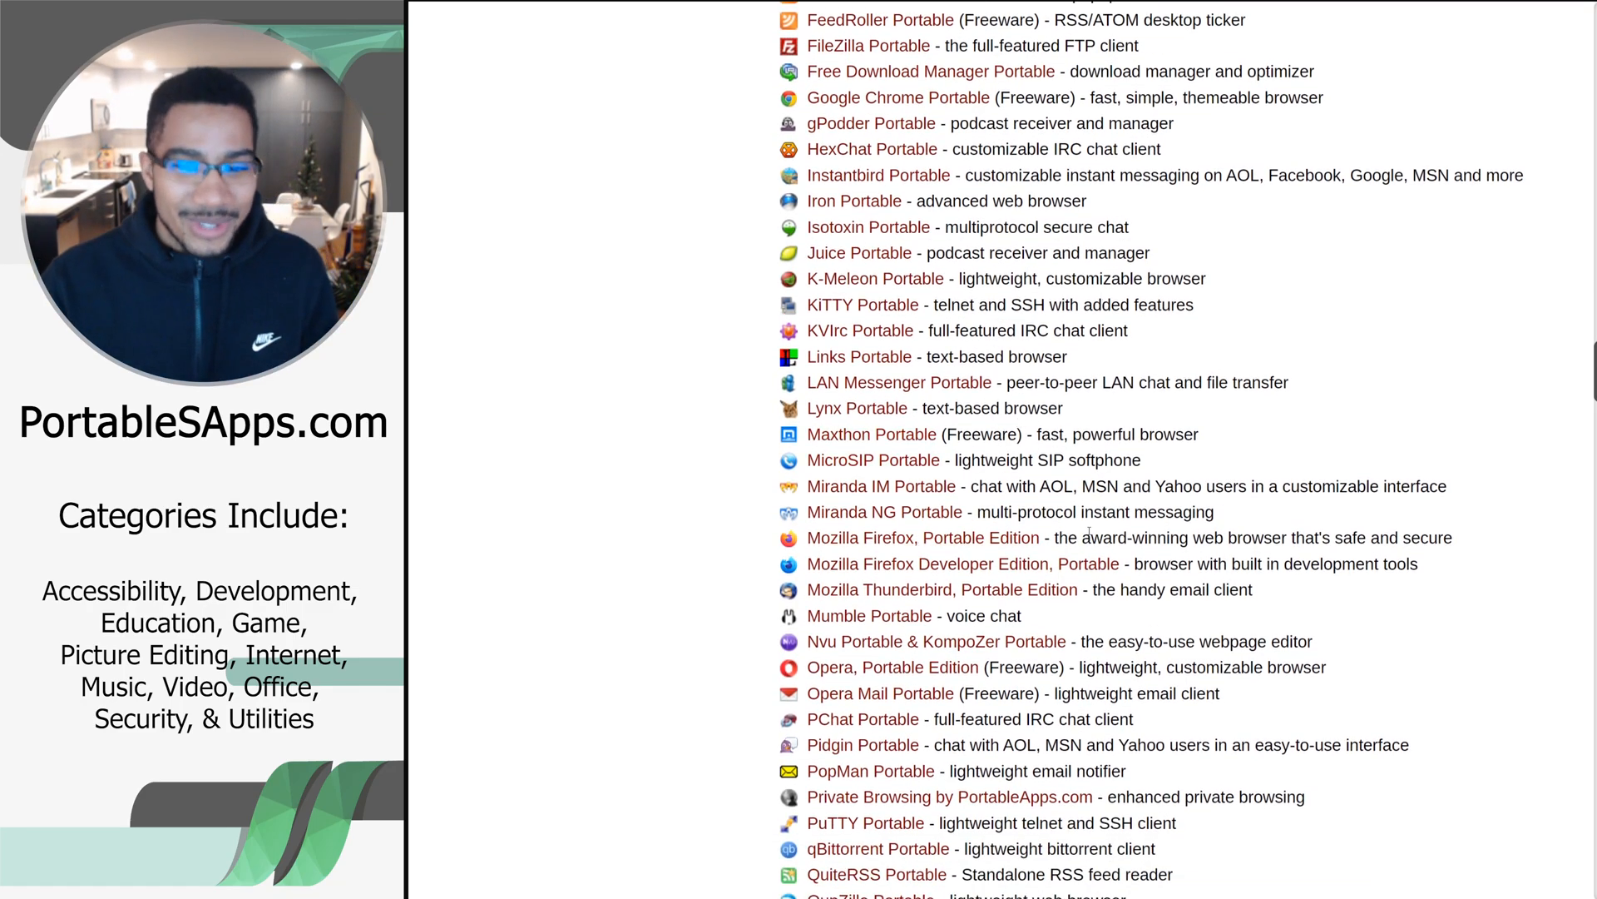
{"action": "scroll", "scroll_direction": "down", "scroll_amount": 3}
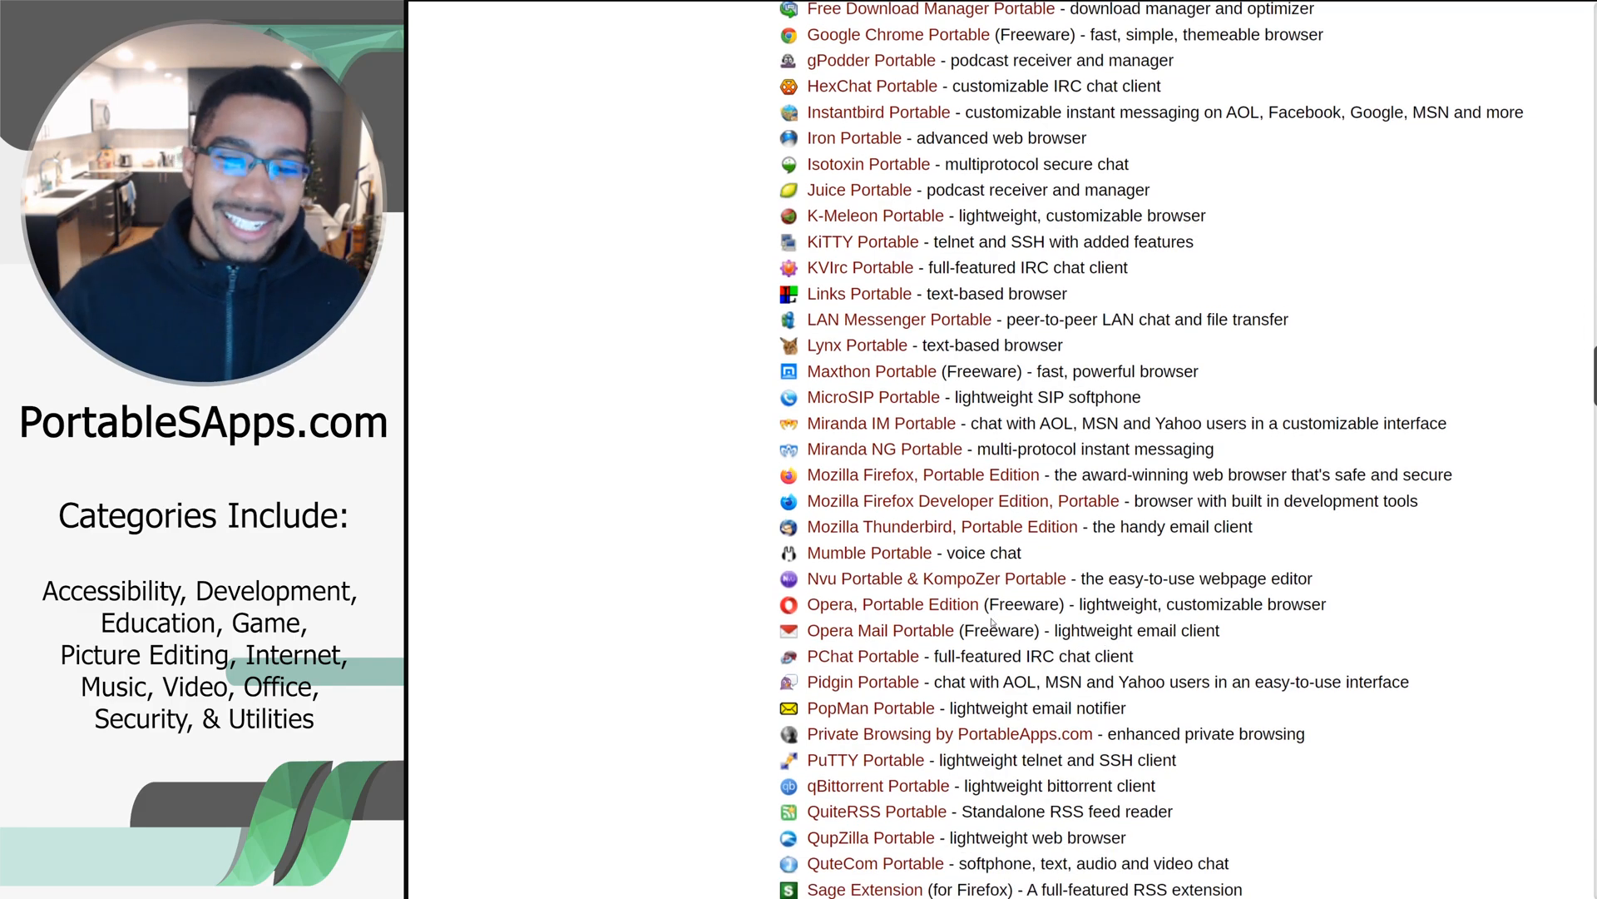
{"action": "mouse_move", "coordinate": [883, 449]}
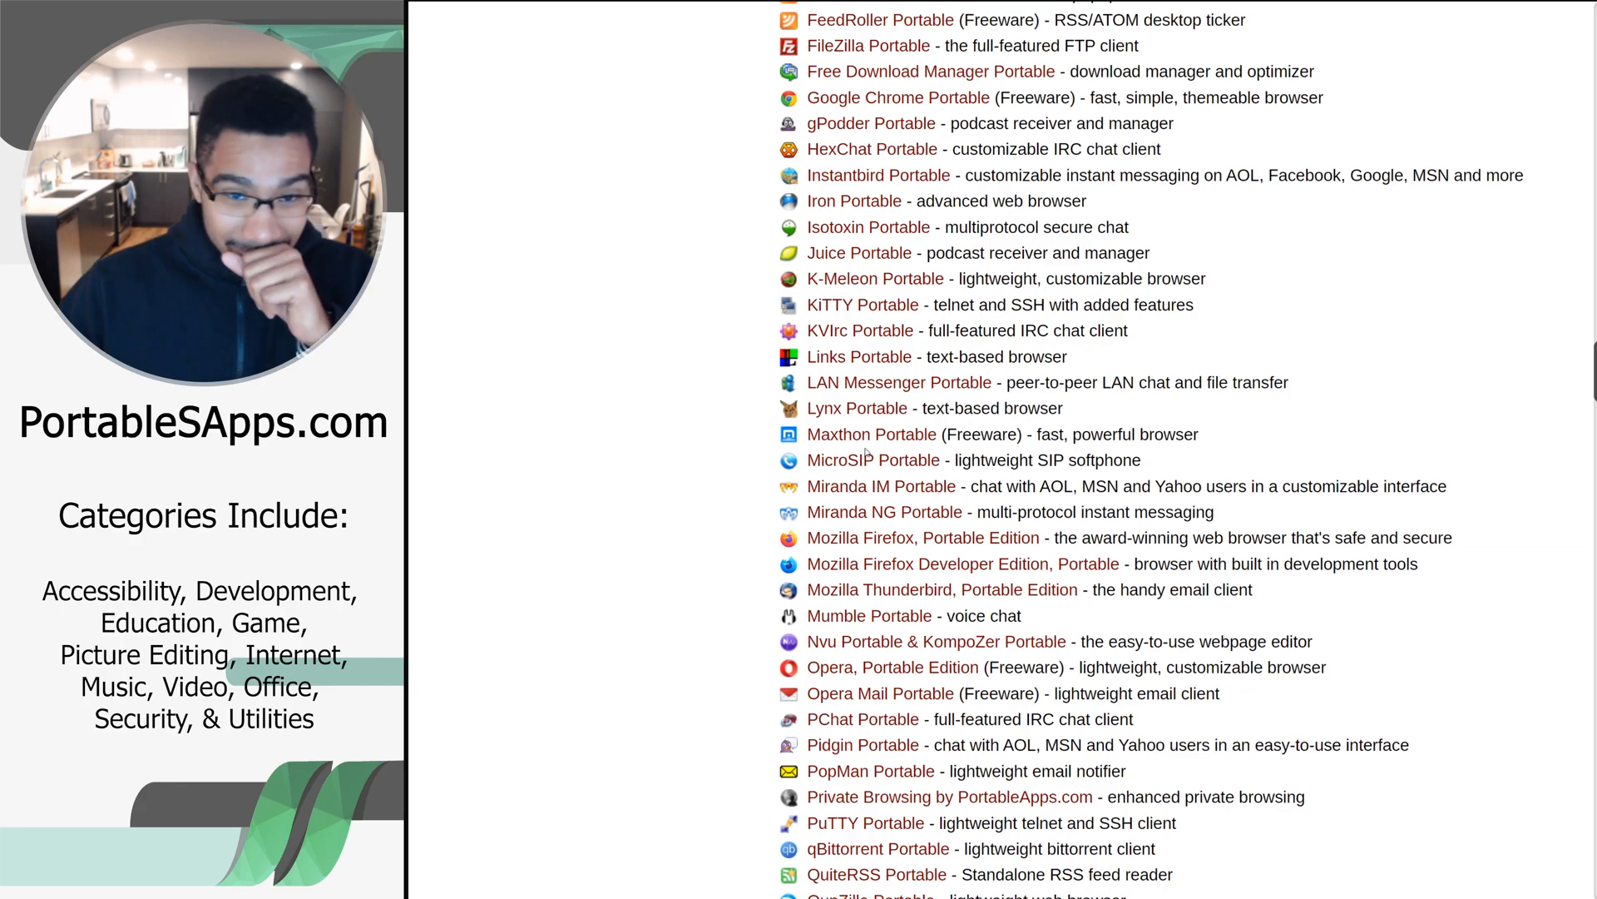
{"action": "scroll", "scroll_direction": "down", "scroll_amount": 3}
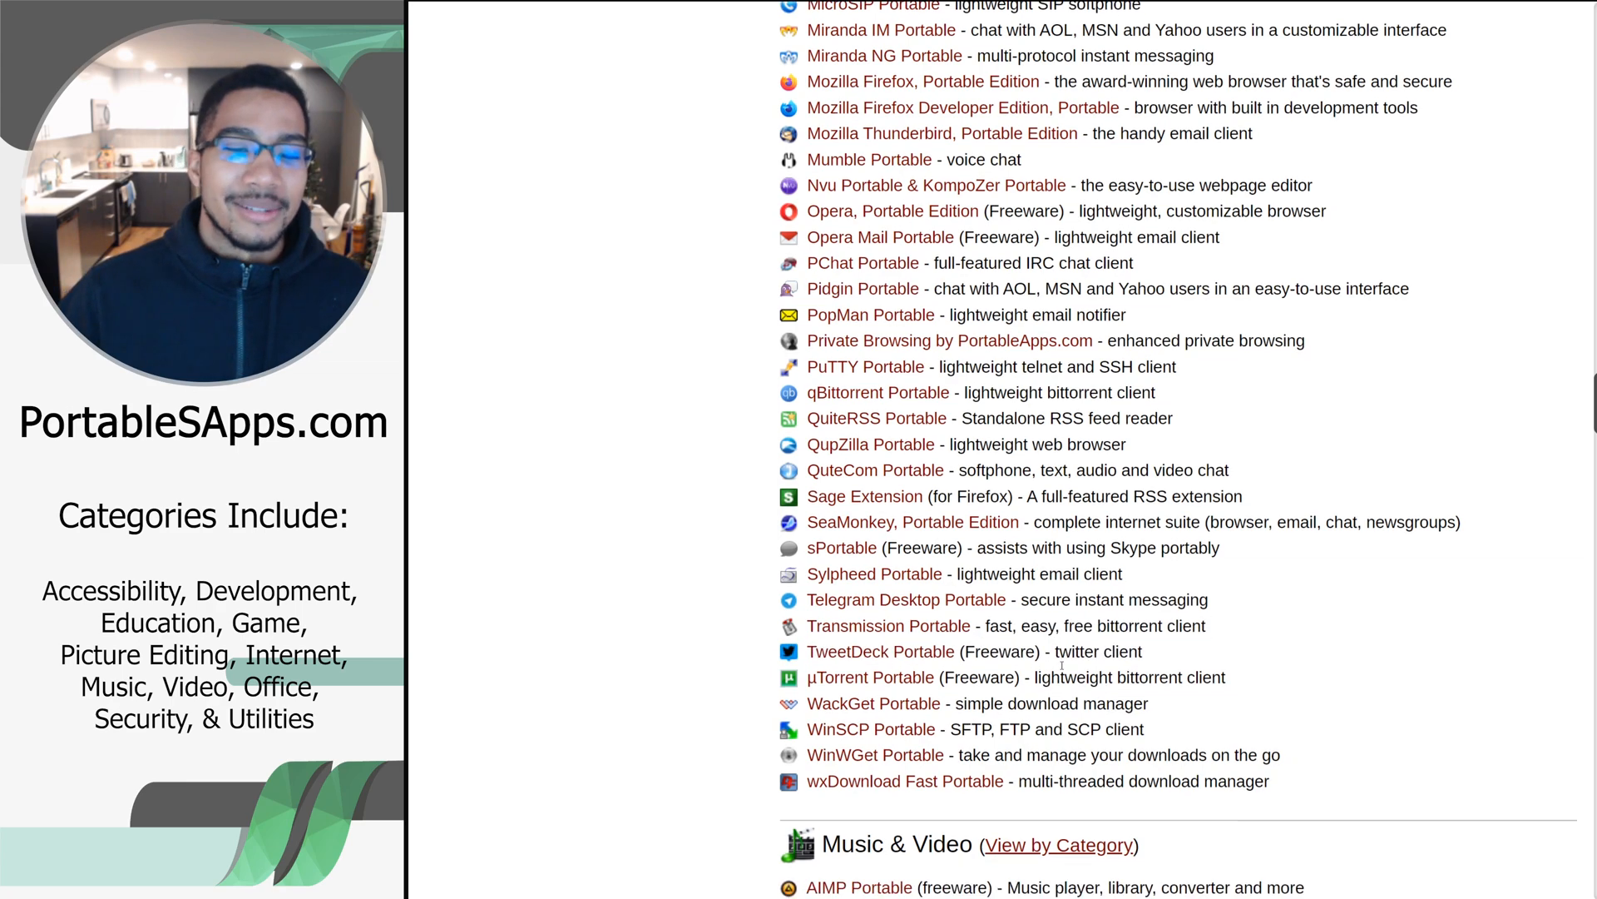
Scroll into the Music & Video listings, highlighting a couple of app descriptions along the way
{"action": "scroll", "scroll_direction": "down", "scroll_amount": 3}
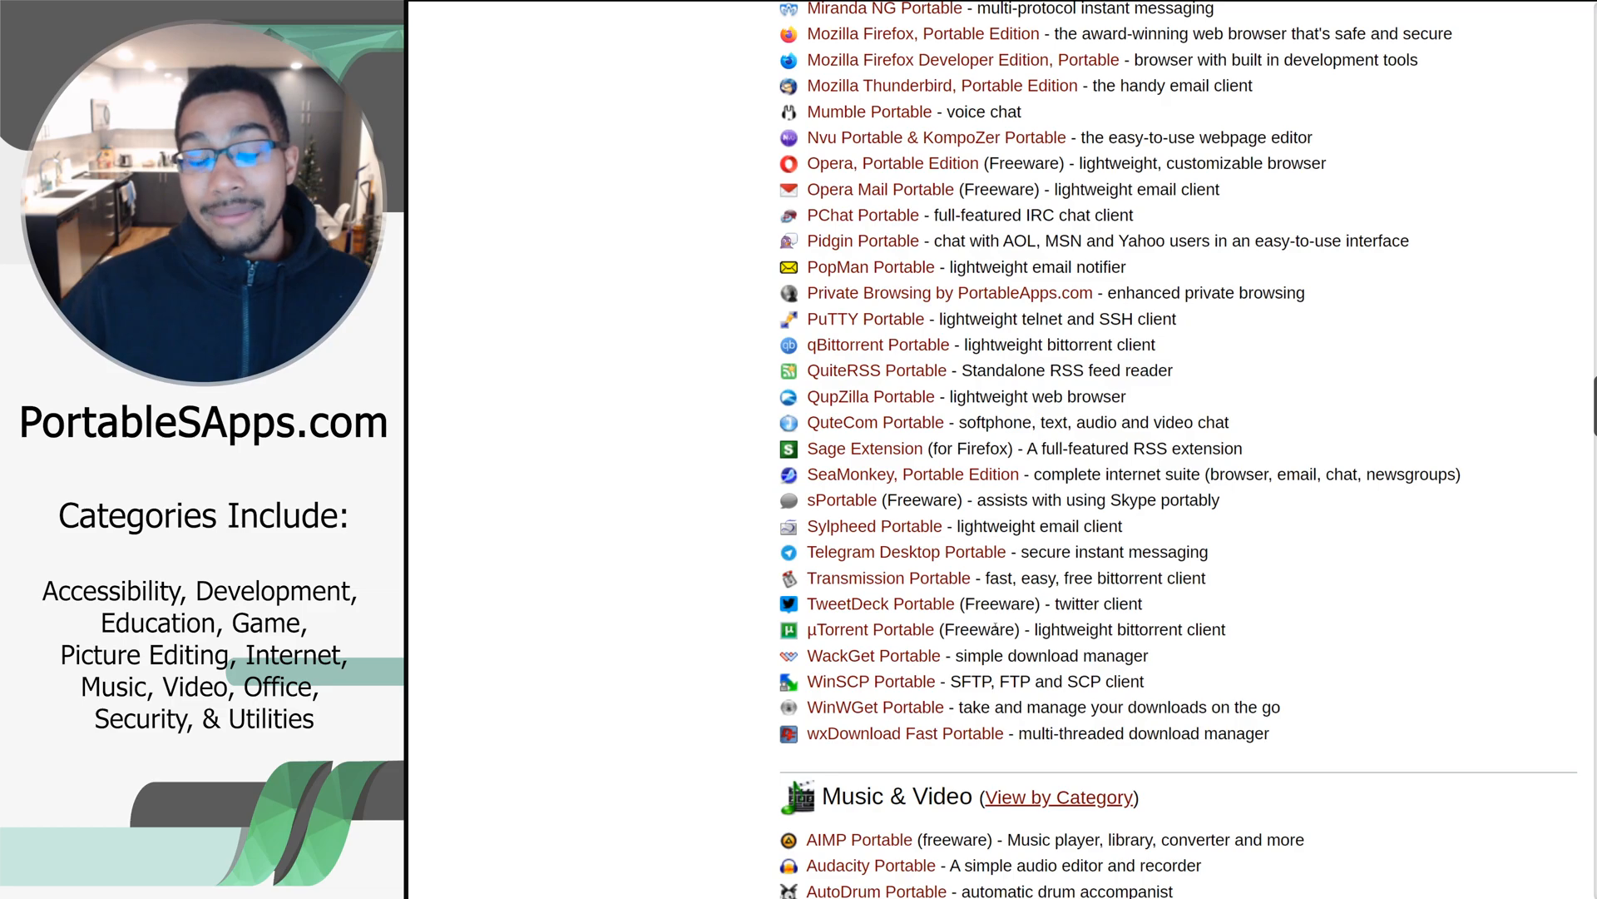
{"action": "left_click_drag", "start_coordinate": [816, 629], "coordinate": [1060, 629]}
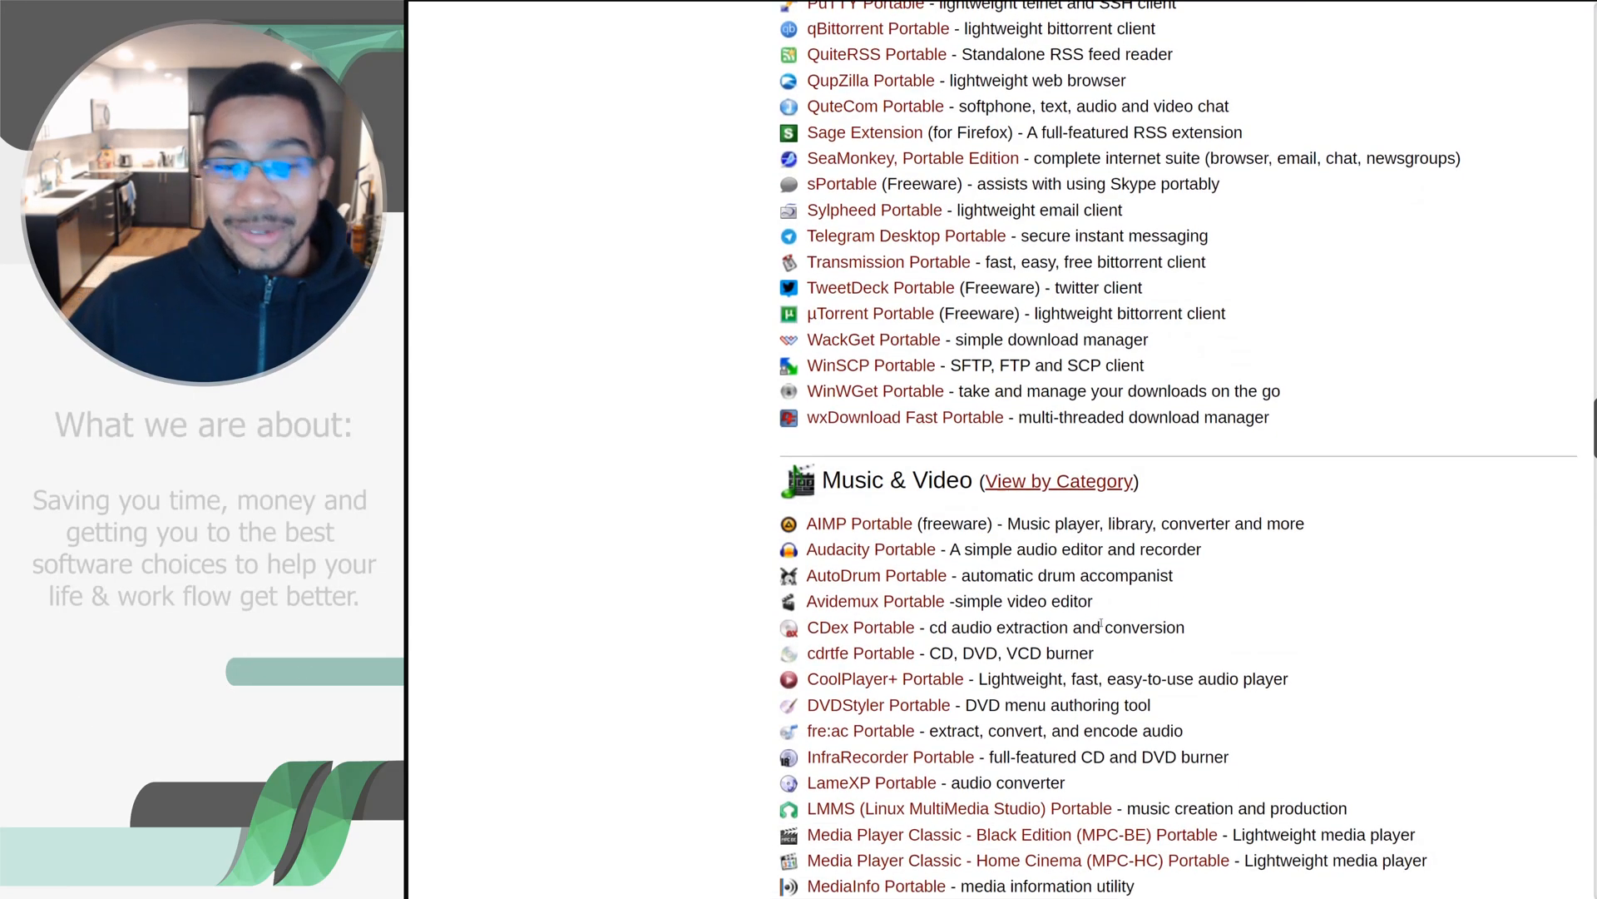
{"action": "scroll", "scroll_direction": "down", "scroll_amount": 3}
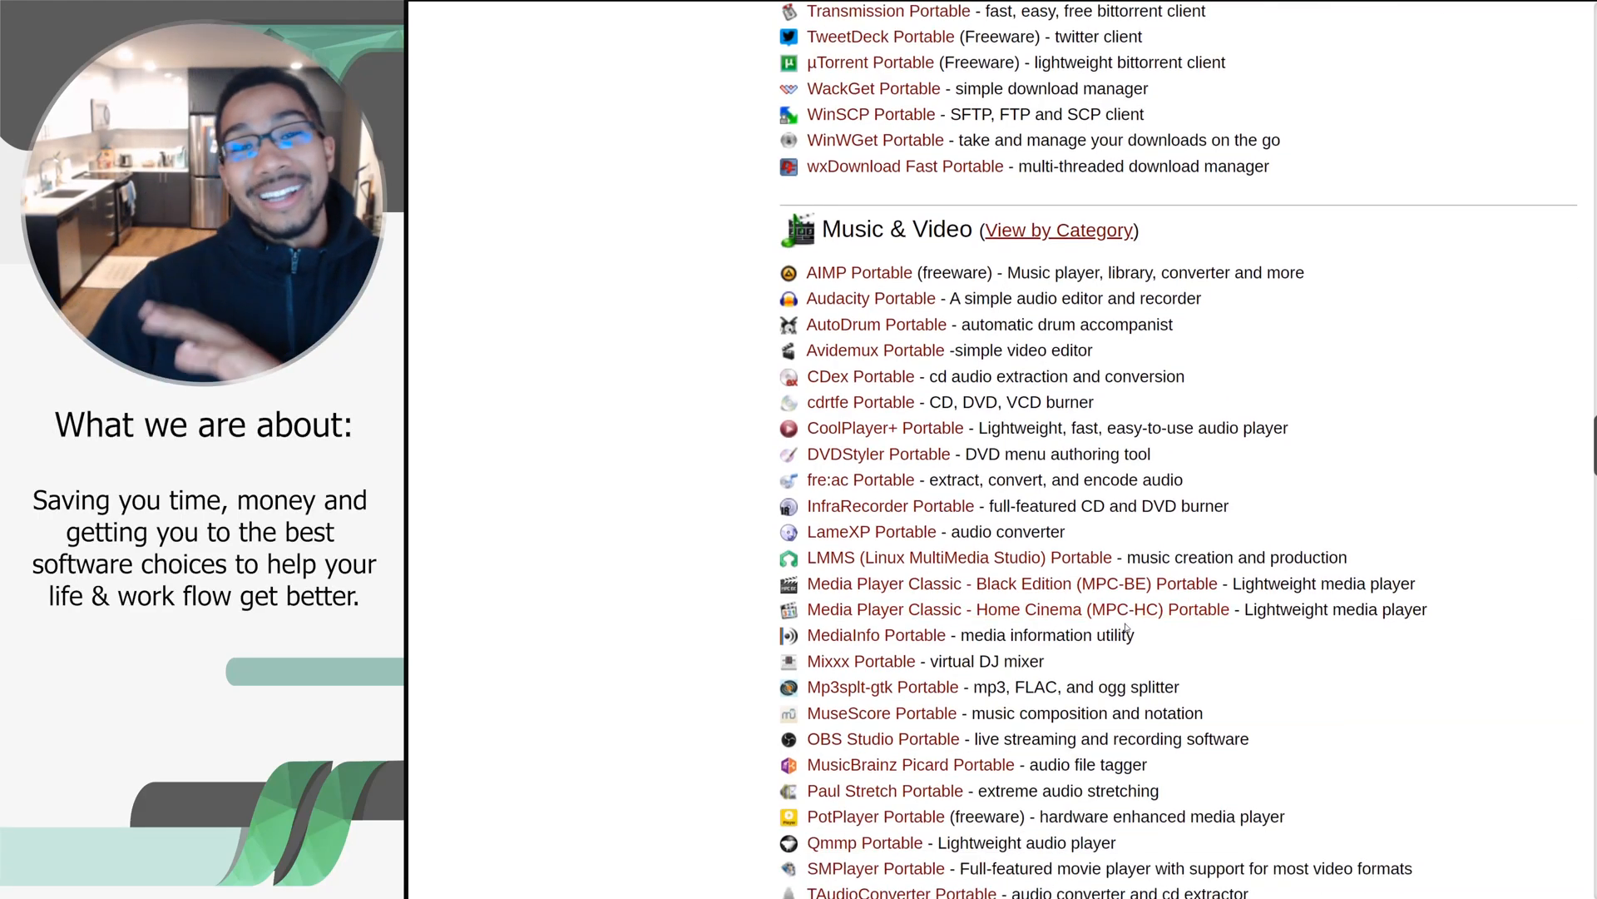
{"action": "scroll", "scroll_direction": "down", "scroll_amount": 3}
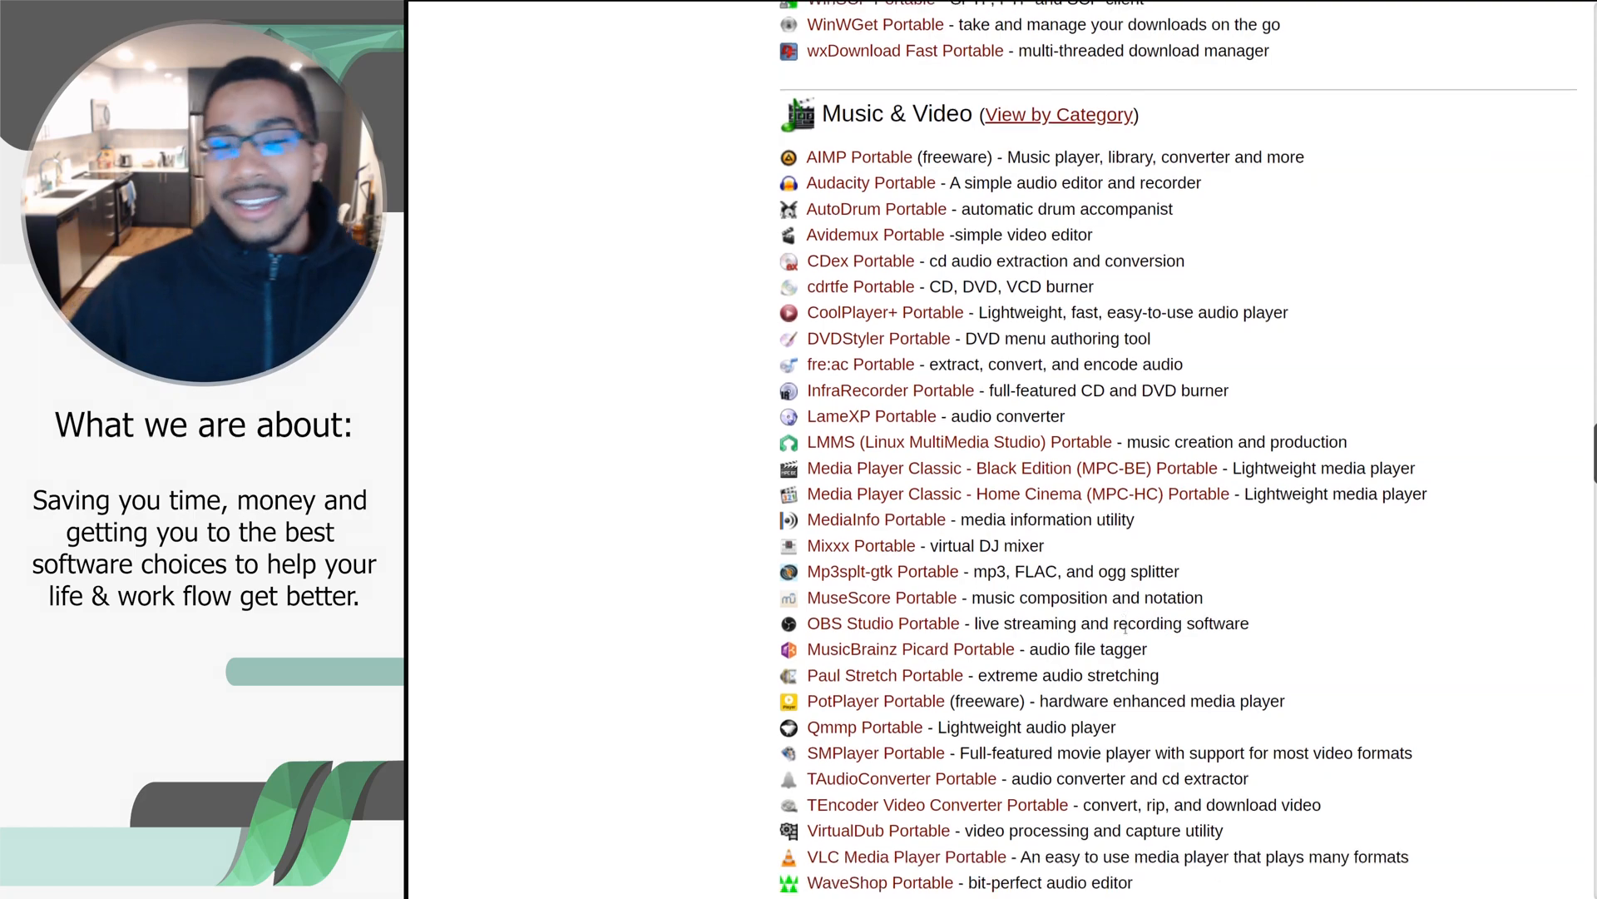
{"action": "scroll", "scroll_direction": "down", "scroll_amount": 3}
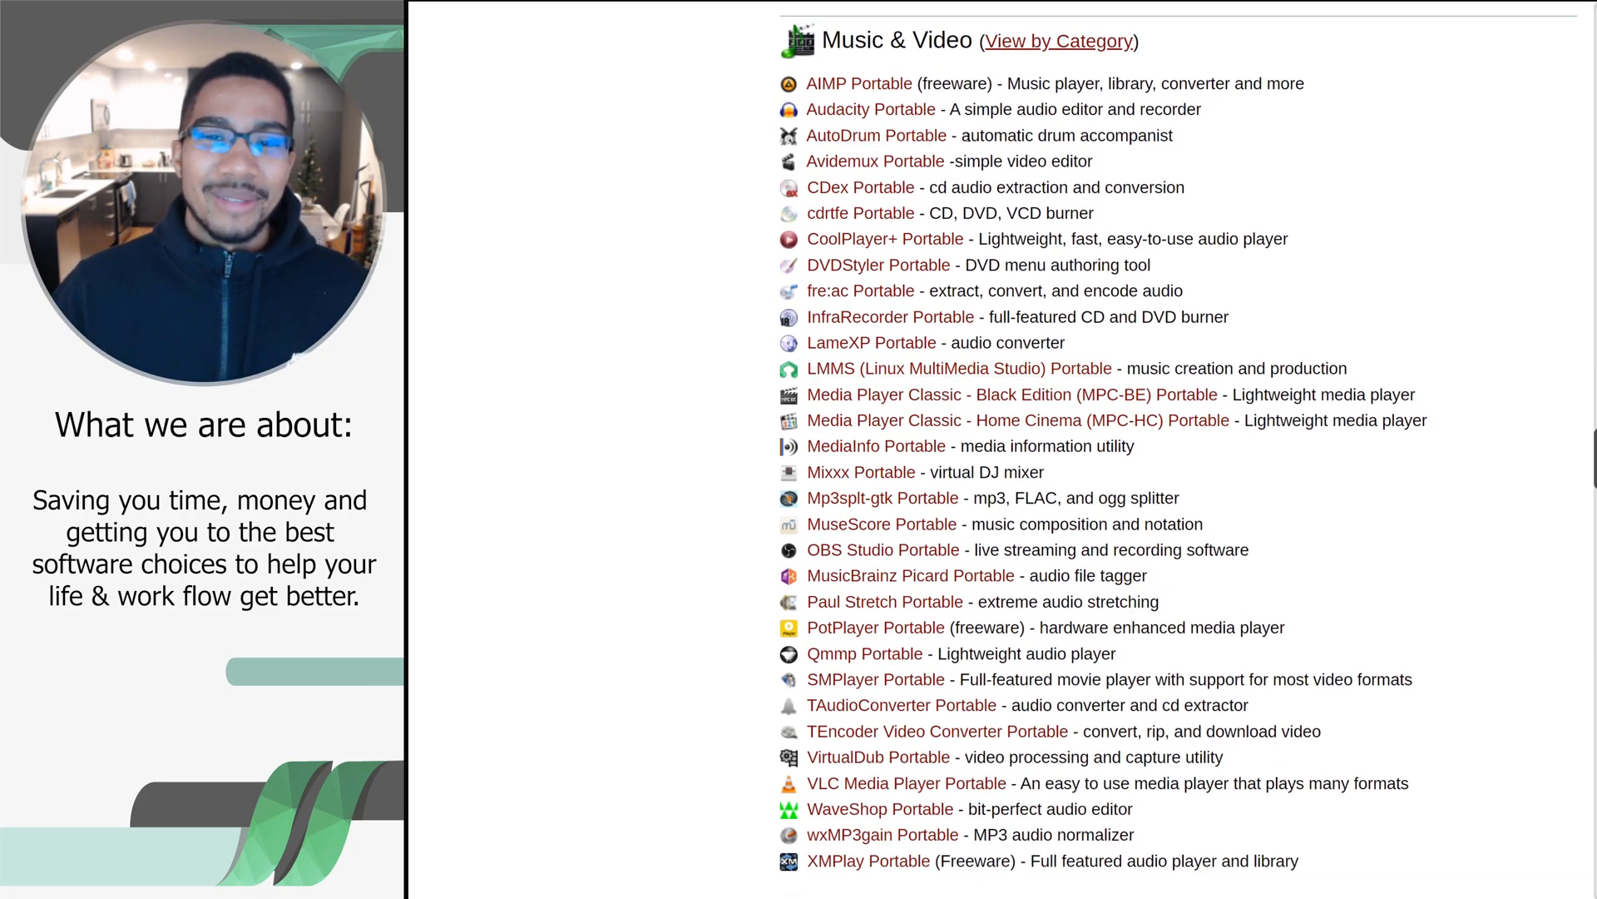
{"action": "left_click_drag", "start_coordinate": [934, 110], "coordinate": [1201, 110]}
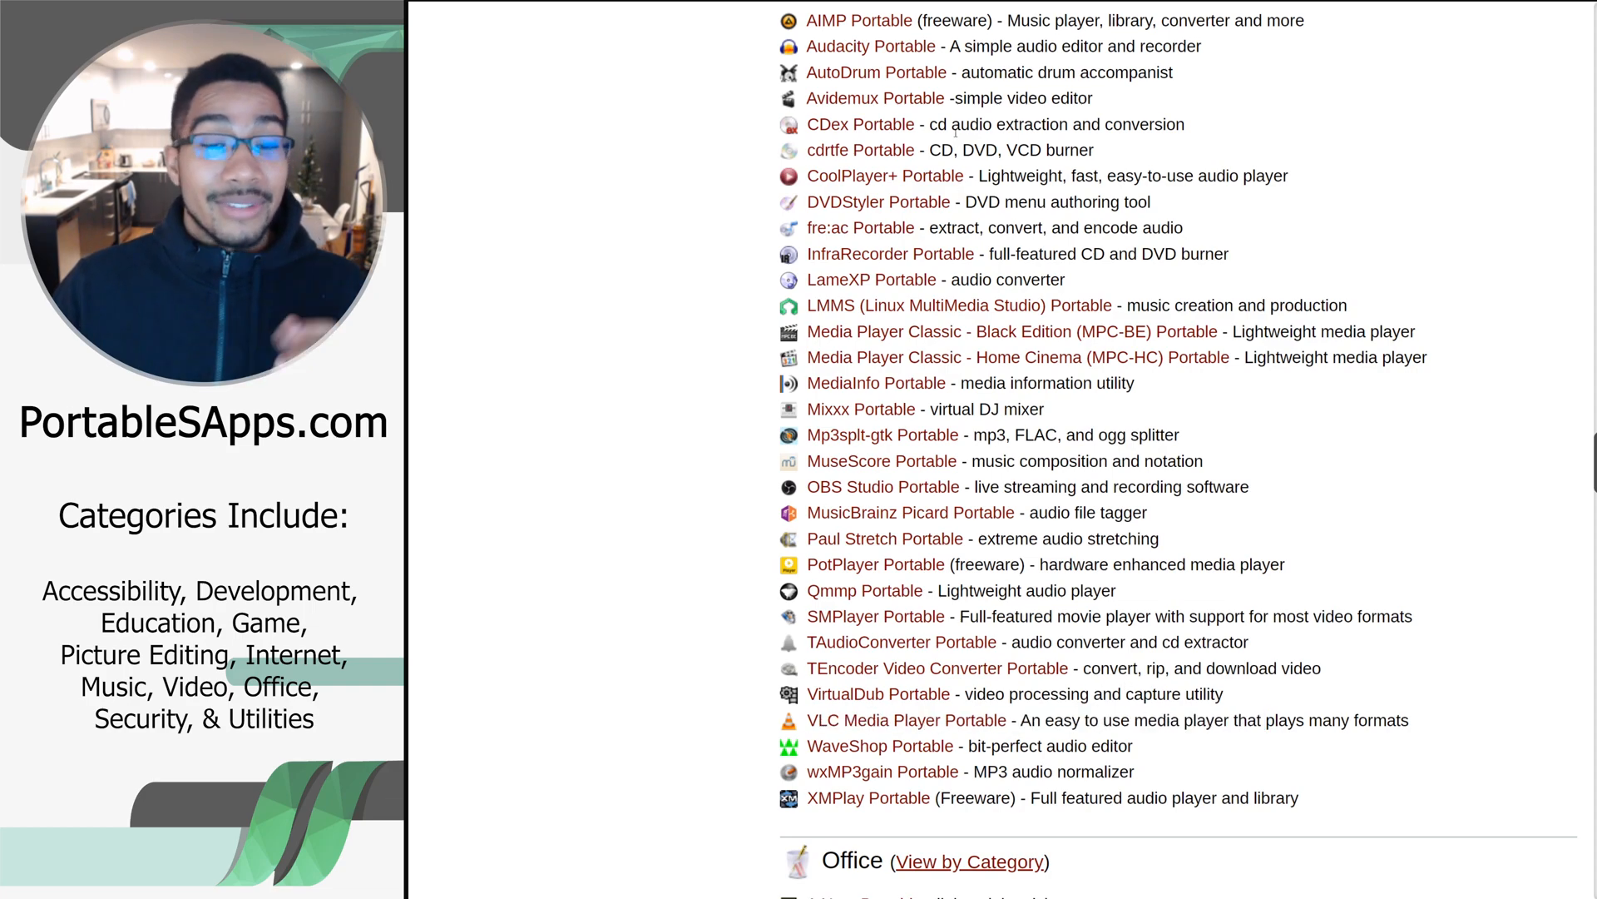
{"action": "mouse_move", "coordinate": [877, 201]}
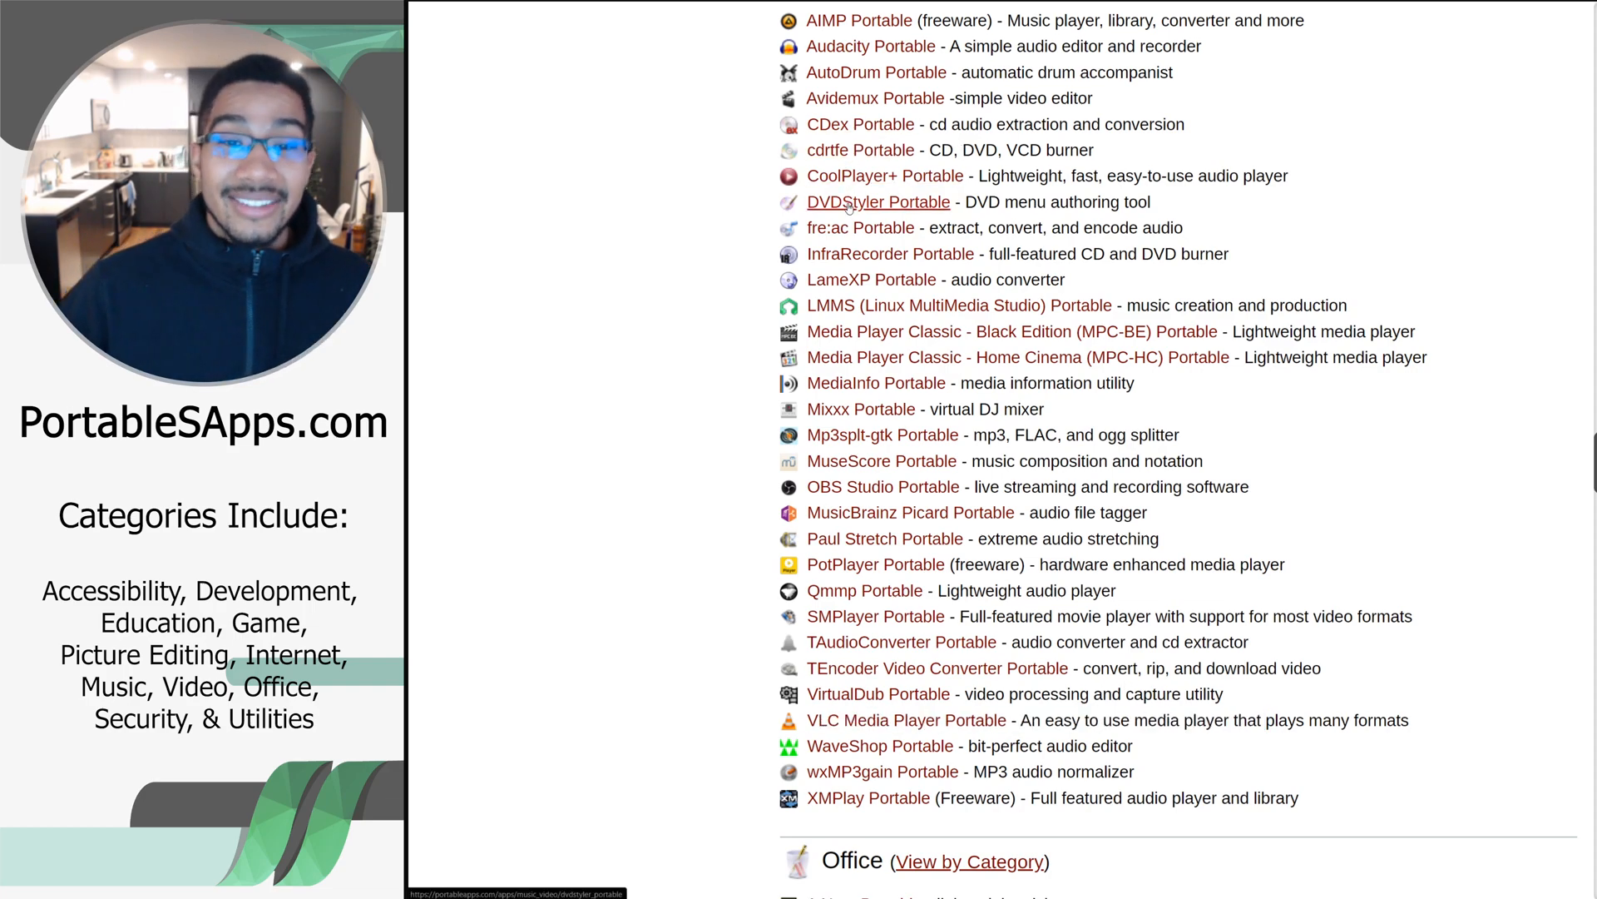
Continue through the rest of Music & Video into the Office category's apps
{"action": "scroll", "scroll_direction": "down", "scroll_amount": 3}
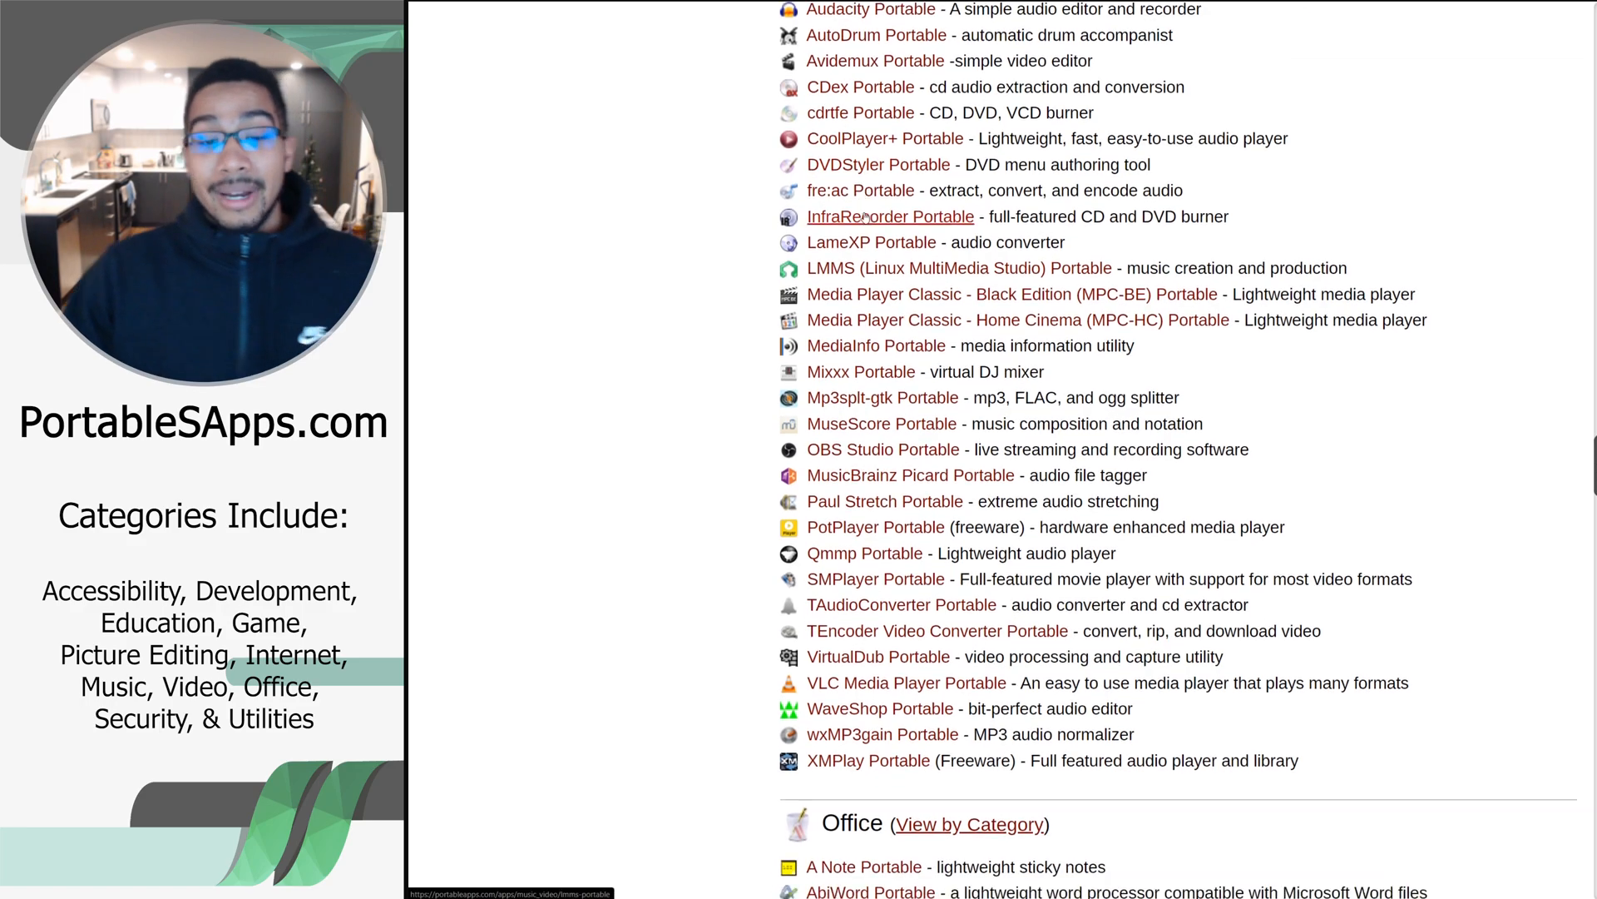
{"action": "scroll", "scroll_direction": "down", "scroll_amount": 3}
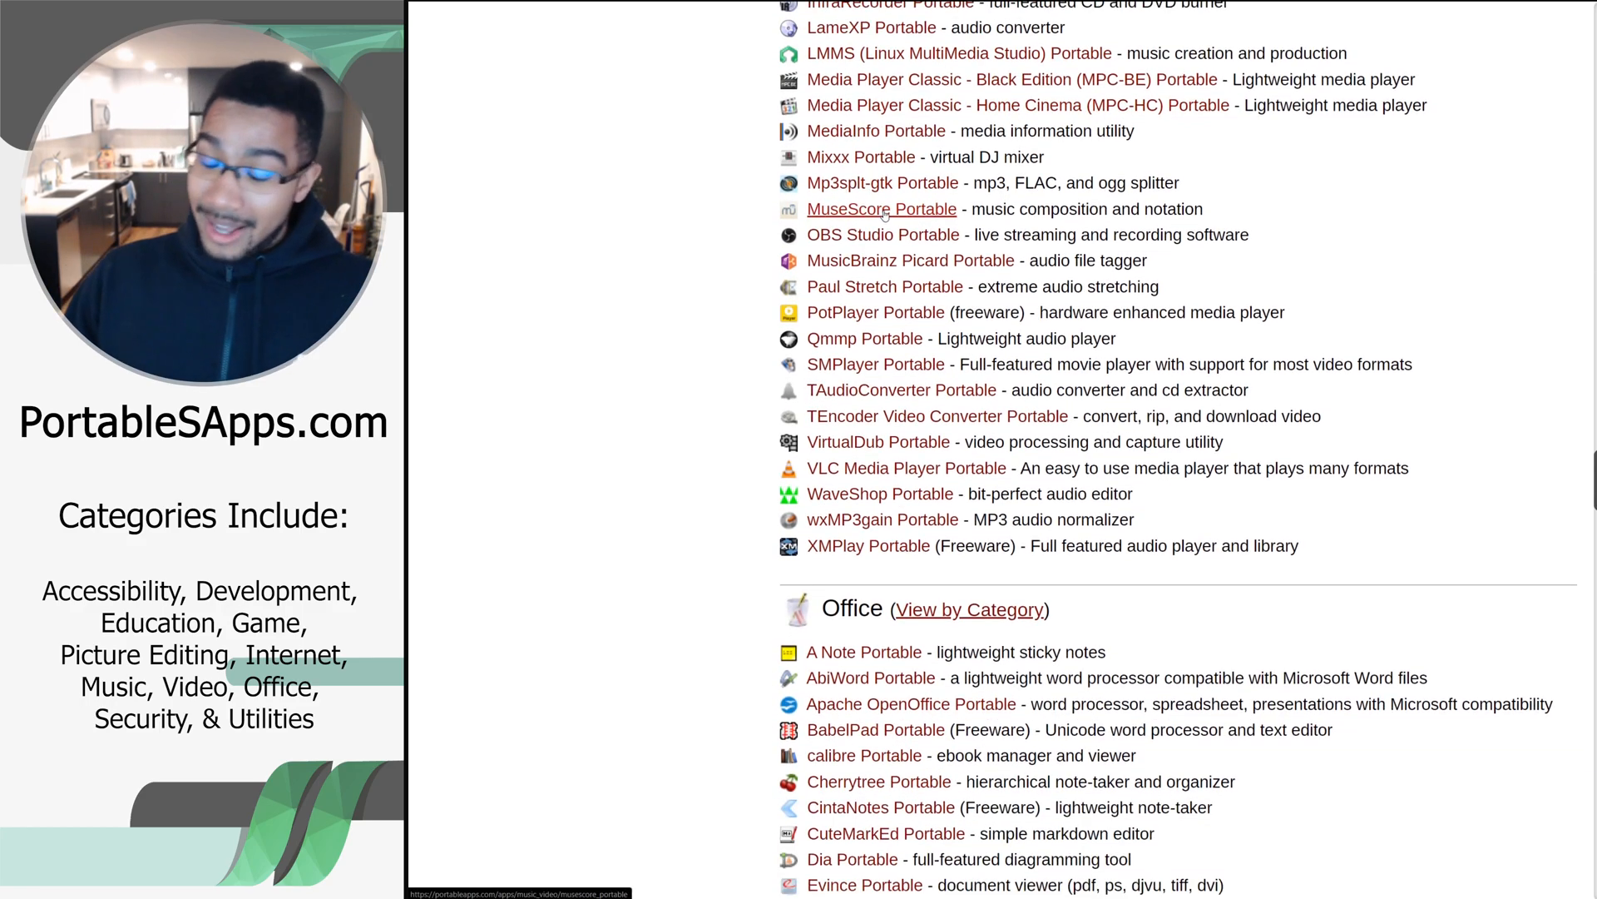
{"action": "scroll", "scroll_direction": "down", "scroll_amount": 3}
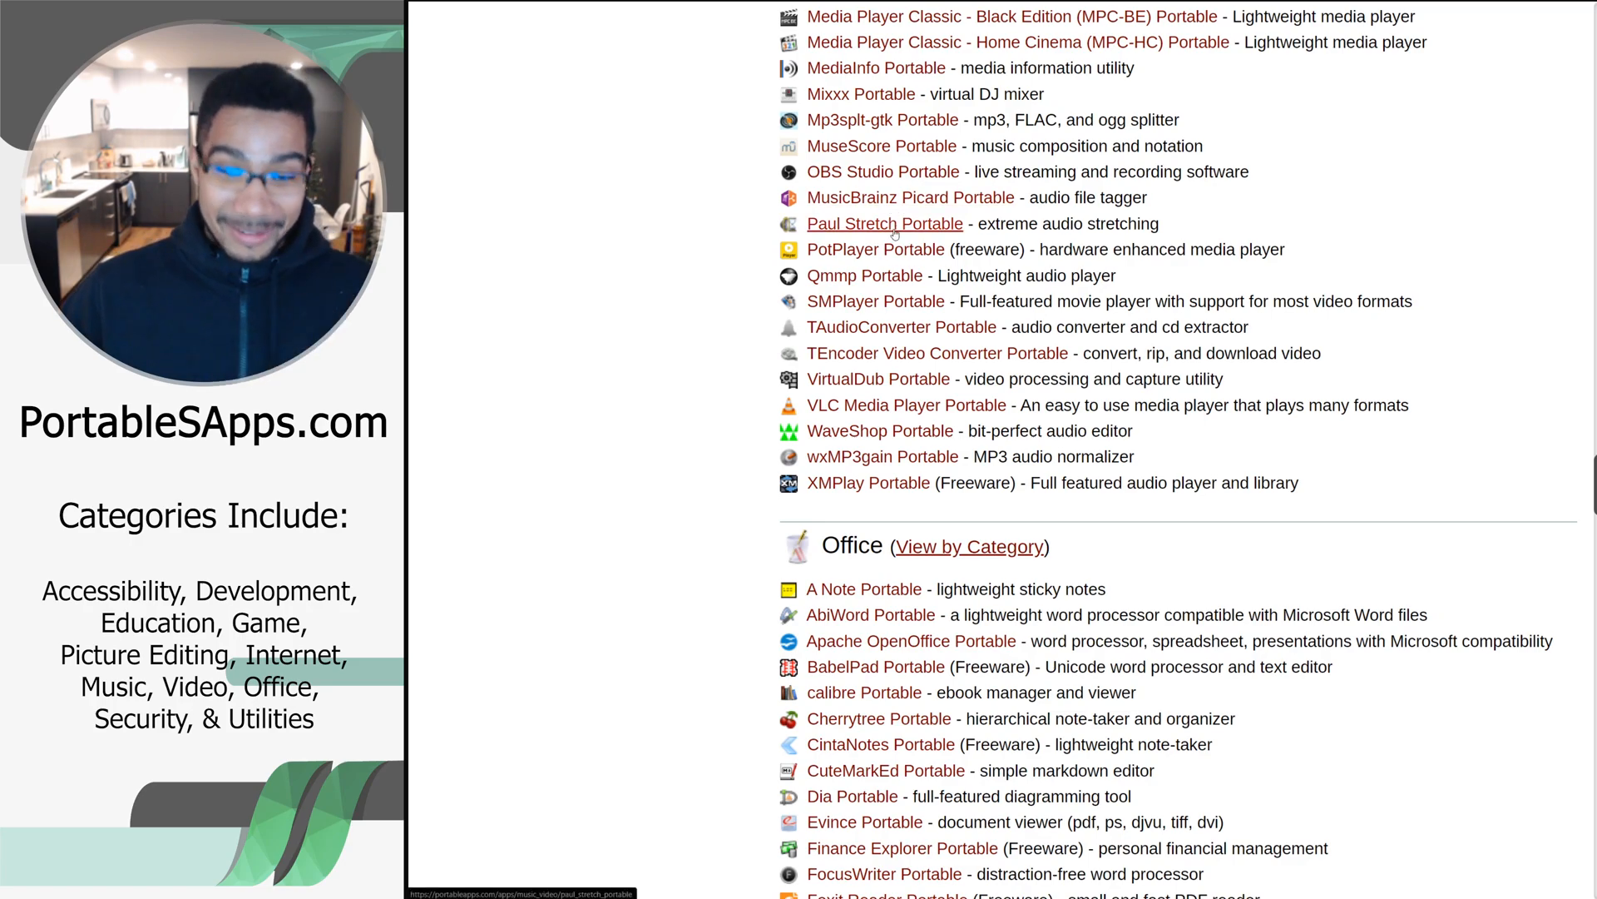
{"action": "scroll", "scroll_direction": "down", "scroll_amount": 3}
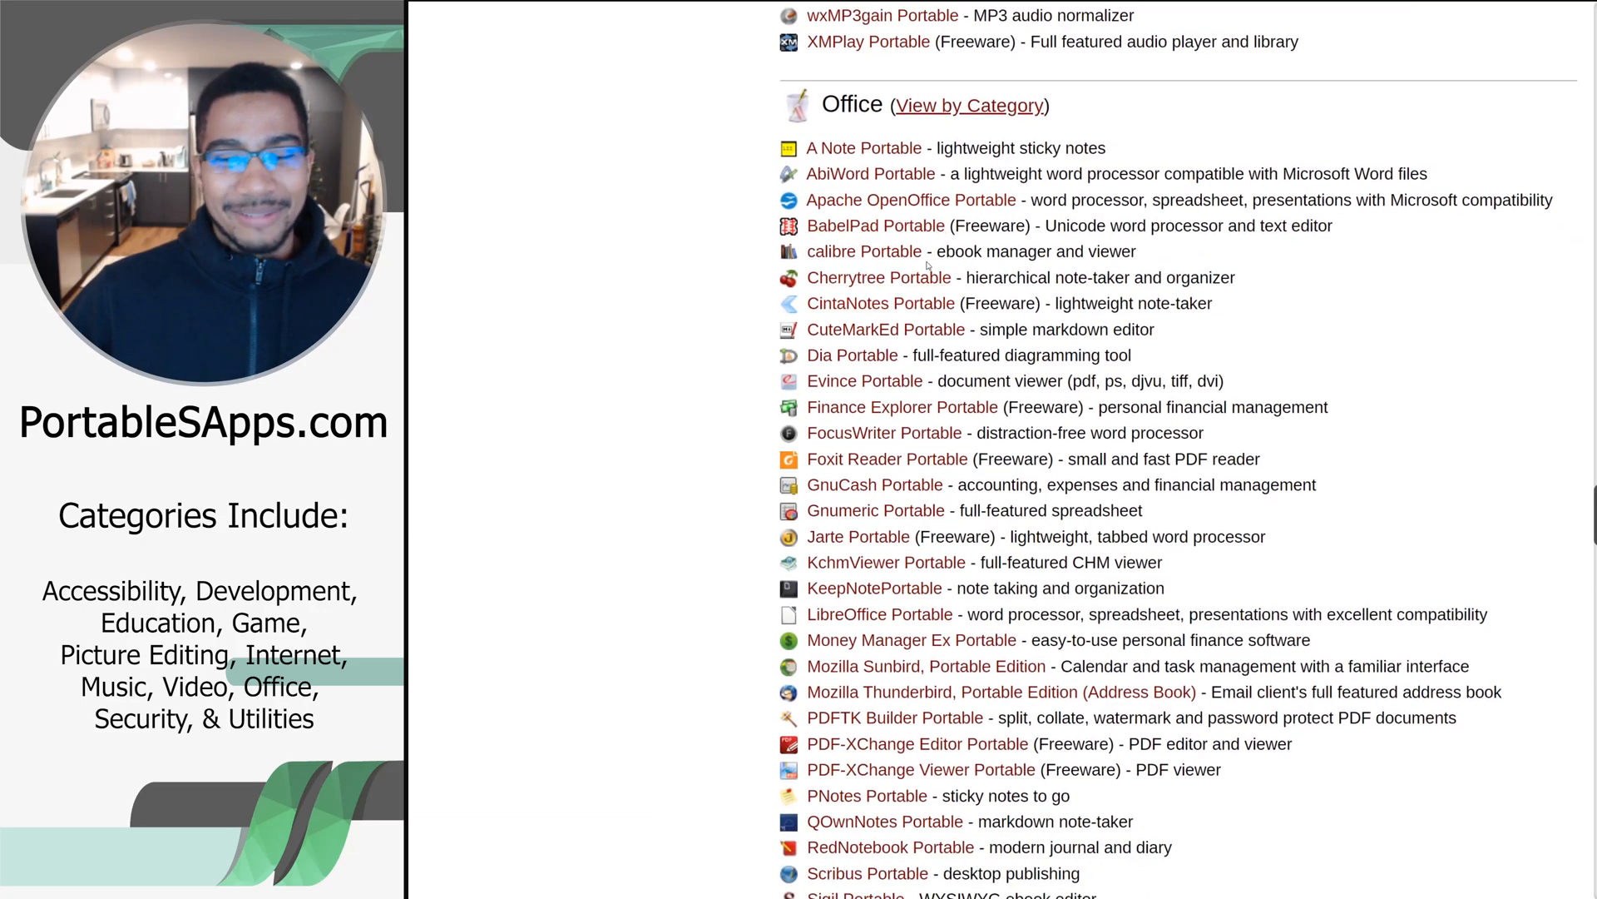
Scroll past the Office list and Security apps to reach the Utilities category
{"action": "scroll", "scroll_direction": "down", "scroll_amount": 3}
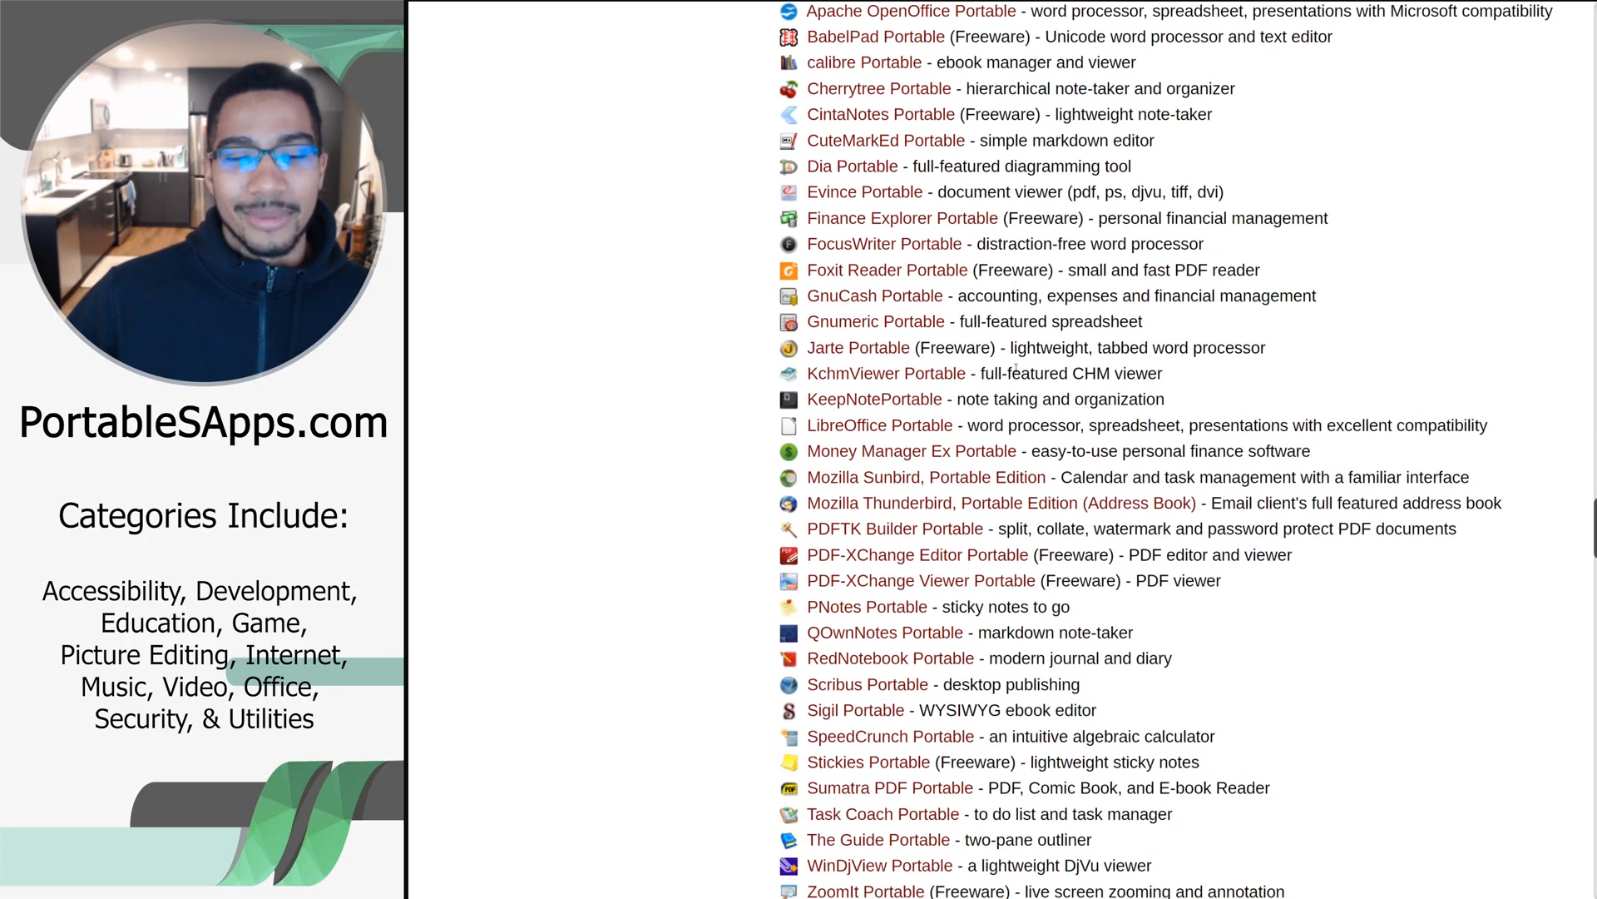
{"action": "scroll", "scroll_direction": "down", "scroll_amount": 3}
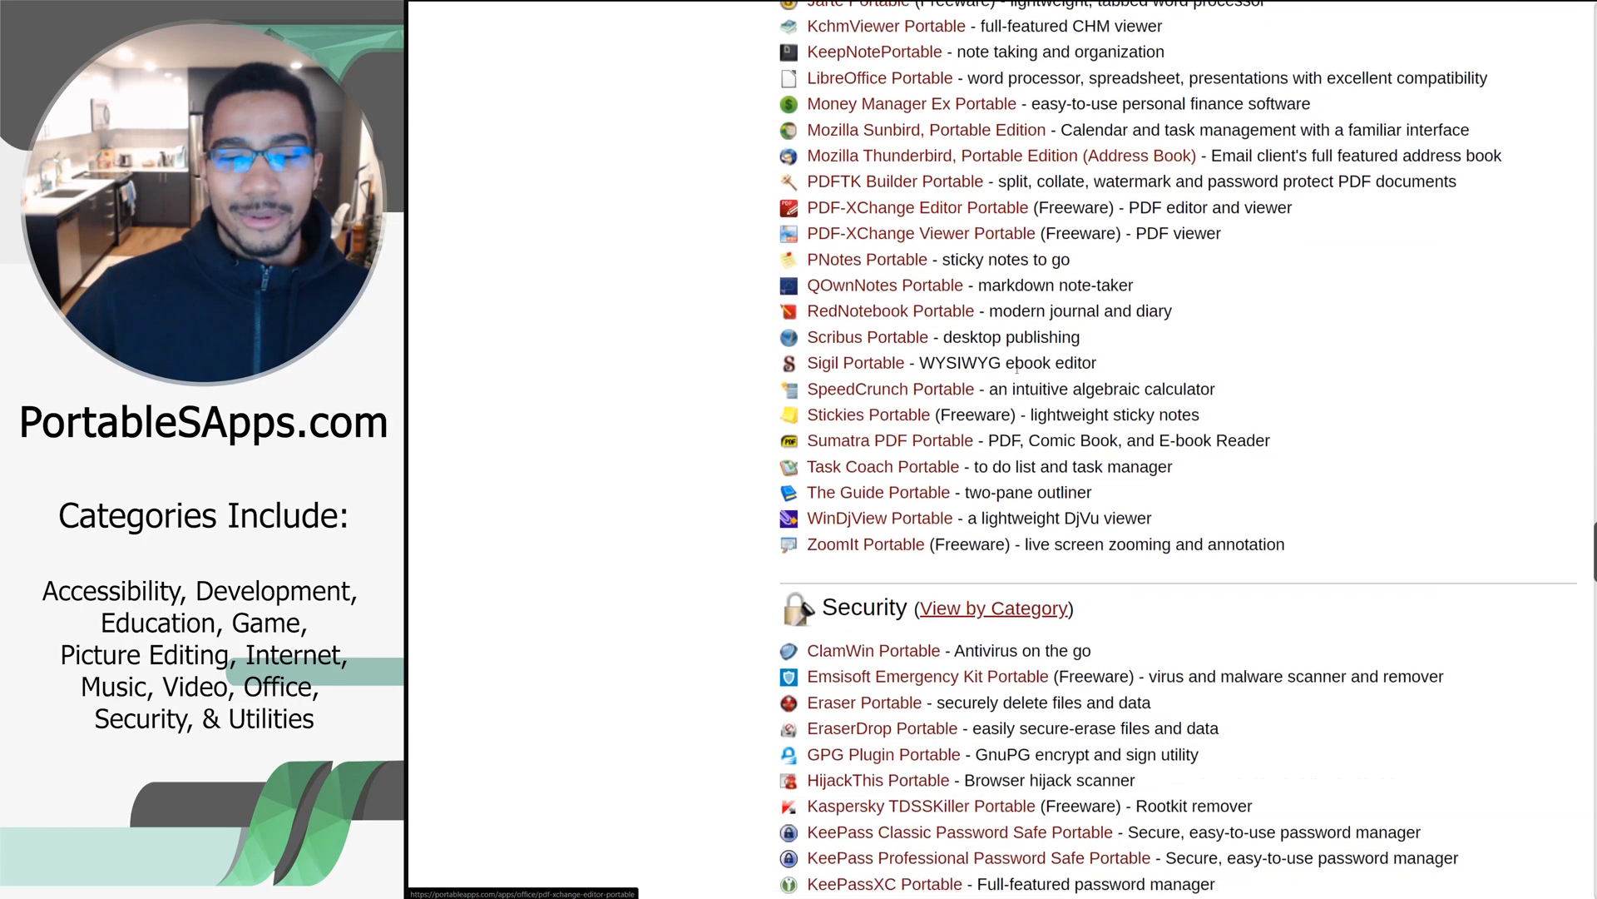
{"action": "scroll", "scroll_direction": "down", "scroll_amount": 3}
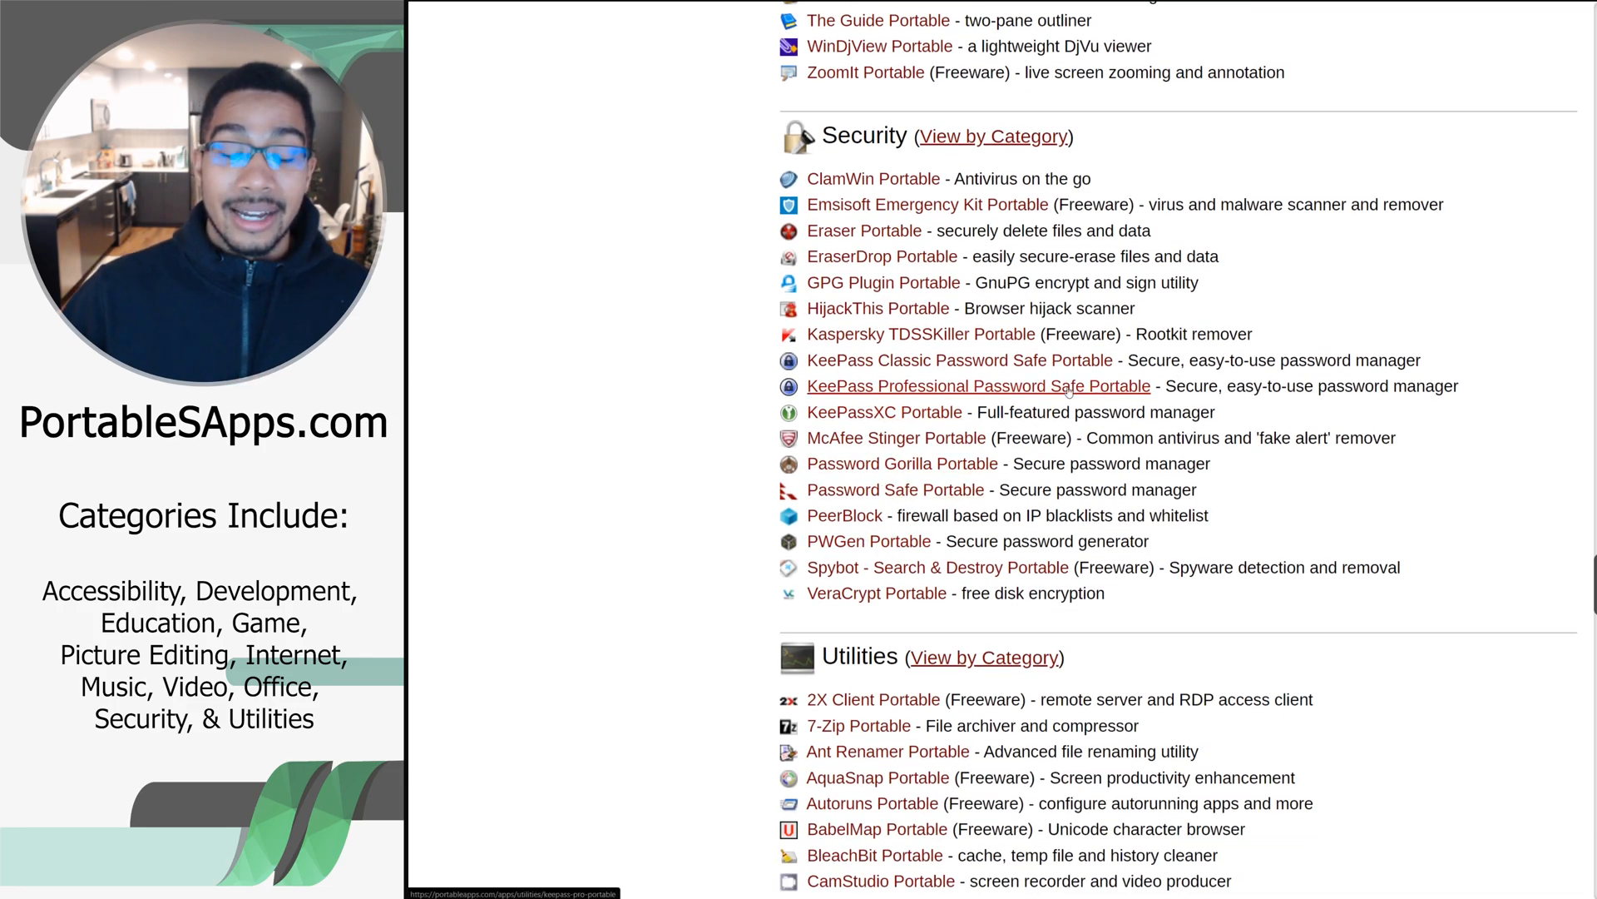
Scroll into the Utilities listings, highlighting the 7-Zip Portable description
{"action": "scroll", "scroll_direction": "down", "scroll_amount": 3}
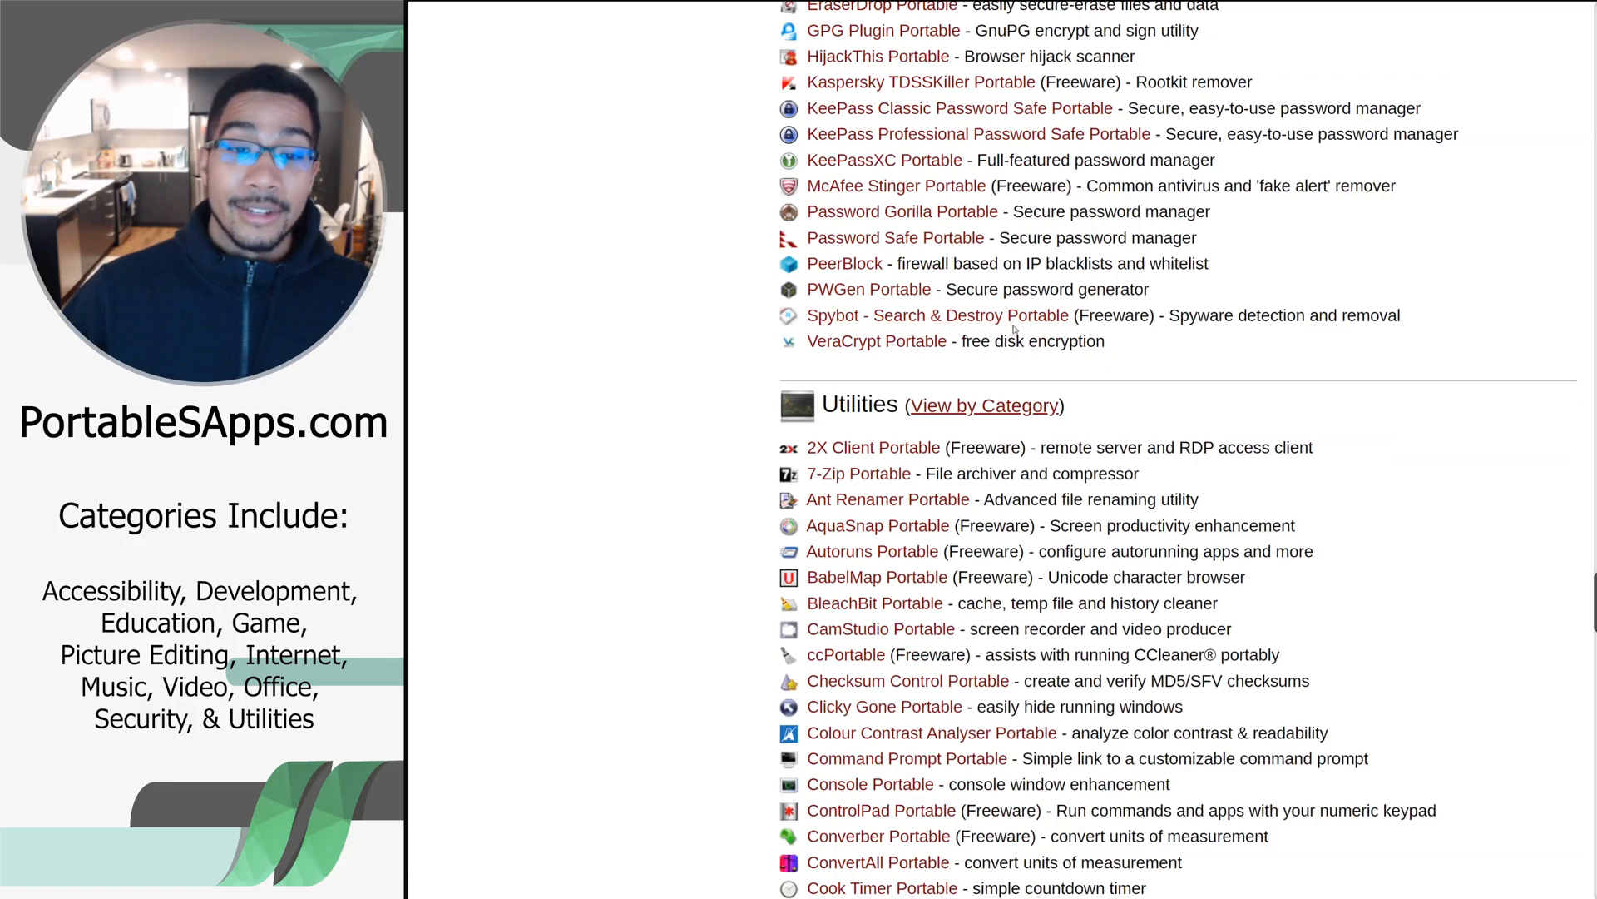
{"action": "scroll", "scroll_direction": "down", "scroll_amount": 3}
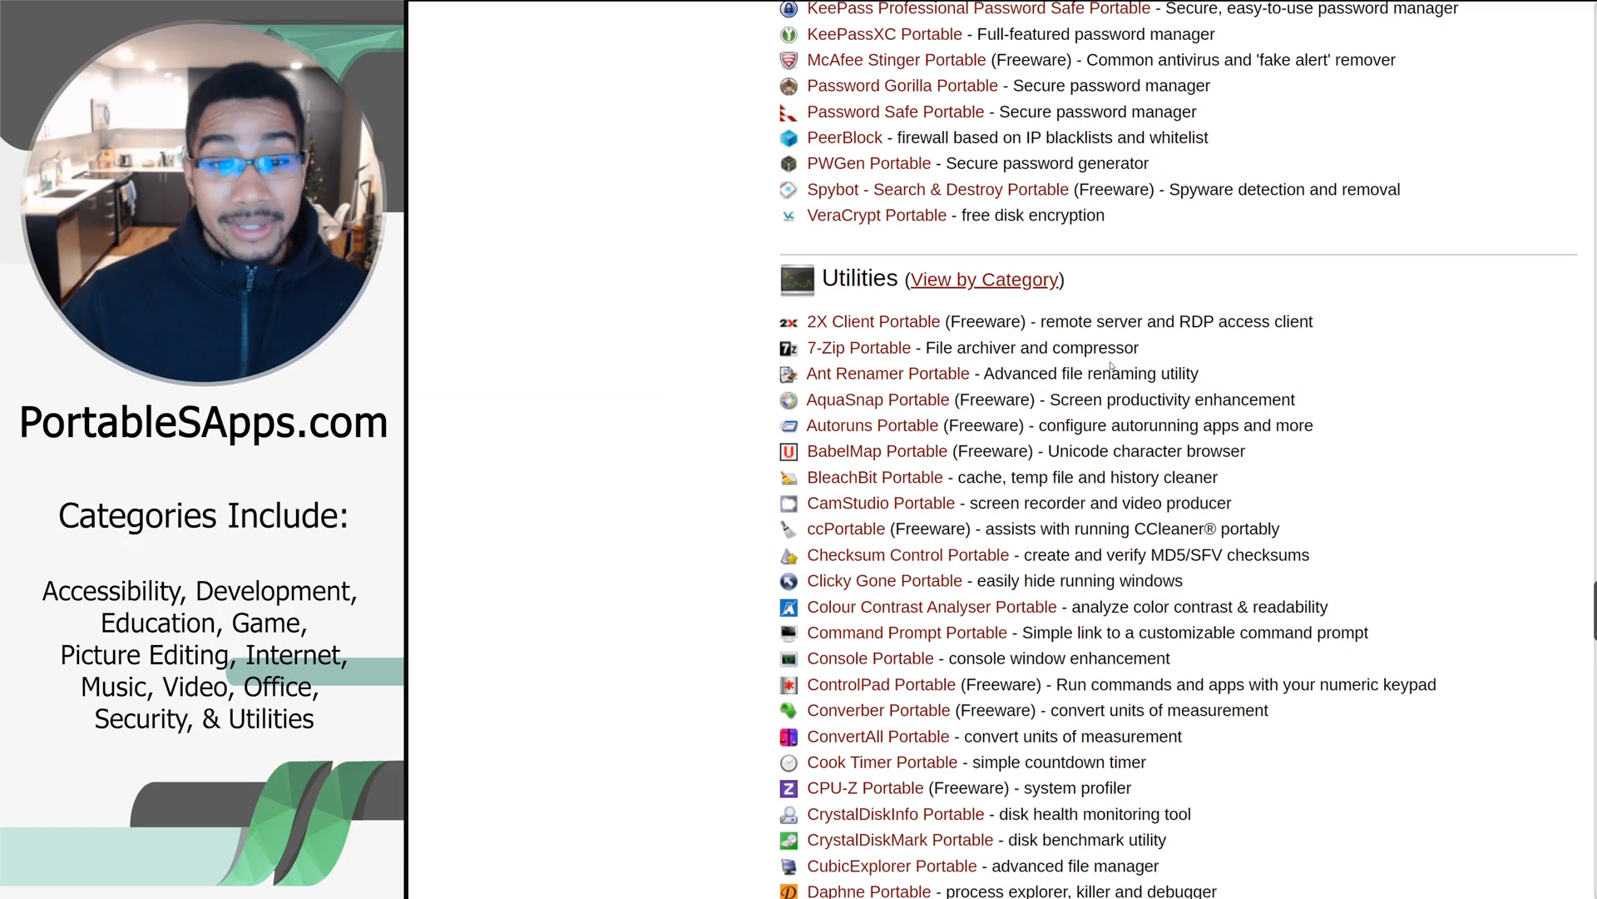
{"action": "left_click_drag", "start_coordinate": [923, 348], "coordinate": [1126, 348]}
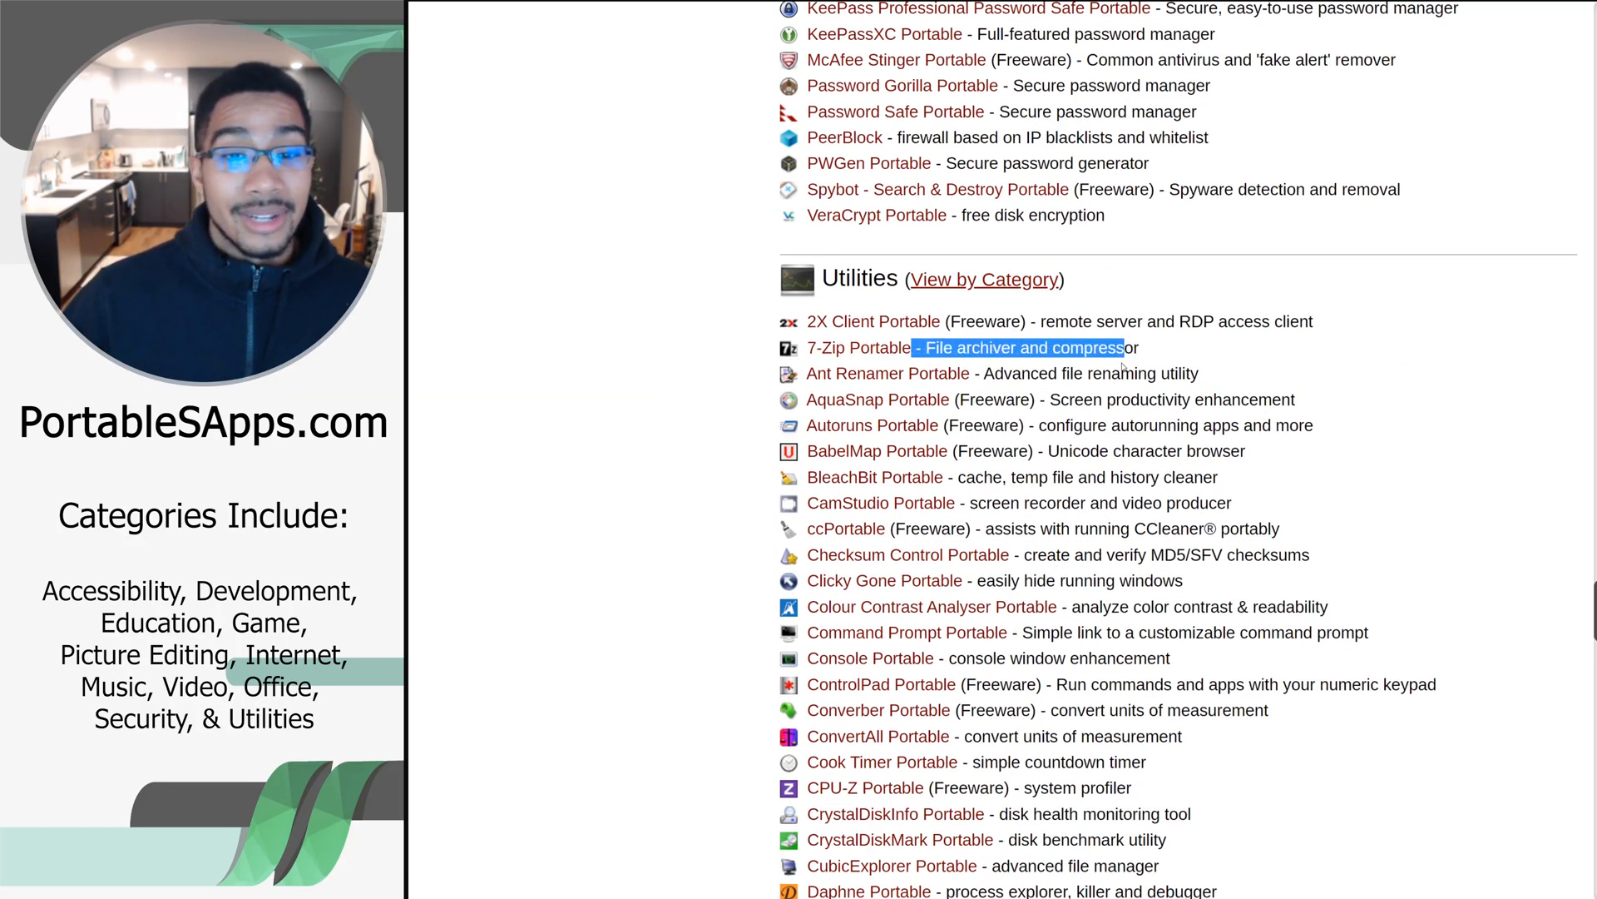
{"action": "scroll", "scroll_direction": "down", "scroll_amount": 3}
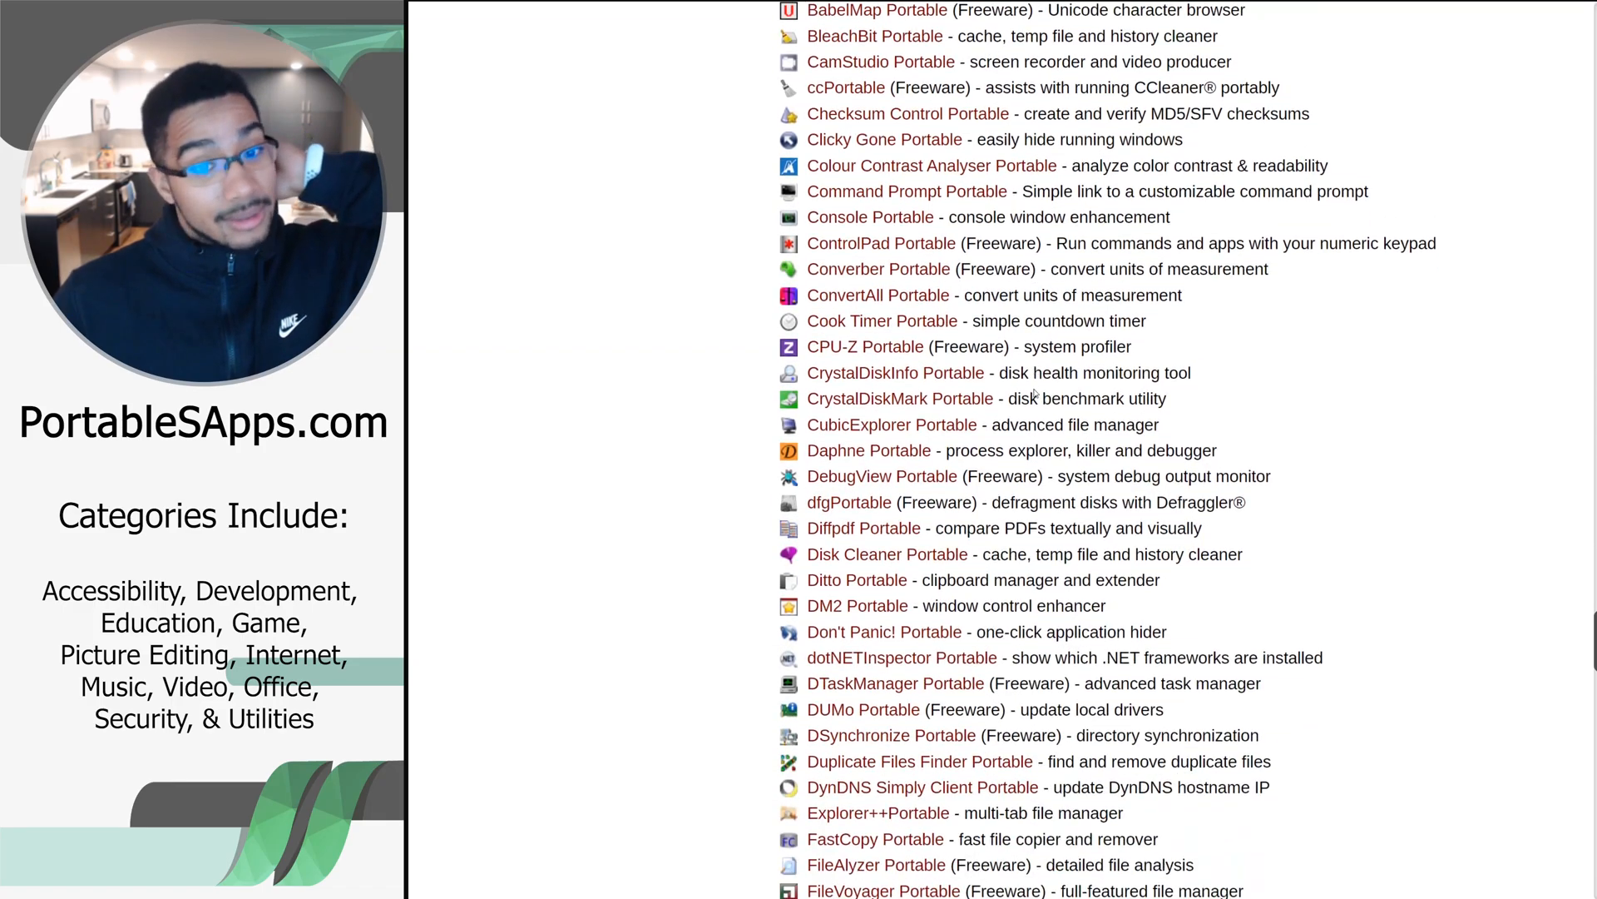
{"action": "scroll", "scroll_direction": "down", "scroll_amount": 3}
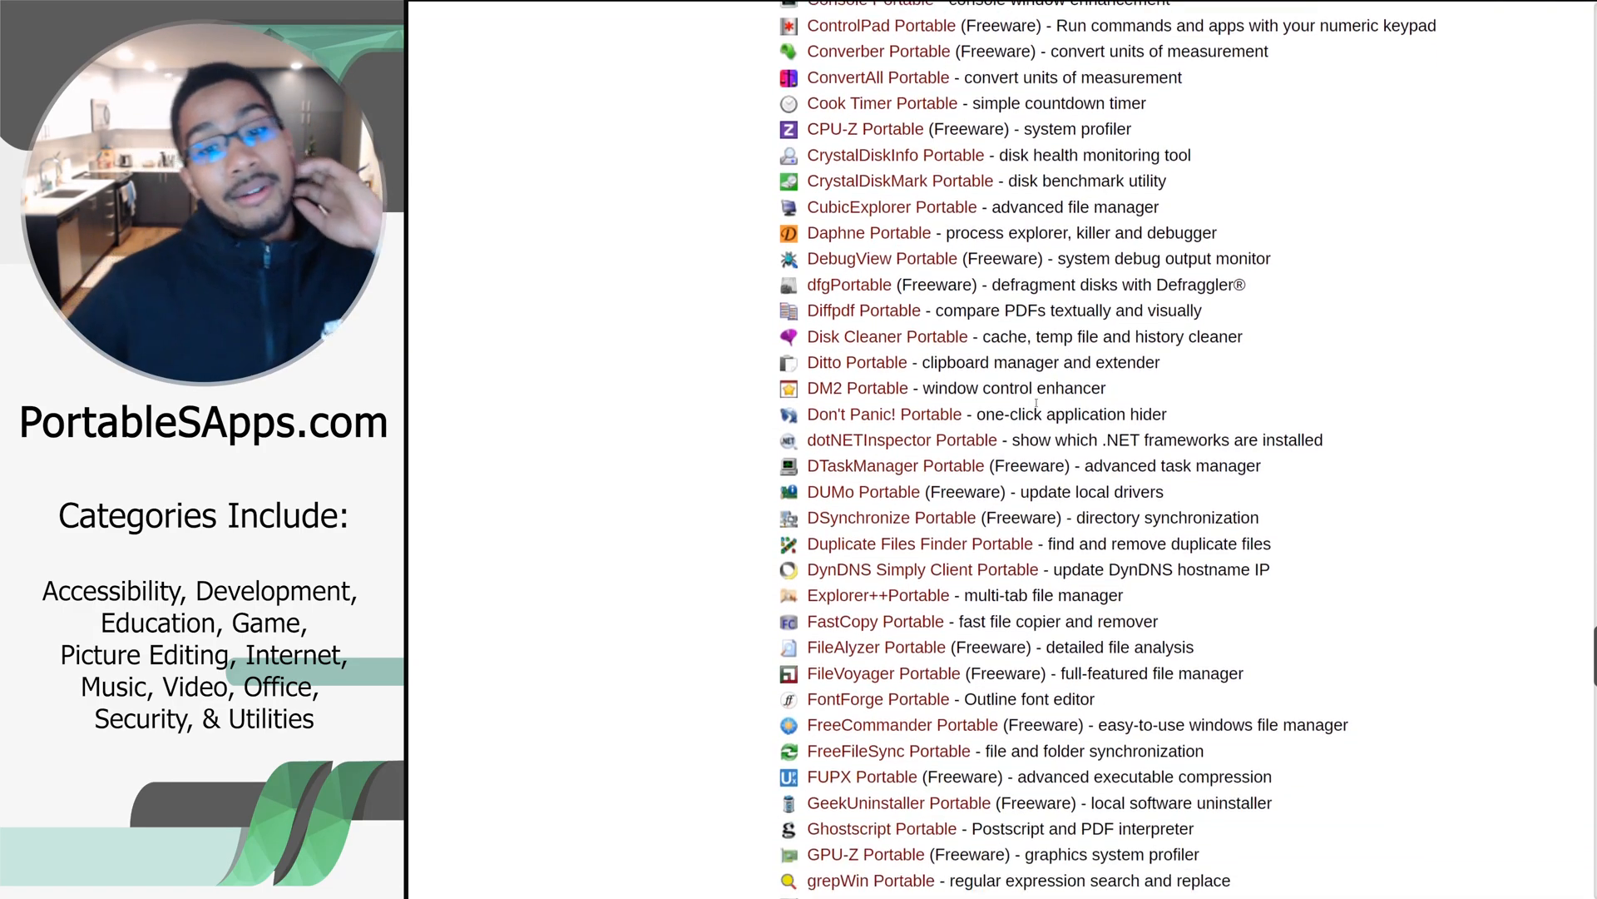
{"action": "scroll", "scroll_direction": "down", "scroll_amount": 3}
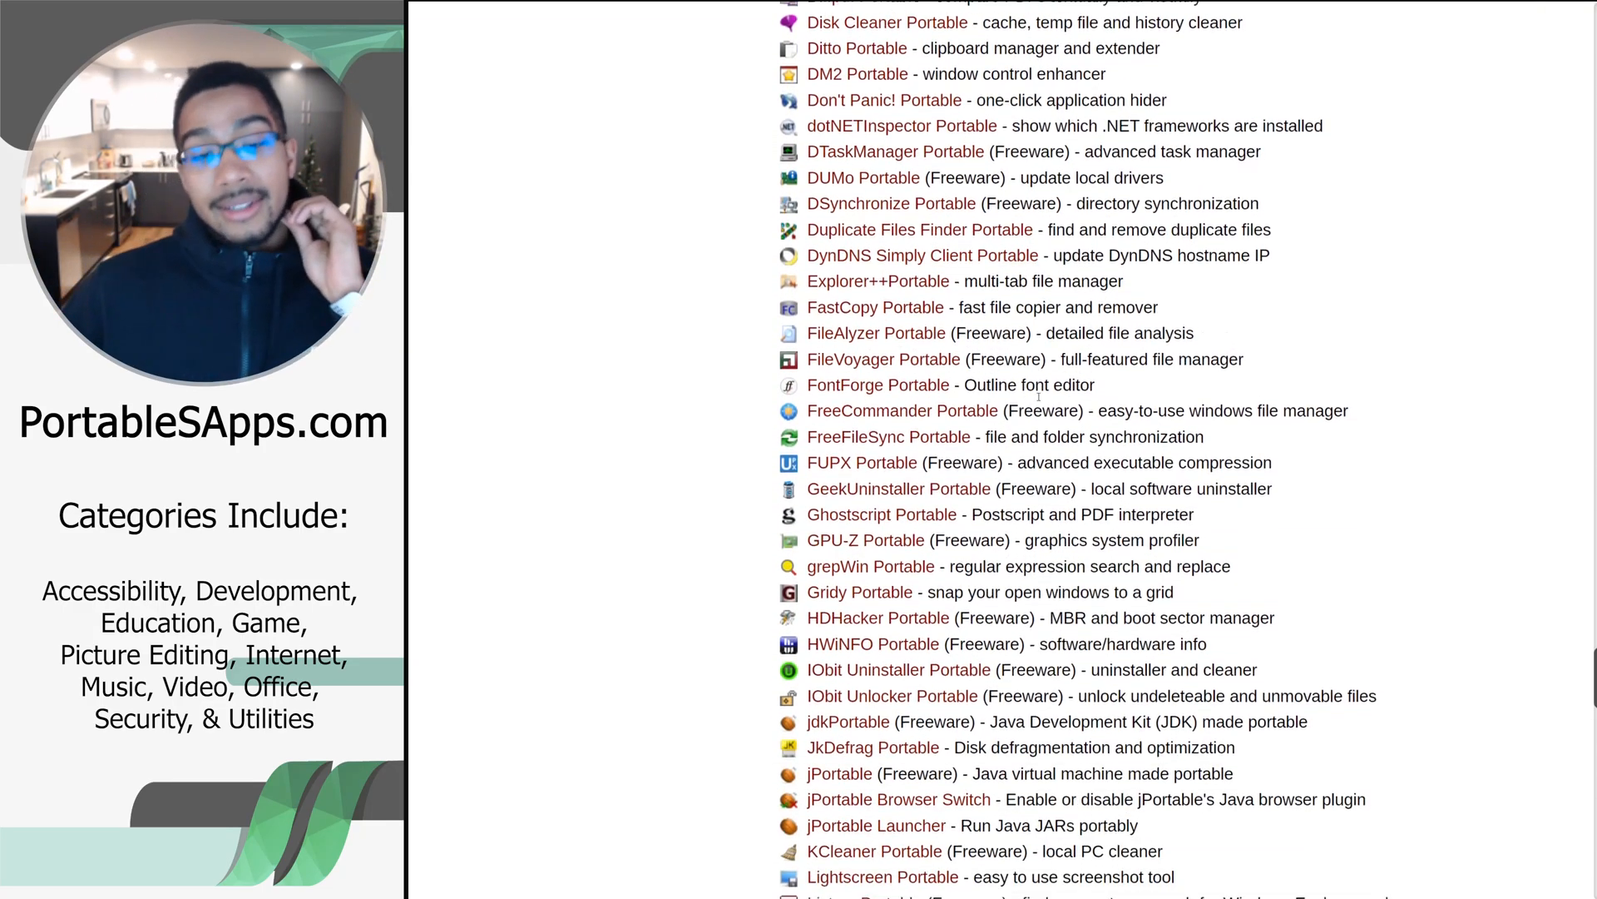
Scroll through the remainder of the Utilities list down to the Workrave entries
{"action": "scroll", "scroll_direction": "down", "scroll_amount": 3}
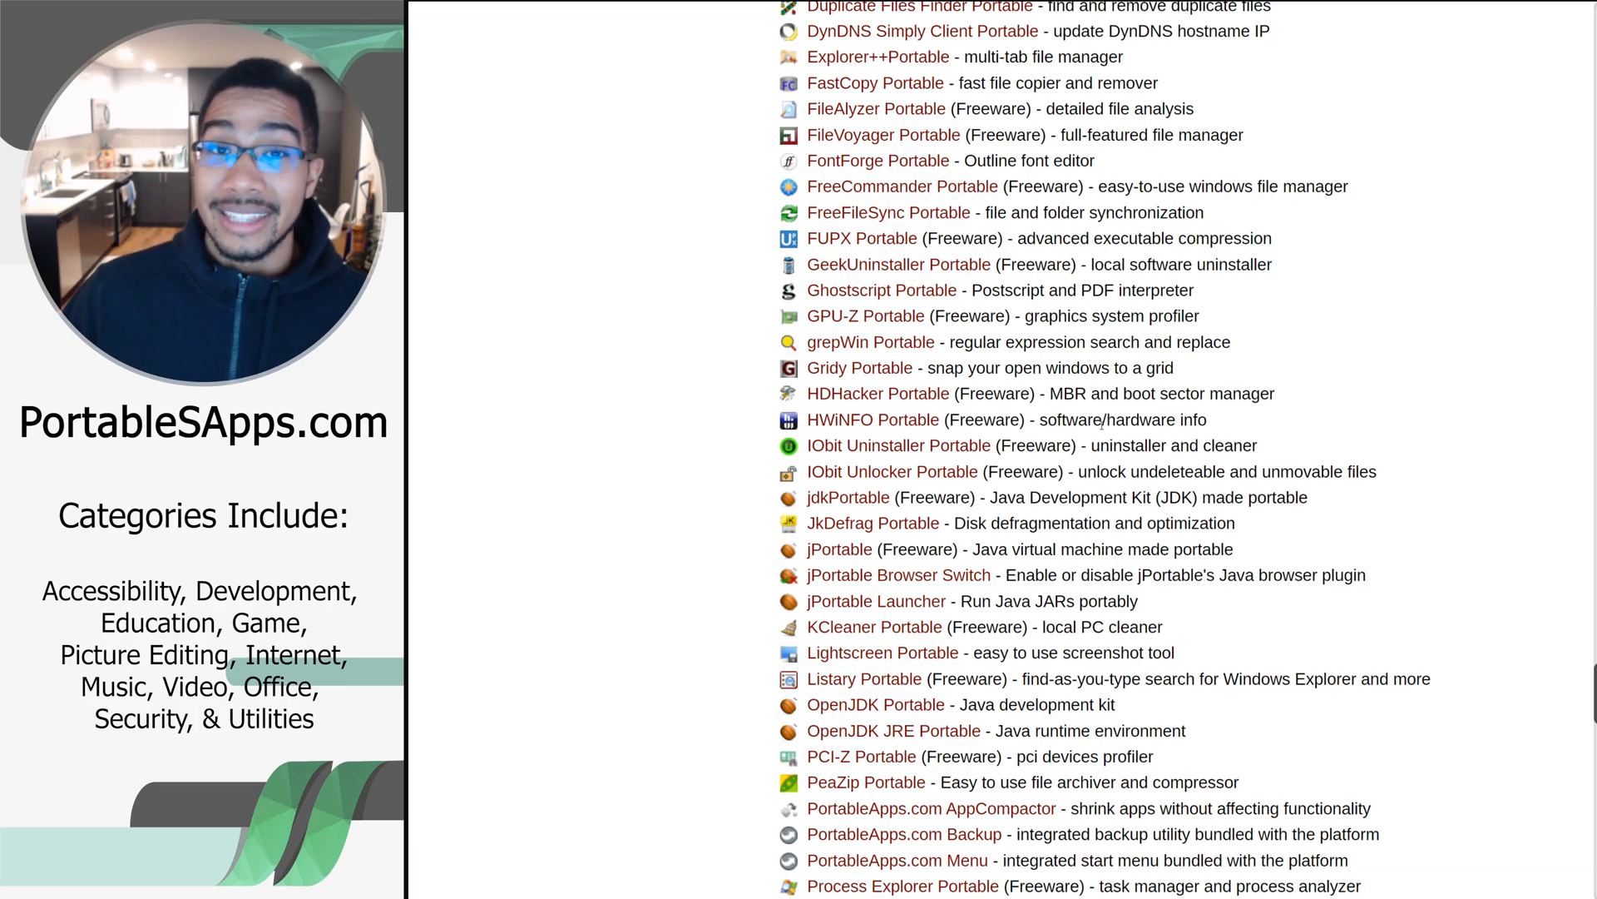
{"action": "scroll", "scroll_direction": "down", "scroll_amount": 3}
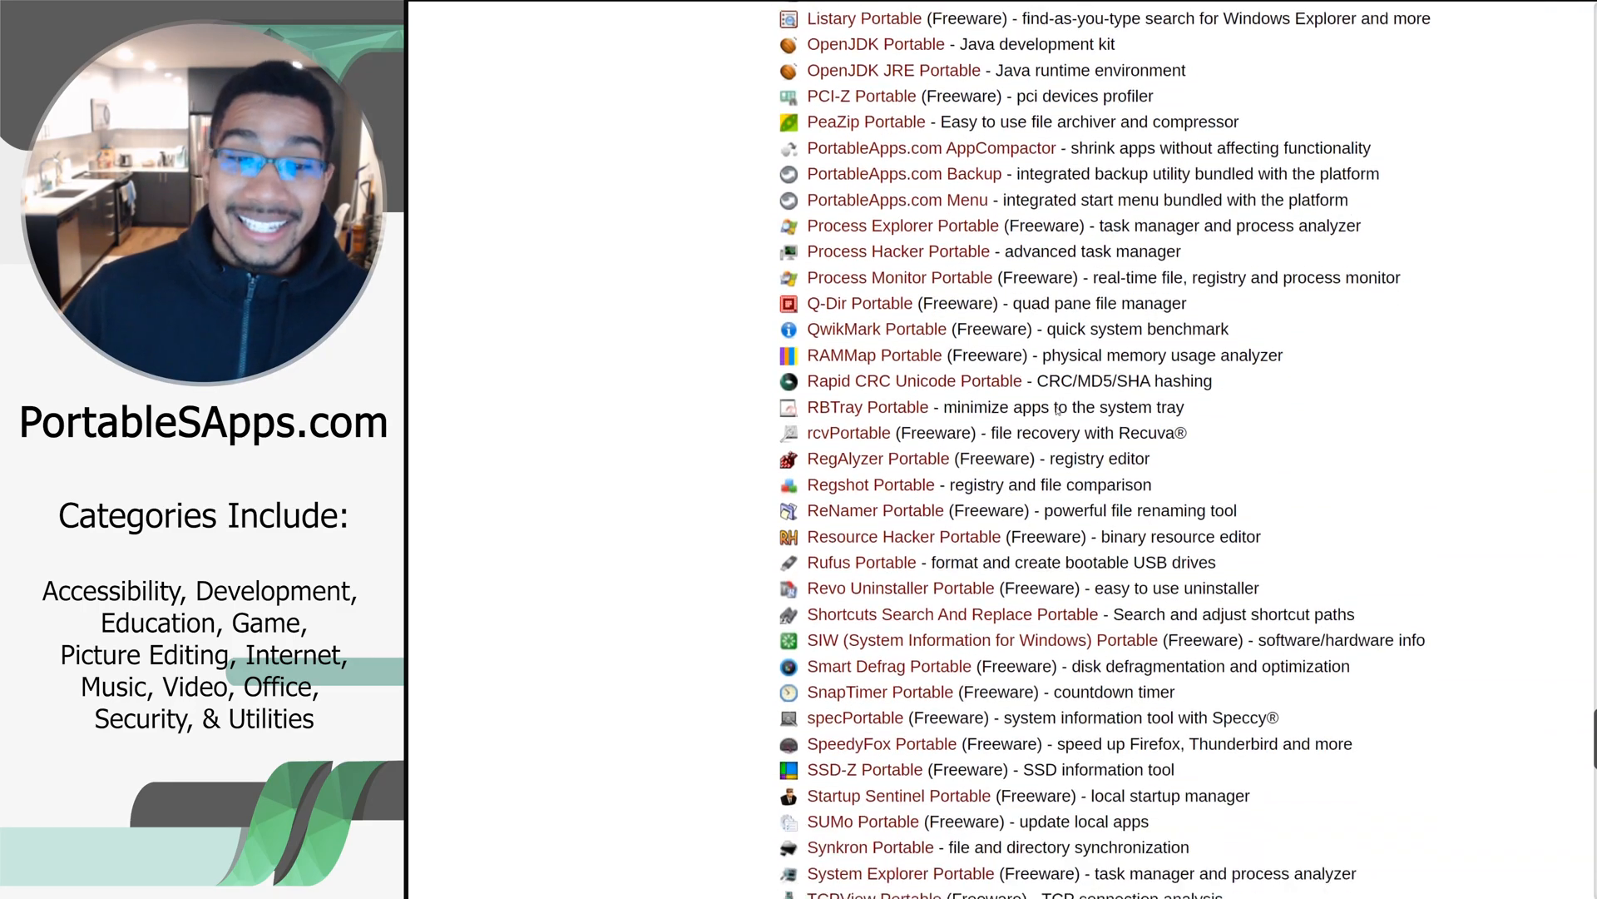
{"action": "scroll", "scroll_direction": "down", "scroll_amount": 3}
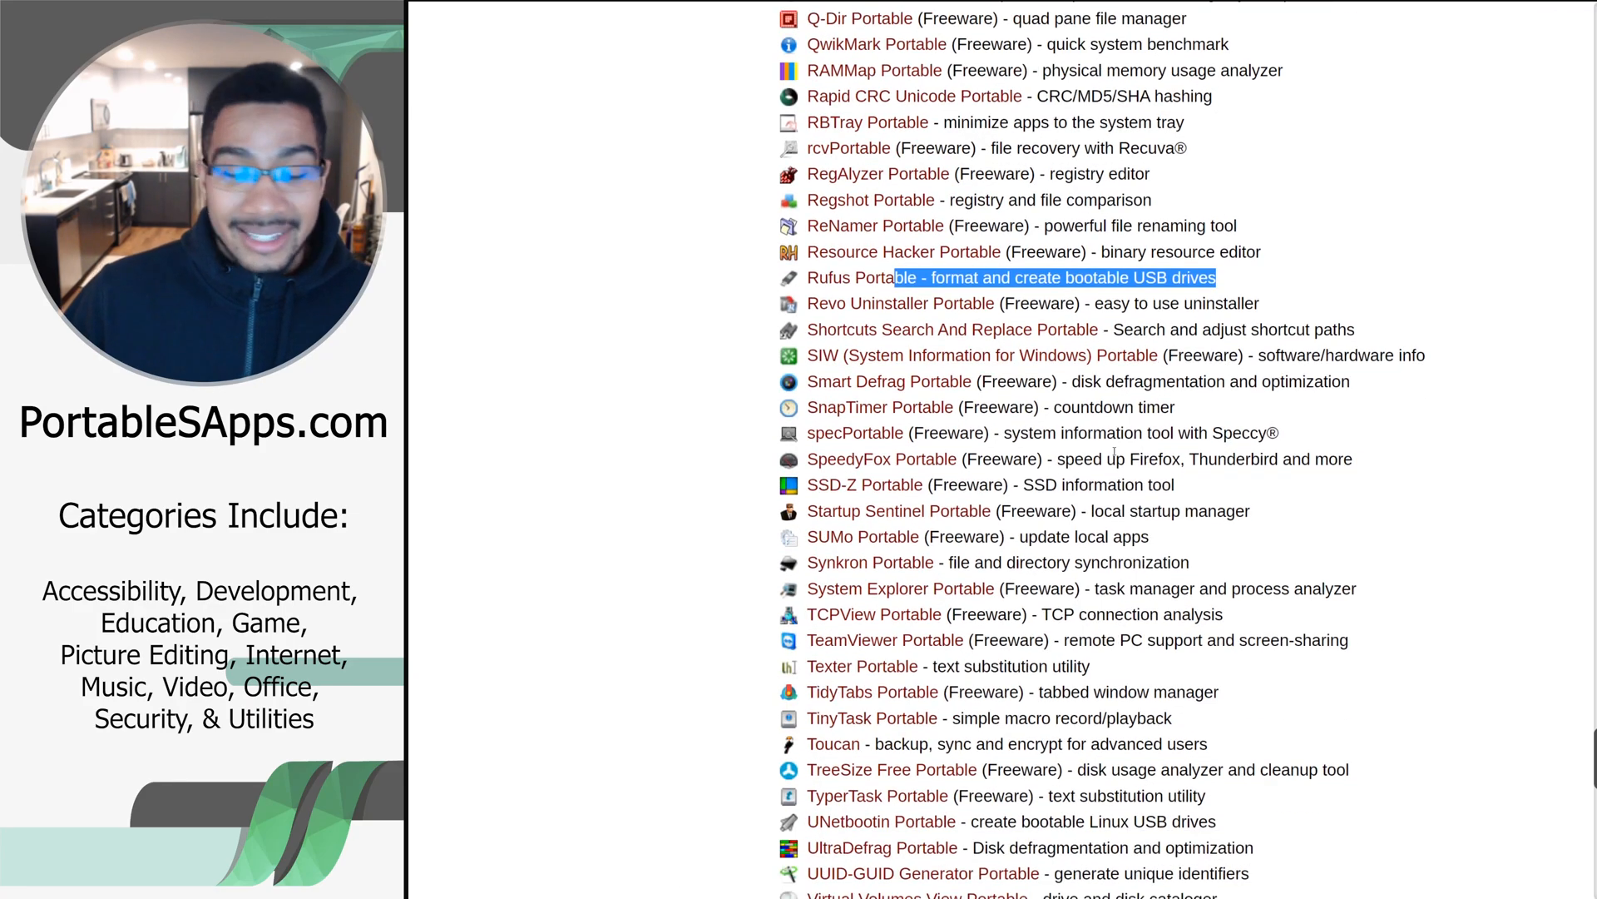
{"action": "scroll", "scroll_direction": "down", "scroll_amount": 3}
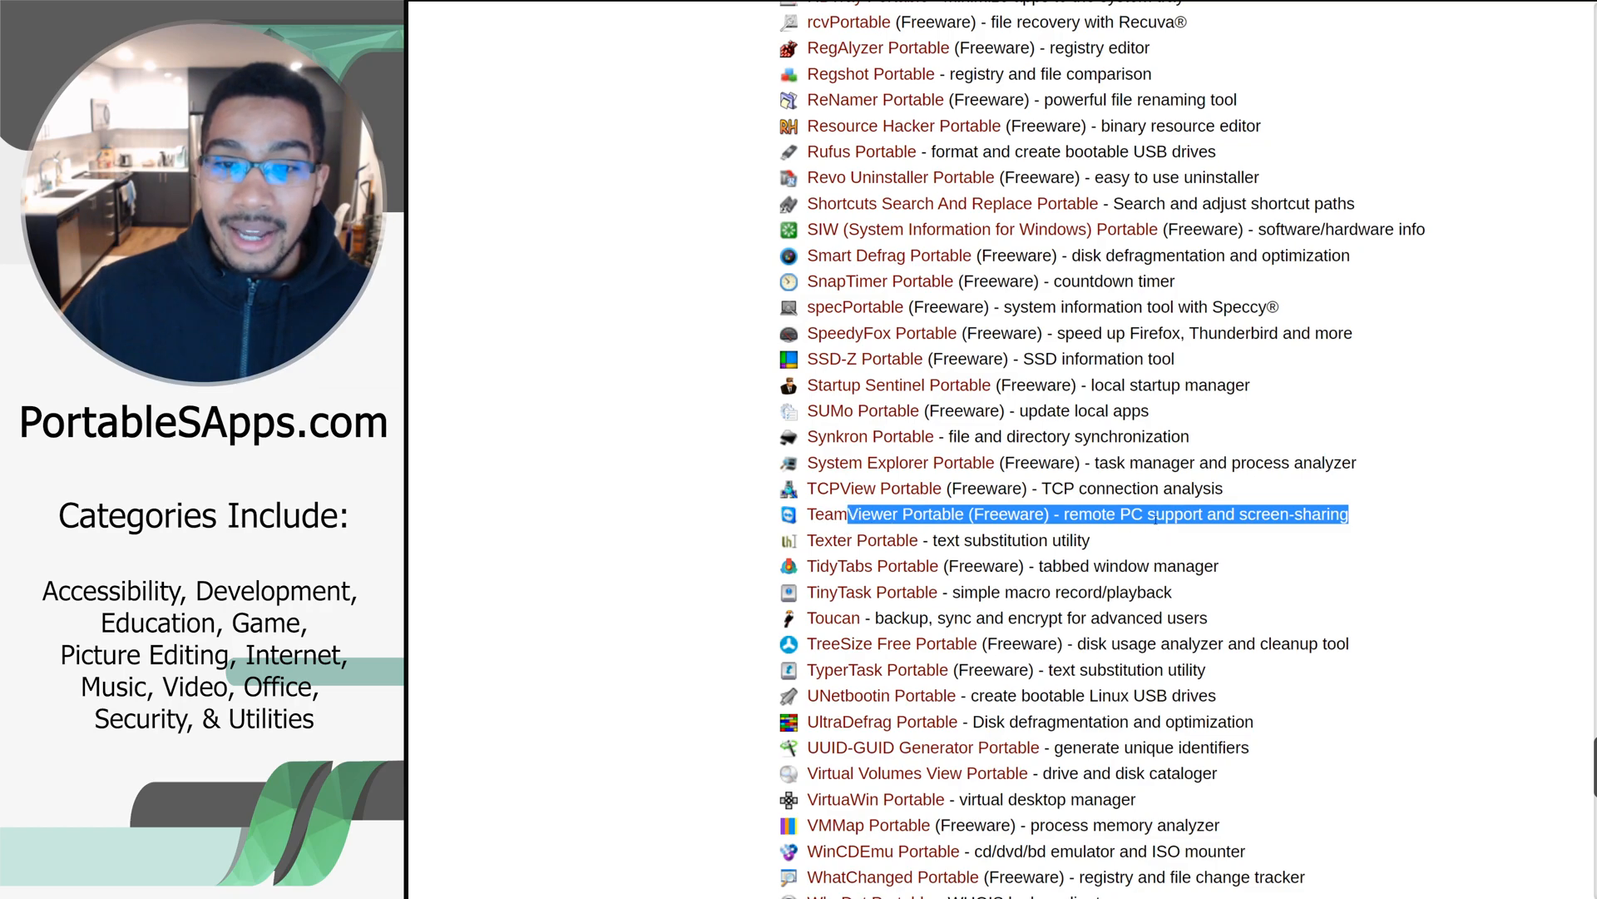
{"action": "scroll", "scroll_direction": "down", "scroll_amount": 3}
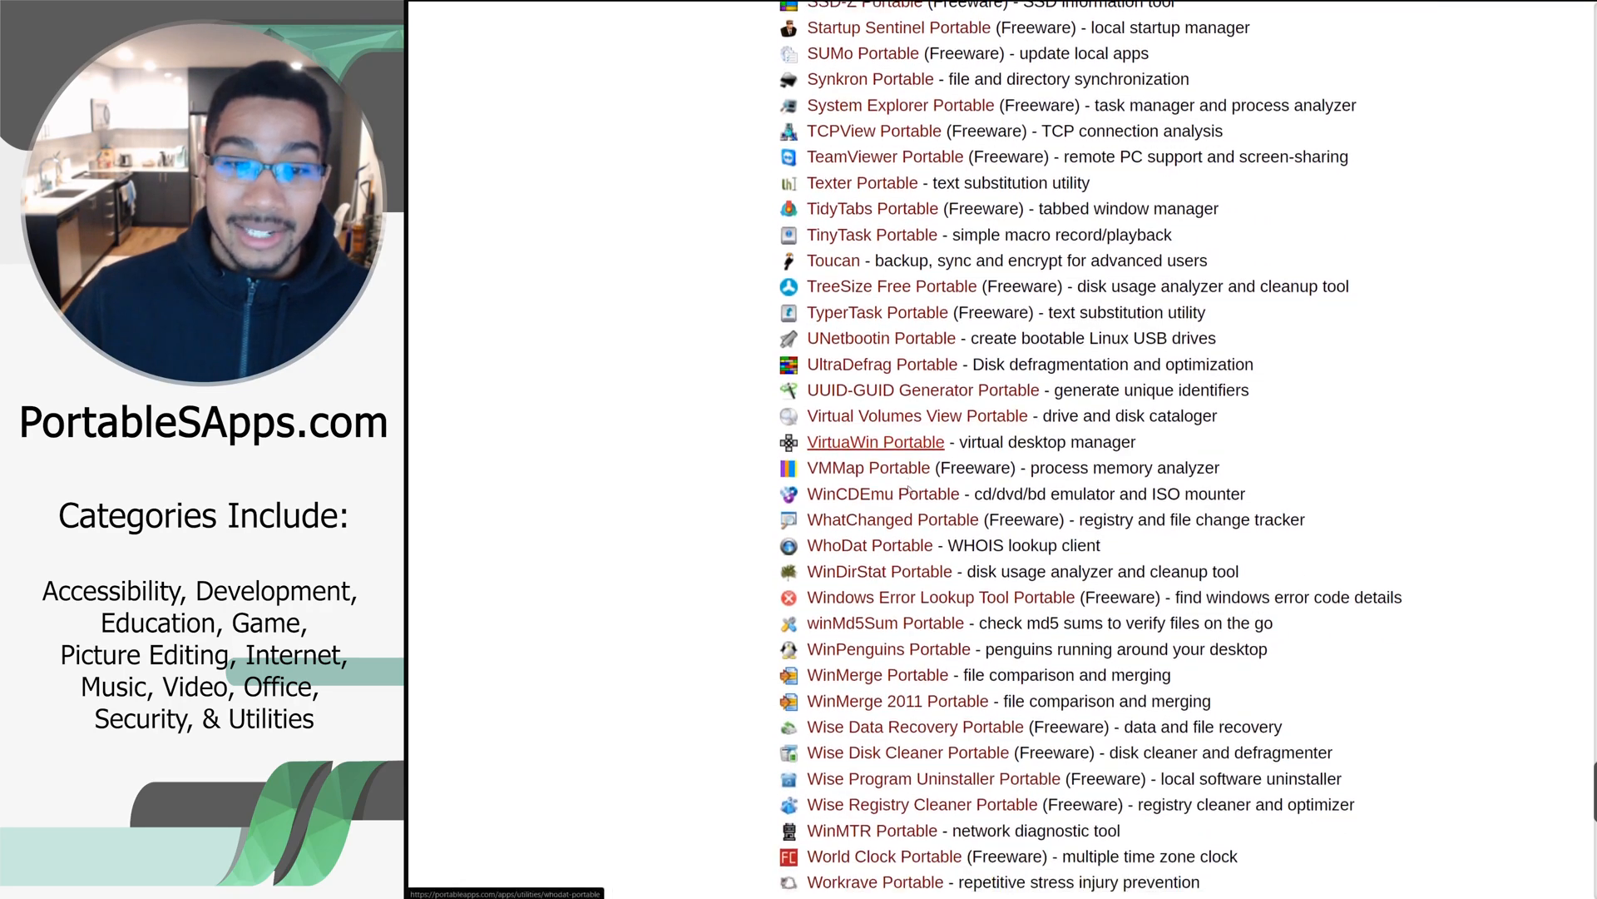
{"action": "scroll", "scroll_direction": "down", "scroll_amount": 3}
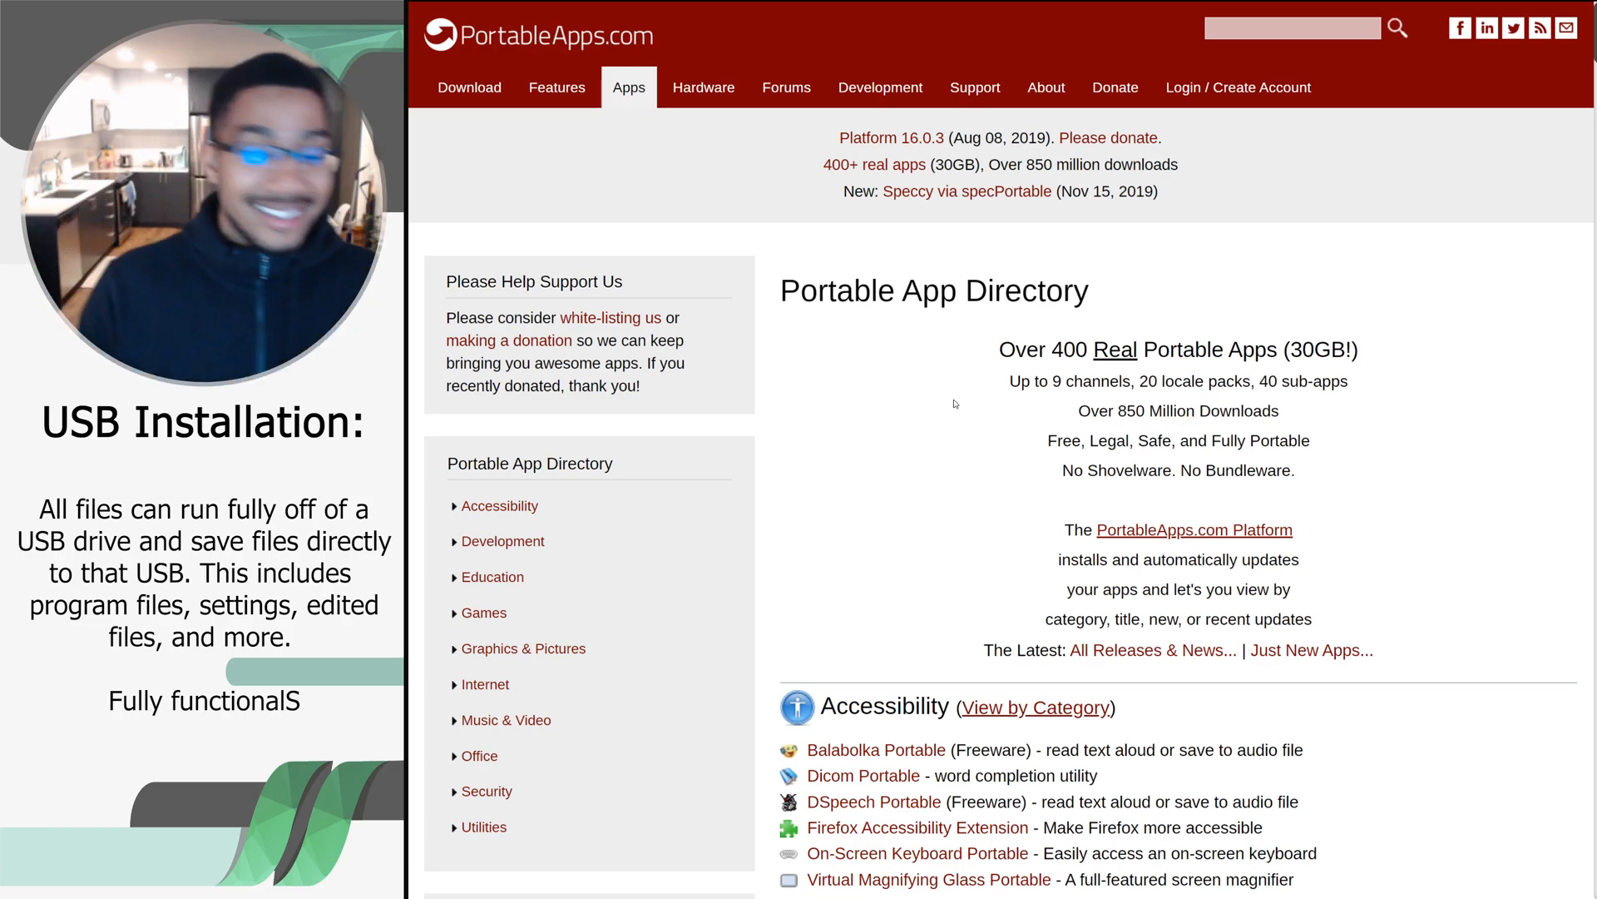
Scroll past Accessibility to bring the Development apps, including Notepad++ Portable, into view
{"action": "scroll", "scroll_direction": "down", "scroll_amount": 3}
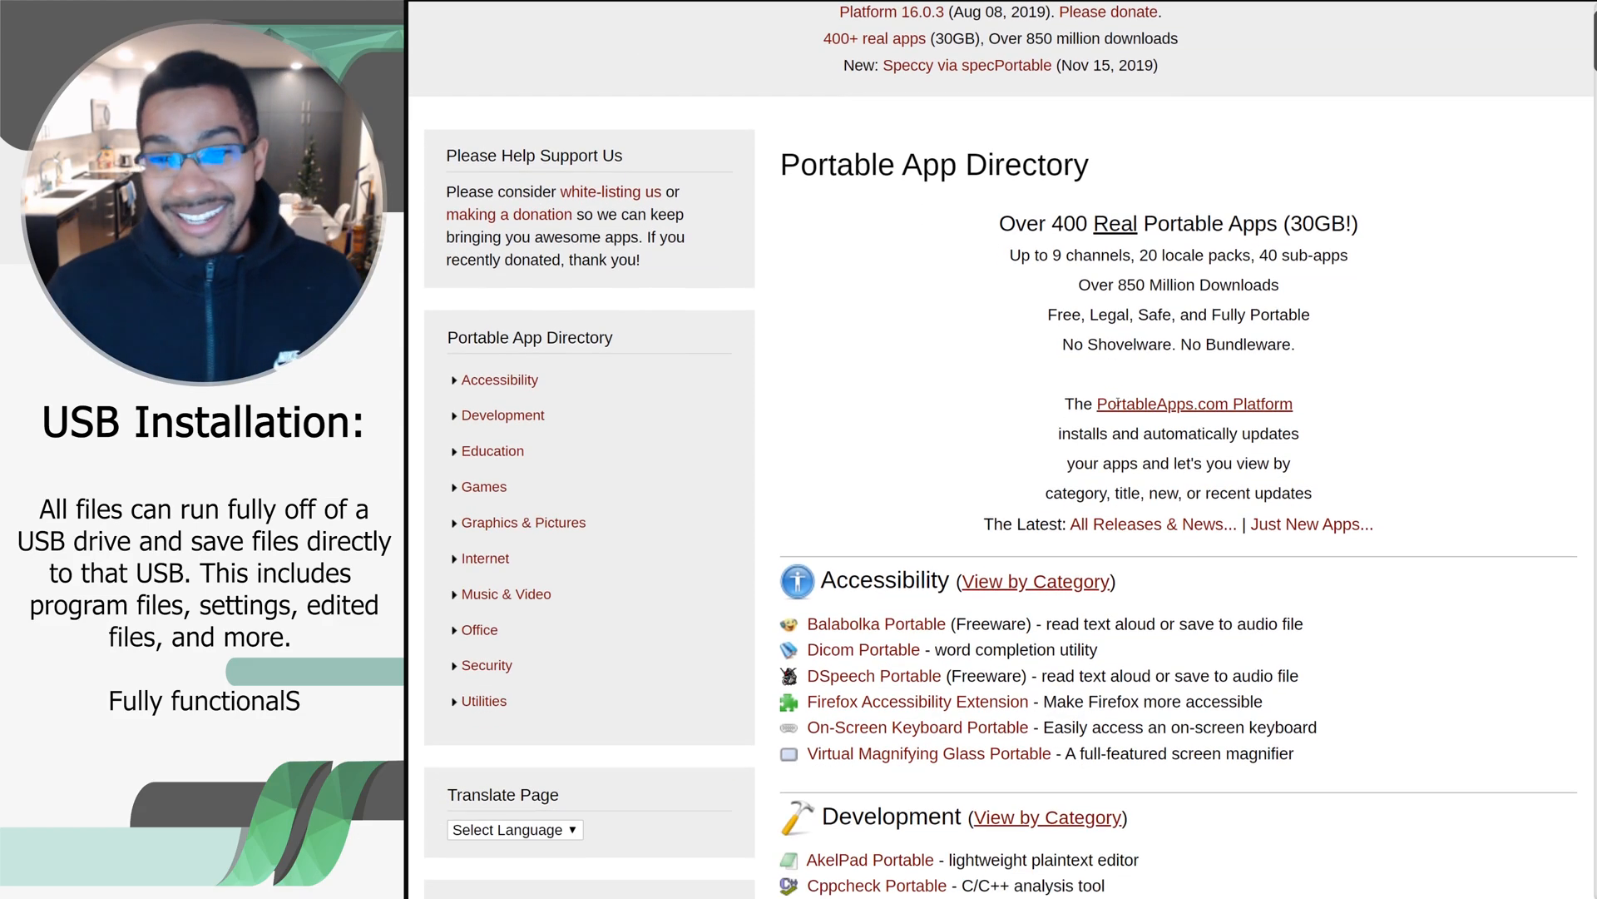
{"action": "scroll", "scroll_direction": "down", "scroll_amount": 3}
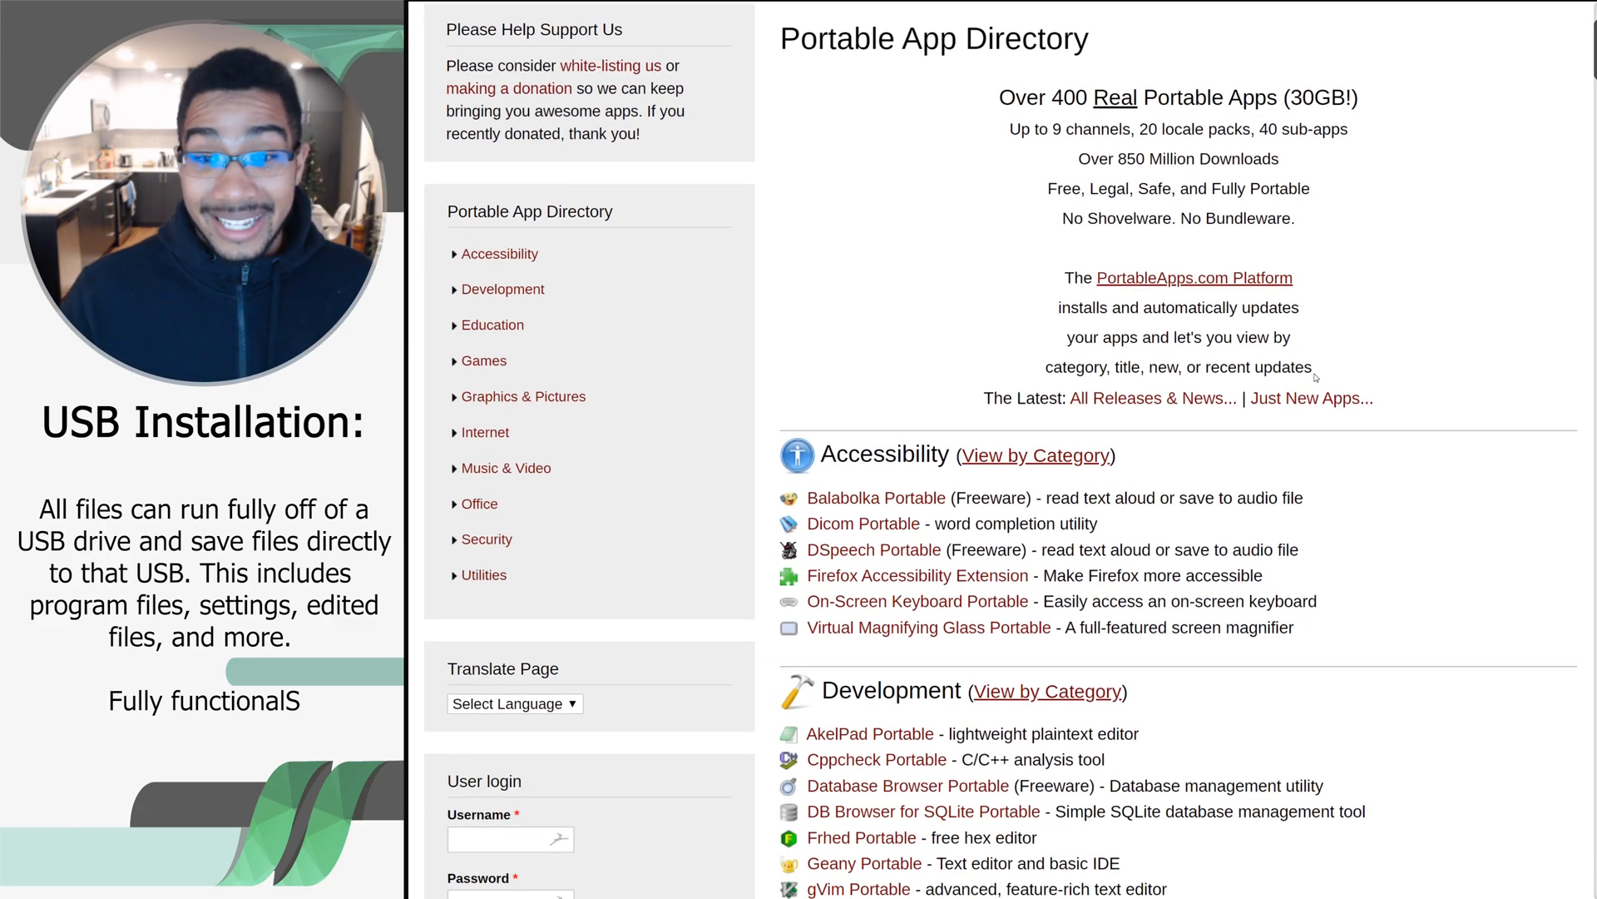
{"action": "scroll", "scroll_direction": "down", "scroll_amount": 3}
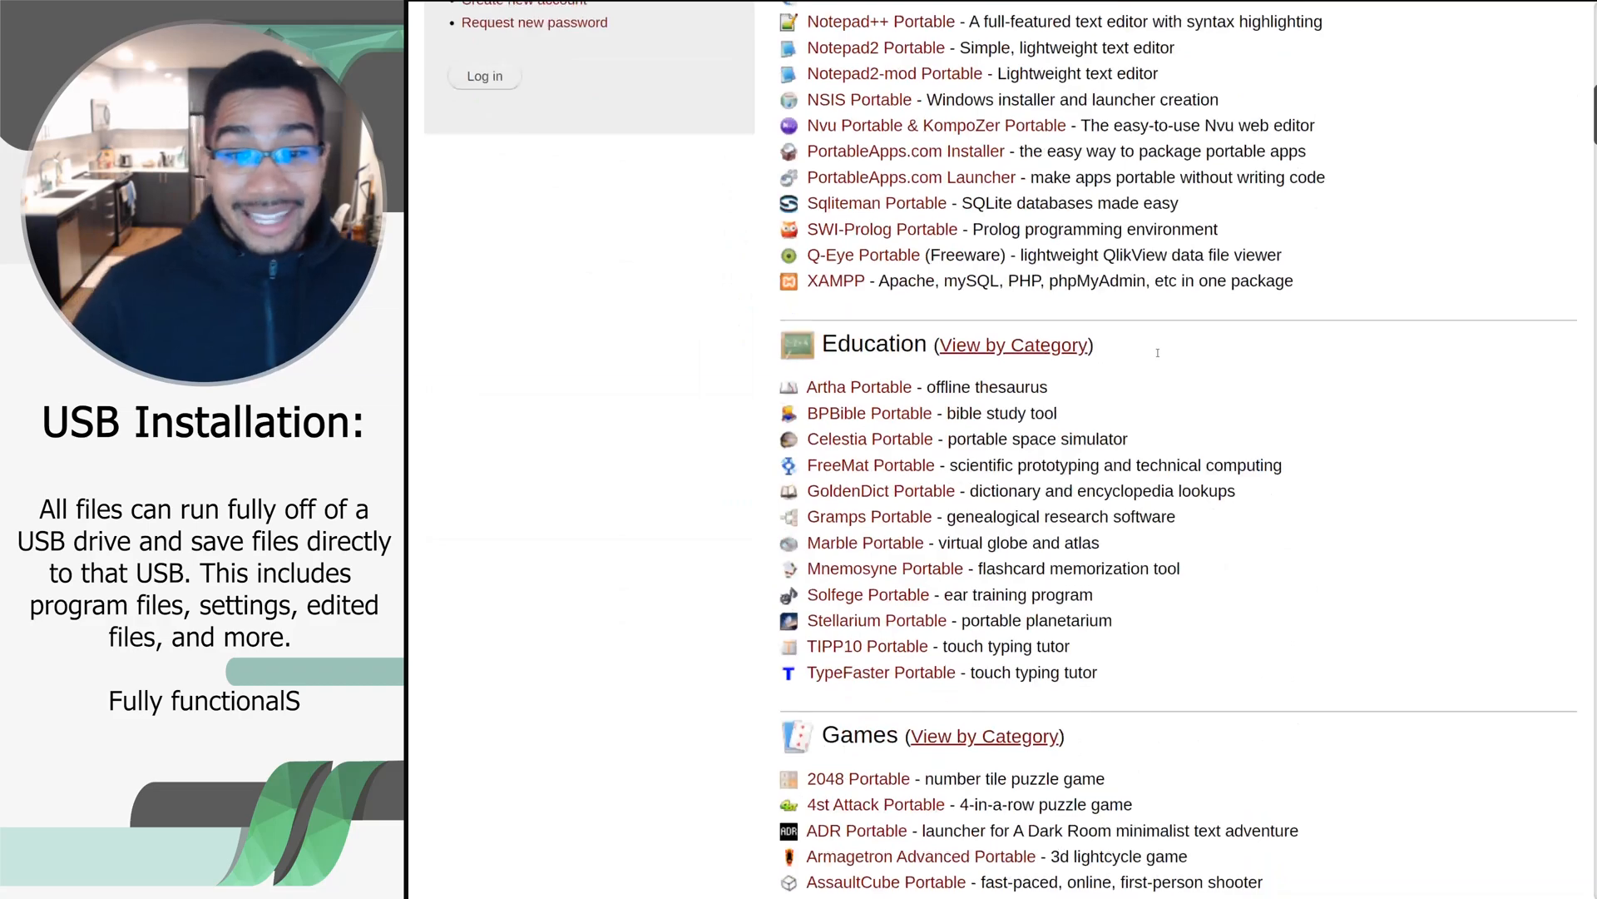
{"action": "scroll", "scroll_direction": "down", "scroll_amount": 3}
{"action": "type", "text": "notepa"}
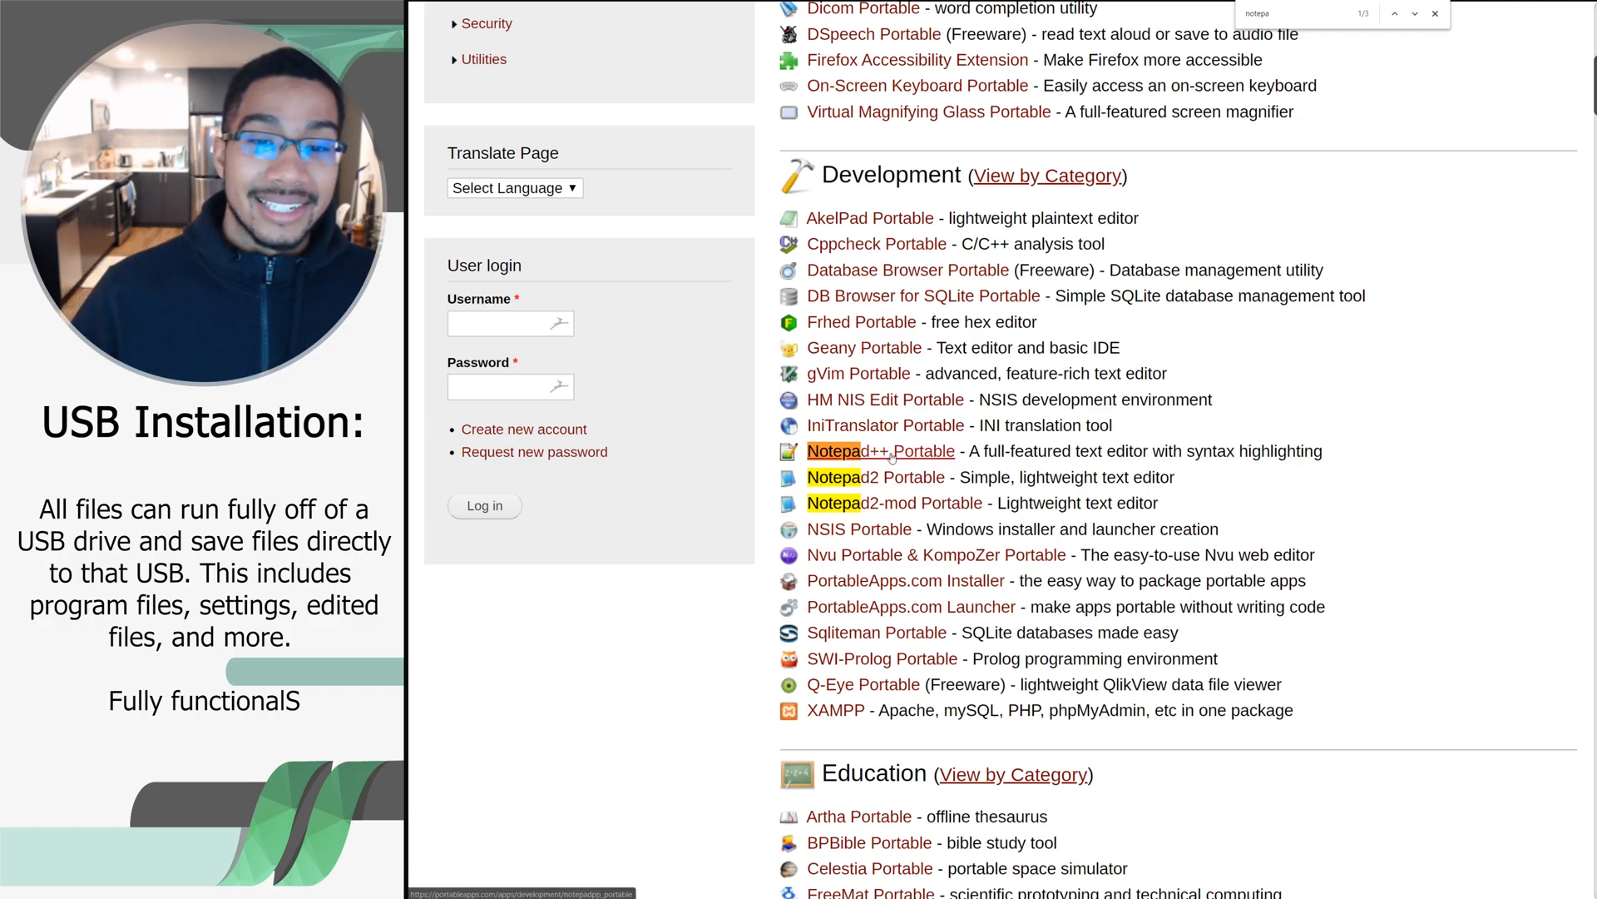
Open the Notepad++ Portable app page from the Development listings
{"action": "left_click", "coordinate": [881, 451]}
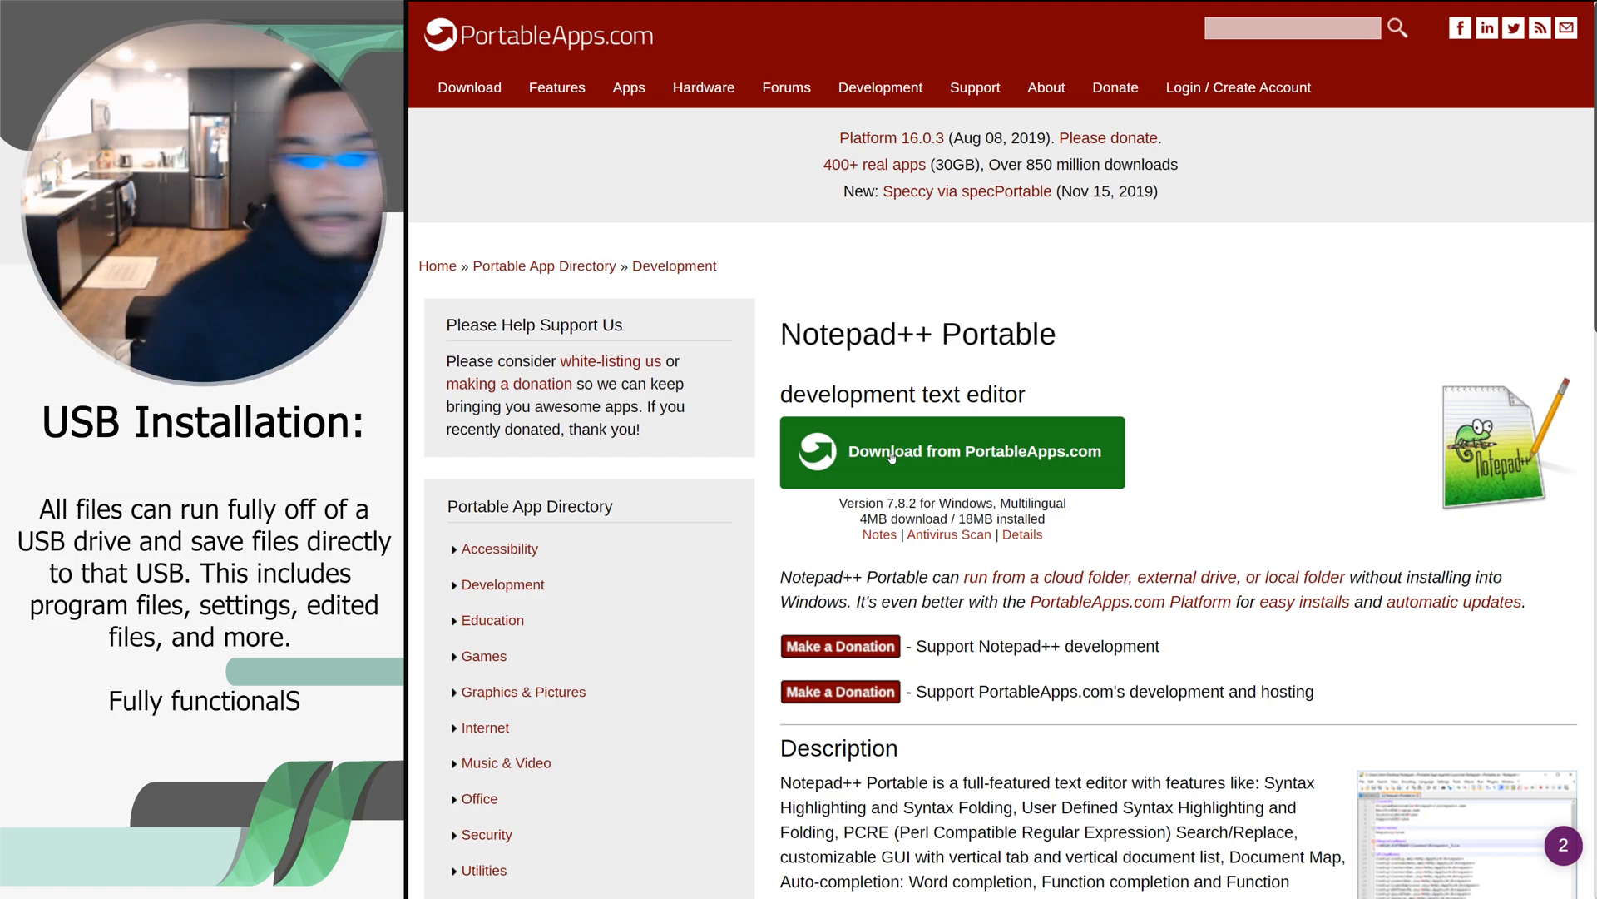
Review the Notepad++ Portable page and start downloading its installer from PortableApps.com
{"action": "left_click", "coordinate": [952, 451]}
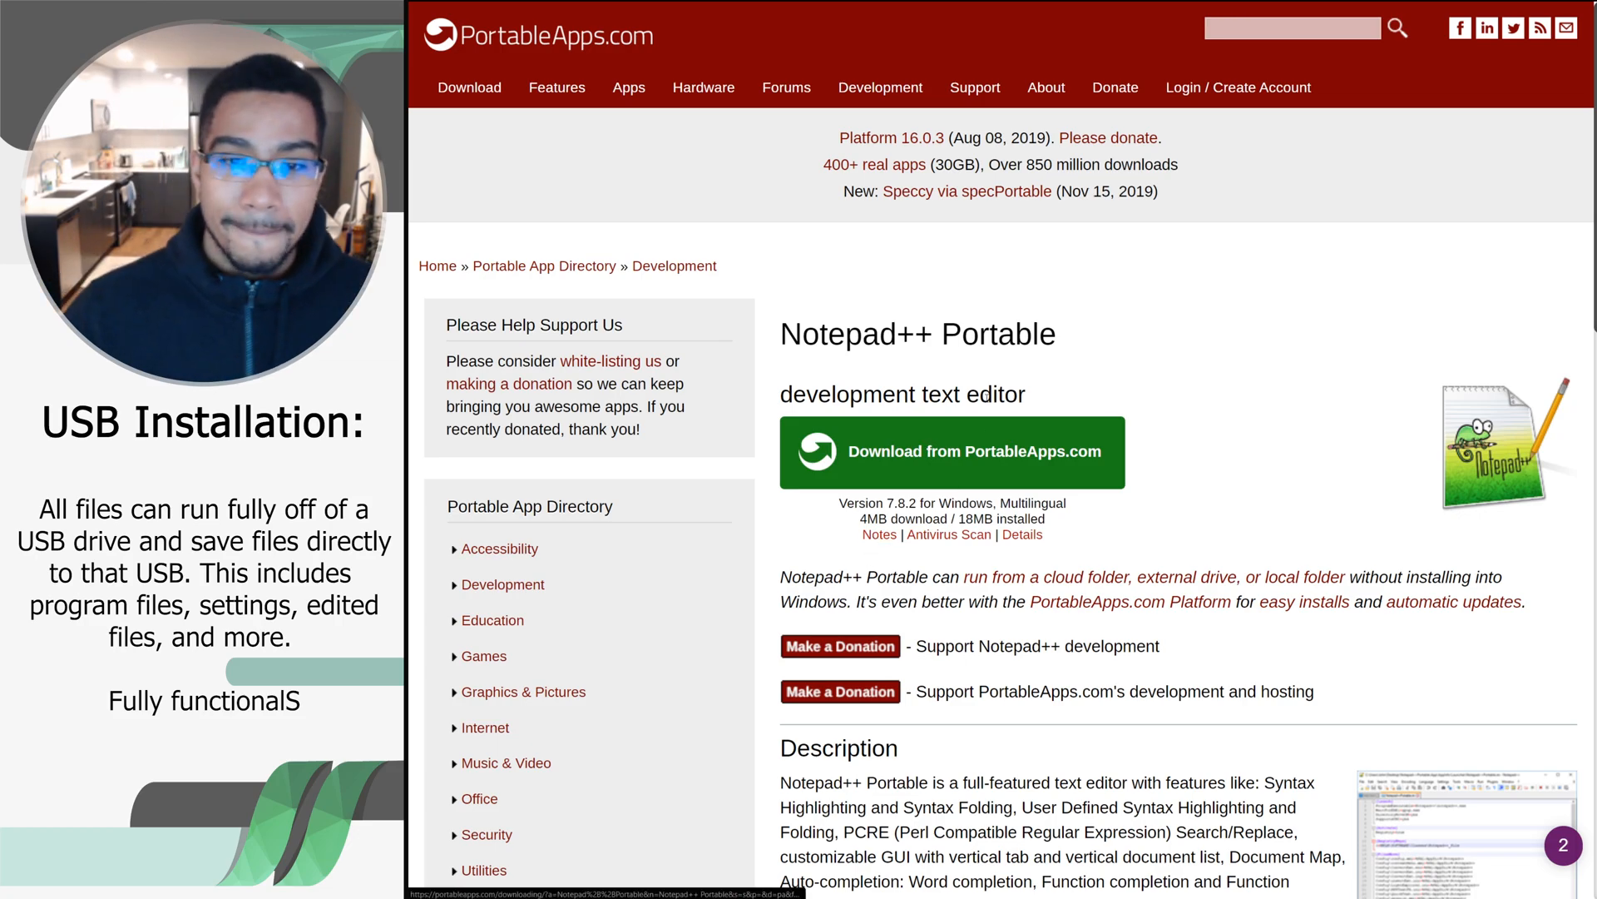
{"action": "scroll", "scroll_direction": "down", "scroll_amount": 3}
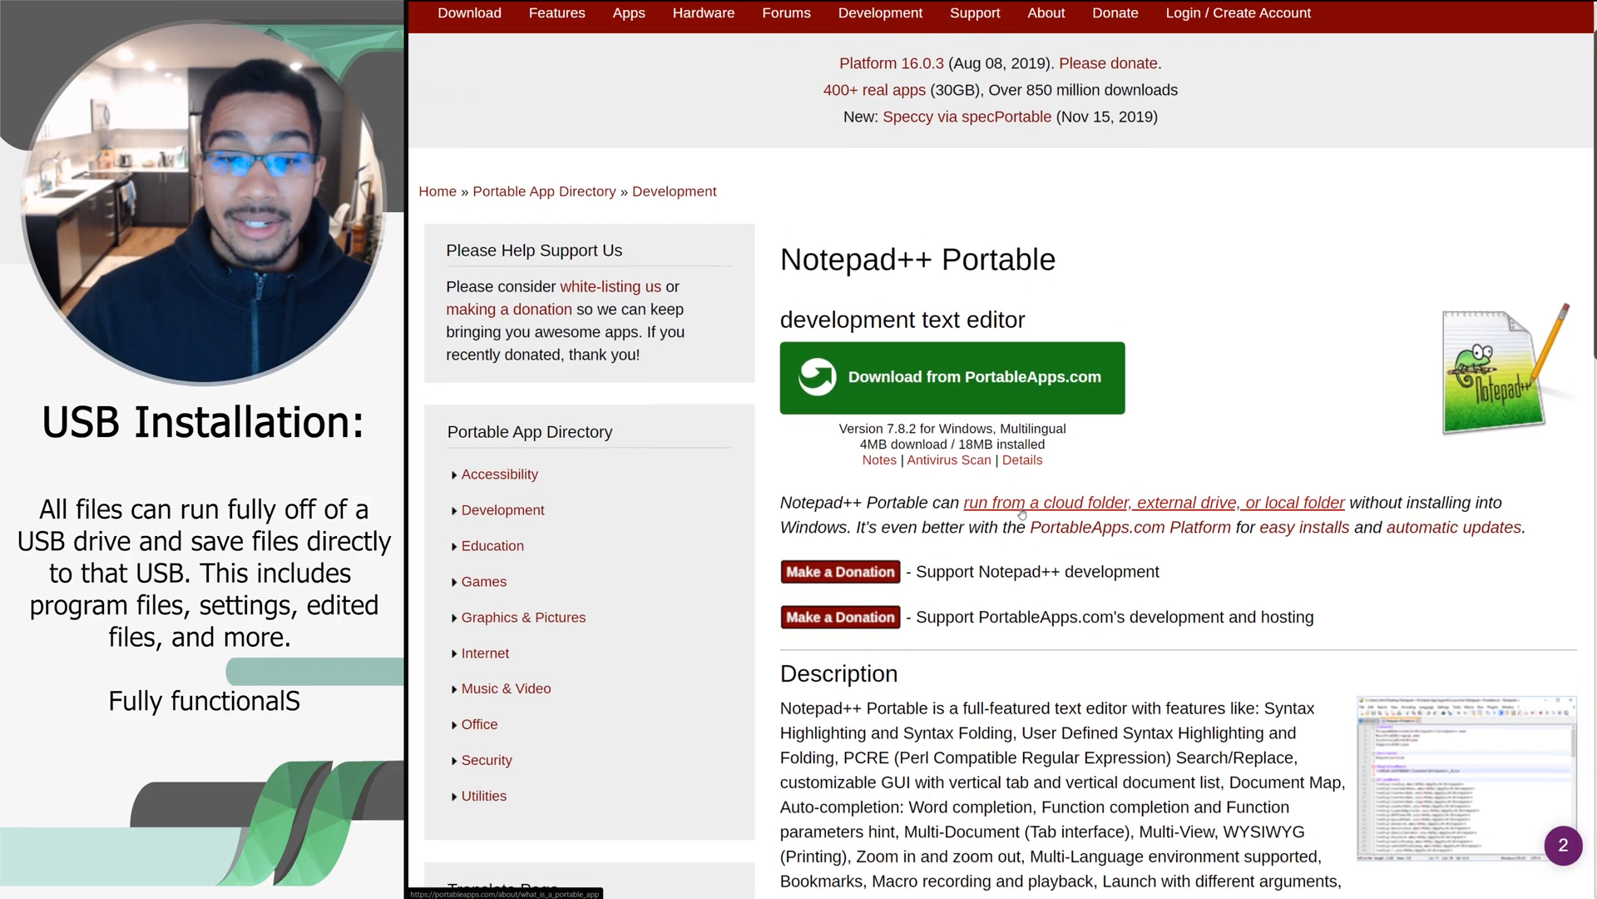
{"action": "scroll", "scroll_direction": "down", "scroll_amount": 3}
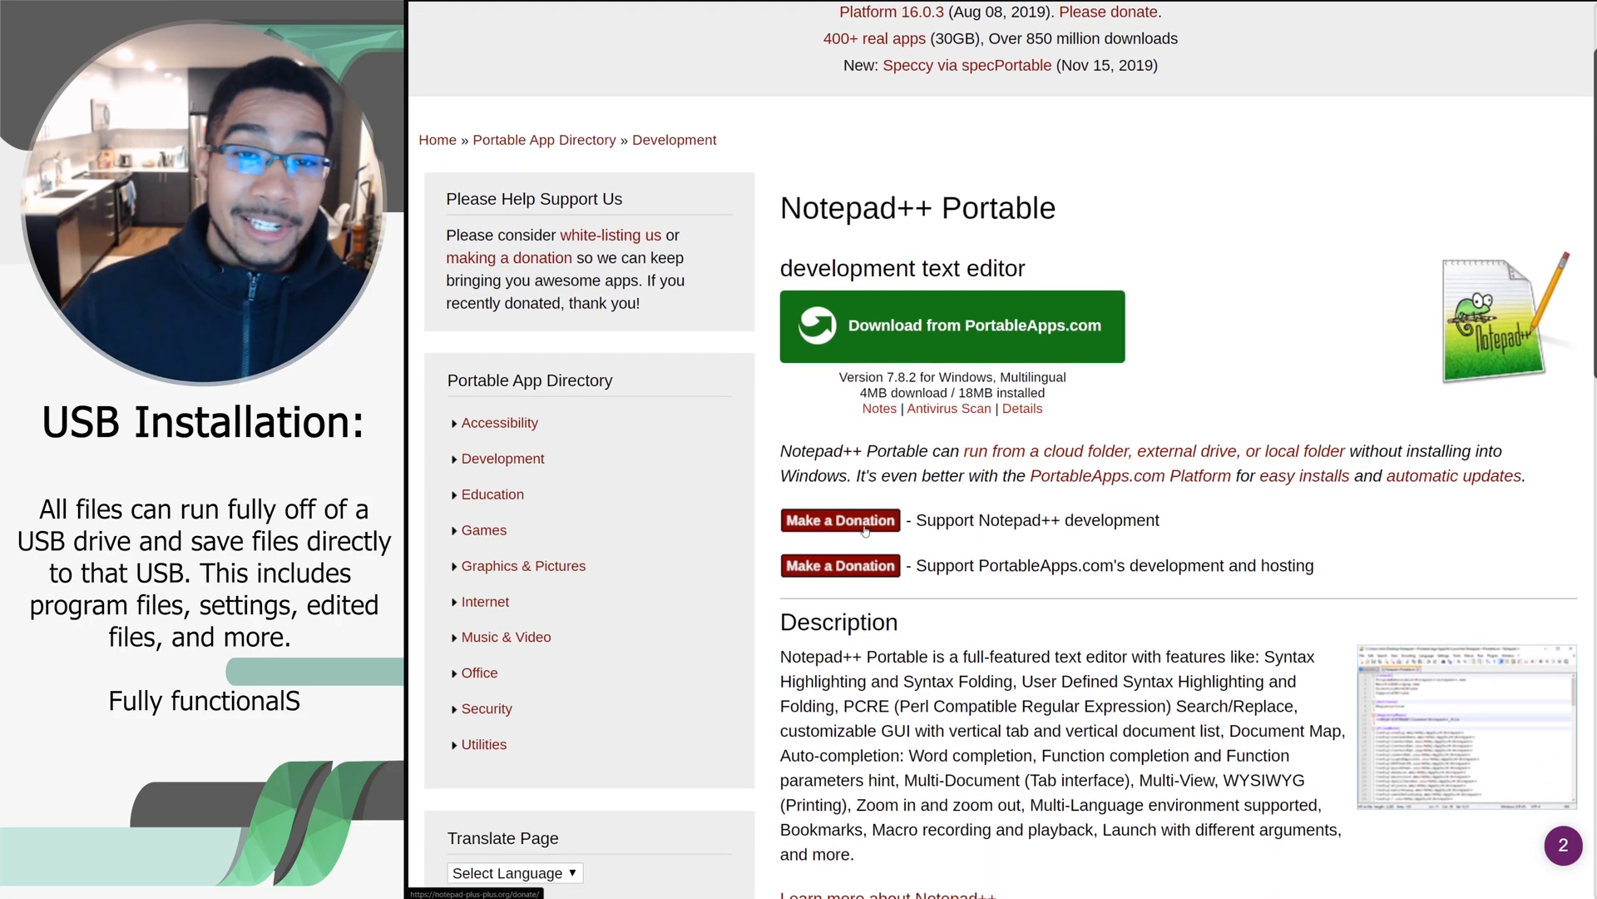
{"action": "scroll", "scroll_direction": "up", "scroll_amount": 3}
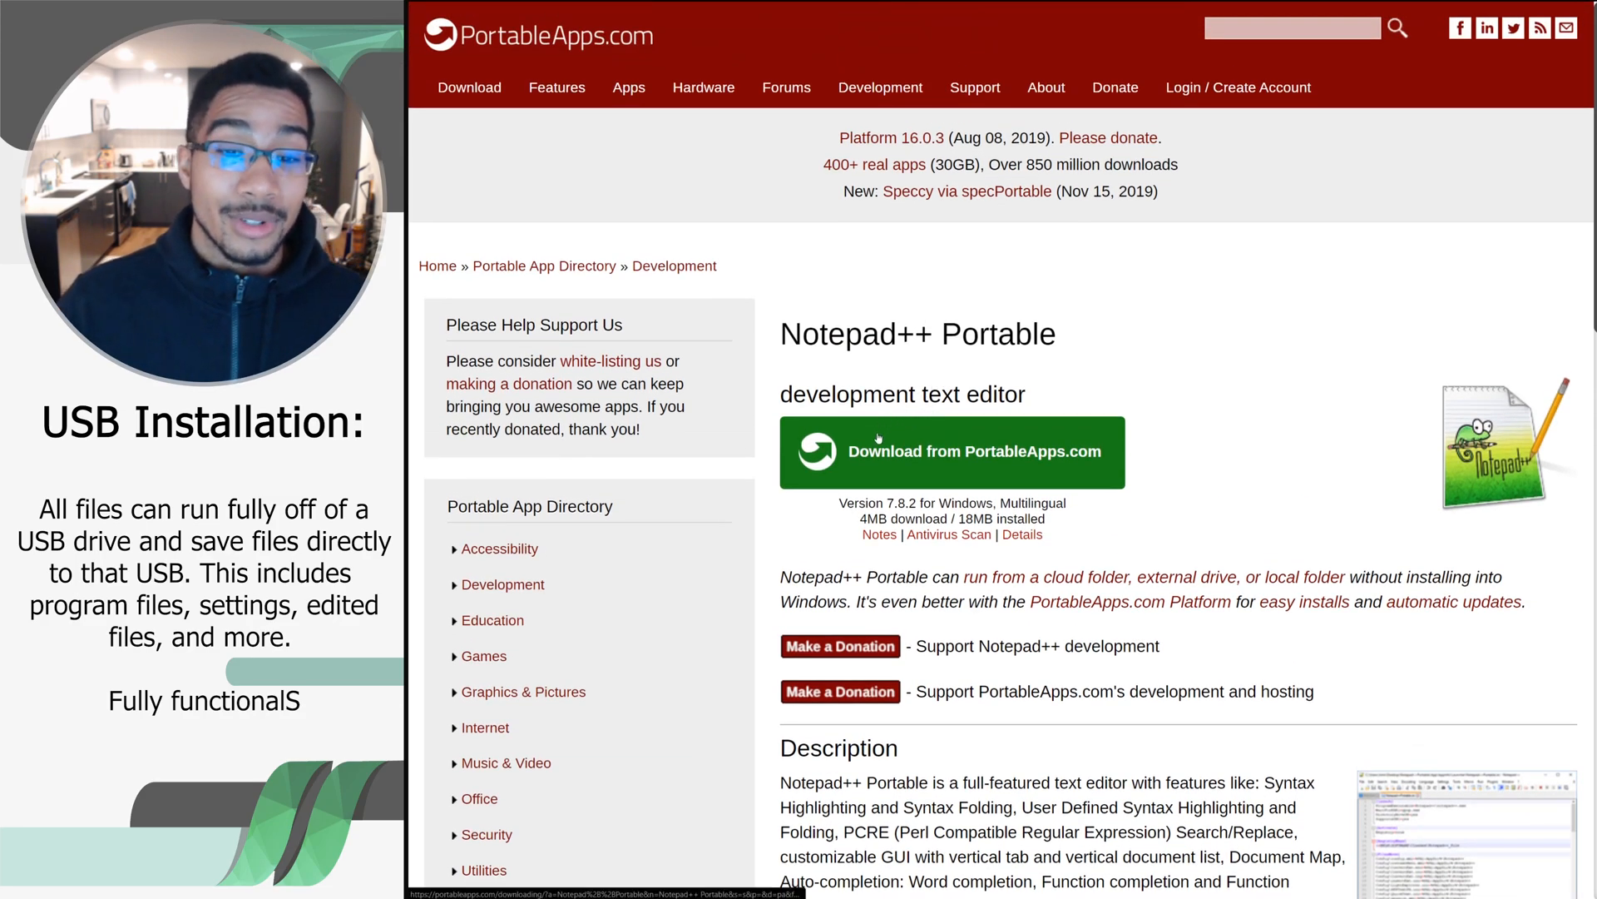
{"action": "left_click", "coordinate": [948, 451]}
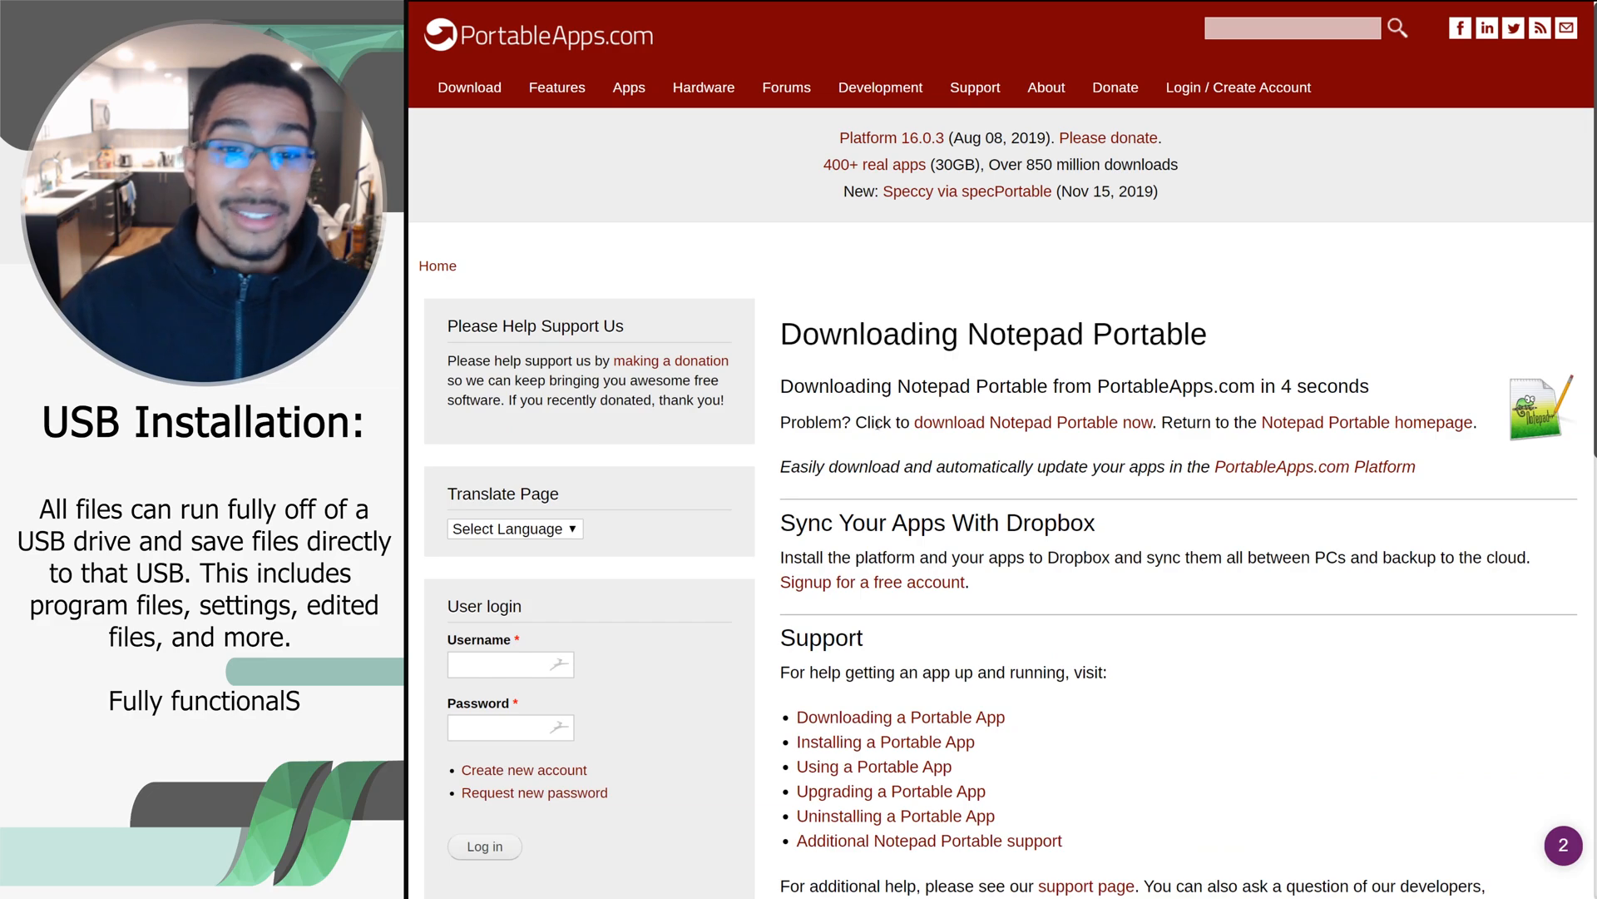
{"action": "mouse_move", "coordinate": [892, 406]}
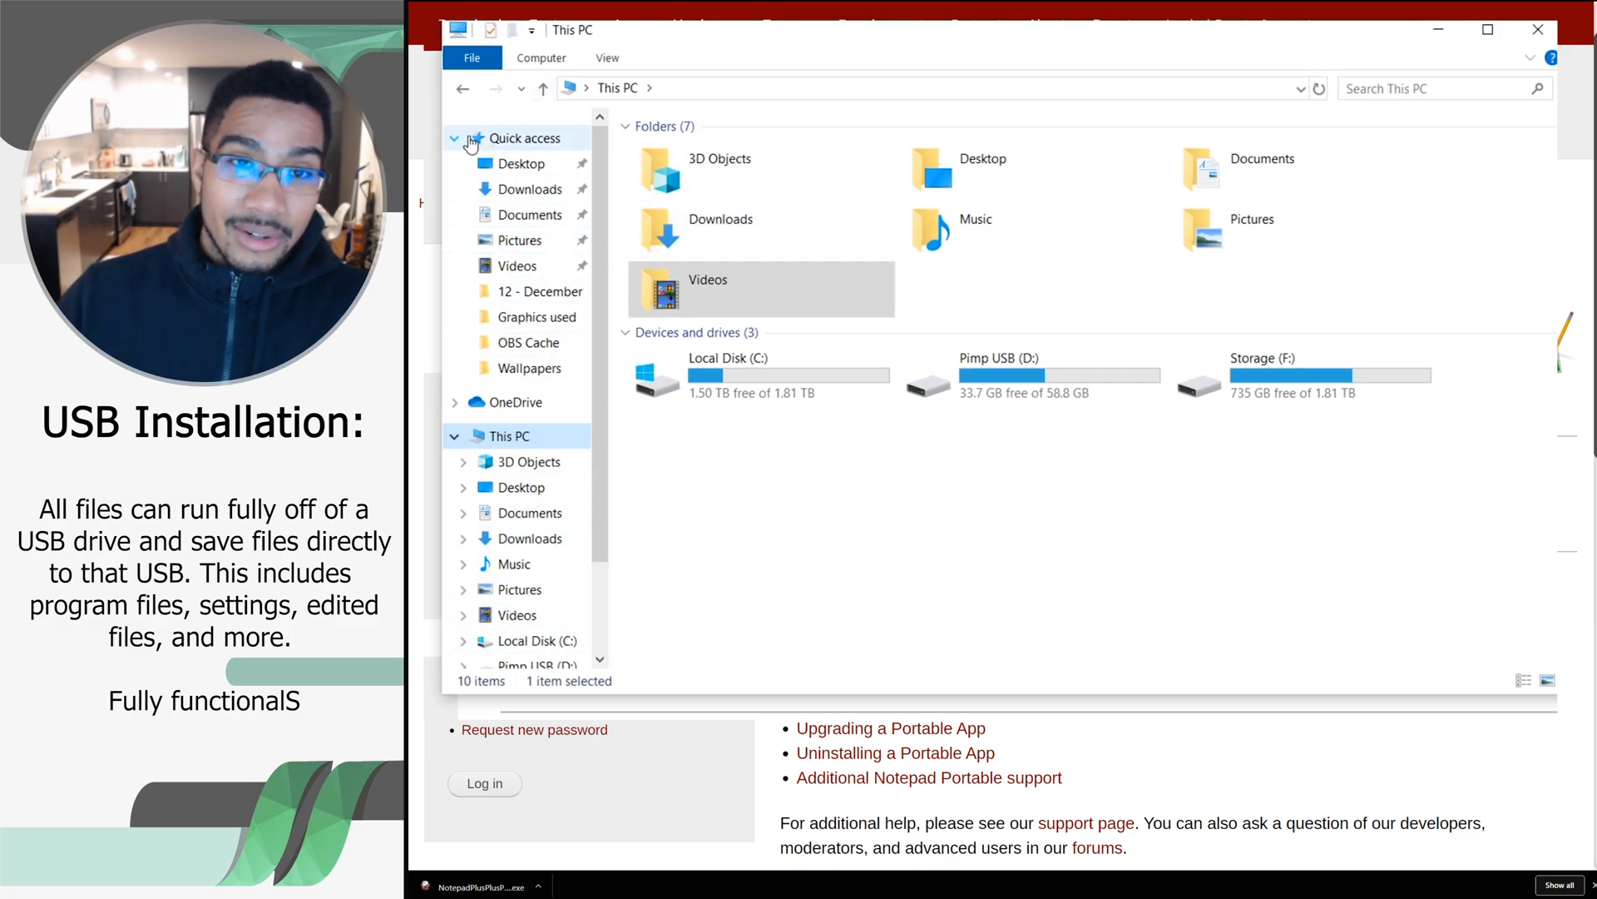
In File Explorer, go to the Pimp USB (D:) drive and delete the old Mobile Applications folder
{"action": "left_click", "coordinate": [531, 188]}
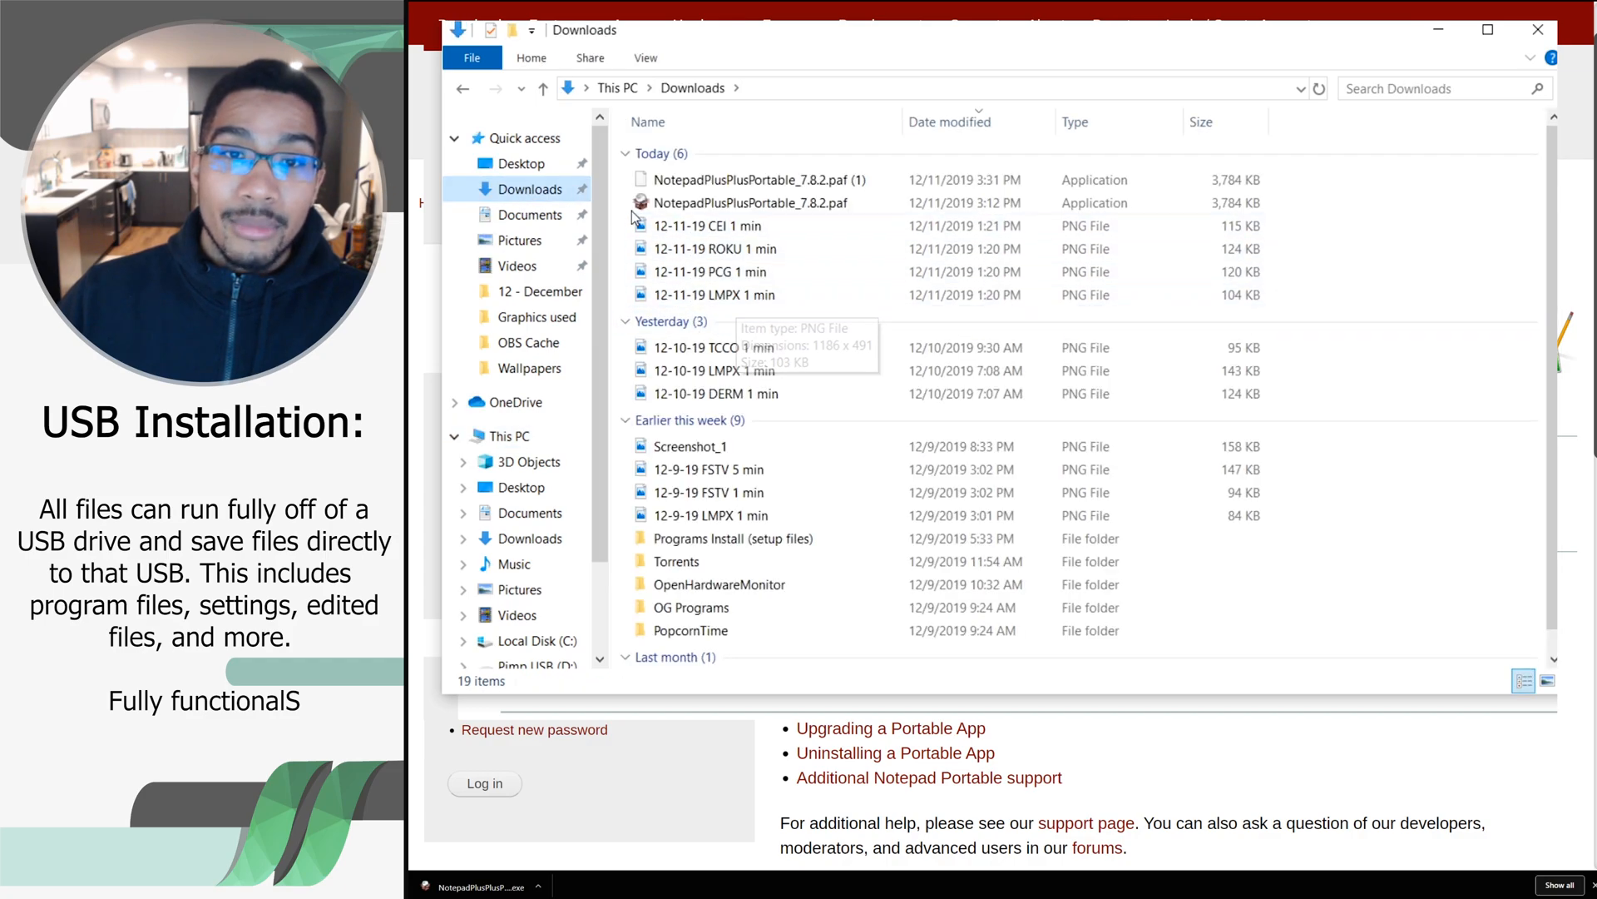
{"action": "left_click", "coordinate": [750, 203]}
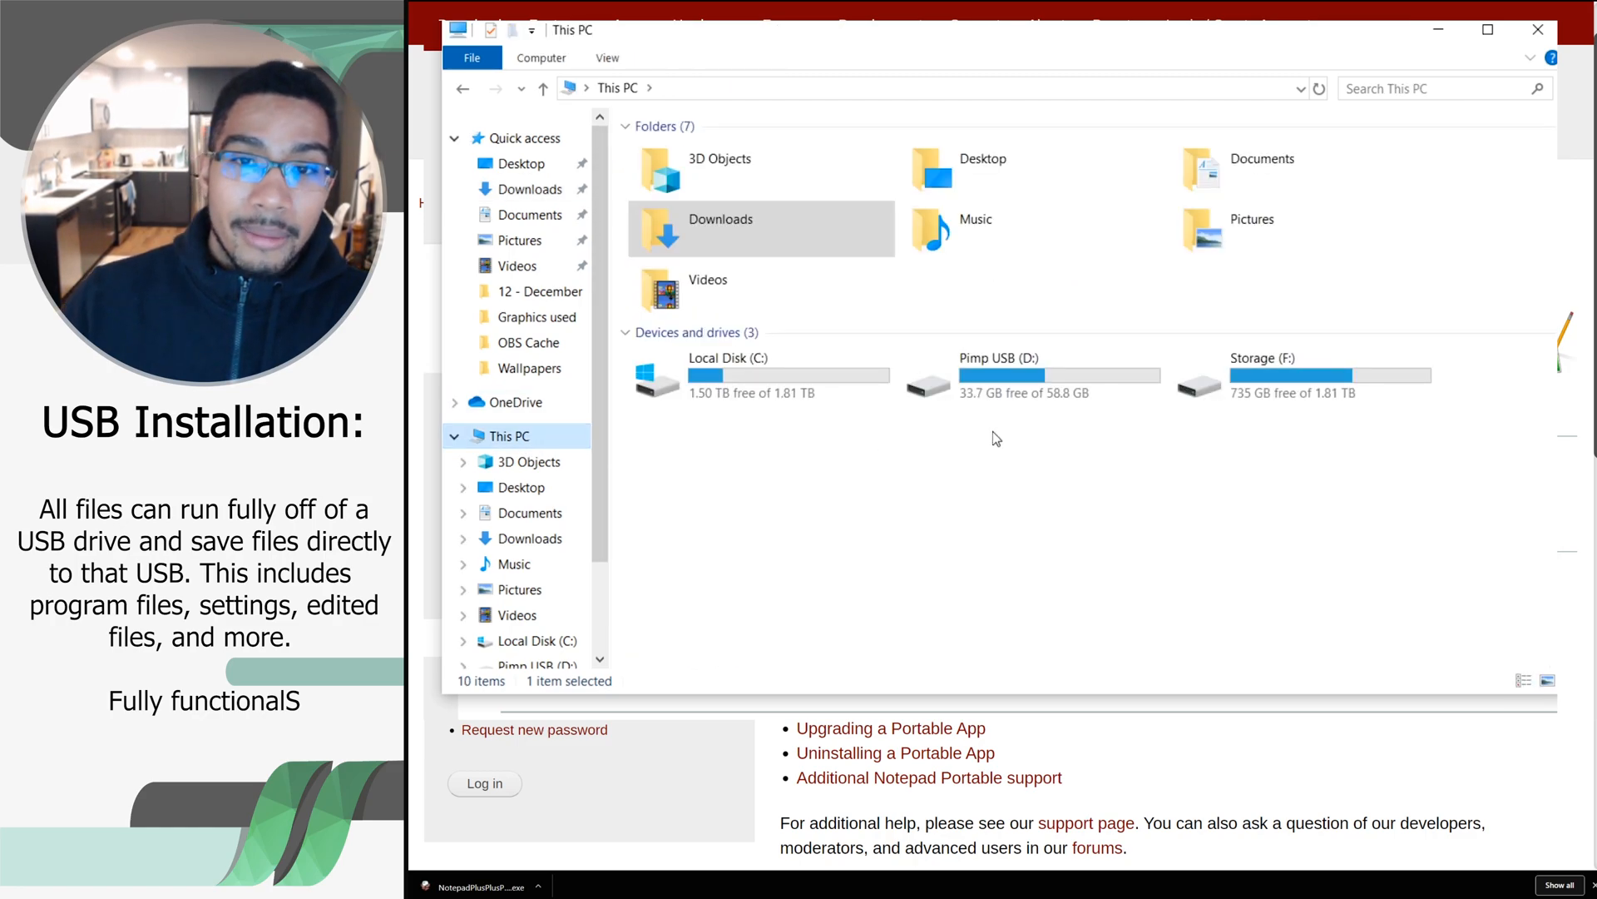
{"action": "mouse_move", "coordinate": [1008, 383]}
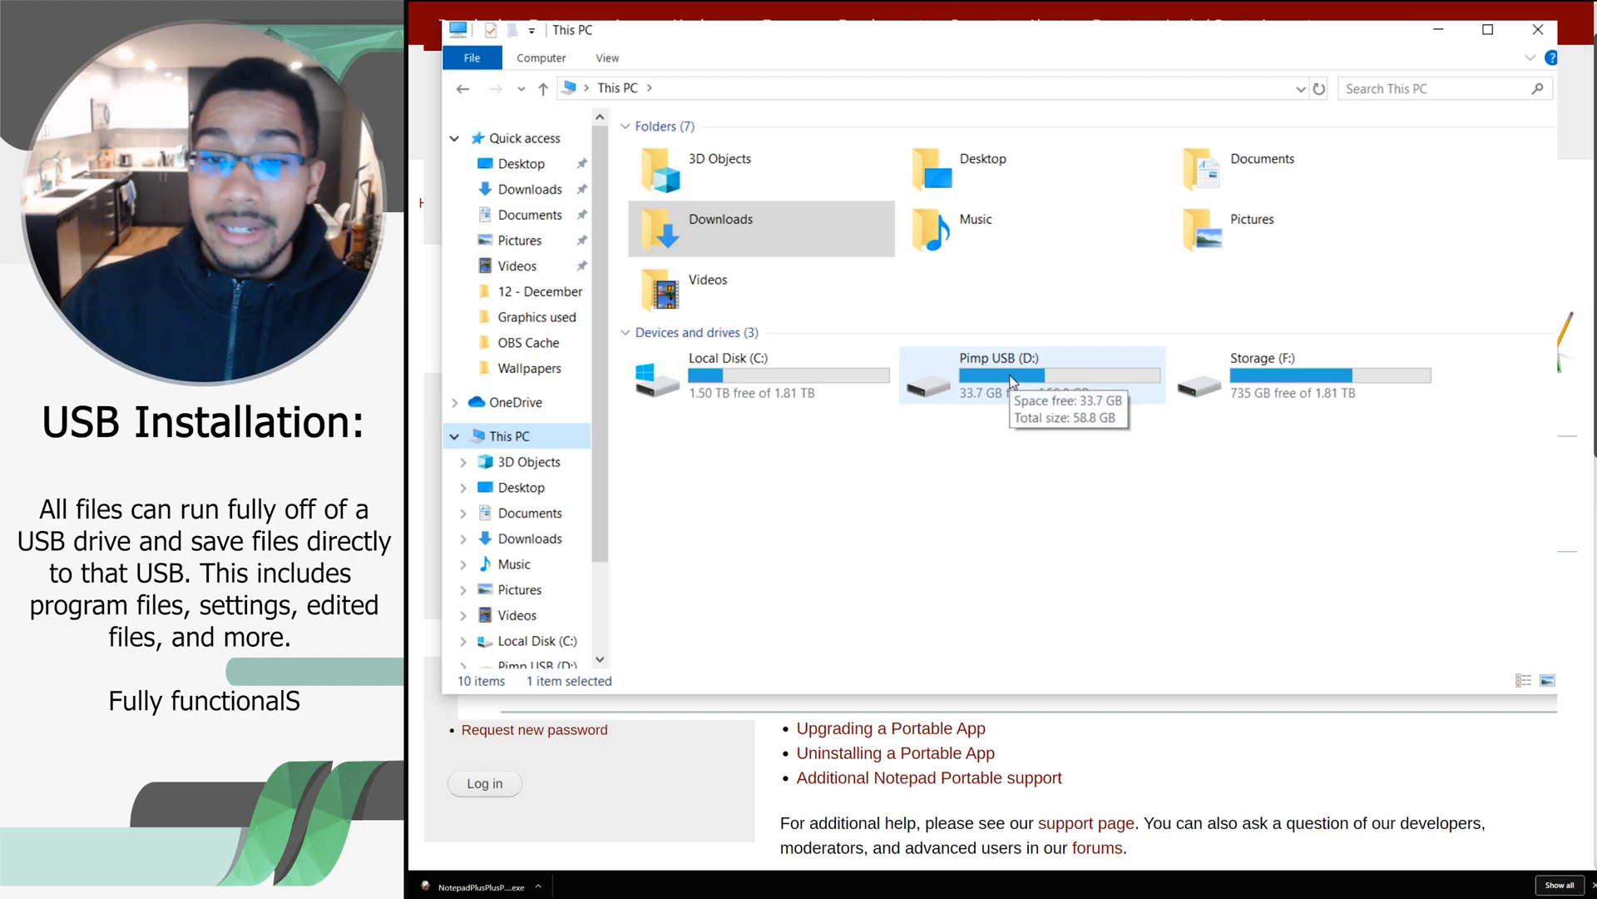
{"action": "double_click", "coordinate": [1029, 374]}
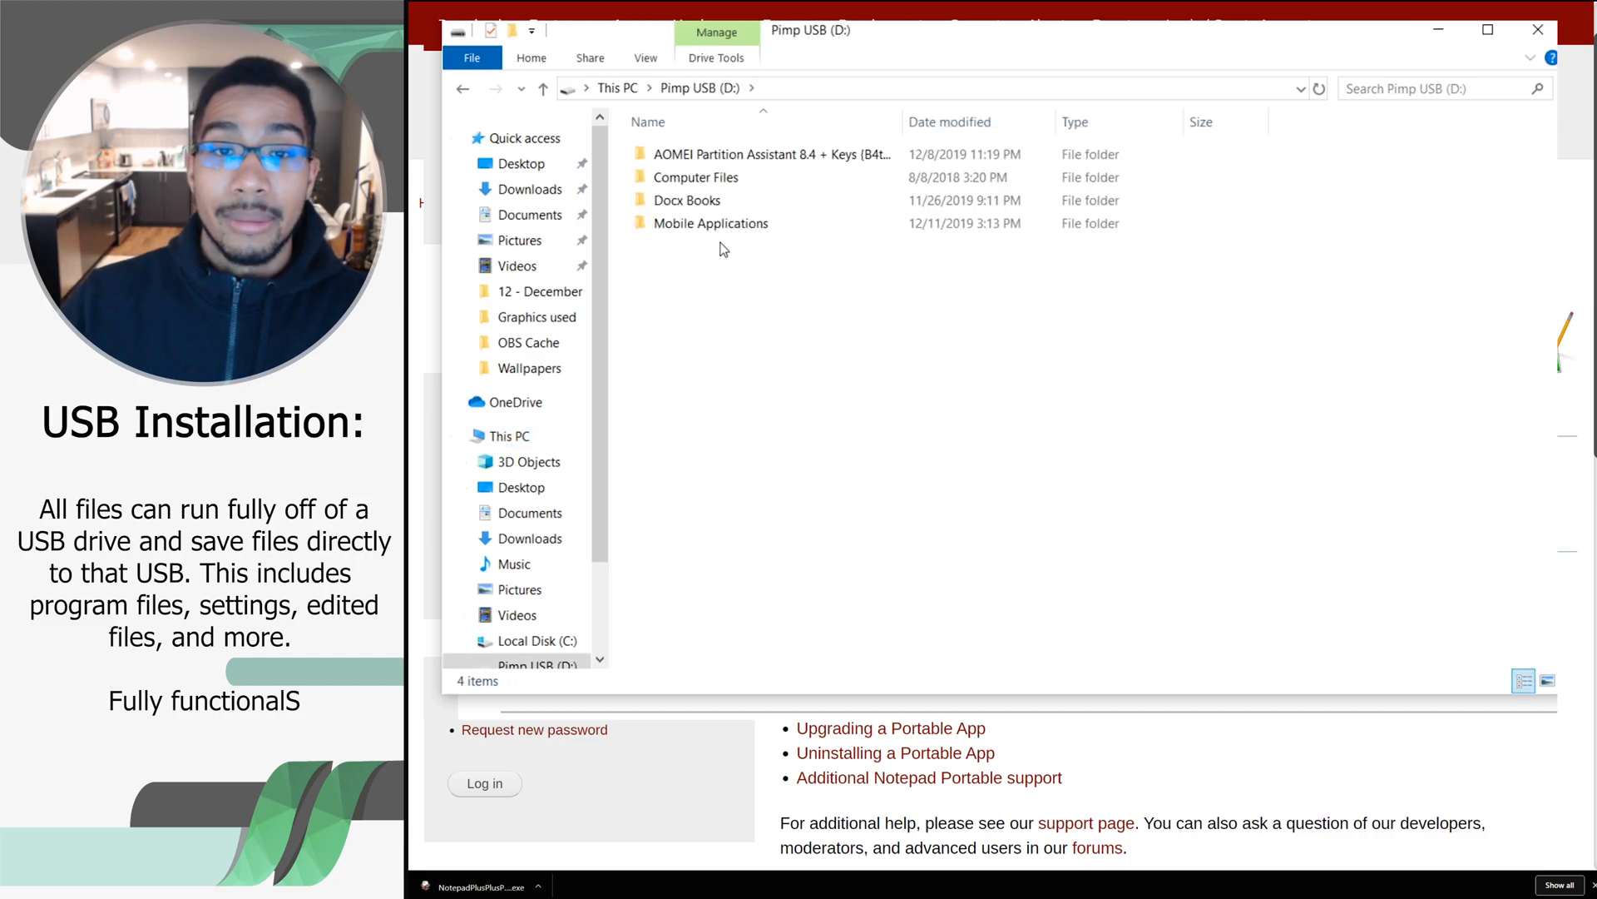
{"action": "left_click", "coordinate": [711, 221]}
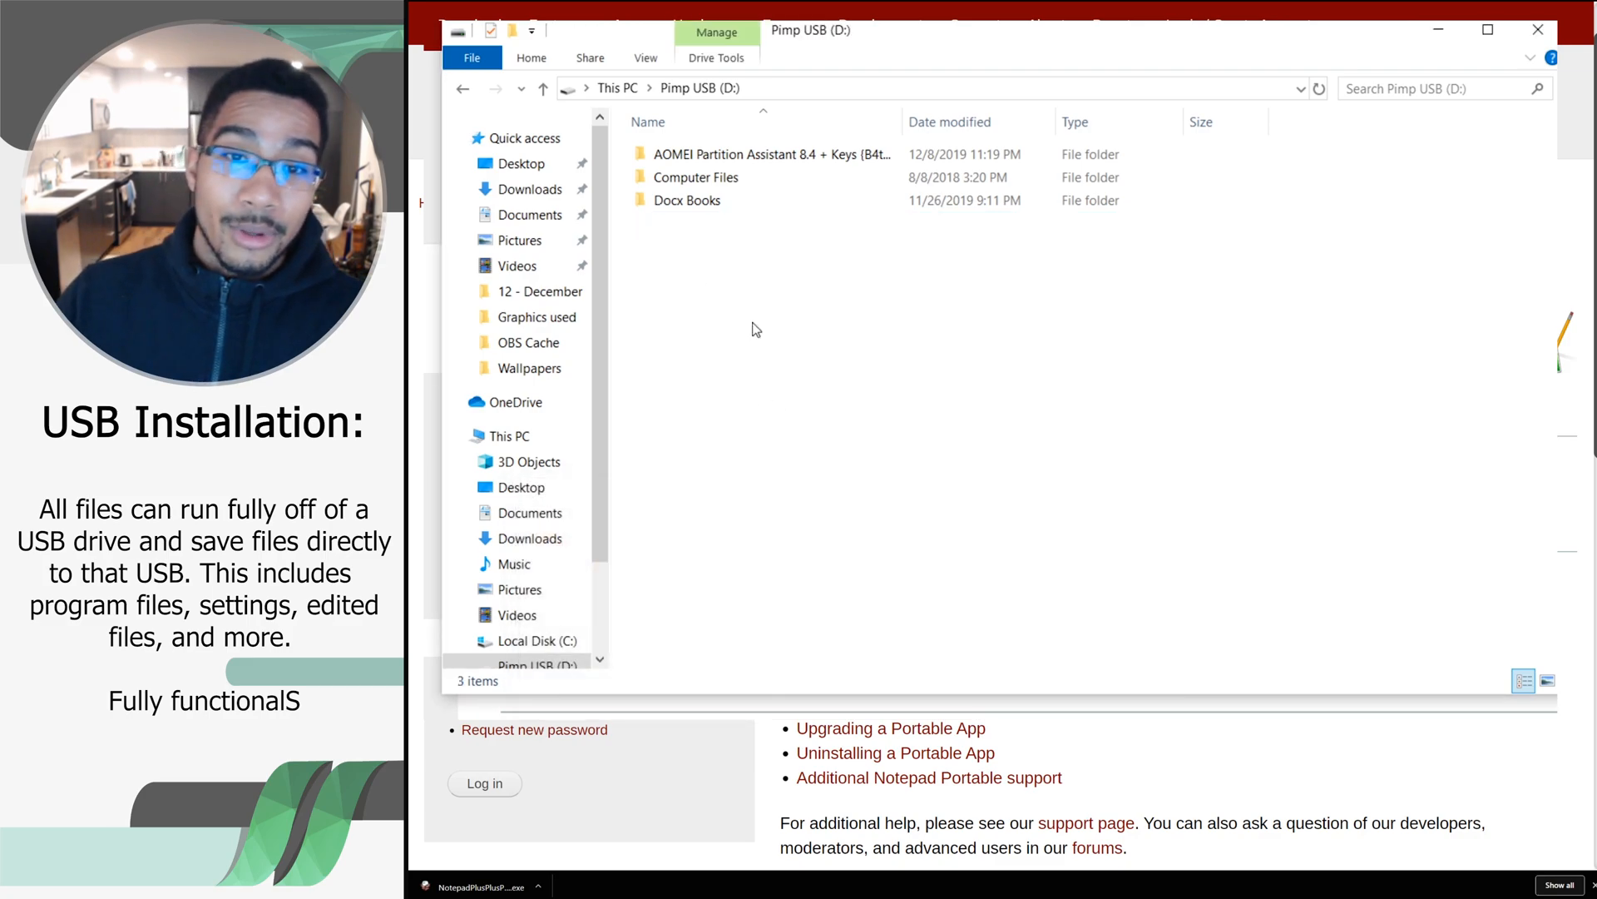
Create a 'Mobile Applications' folder on the USB drive and go into it
{"action": "right_click", "coordinate": [757, 328]}
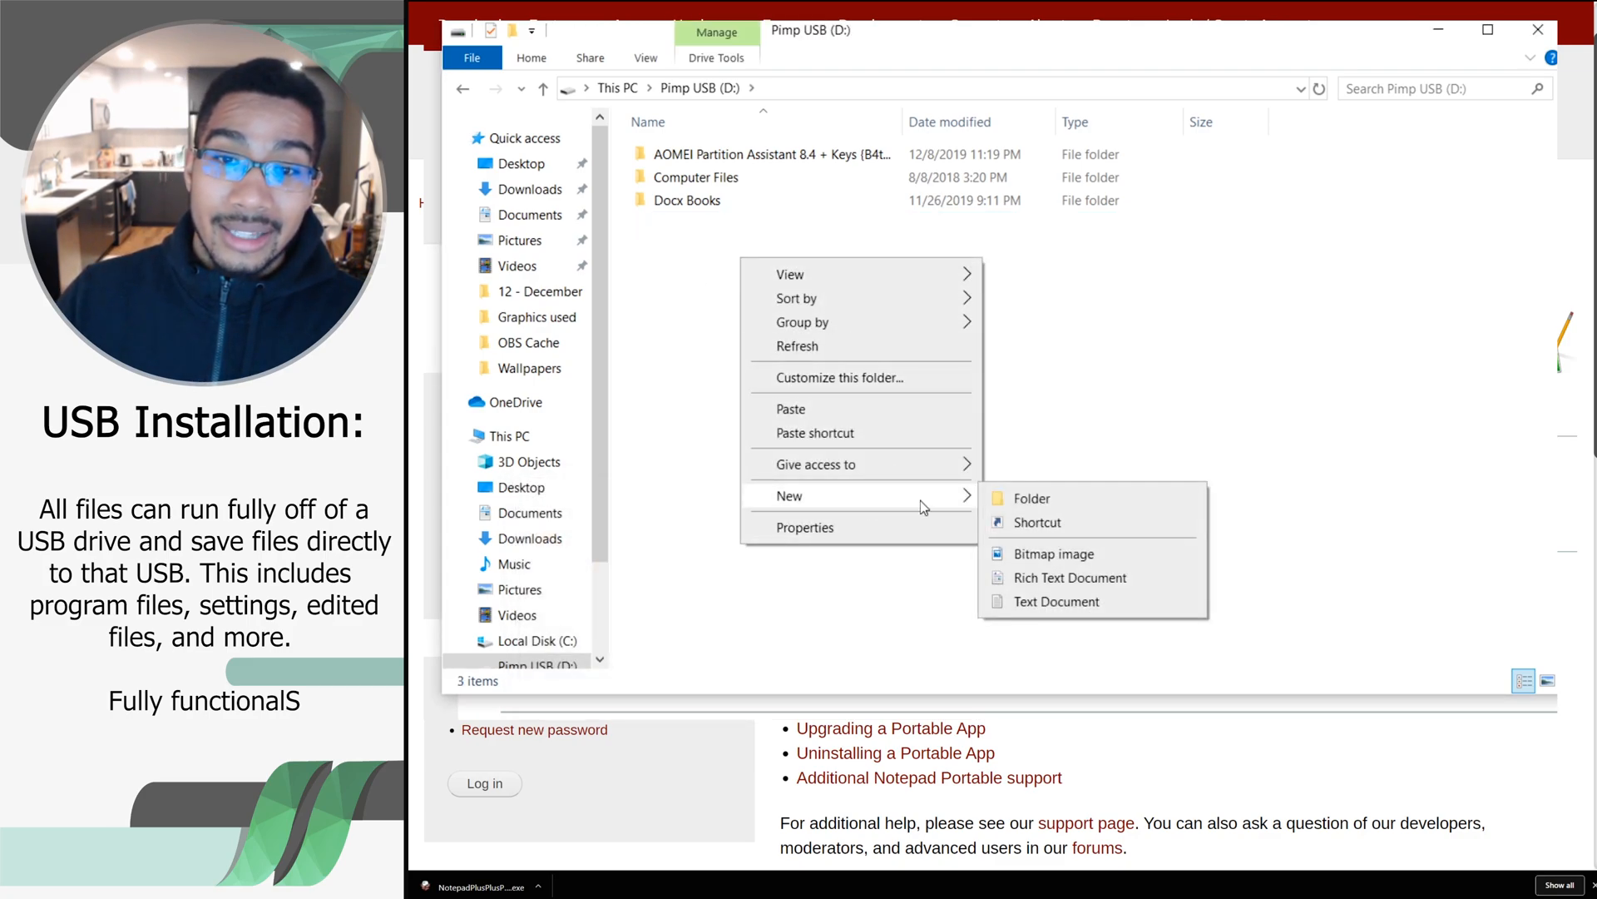
{"action": "left_click", "coordinate": [1032, 497]}
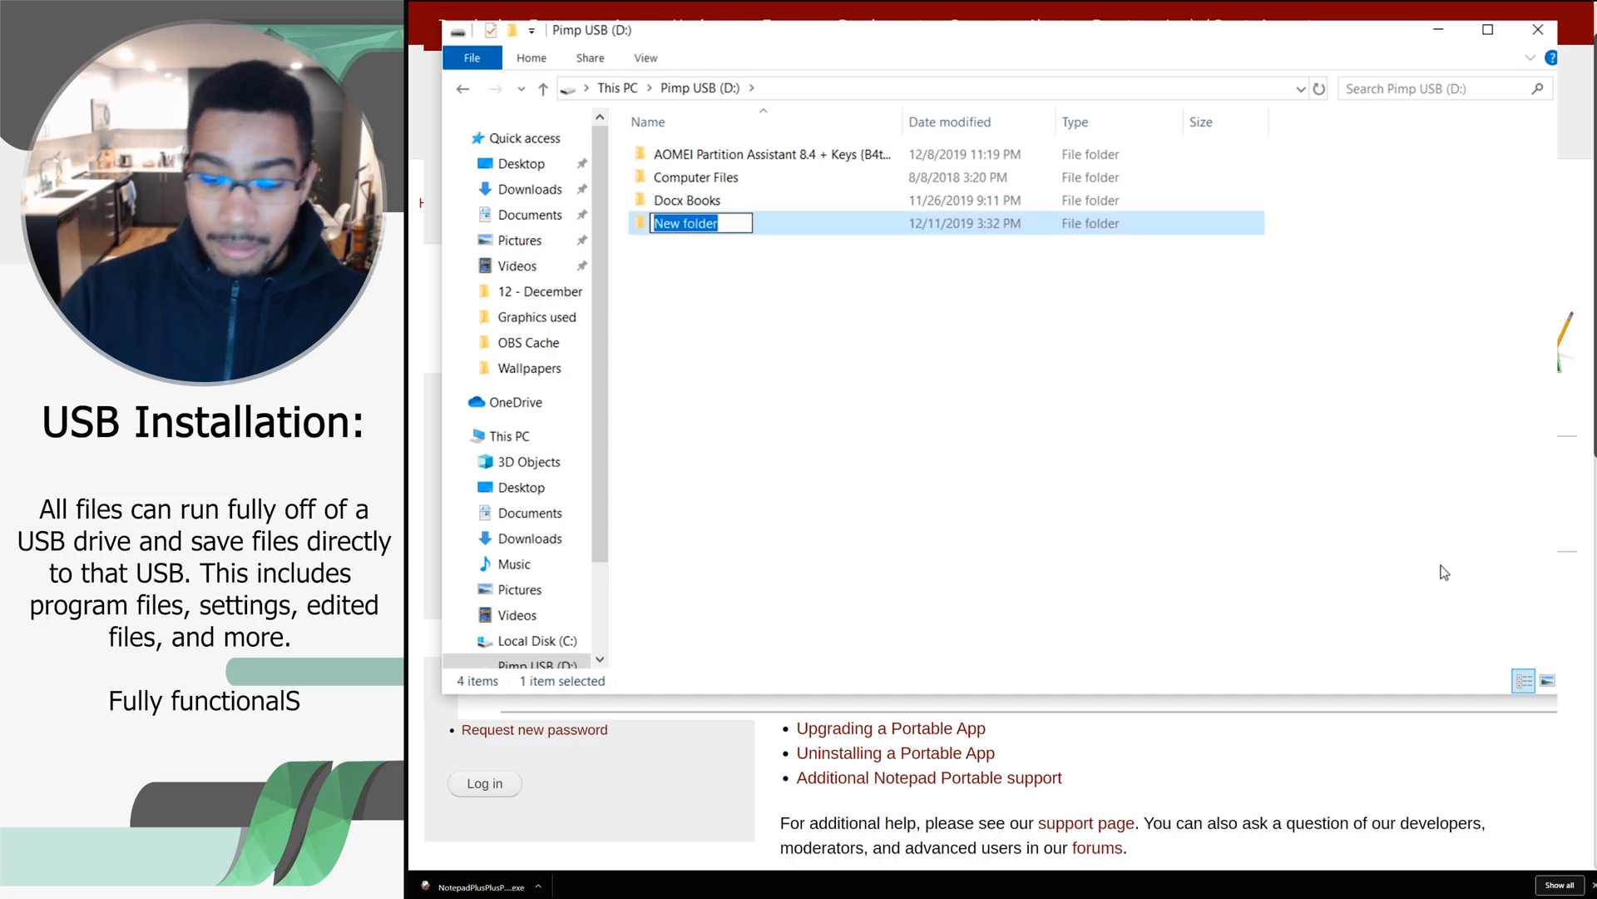
{"action": "type", "text": "Mobile Applications"}
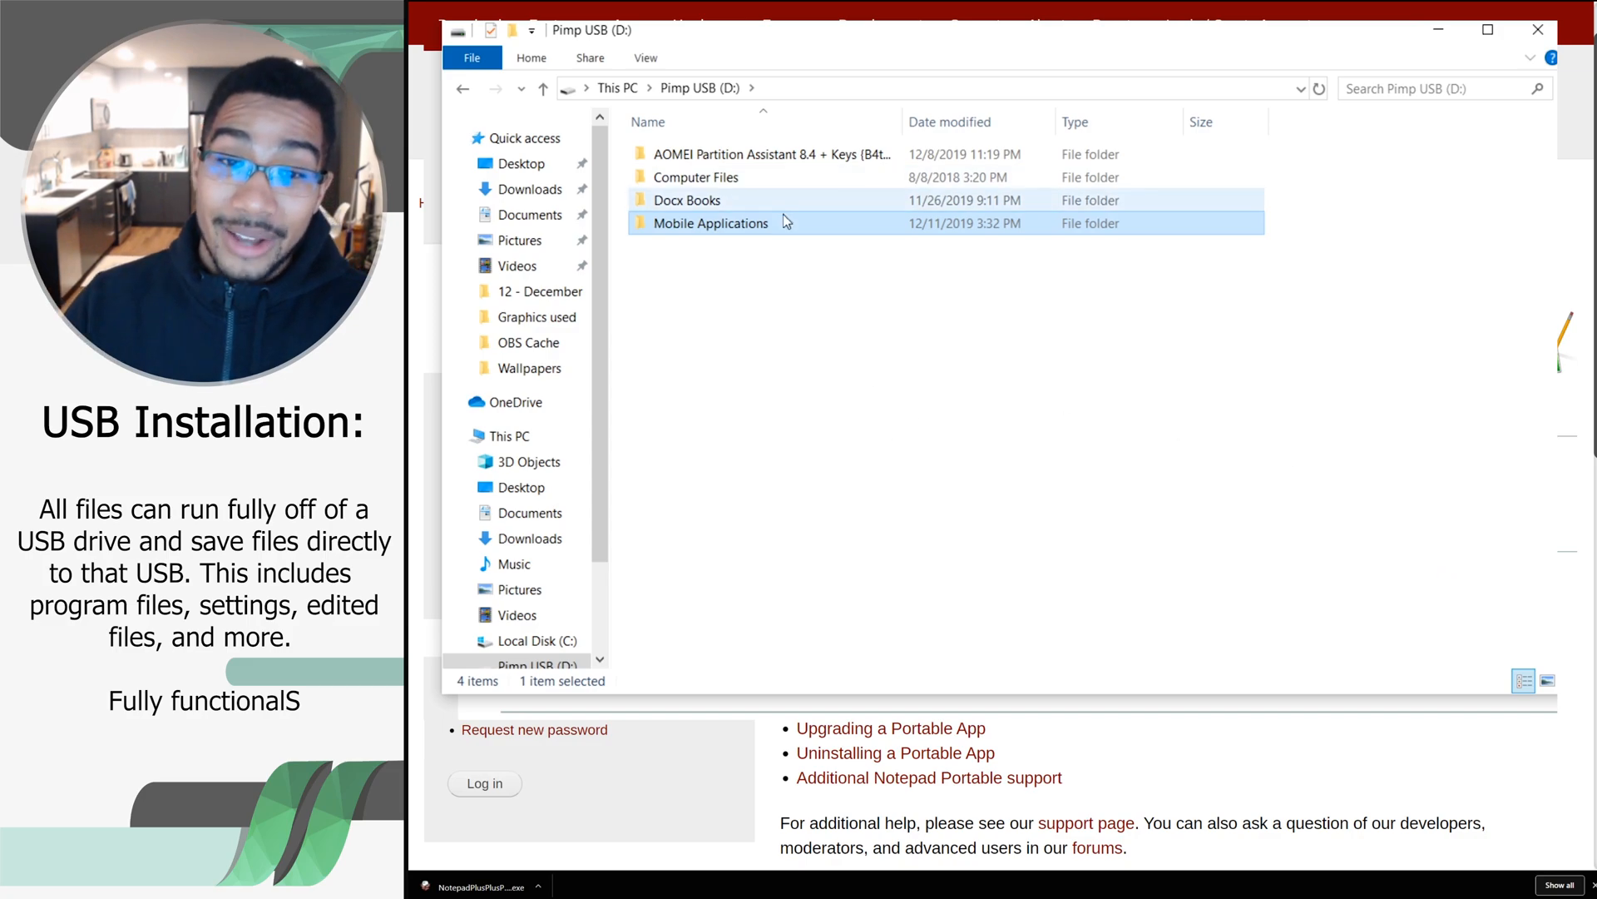
{"action": "double_click", "coordinate": [711, 222]}
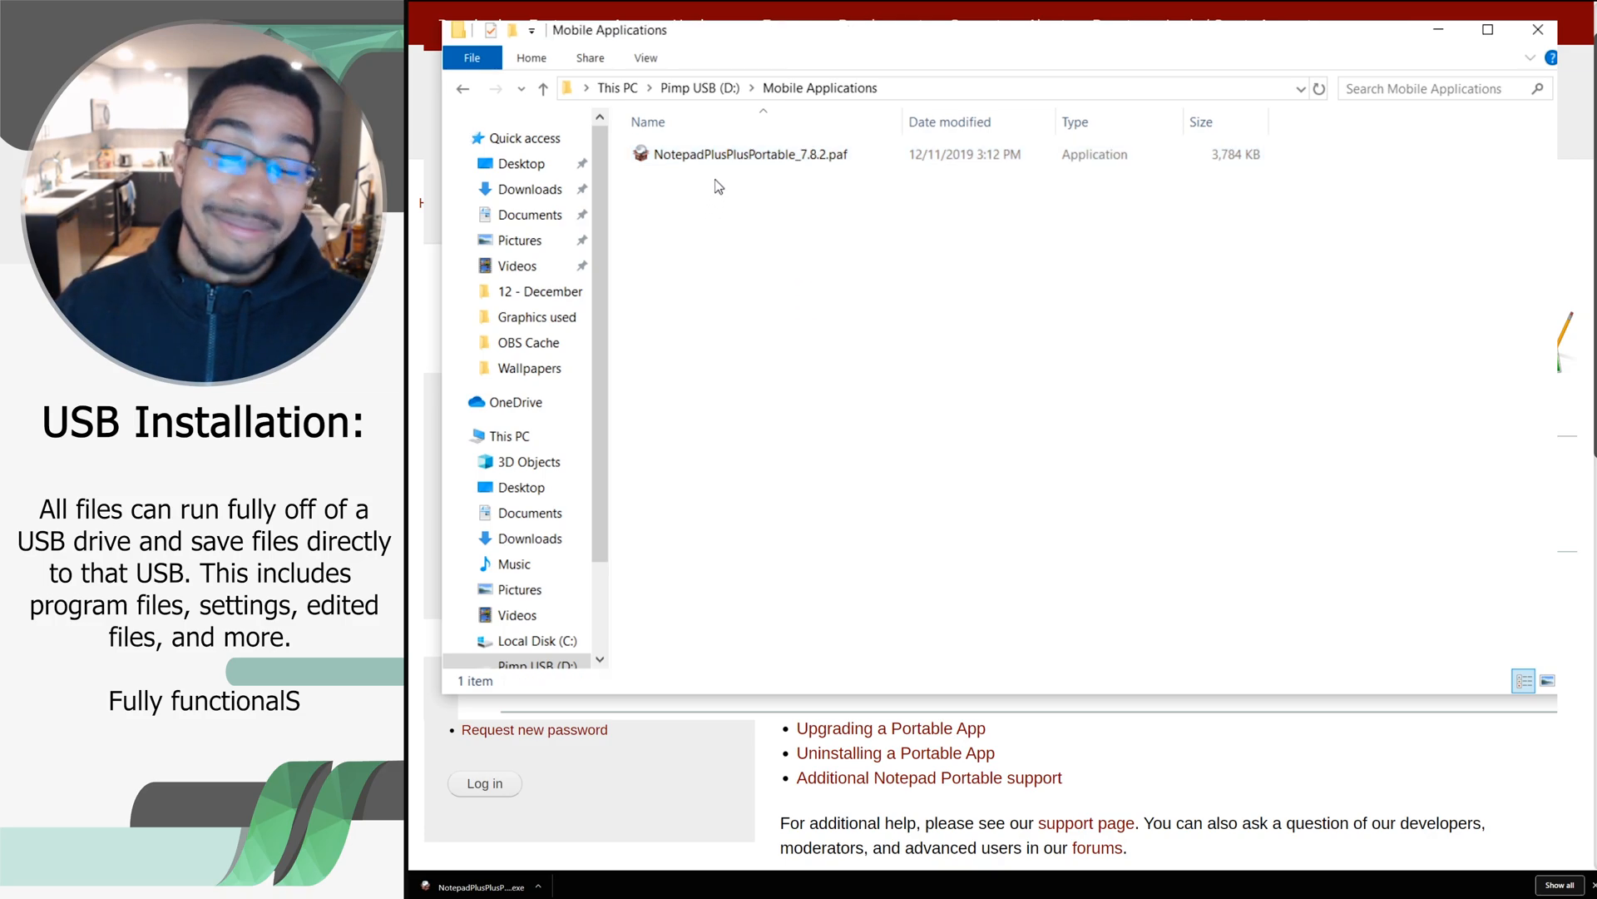
{"action": "mouse_move", "coordinate": [724, 154]}
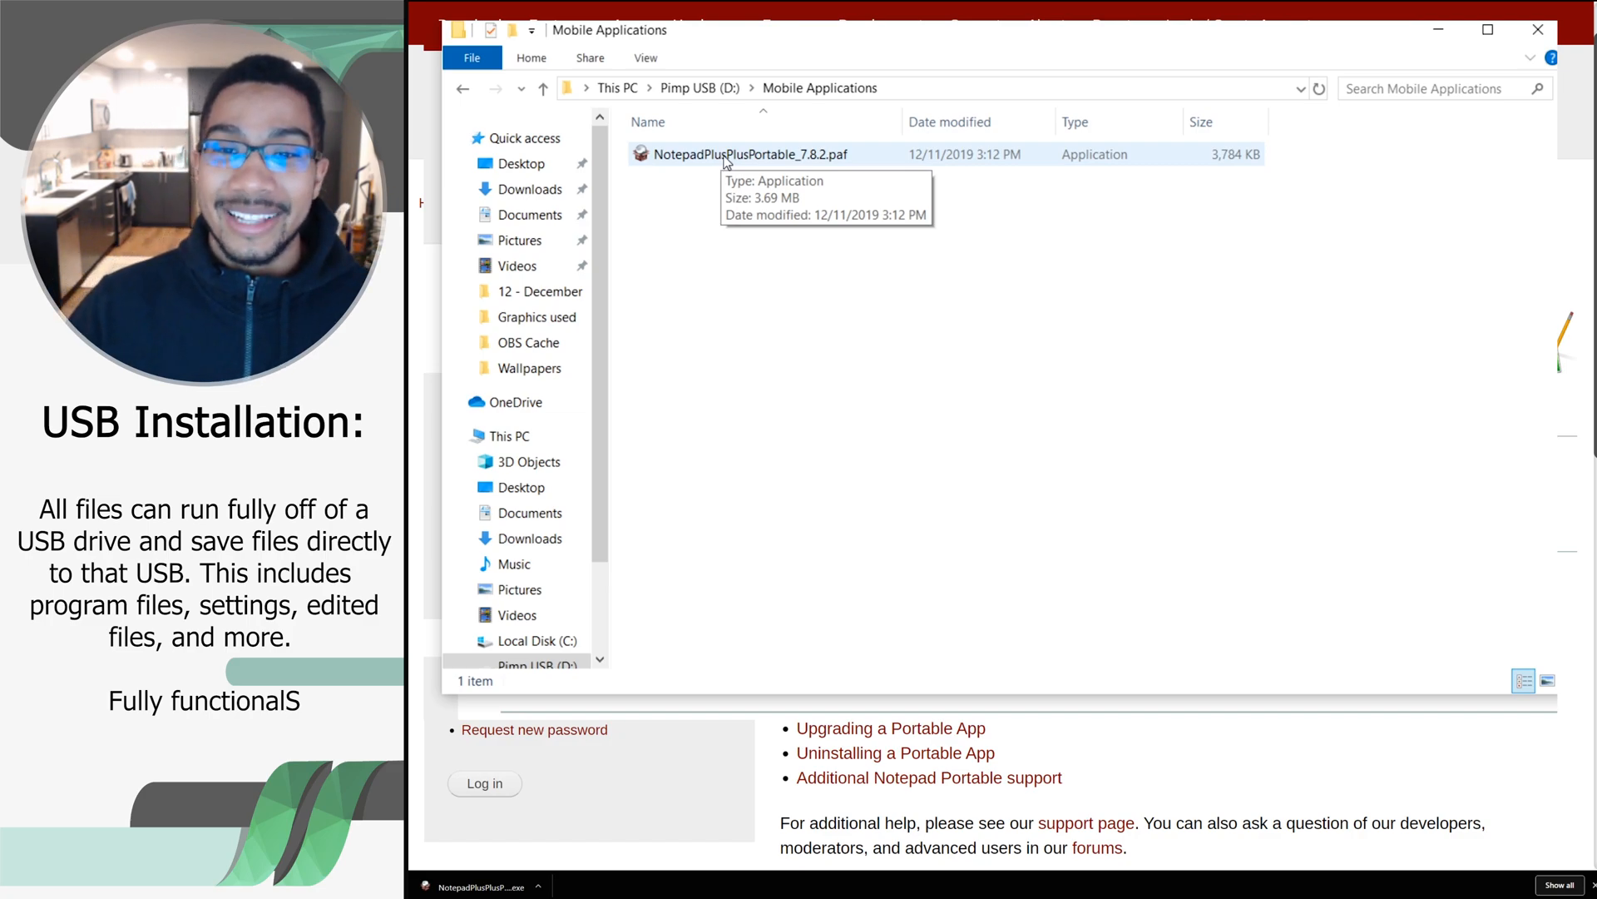
Launch the Notepad++ Portable .paf installer in English and continue past its welcome page
{"action": "left_click", "coordinate": [747, 153]}
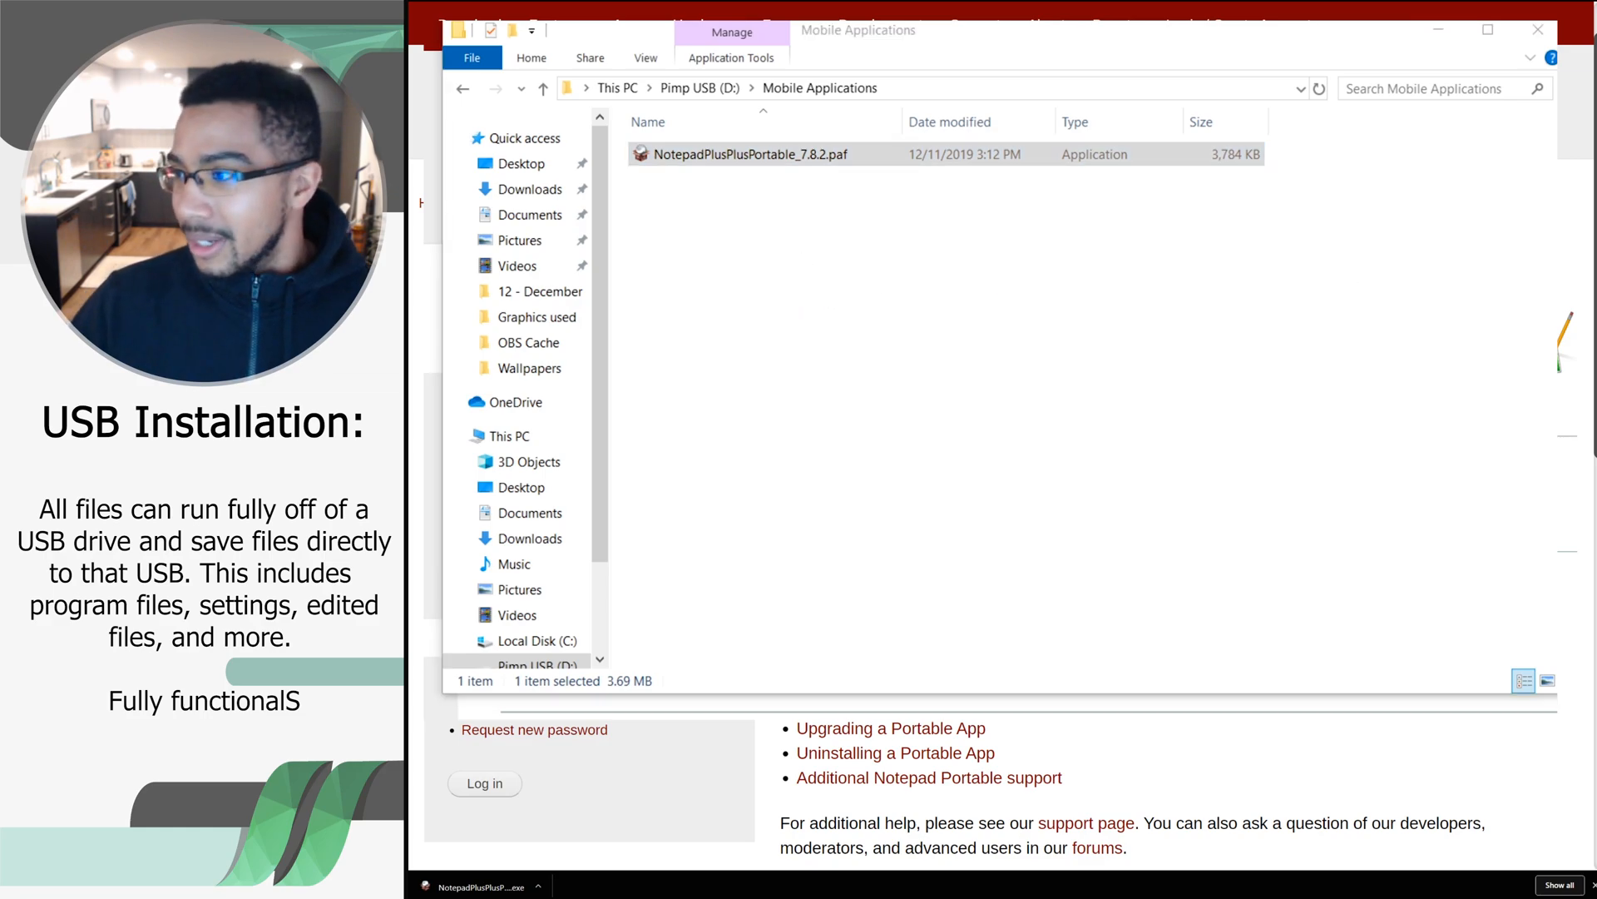
{"action": "double_click", "coordinate": [749, 153]}
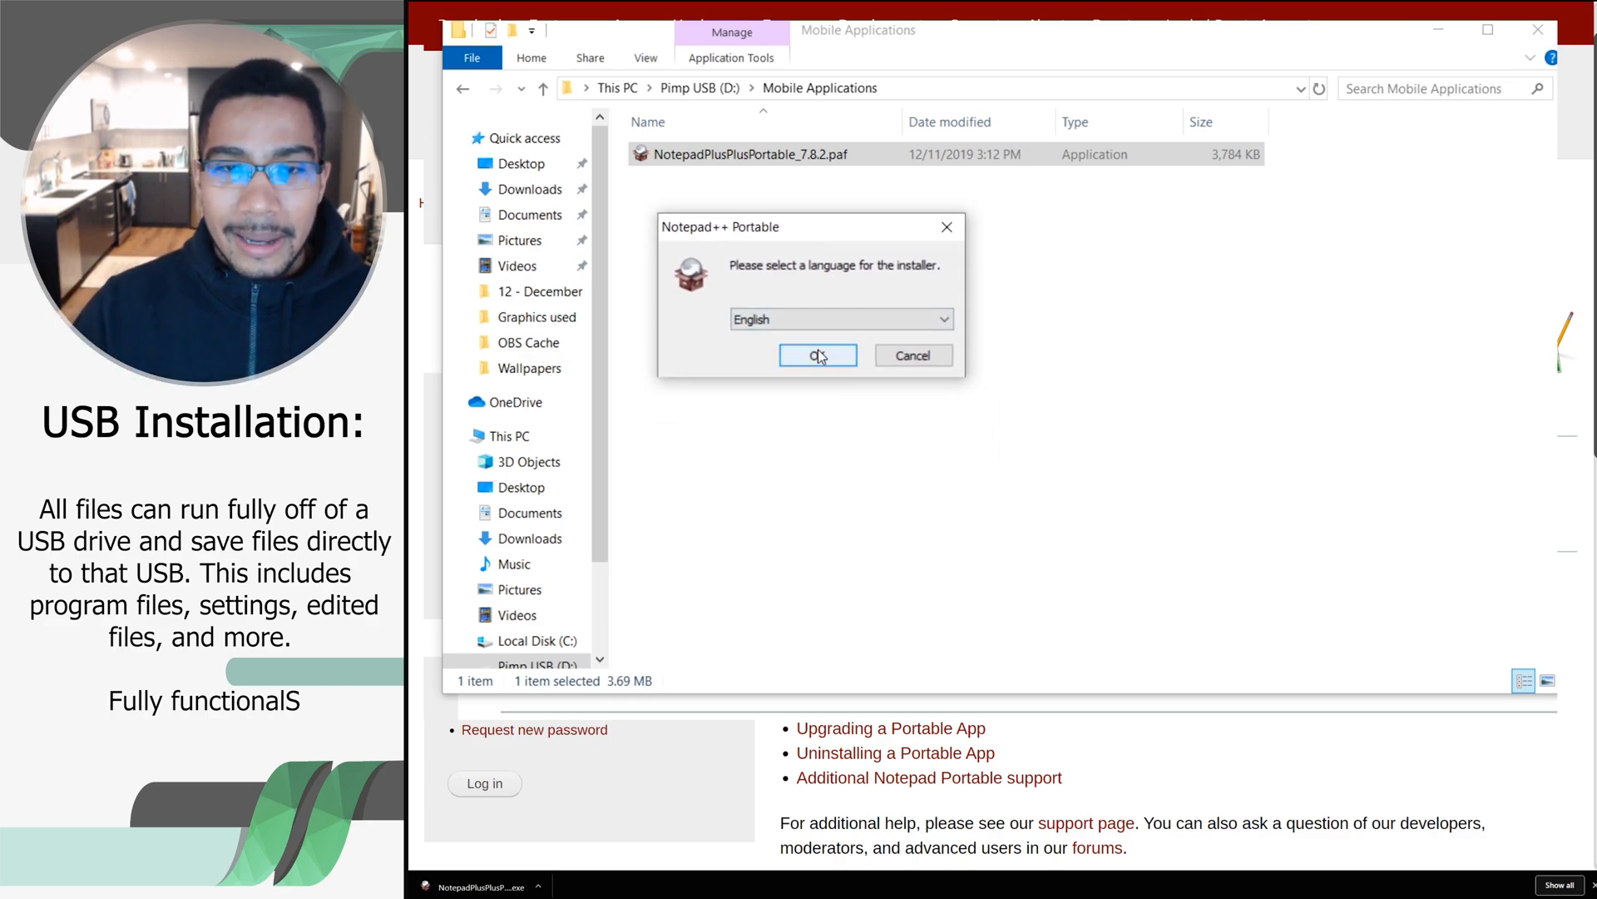
{"action": "left_click", "coordinate": [817, 355]}
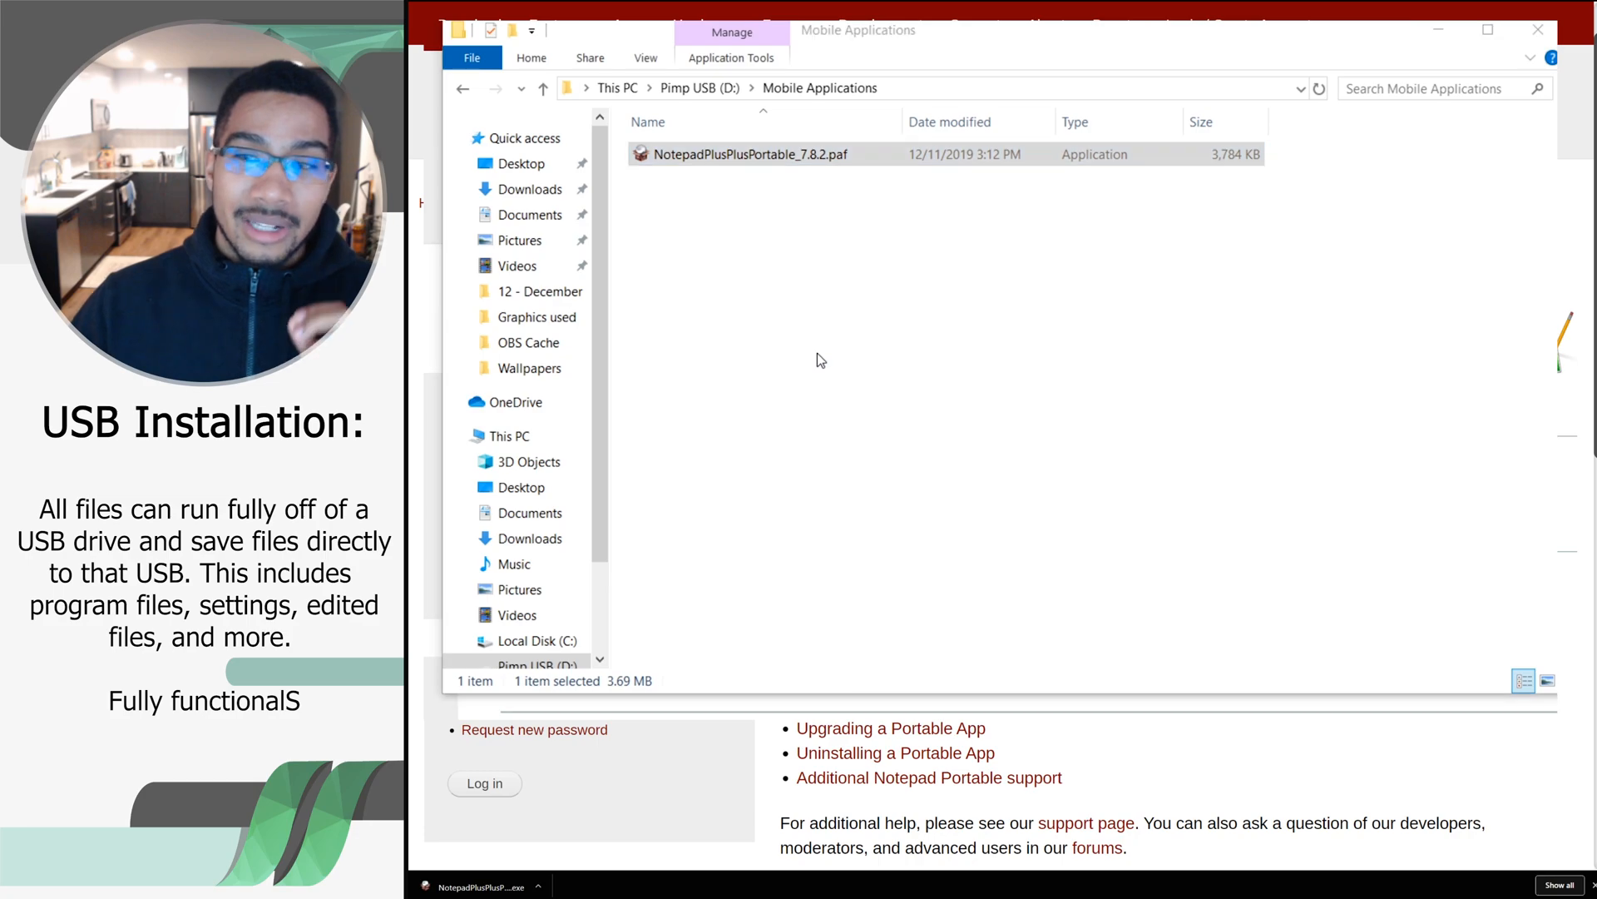
{"action": "double_click", "coordinate": [748, 153]}
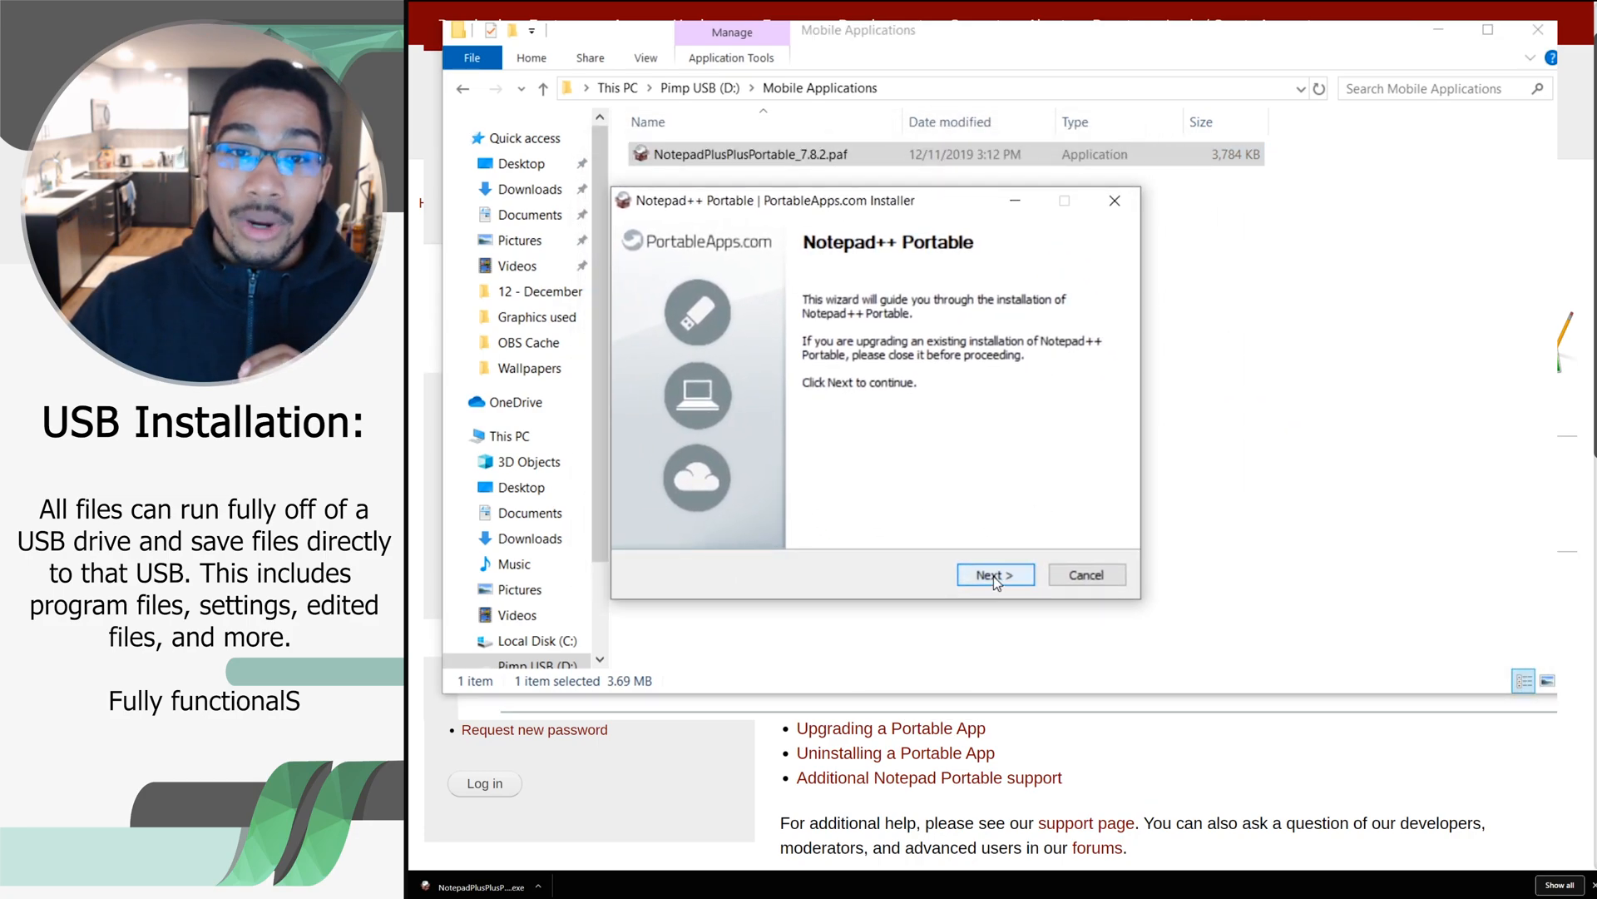
{"action": "left_click", "coordinate": [993, 574]}
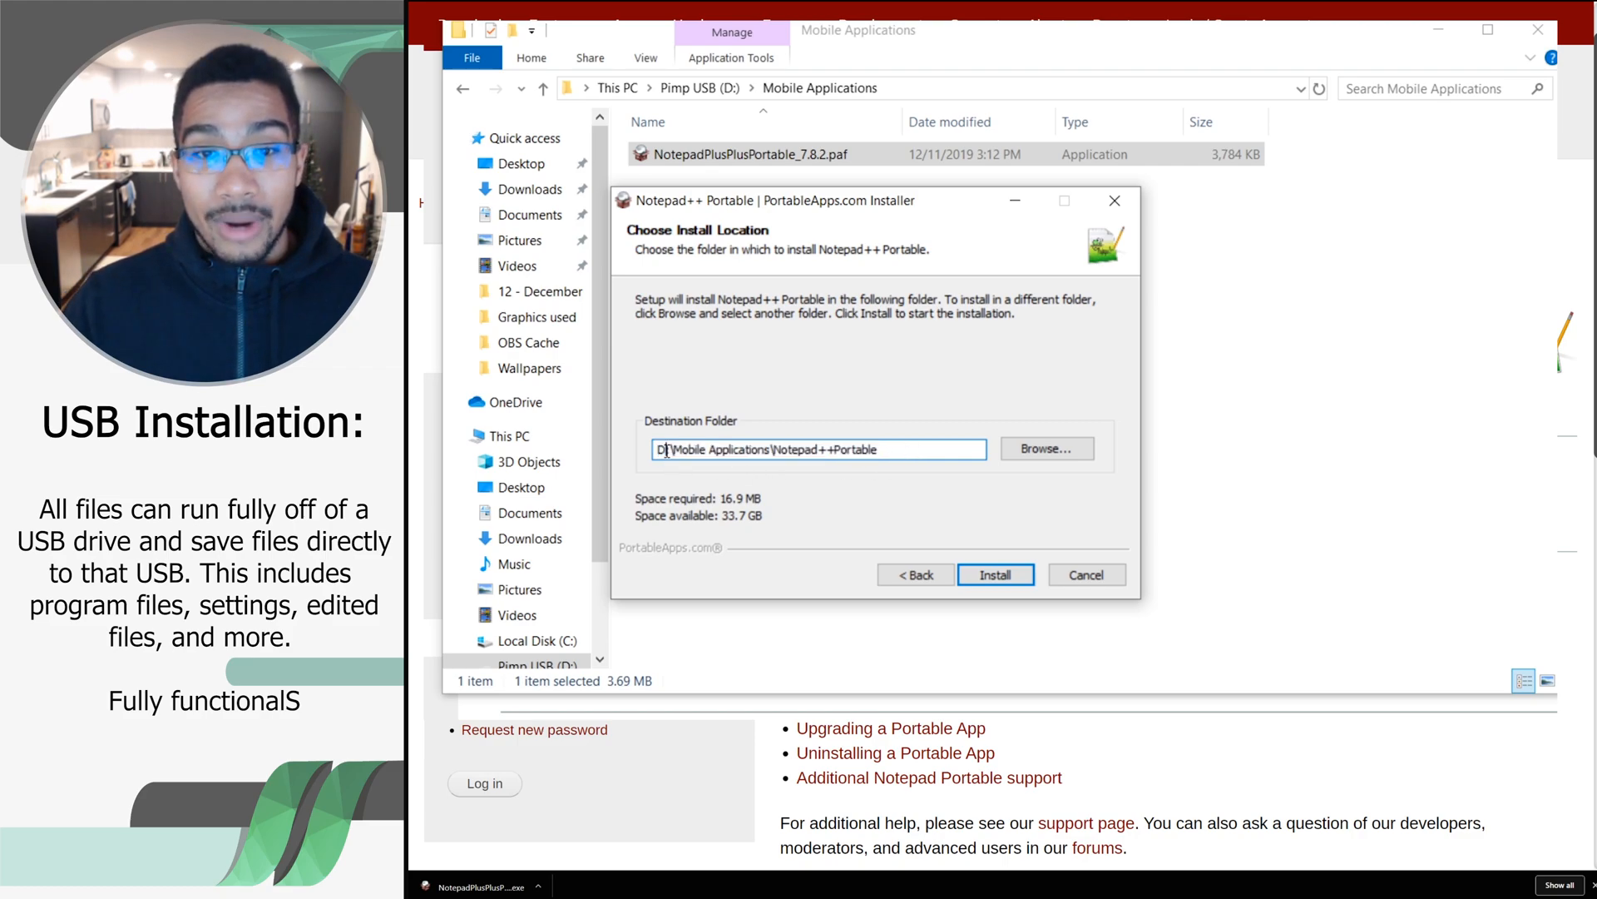
Move the installer aside and view This PC's drives to check the D:\Mobile Applications destination
{"action": "left_click_drag", "start_coordinate": [774, 200], "coordinate": [1146, 260]}
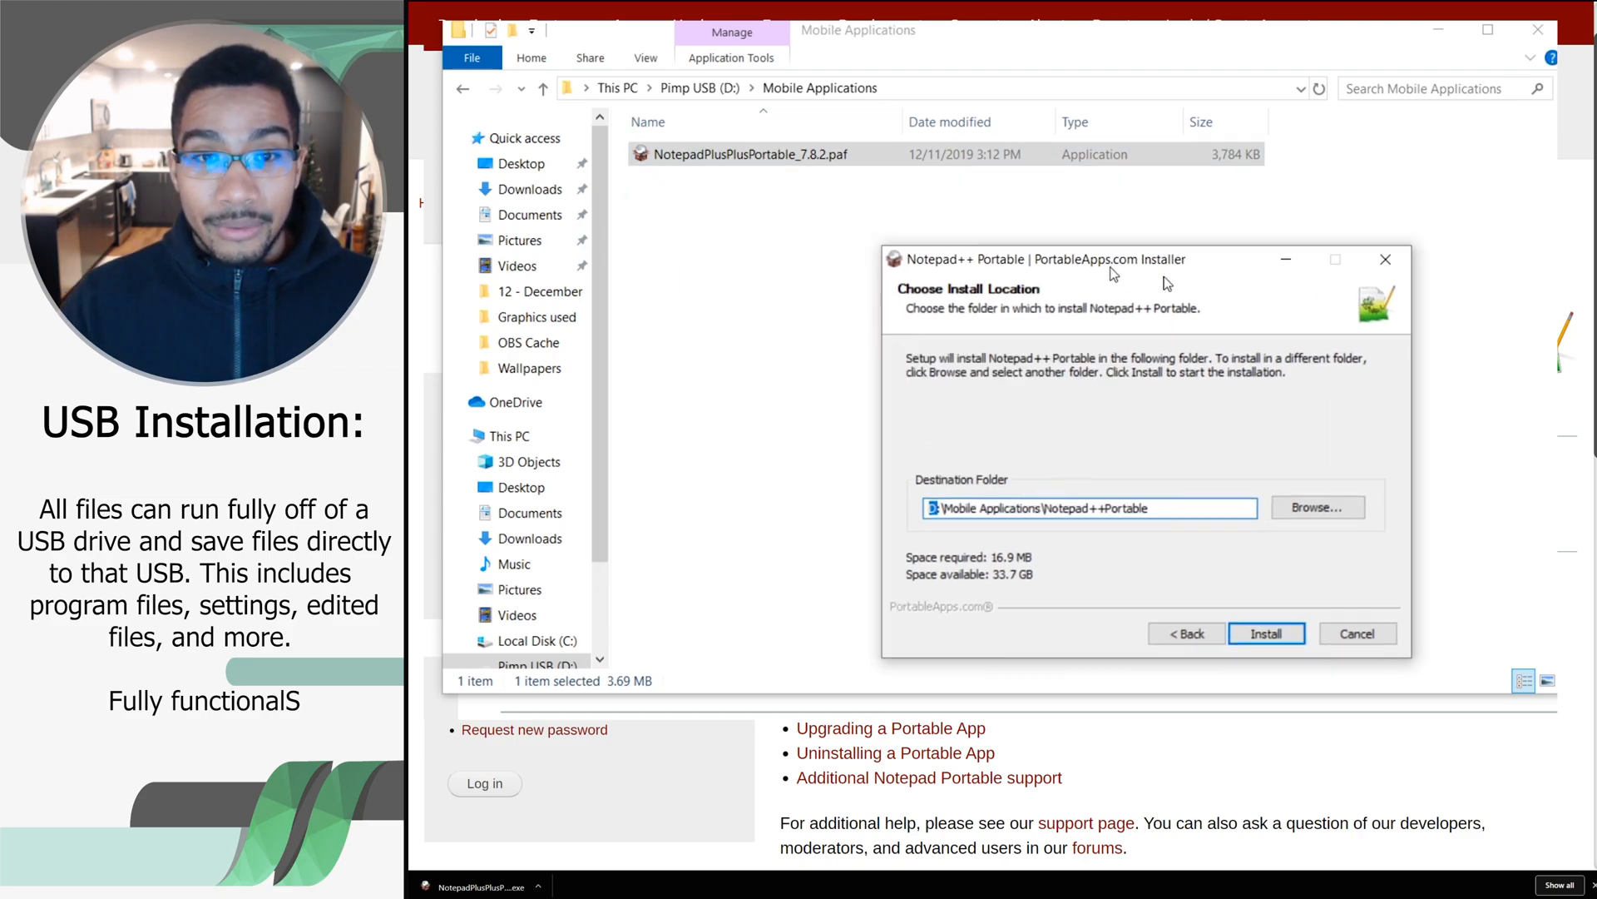
{"action": "left_click", "coordinate": [507, 434]}
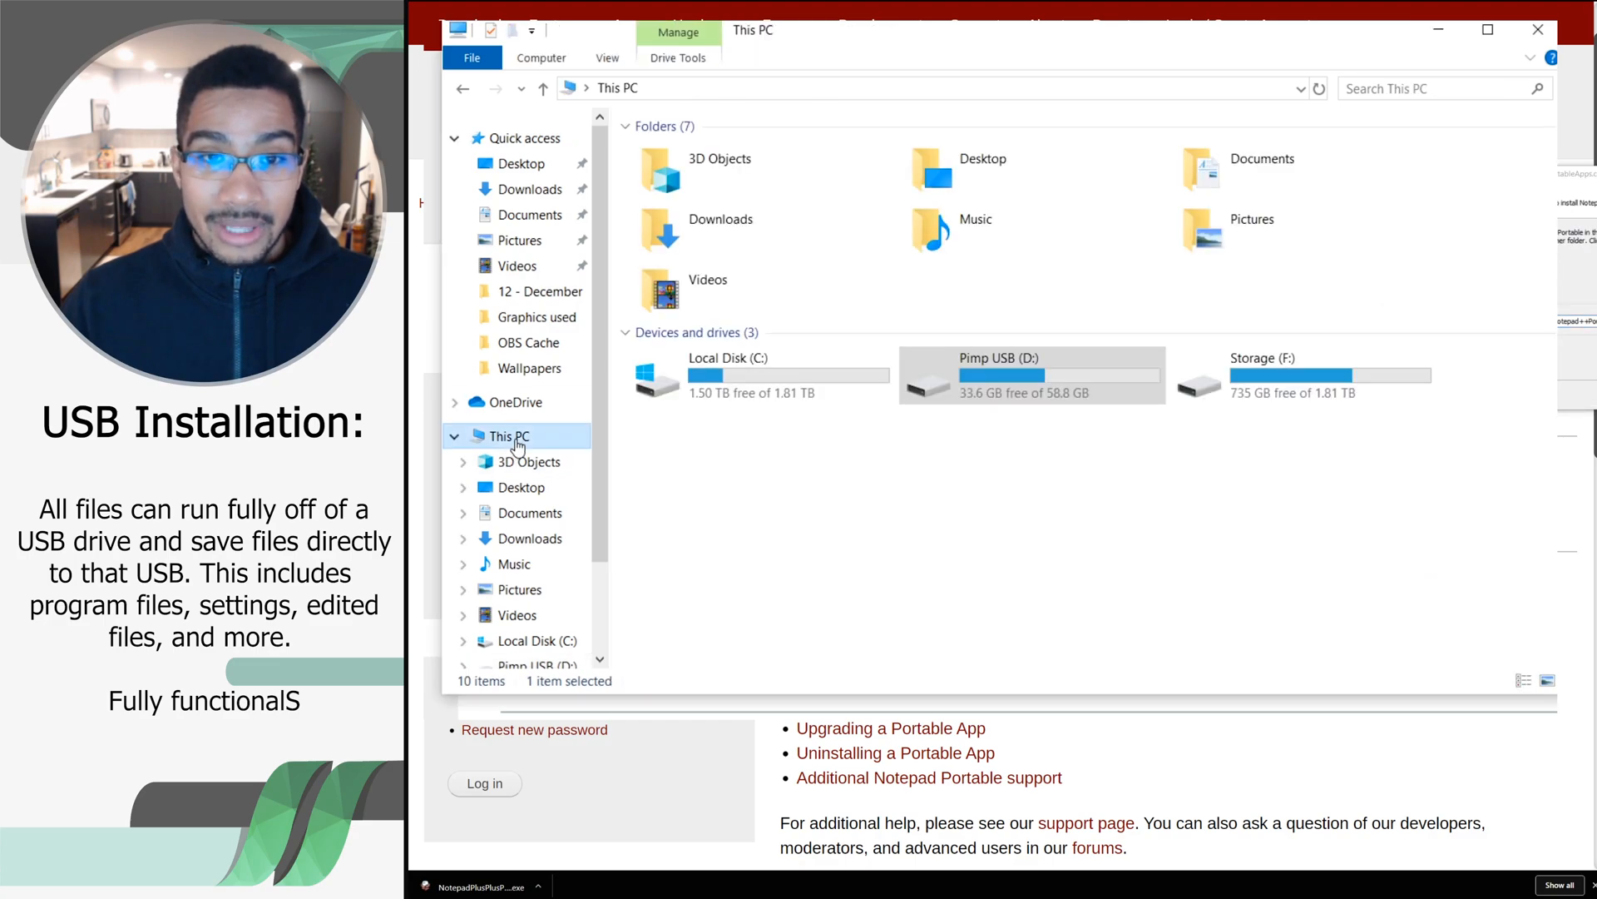
Install Notepad++ Portable into D:\Mobile Applications\Notepad++Portable and finish the setup
{"action": "left_click", "coordinate": [1028, 375]}
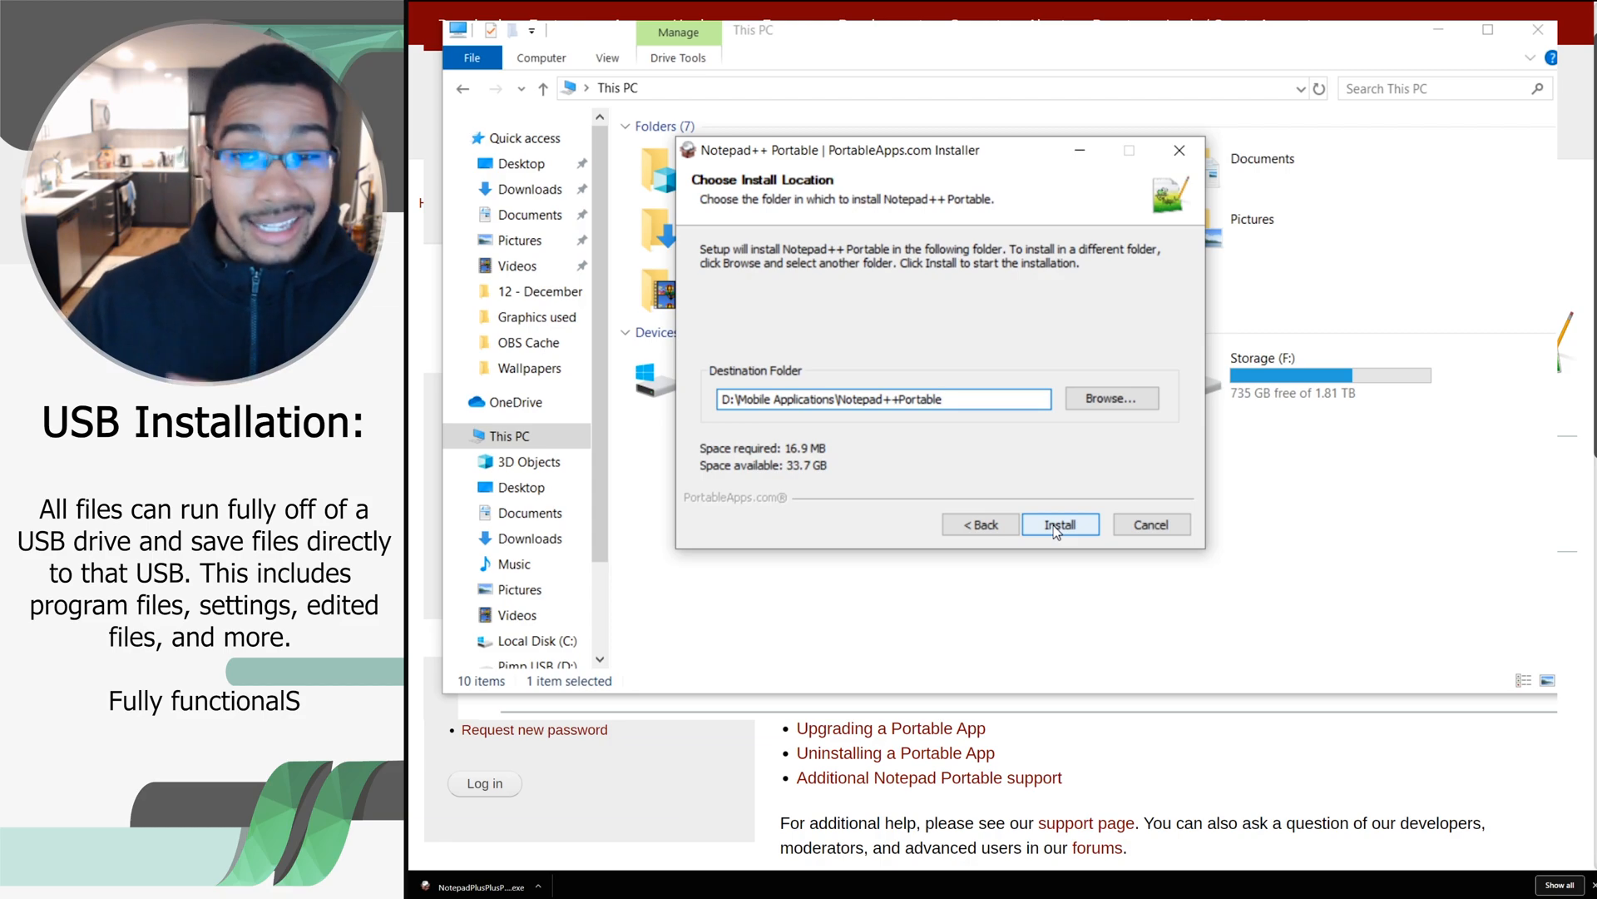
{"action": "left_click", "coordinate": [1060, 524]}
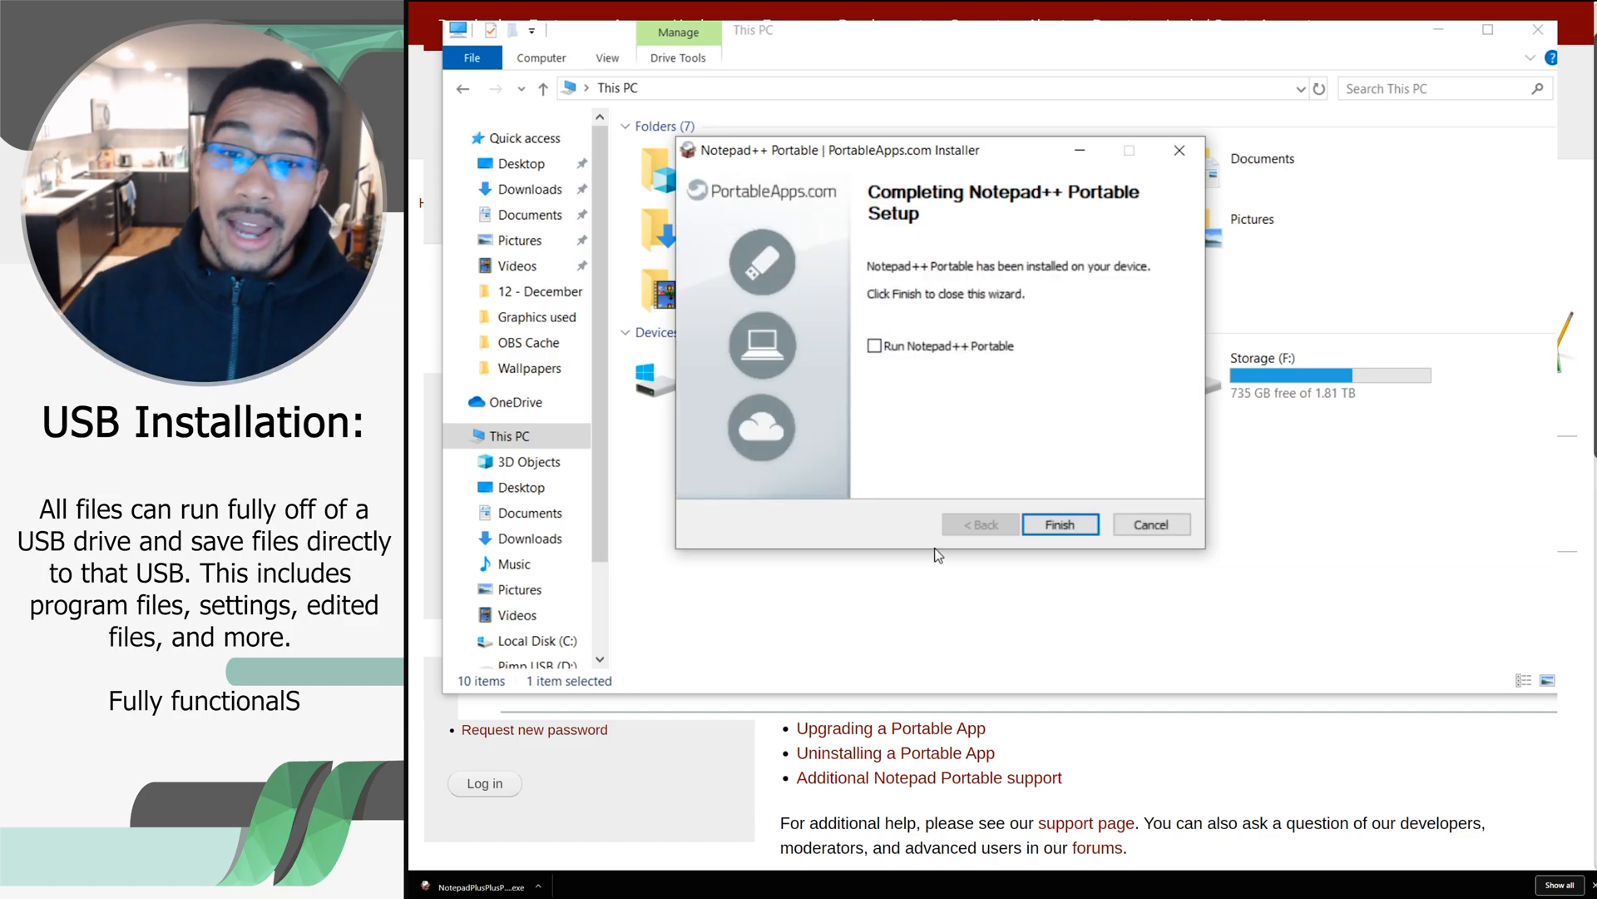
{"action": "left_click", "coordinate": [1060, 524]}
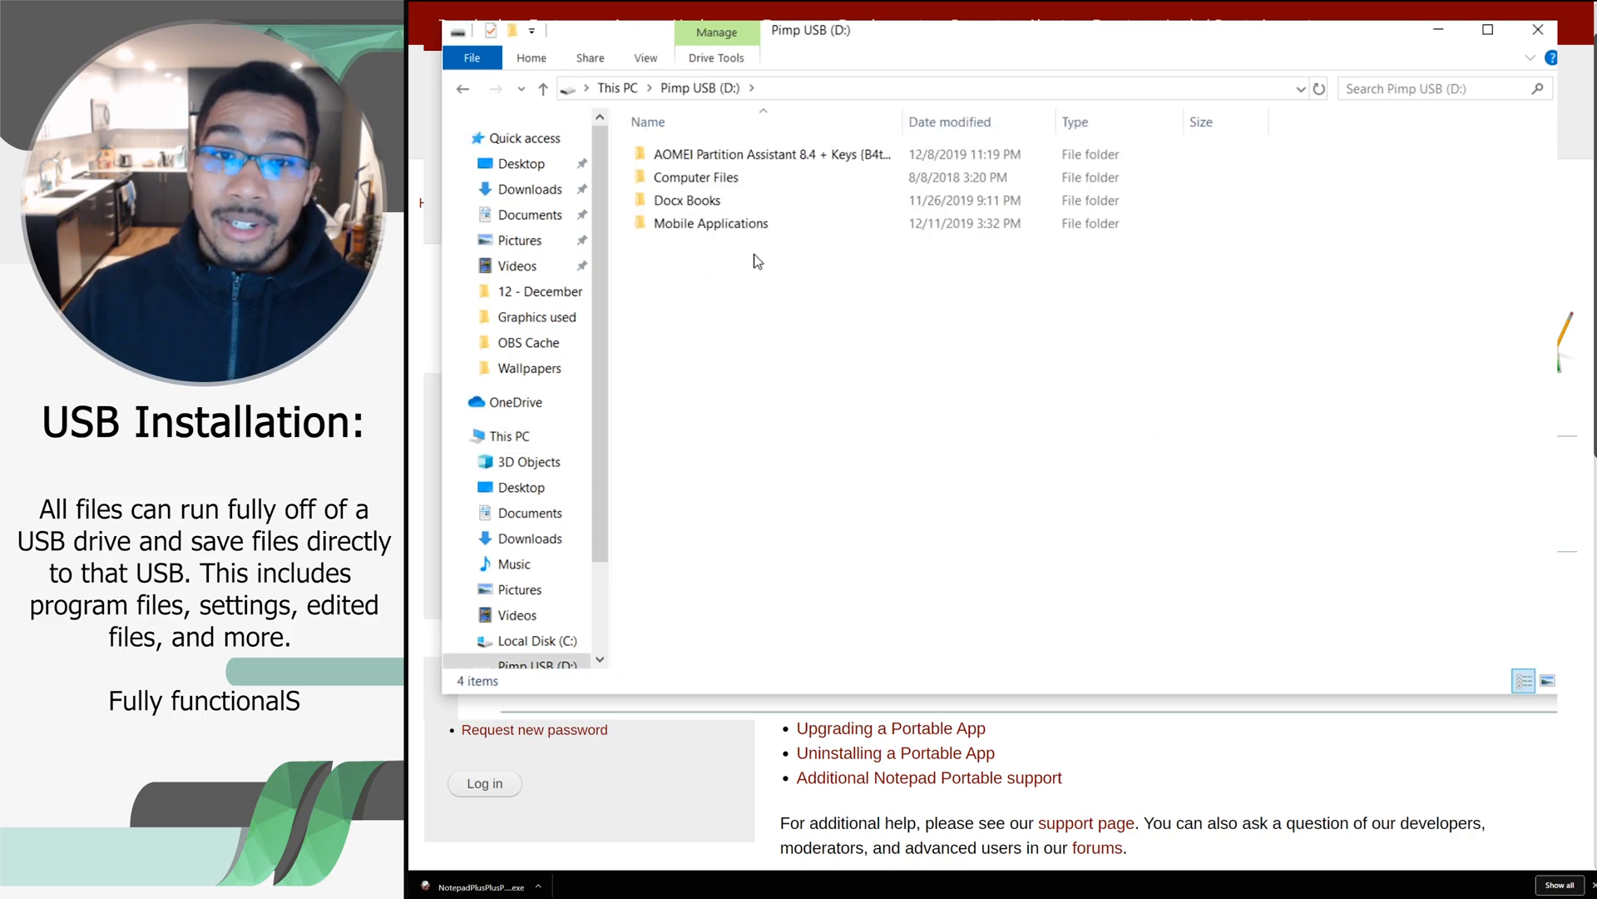
Delete the leftover .paf installer from Mobile Applications and go into the Notepad++Portable folder
{"action": "double_click", "coordinate": [712, 221]}
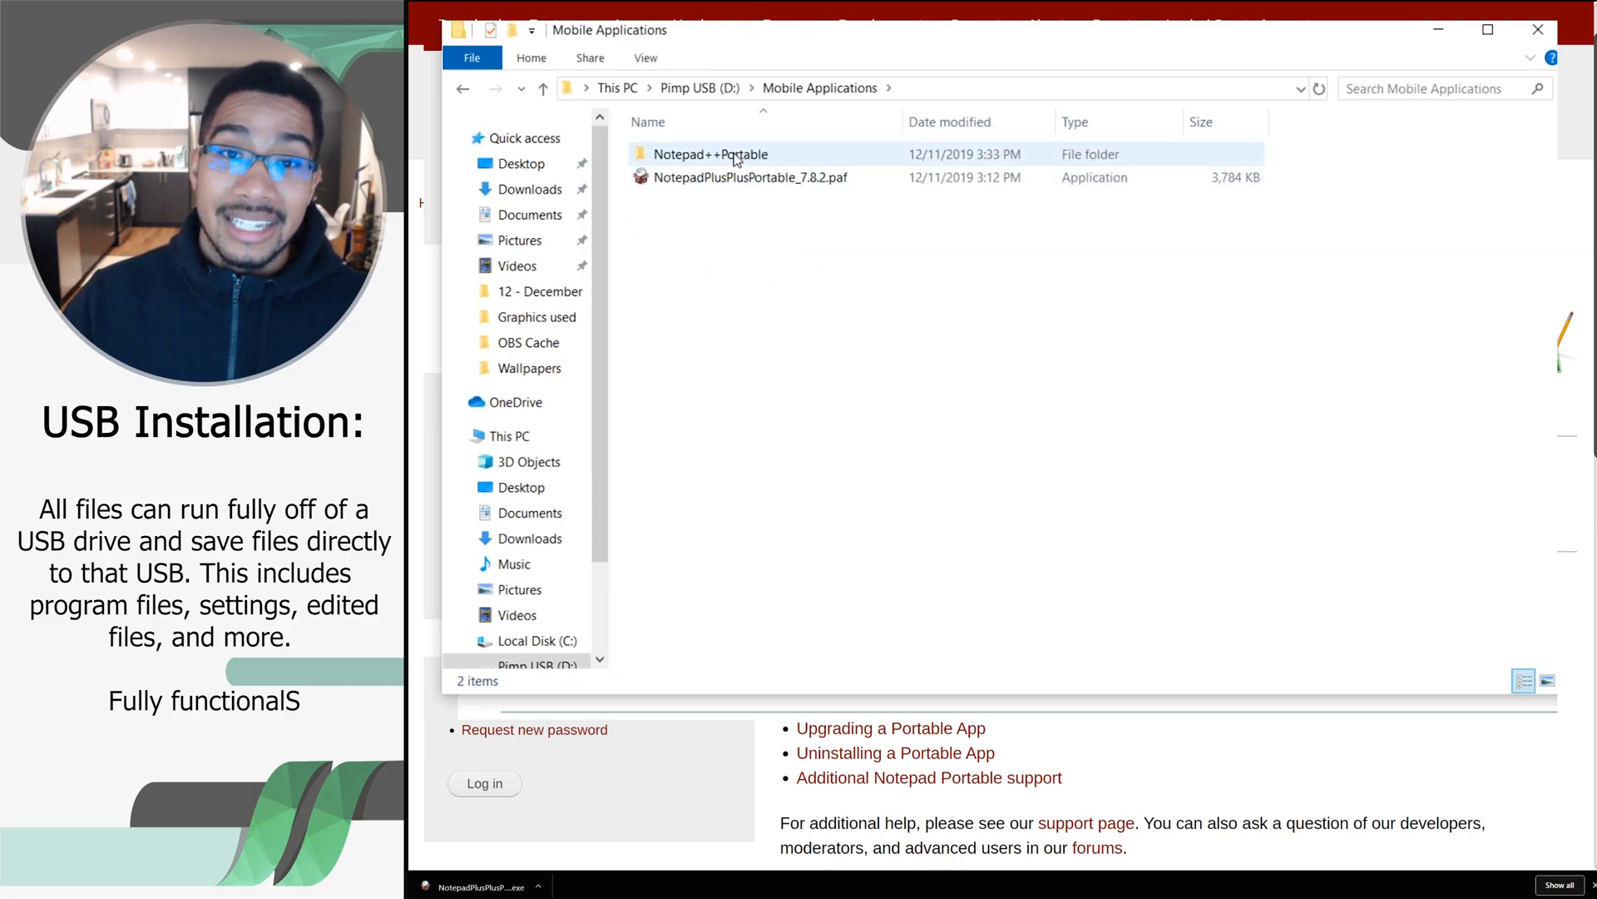
{"action": "left_click", "coordinate": [746, 176]}
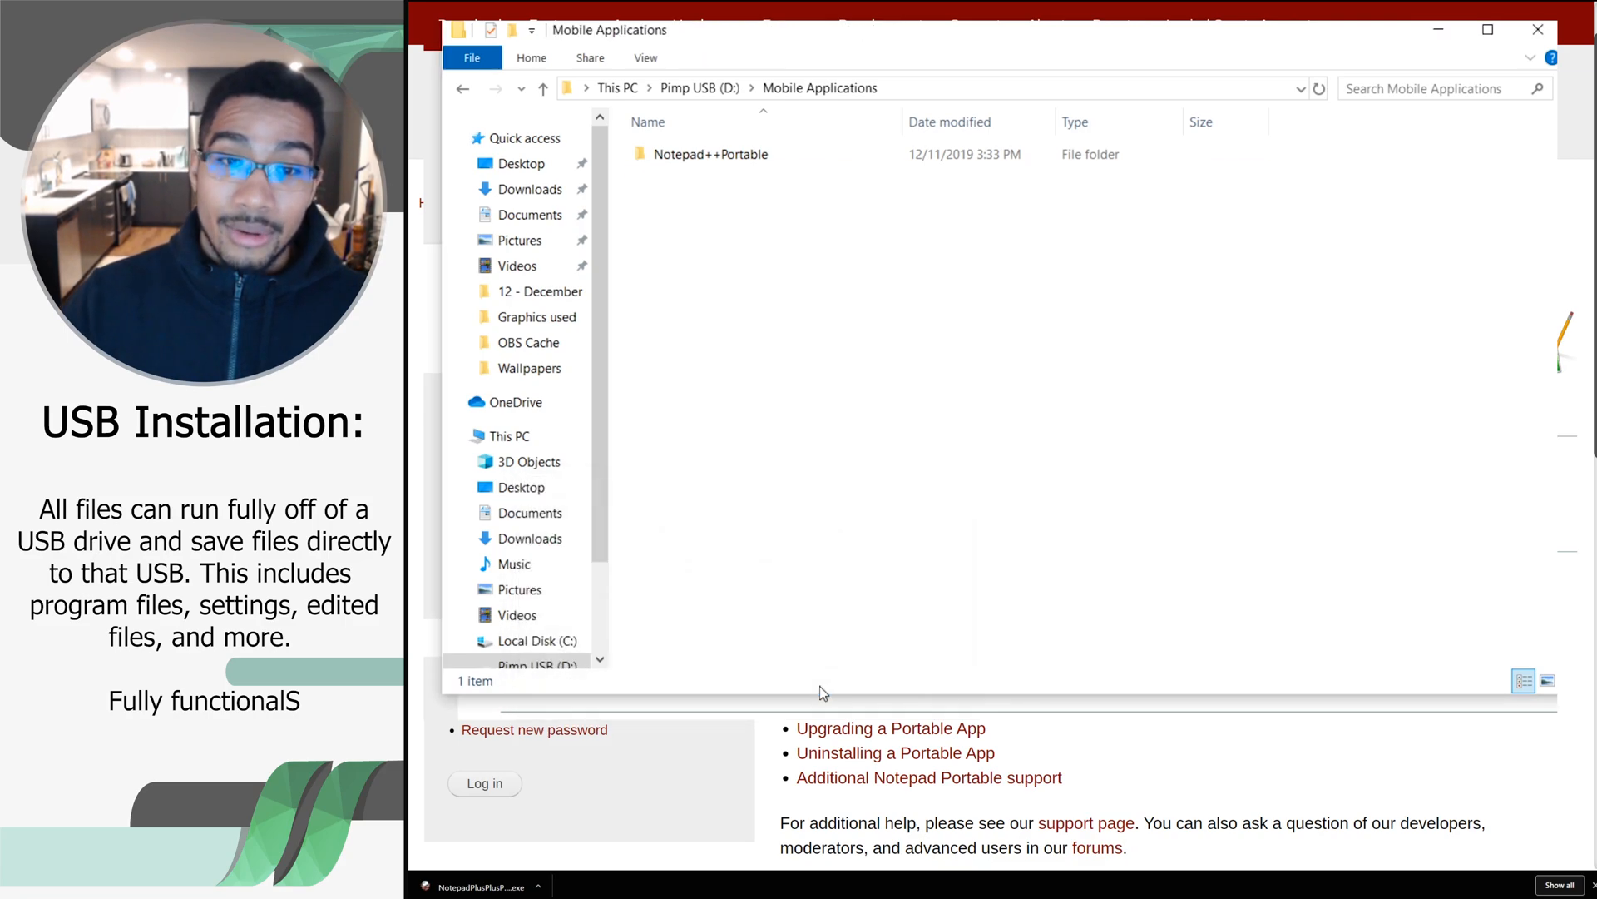
{"action": "double_click", "coordinate": [710, 153]}
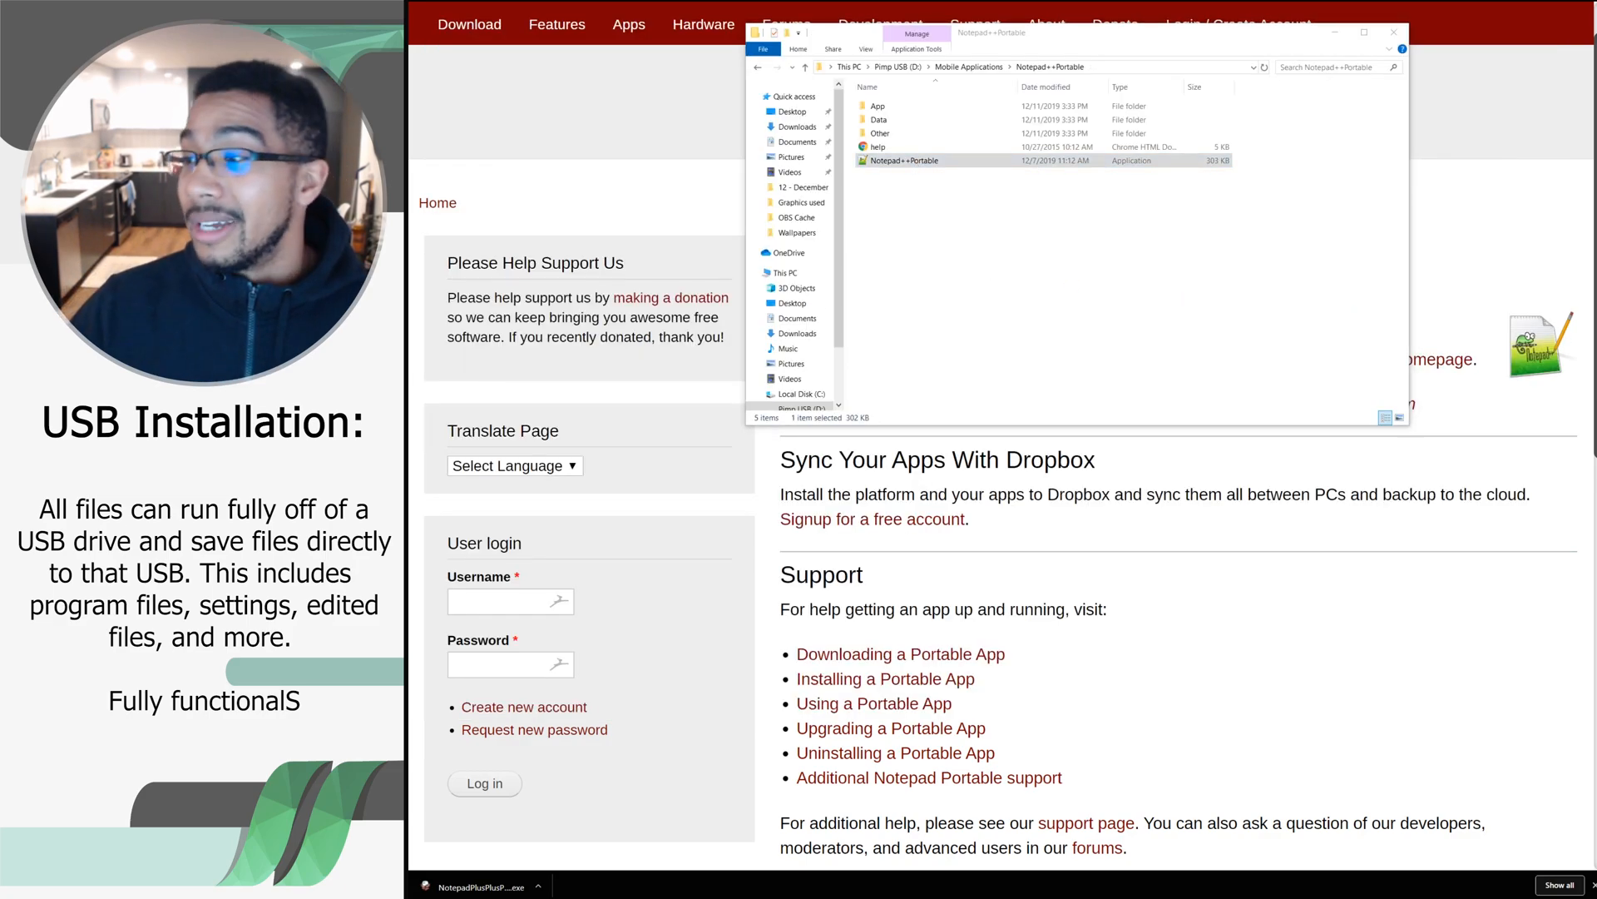
Launch Notepad++ Portable from the USB drive and write 'I like free software'
{"action": "double_click", "coordinate": [905, 160]}
{"action": "type", "text": "I lik"}
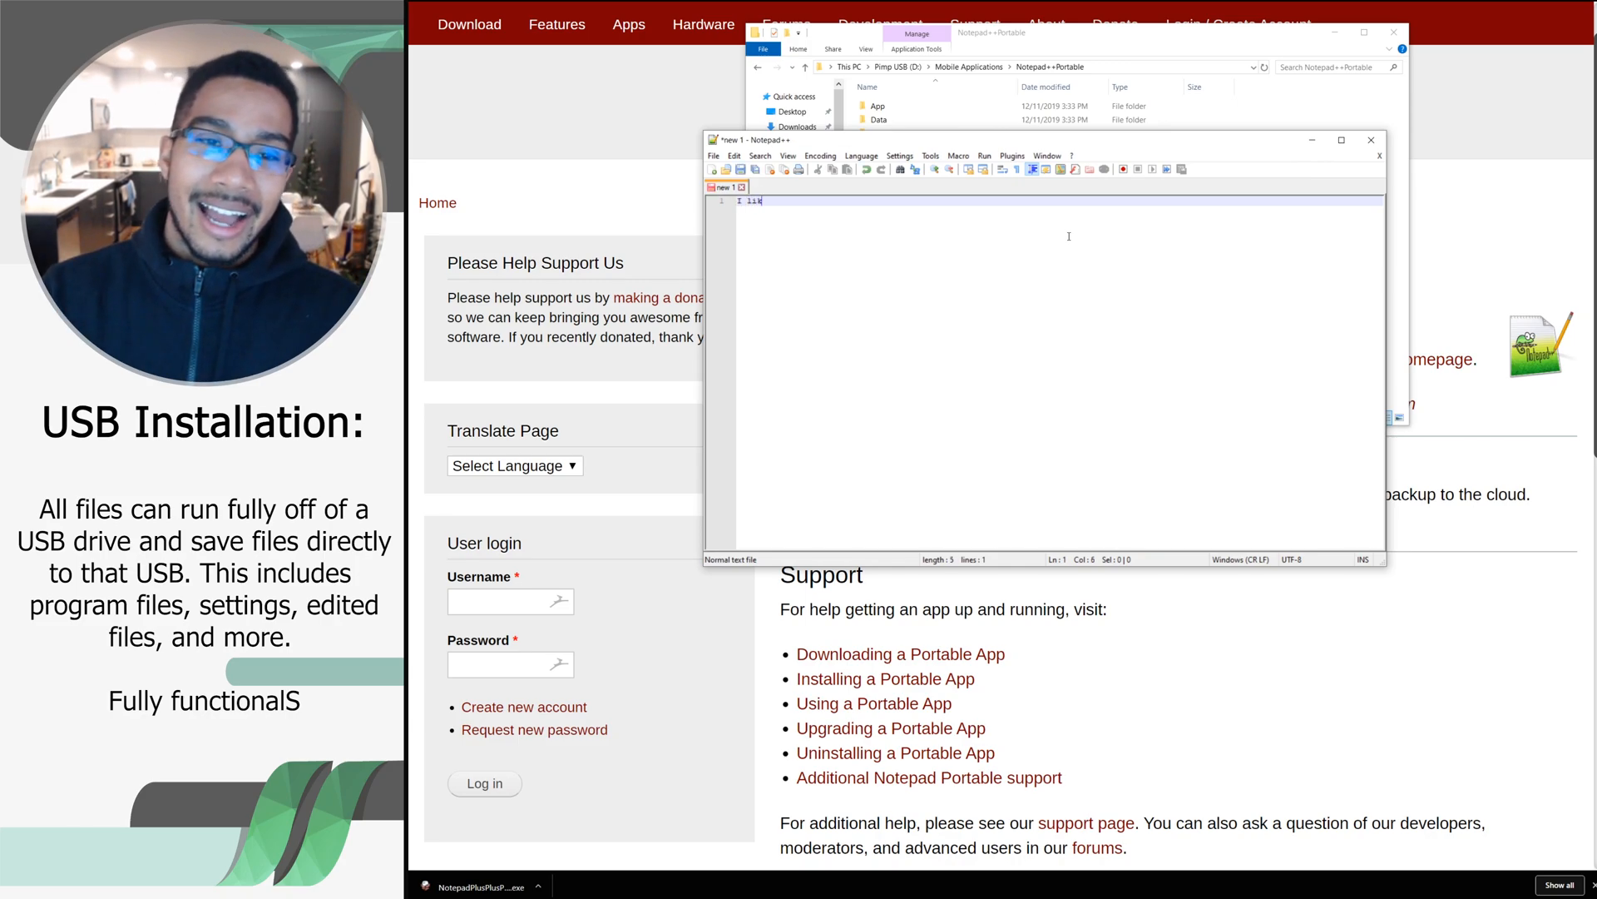
{"action": "type", "text": "e free softw"}
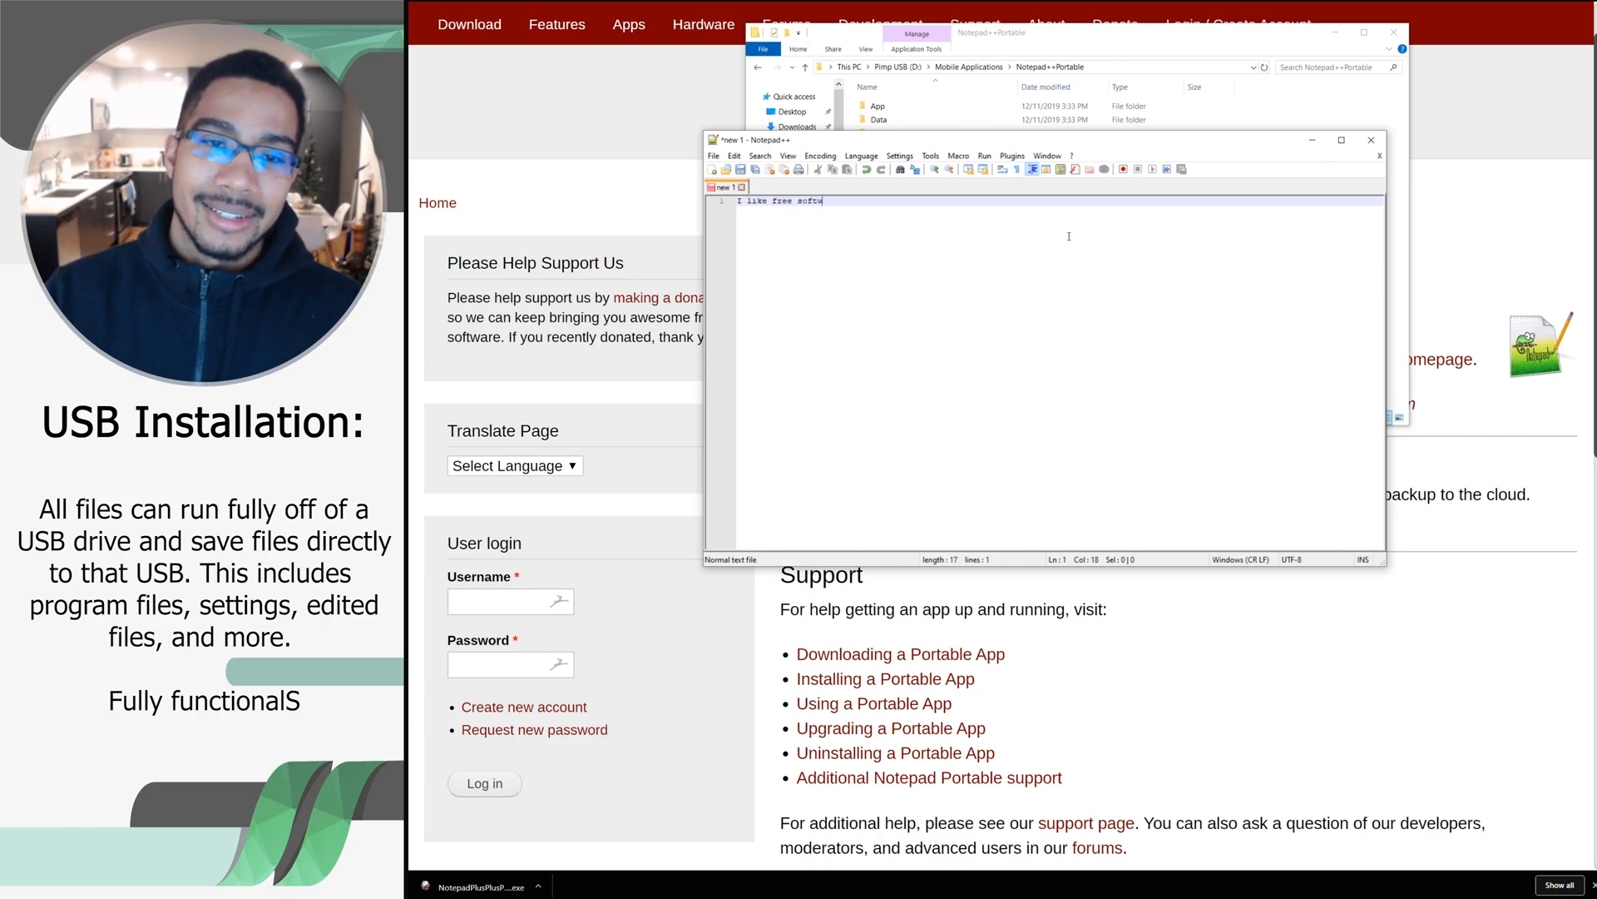
{"action": "type", "text": "are"}
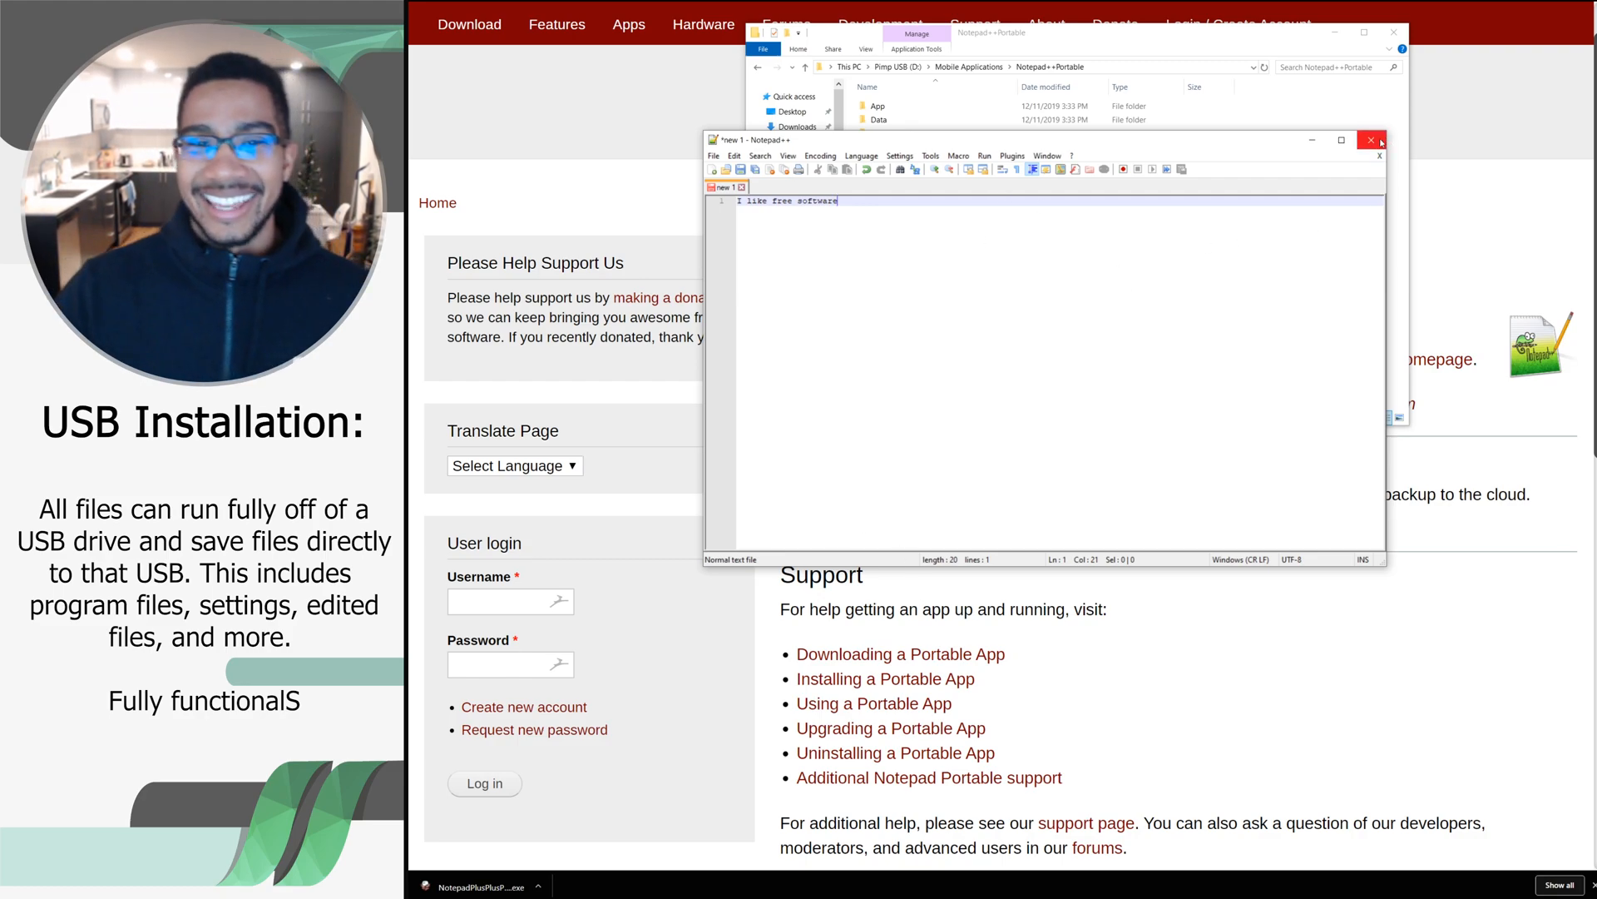
Save the note as 'new 1' in the Notepad++Portable folder and close the folder window
{"action": "left_click", "coordinate": [714, 155]}
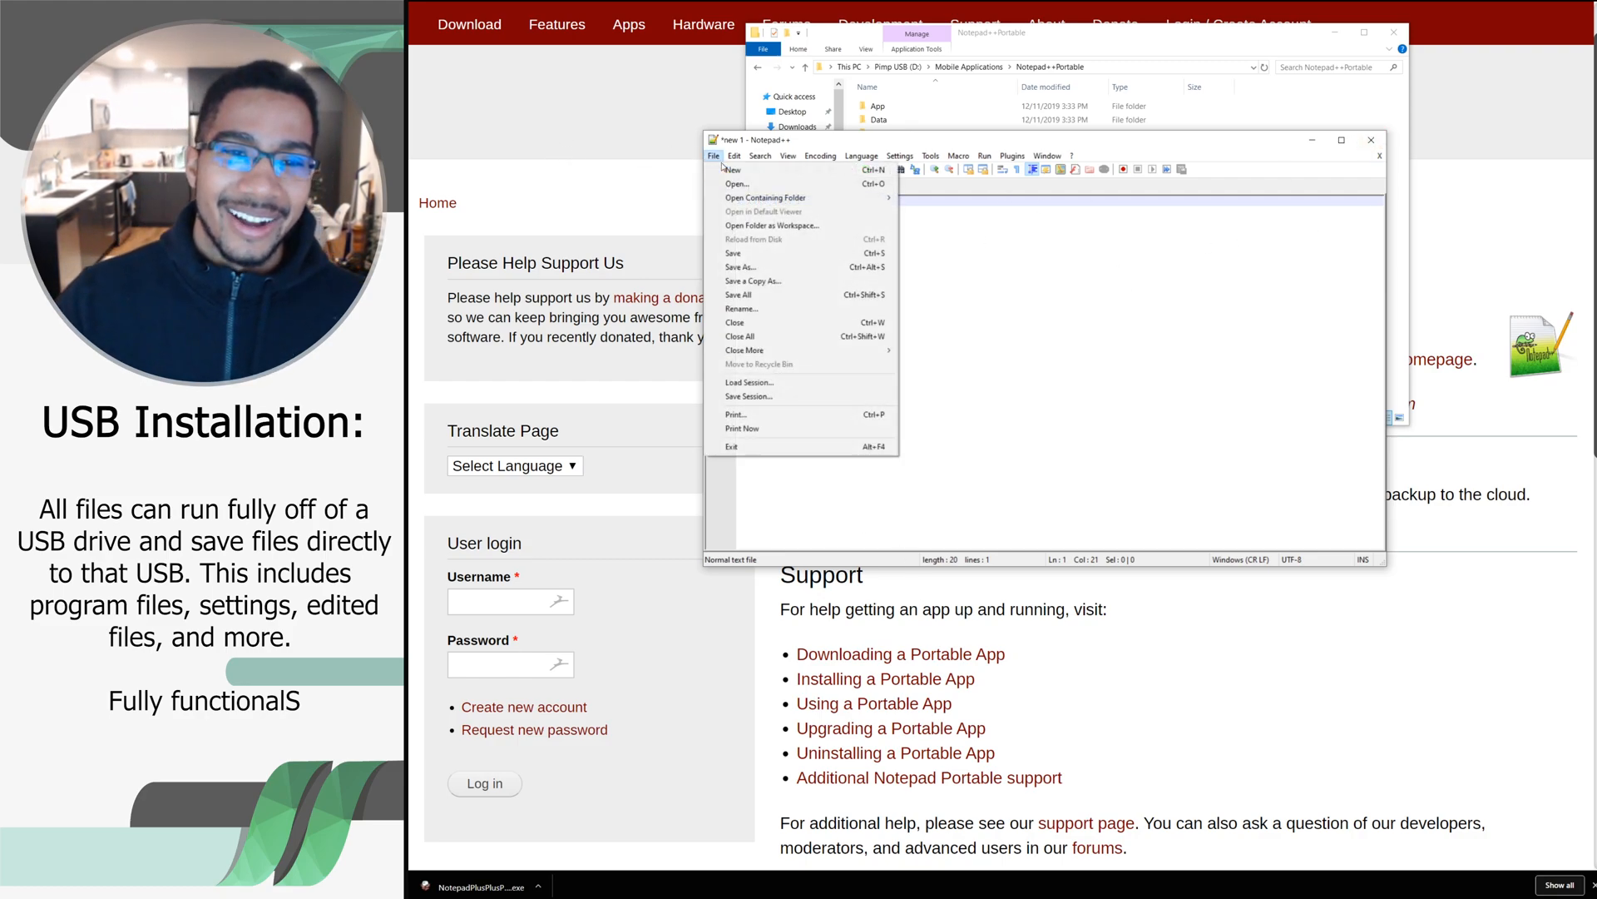
{"action": "left_click", "coordinate": [741, 266]}
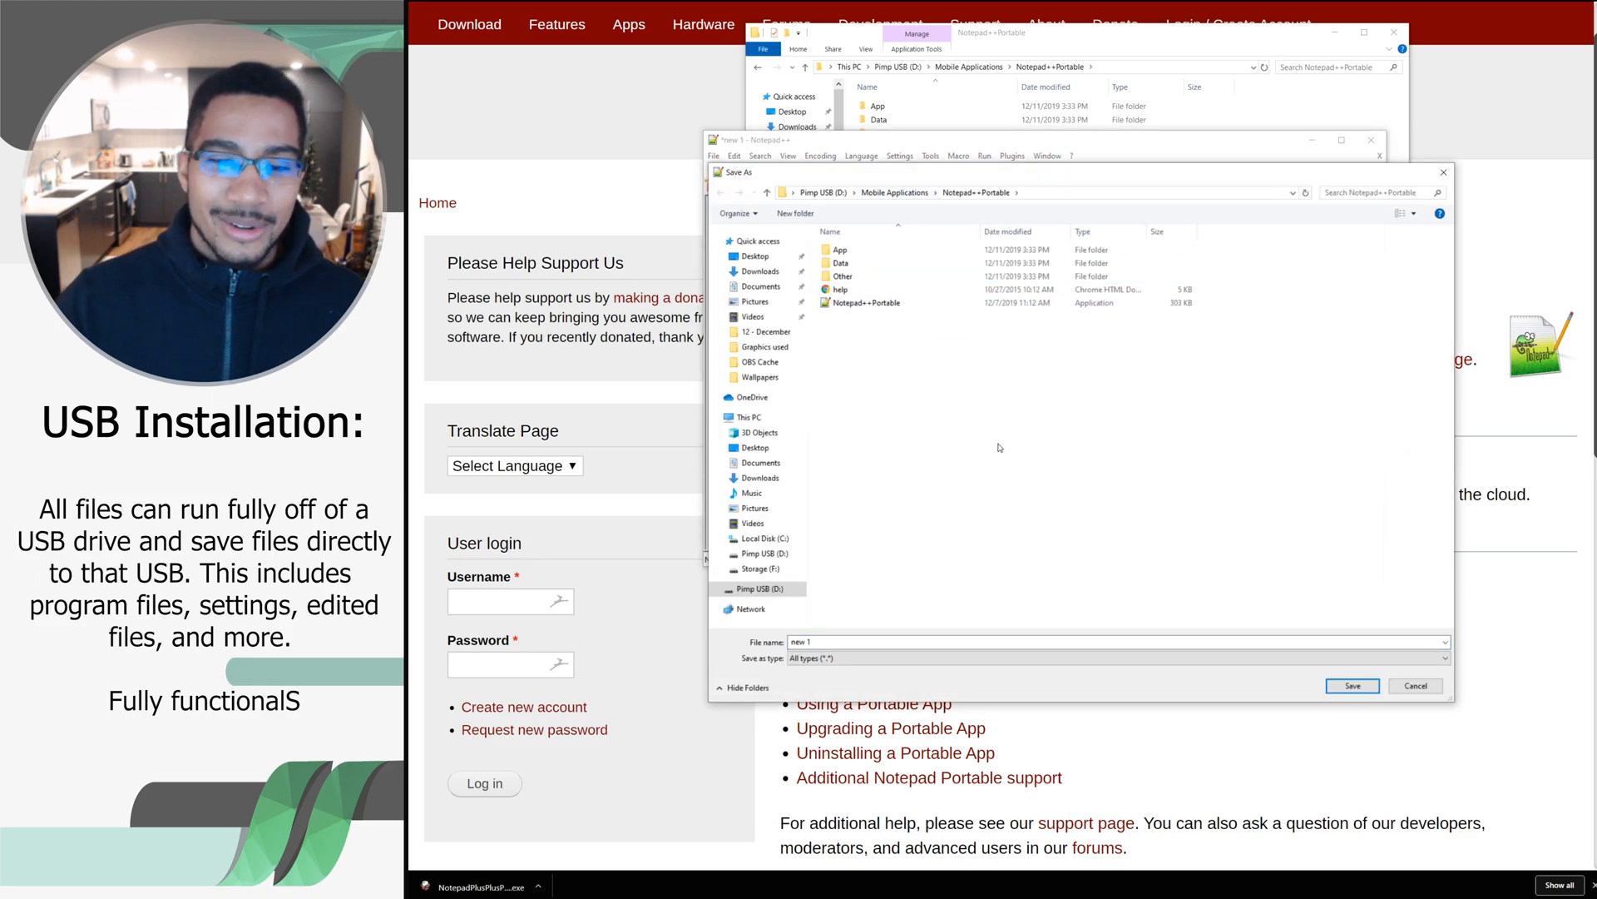
{"action": "left_click", "coordinate": [1351, 684]}
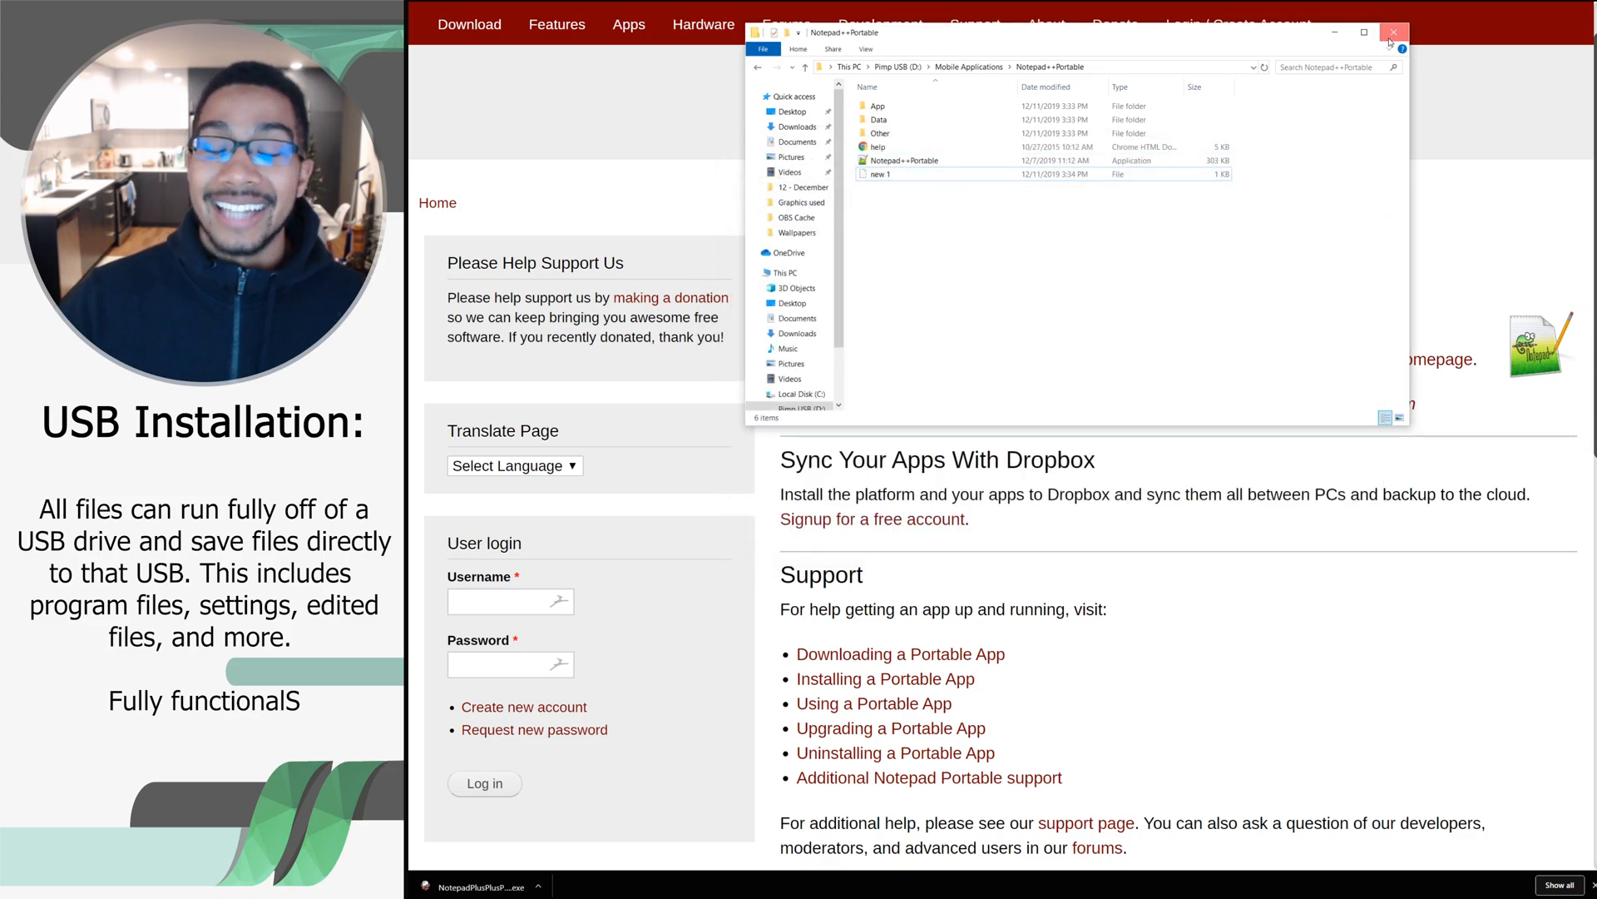
{"action": "left_click", "coordinate": [1393, 32]}
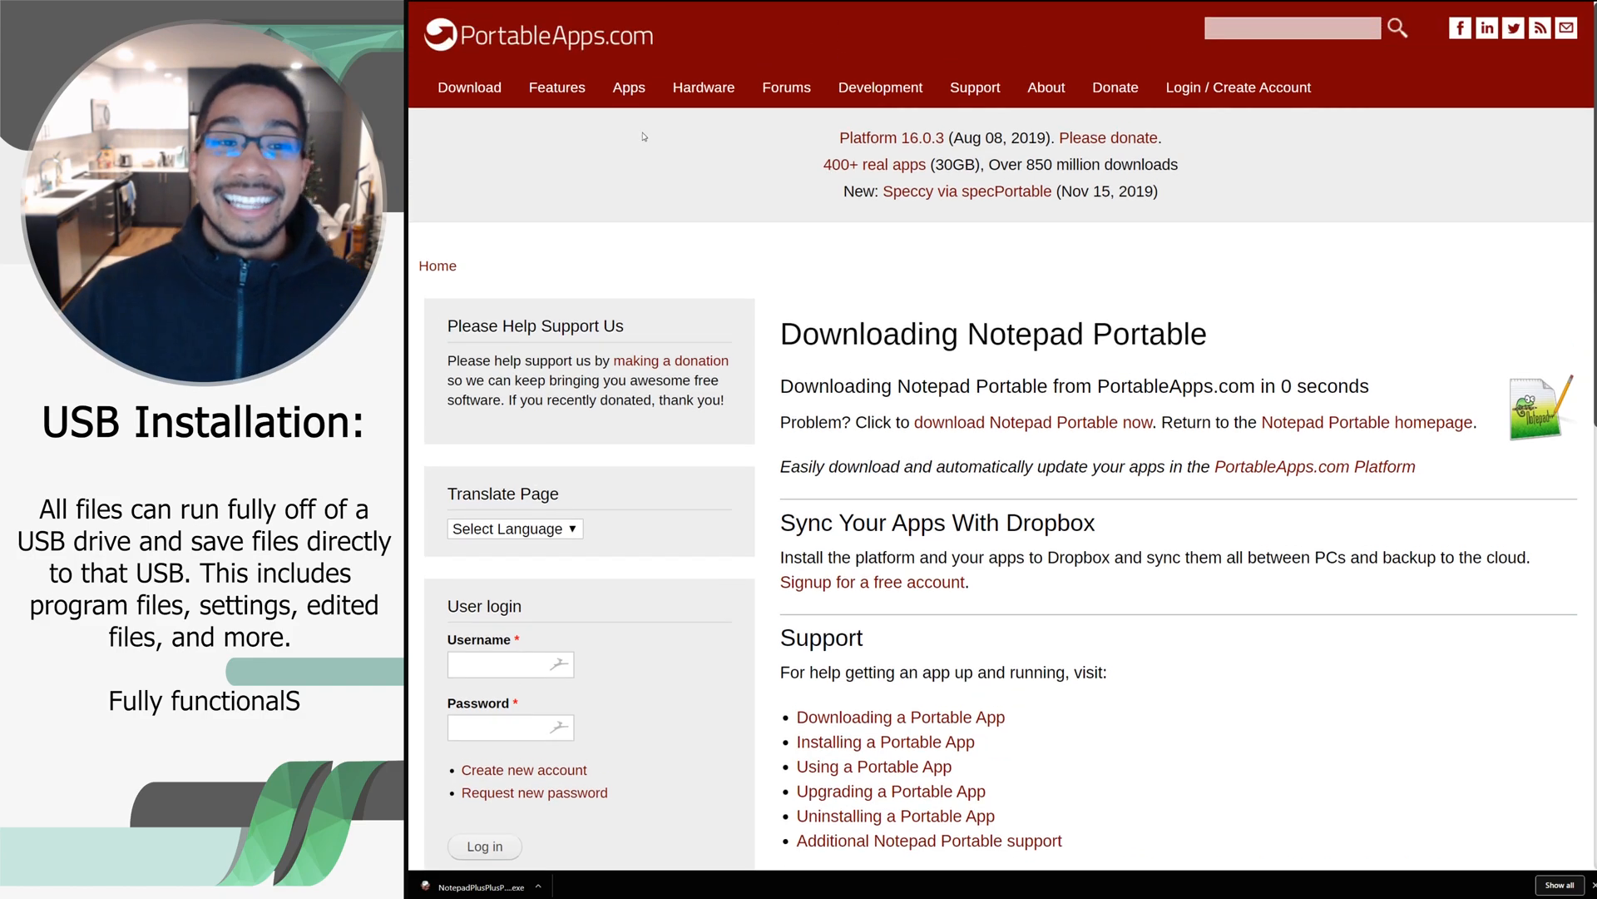